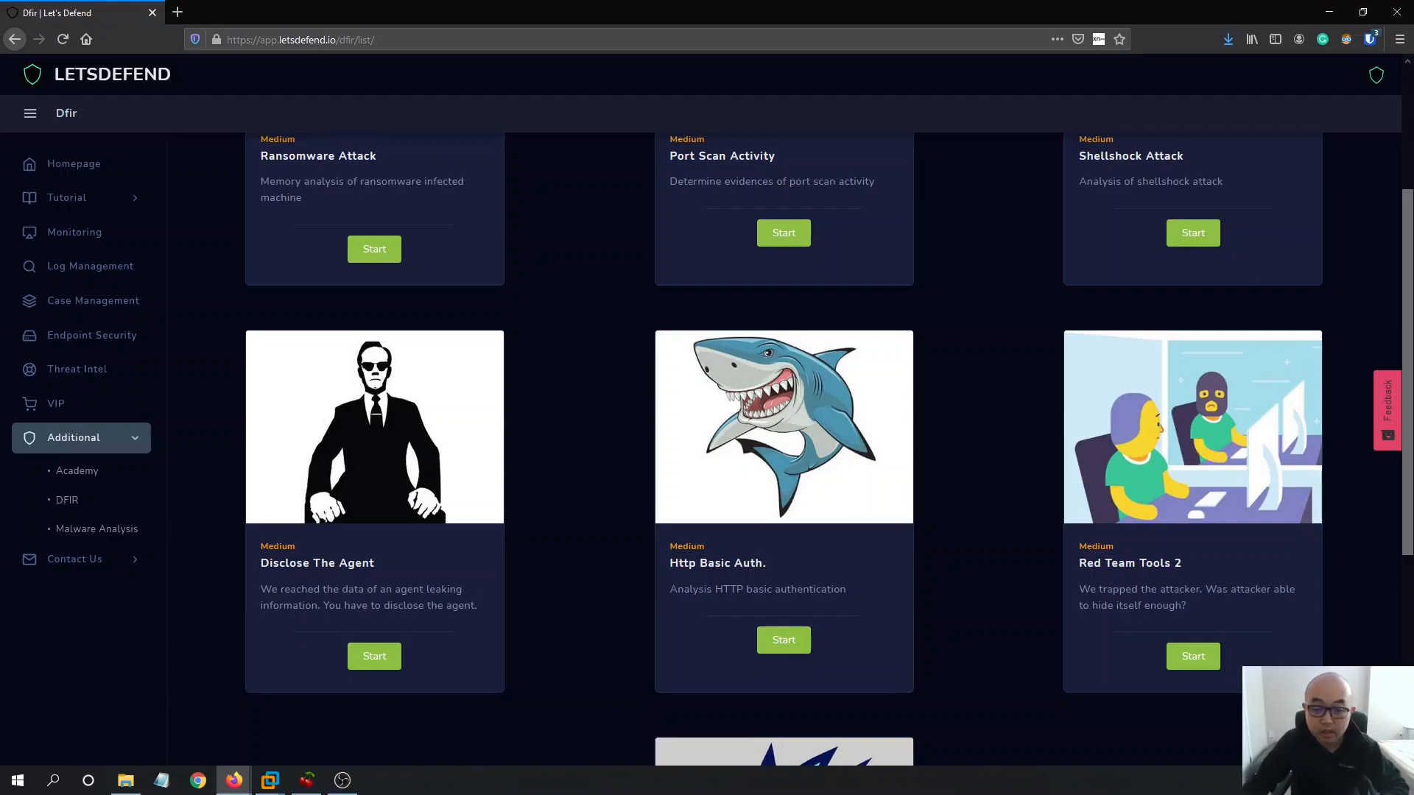
pyautogui.moveTo(676, 382)
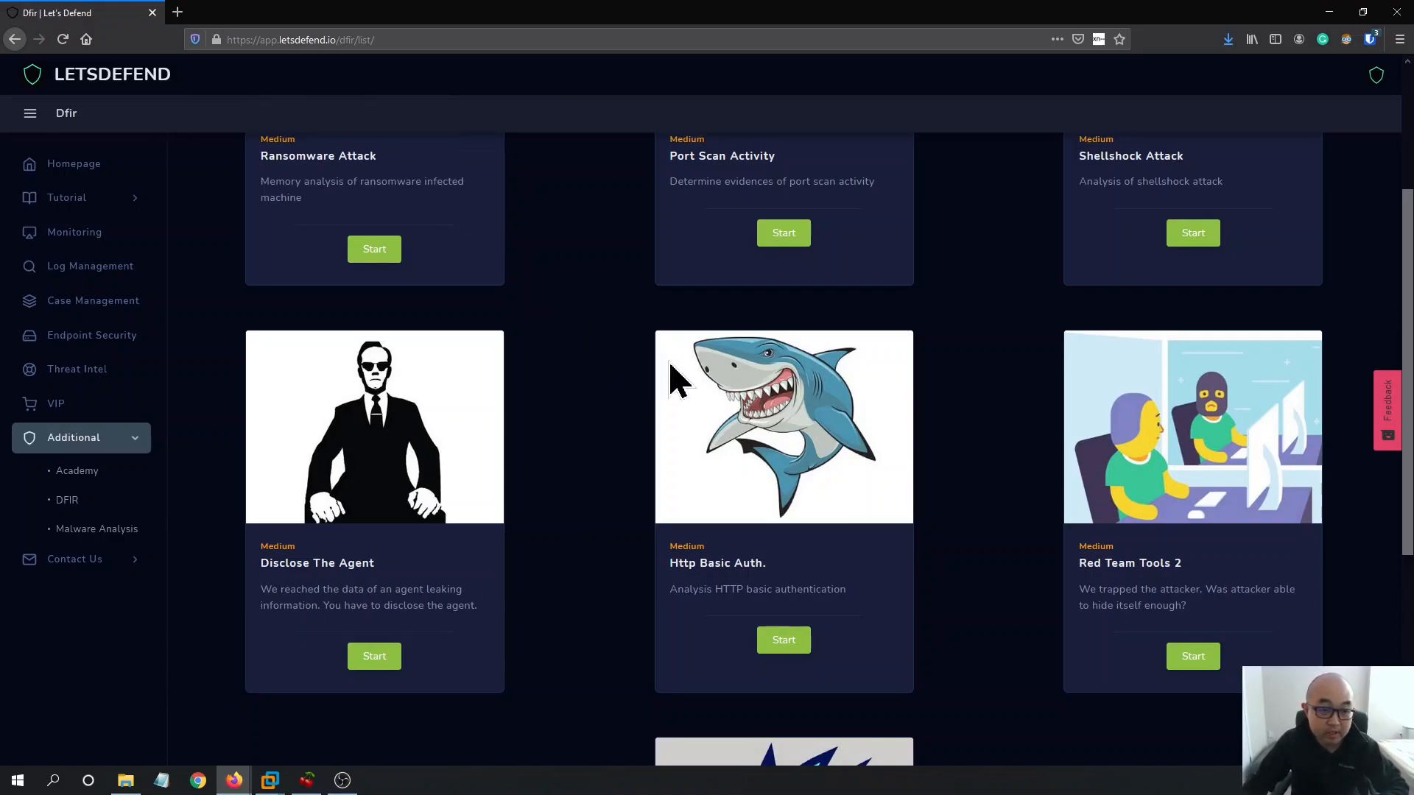
# Open the Ransomware Attack challenge and review its summary and already-correct Questions 1 and 2
pyautogui.scroll(3)
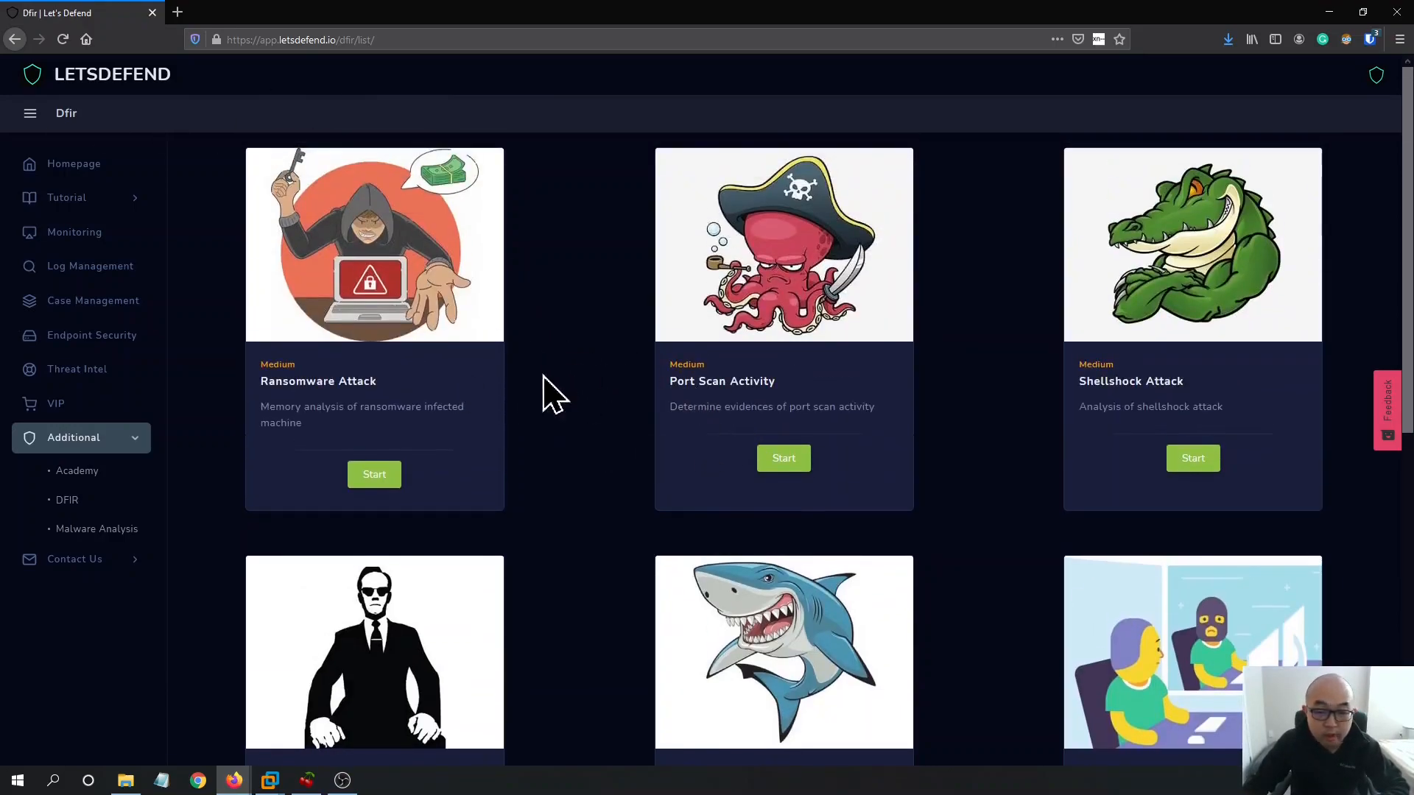
pyautogui.moveTo(352, 176)
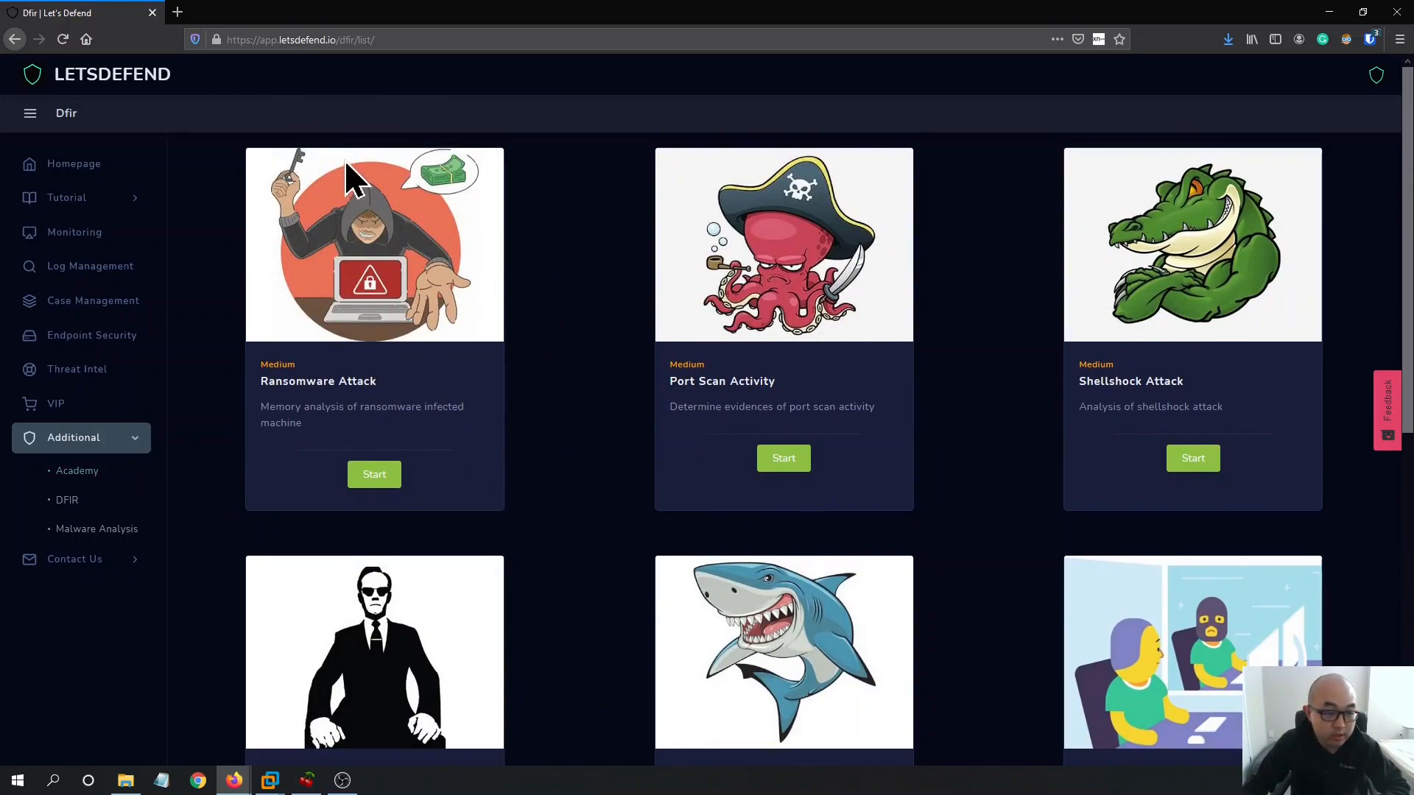
pyautogui.moveTo(530, 253)
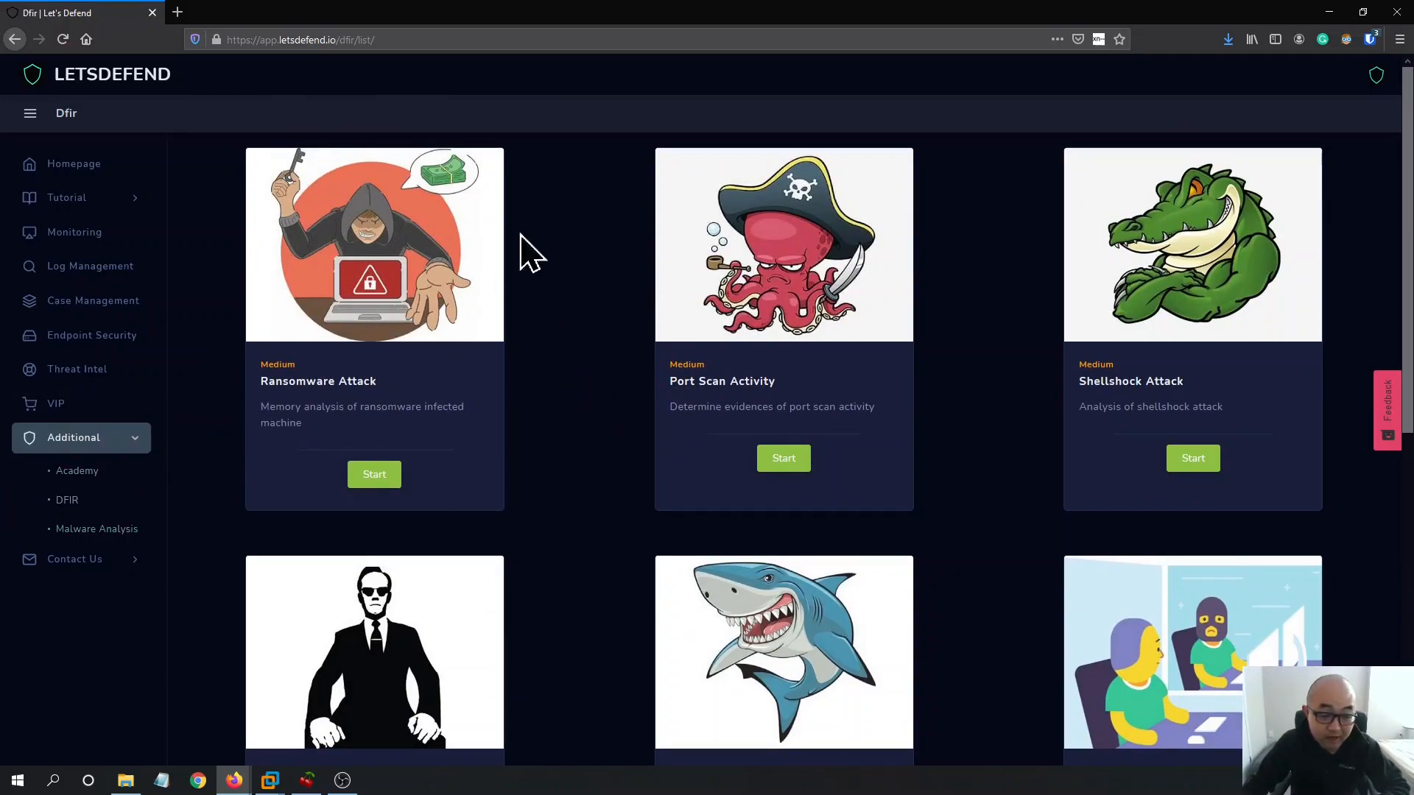
pyautogui.scroll(-3)
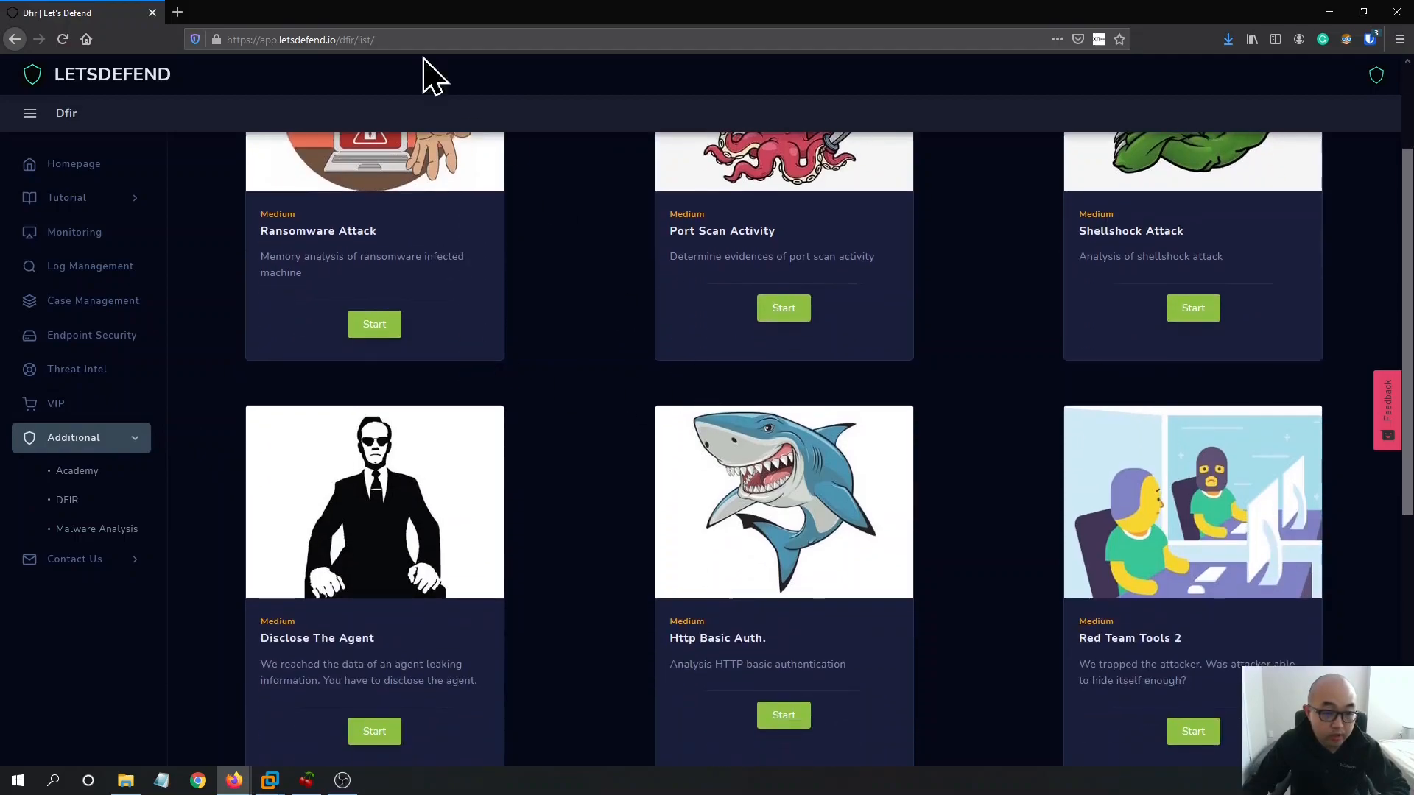
pyautogui.scroll(3)
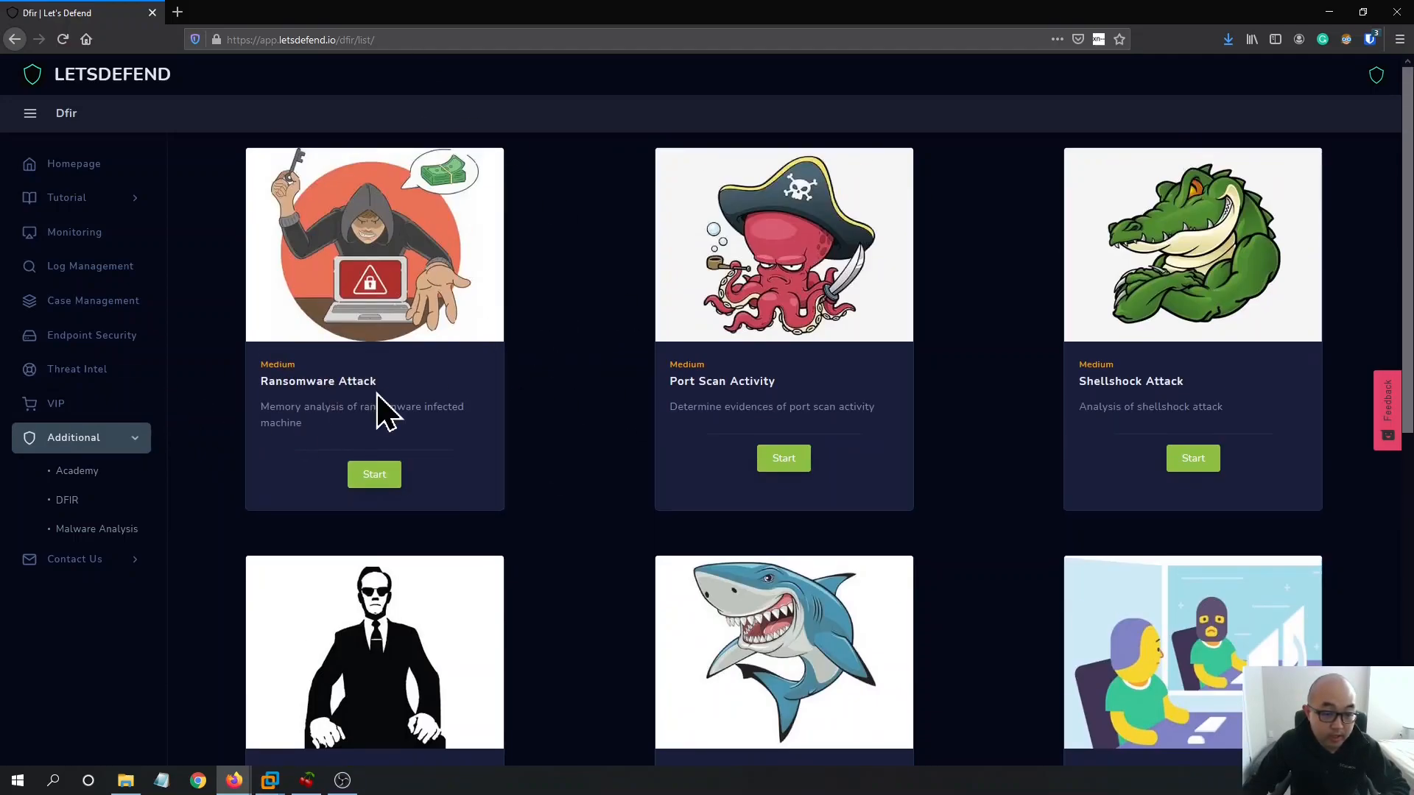
pyautogui.click(374, 473)
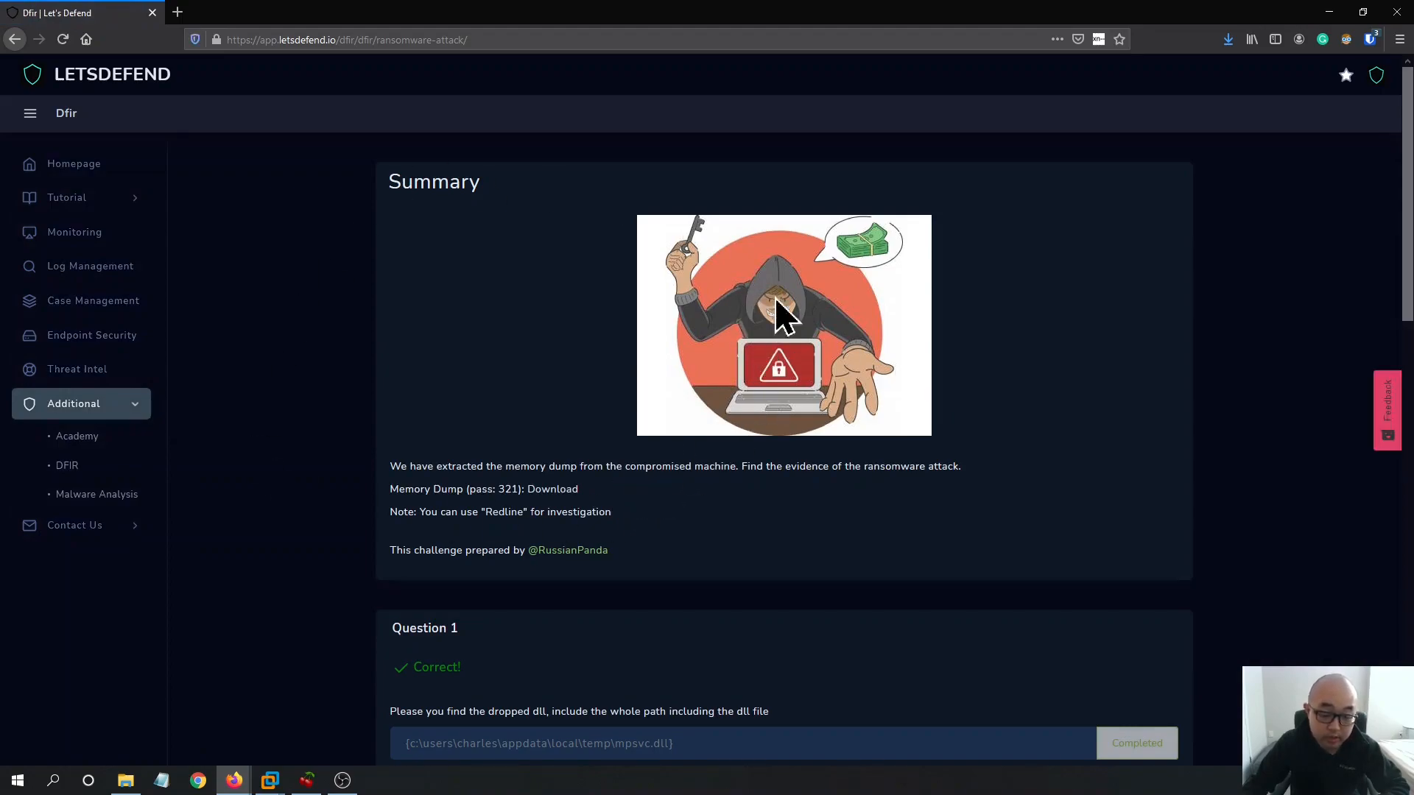
pyautogui.scroll(-3)
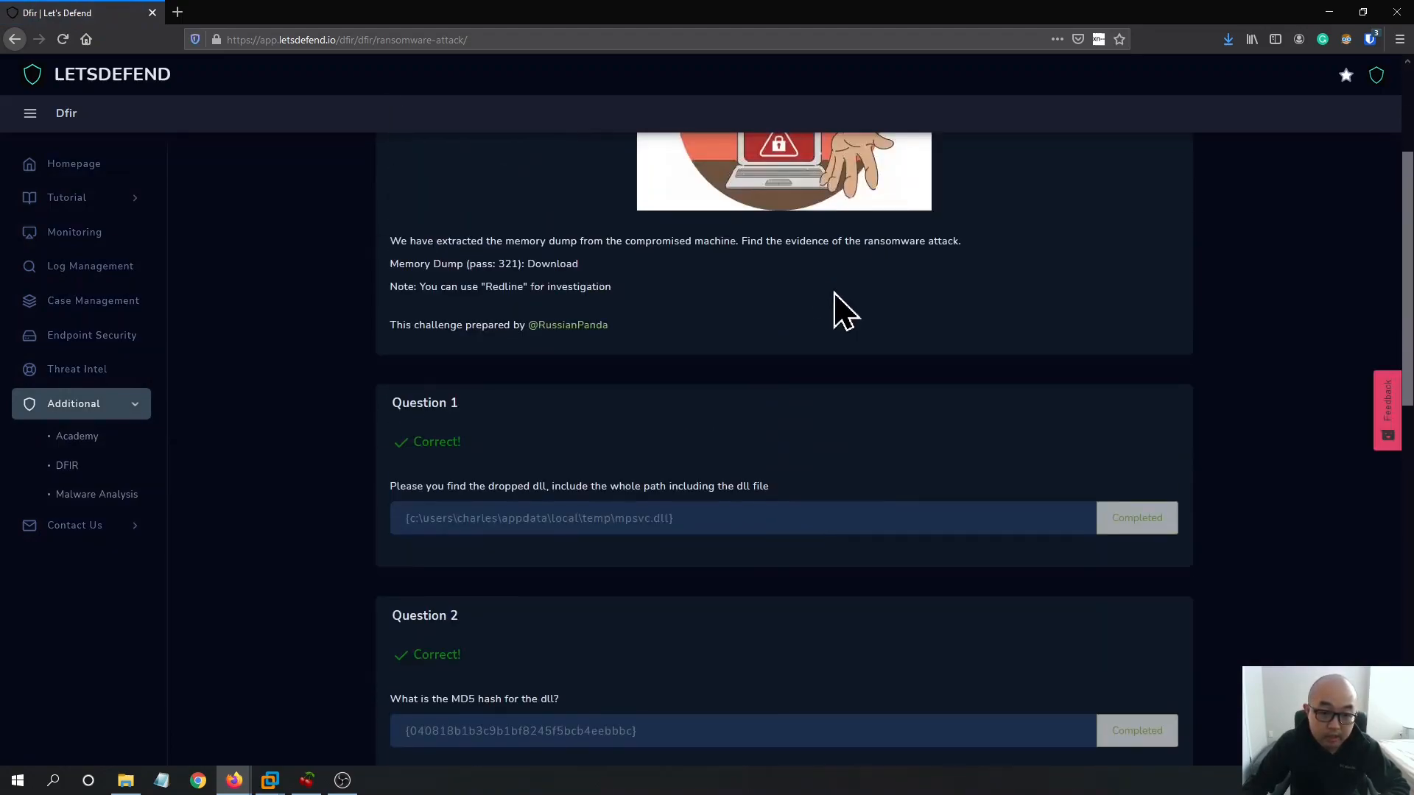
pyautogui.scroll(3)
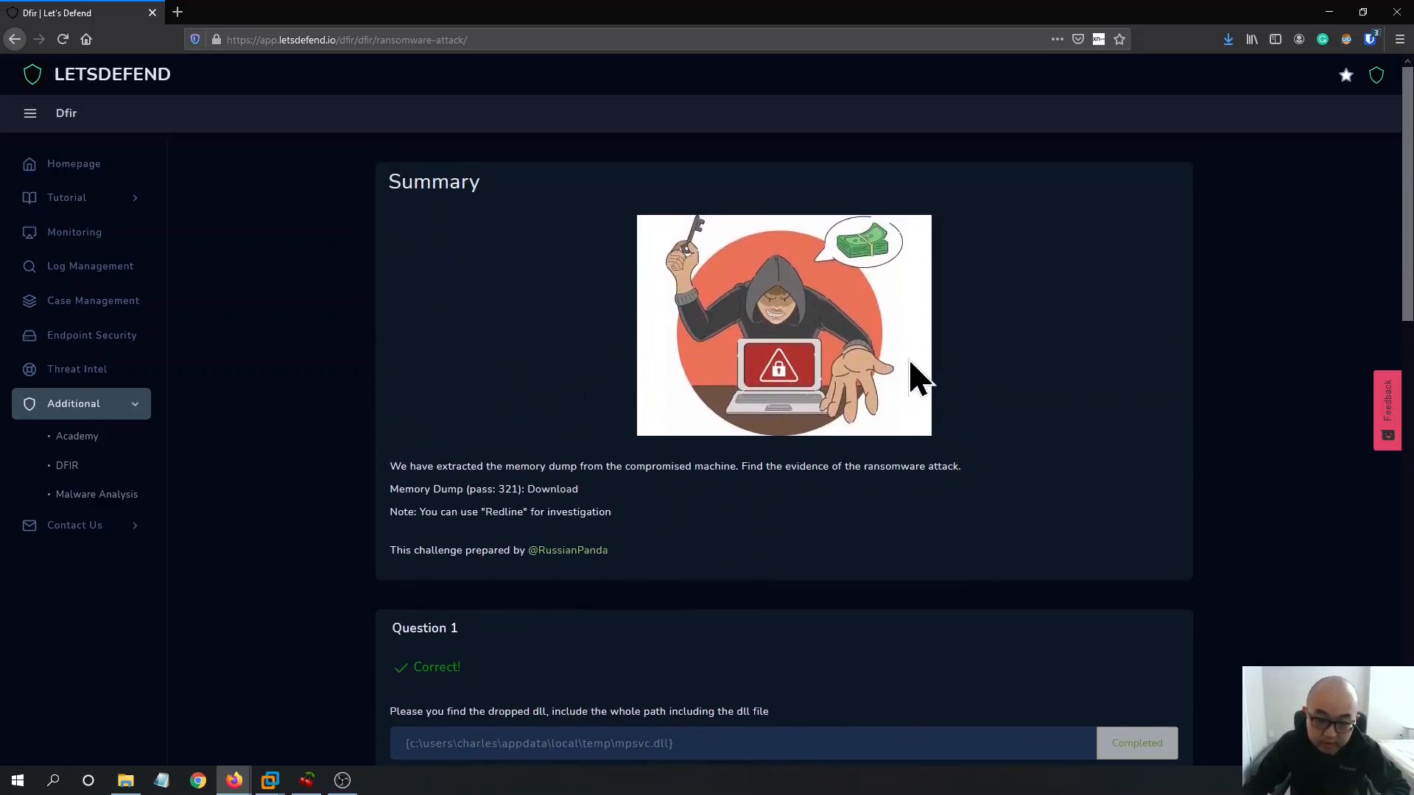
pyautogui.moveTo(647, 529)
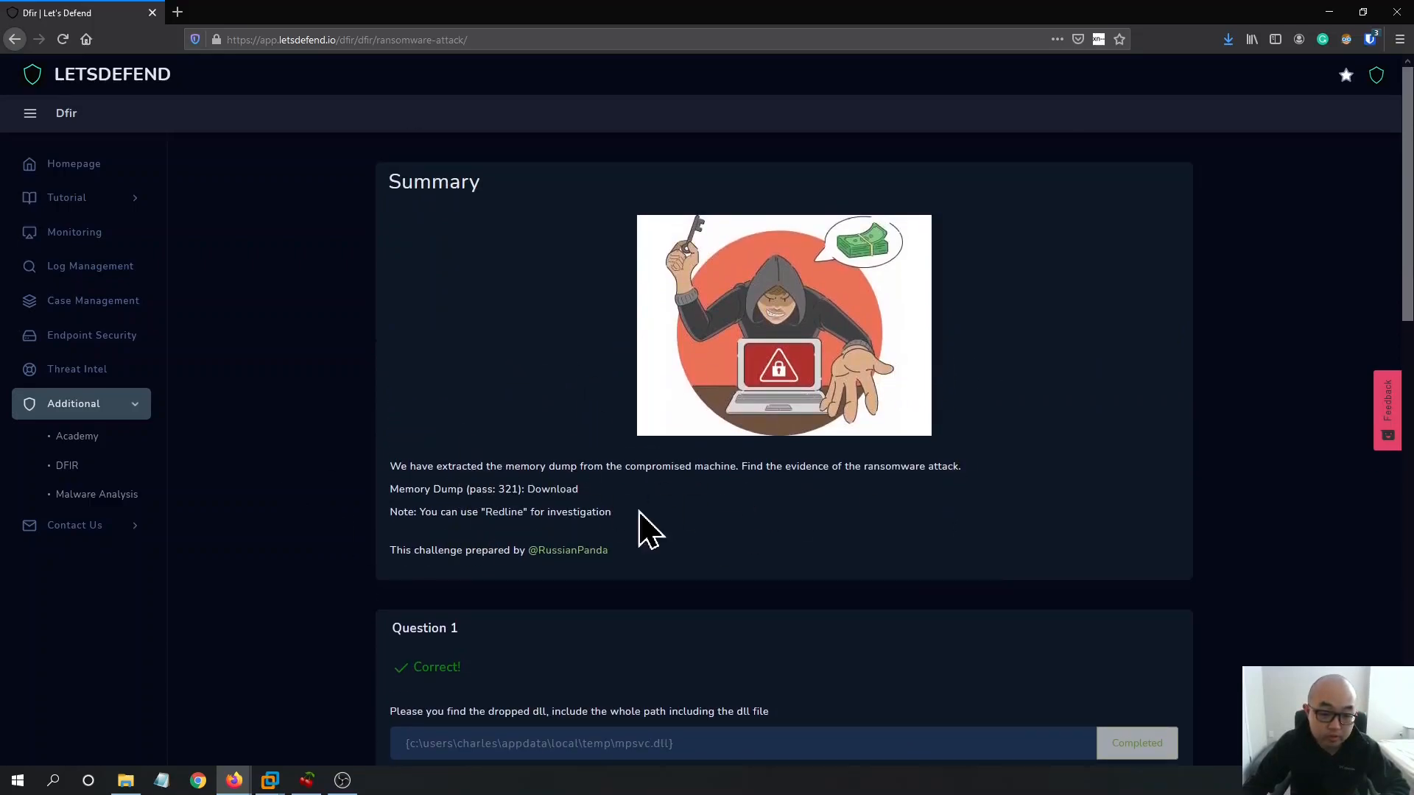
pyautogui.moveTo(800, 443)
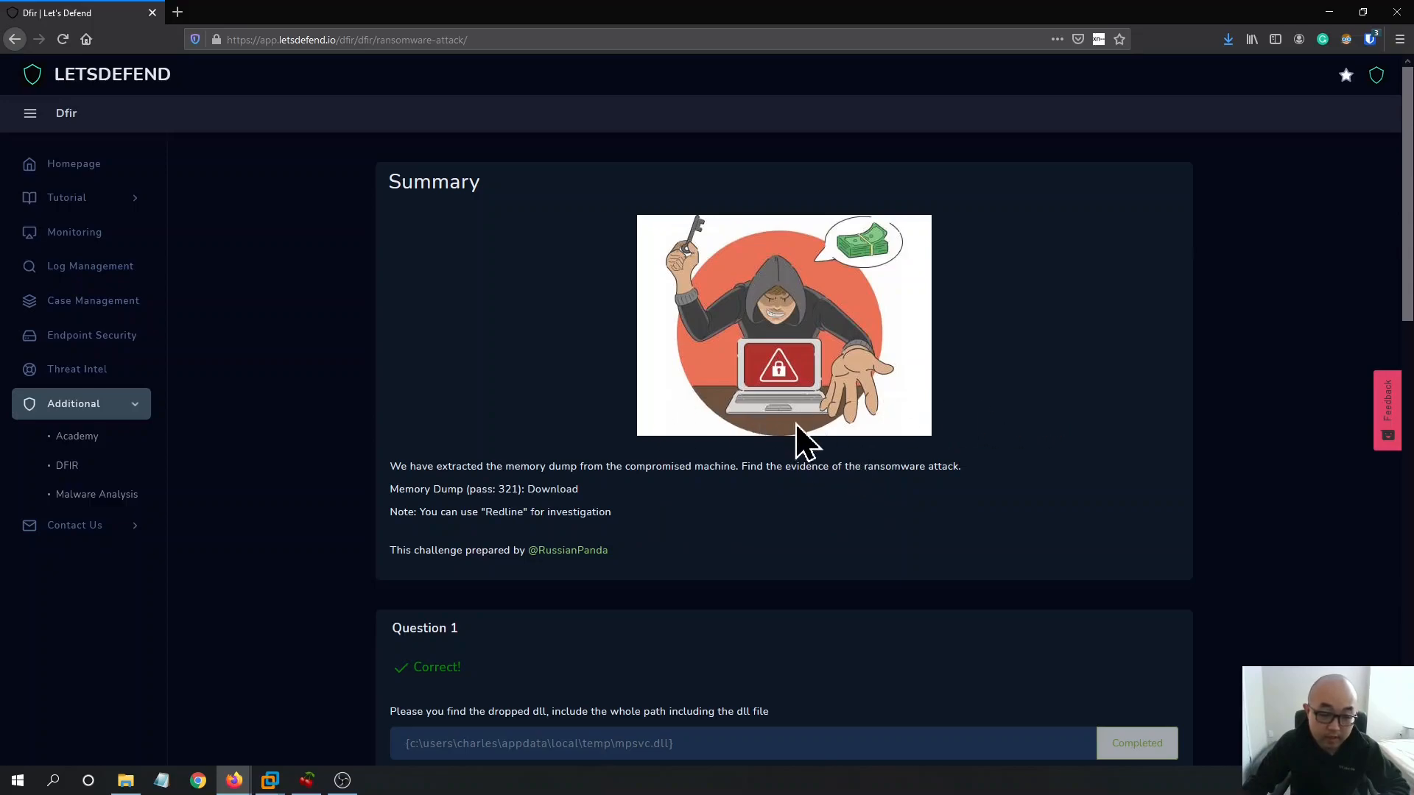
pyautogui.scroll(-3)
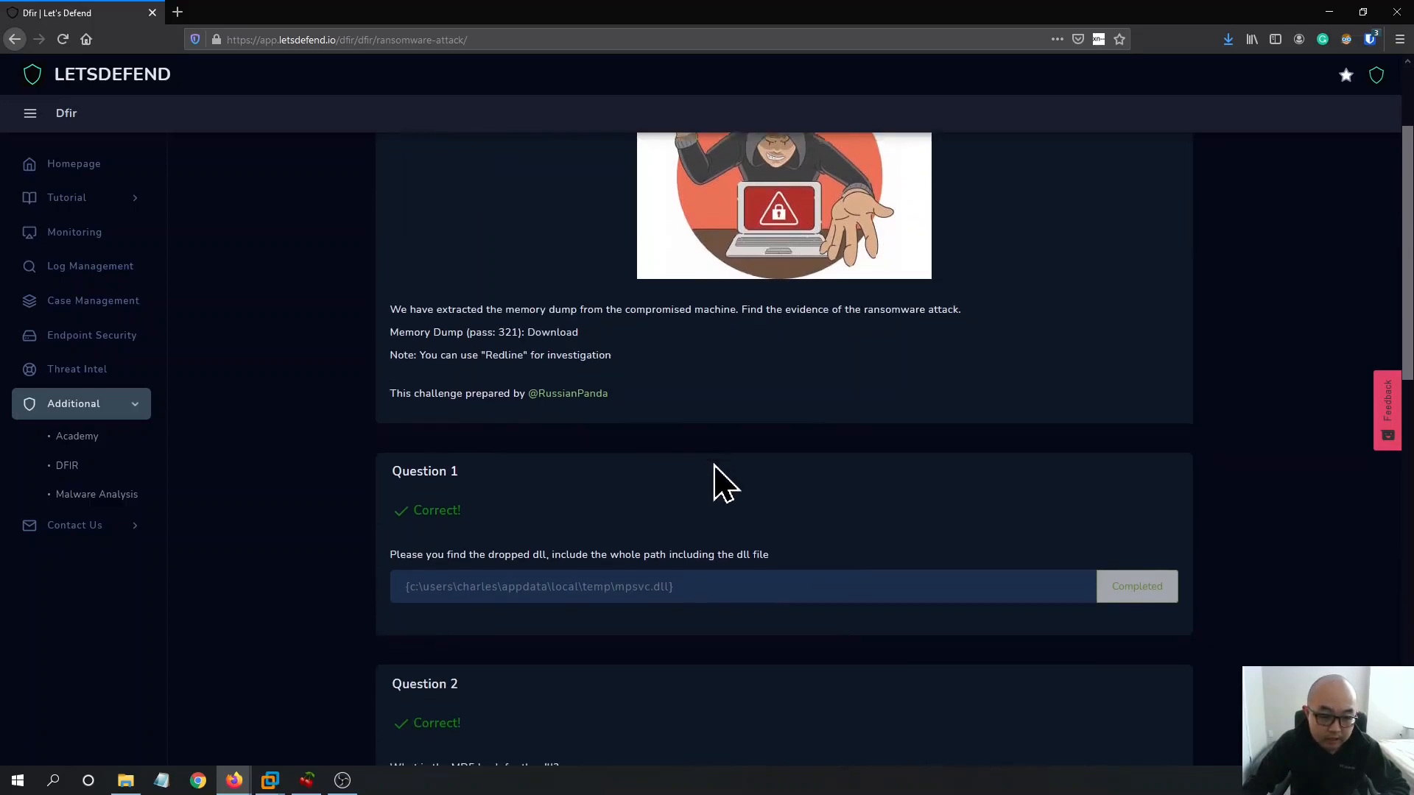
pyautogui.scroll(-3)
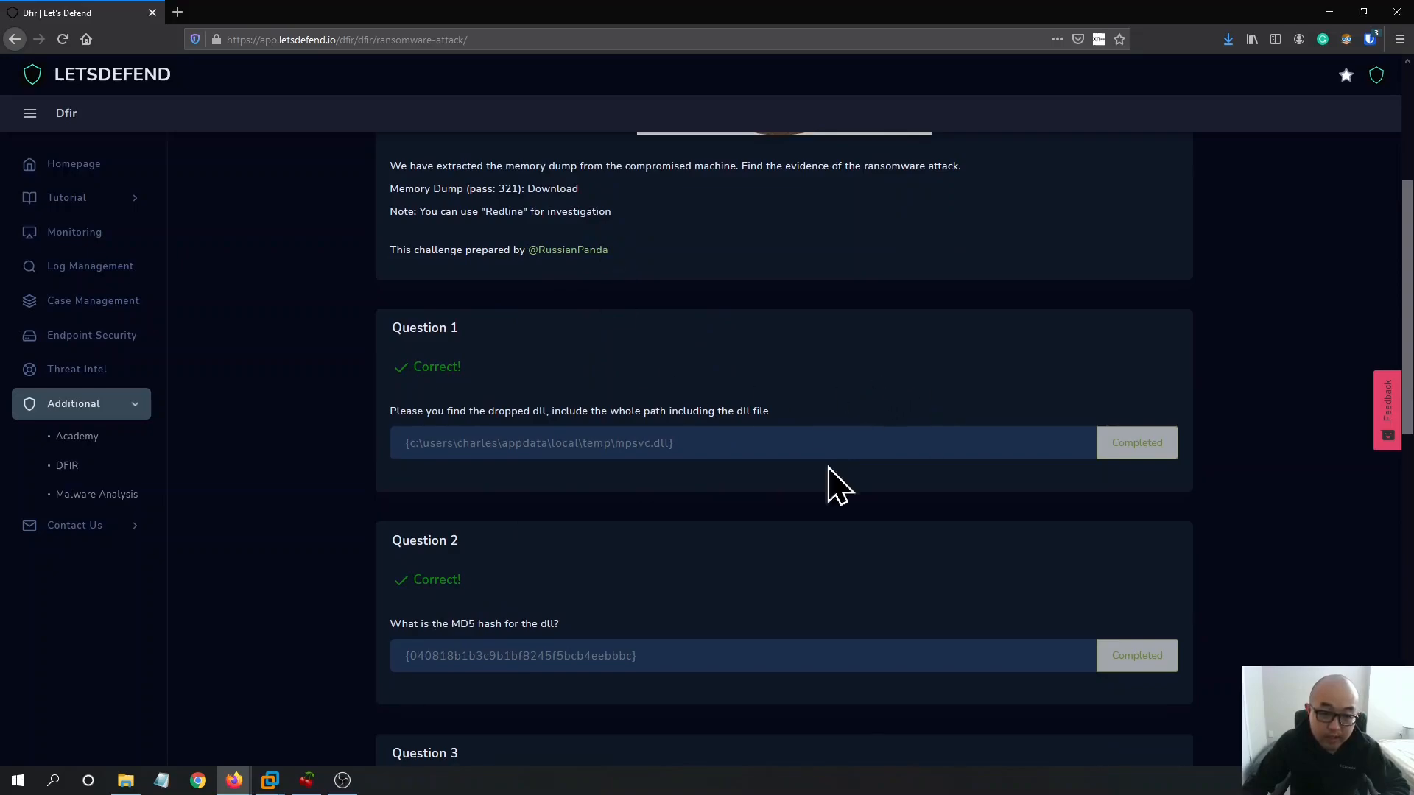
pyautogui.scroll(3)
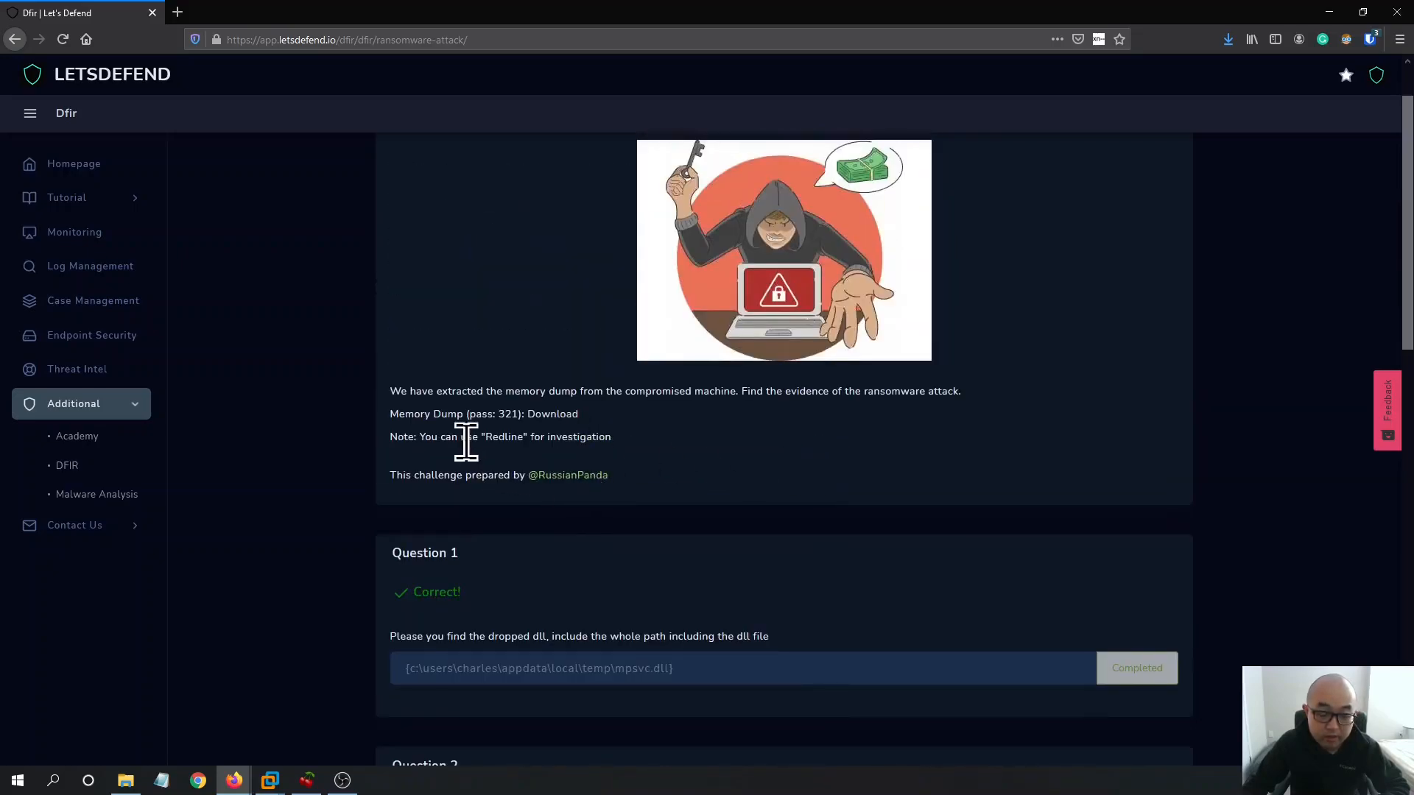
pyautogui.moveTo(600, 440)
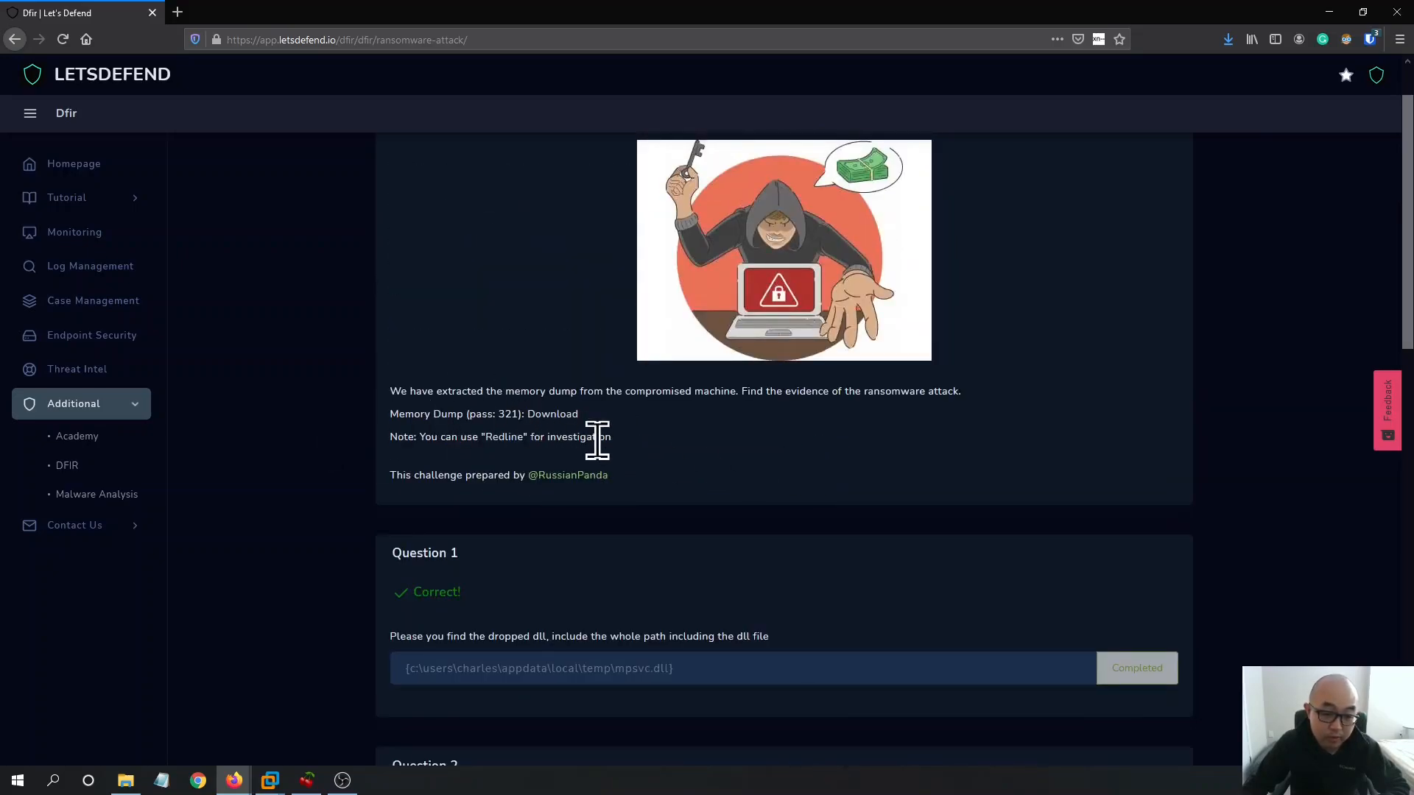
pyautogui.moveTo(518, 467)
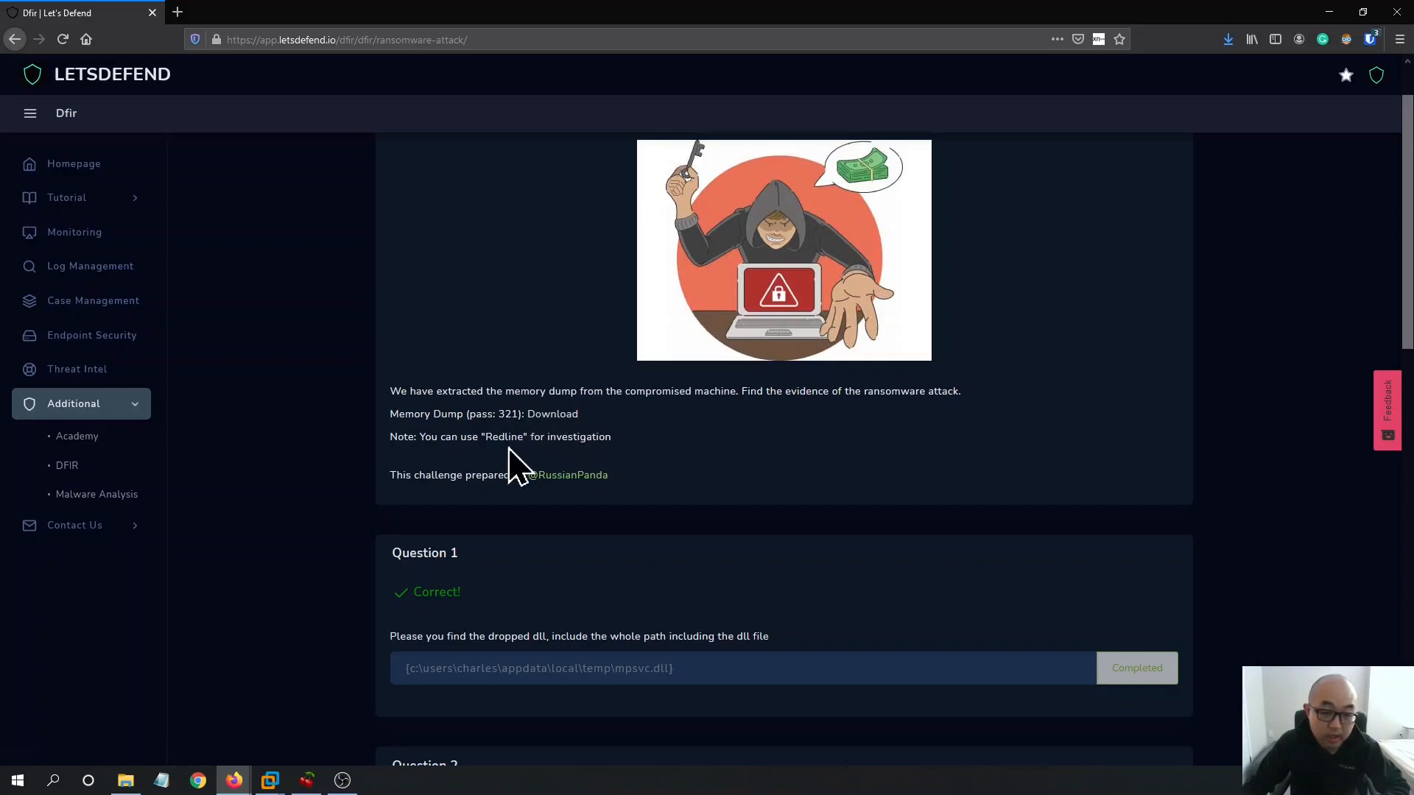
pyautogui.moveTo(651, 433)
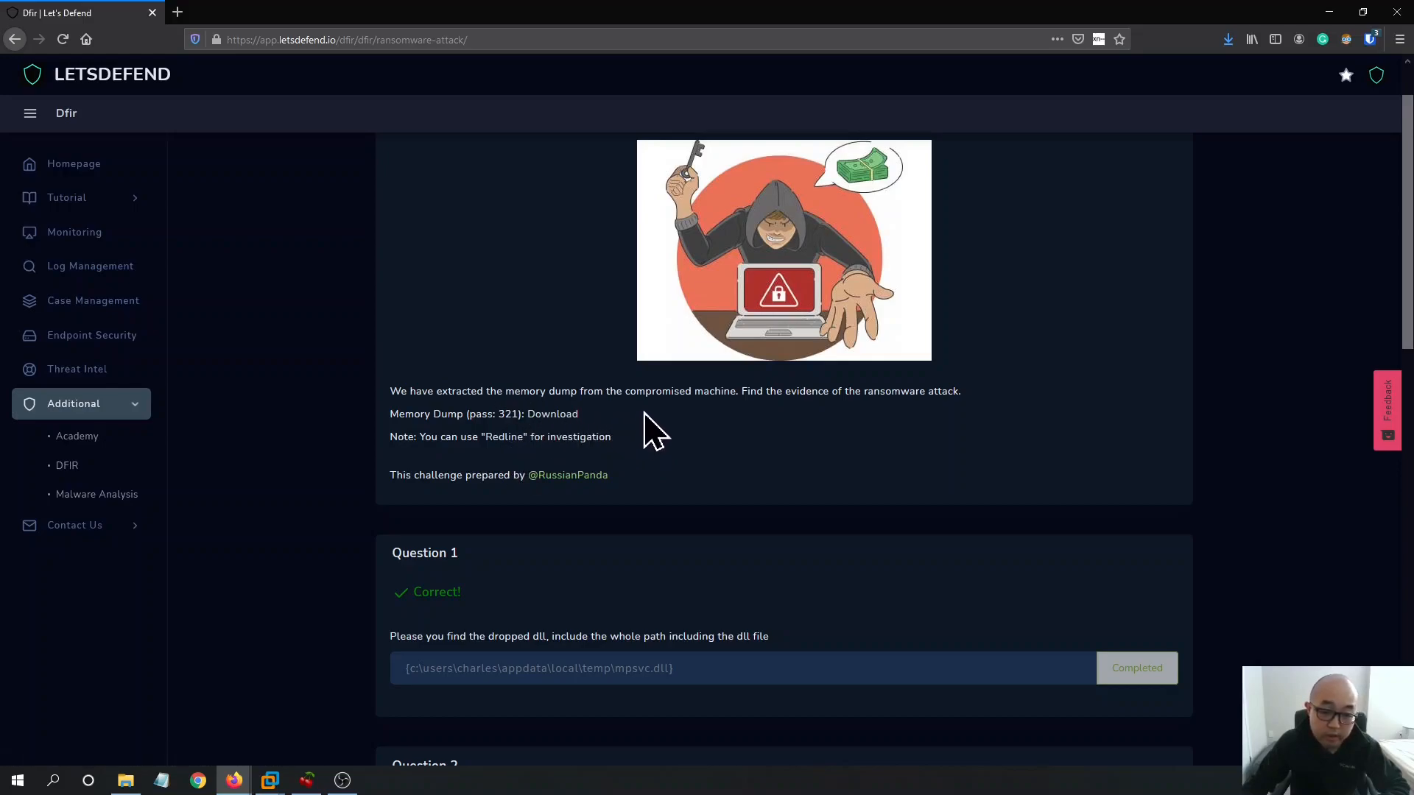
pyautogui.moveTo(613, 469)
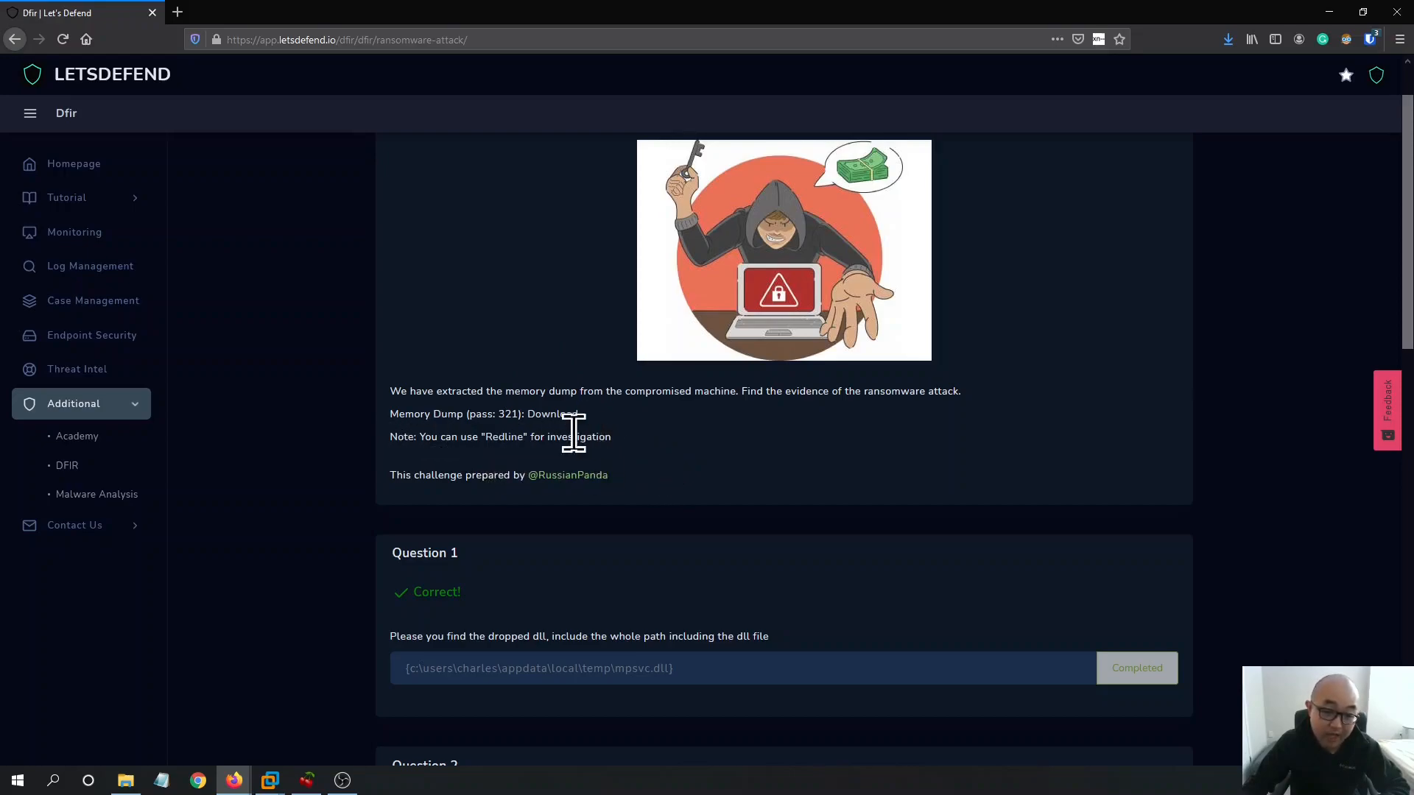
pyautogui.moveTo(198, 775)
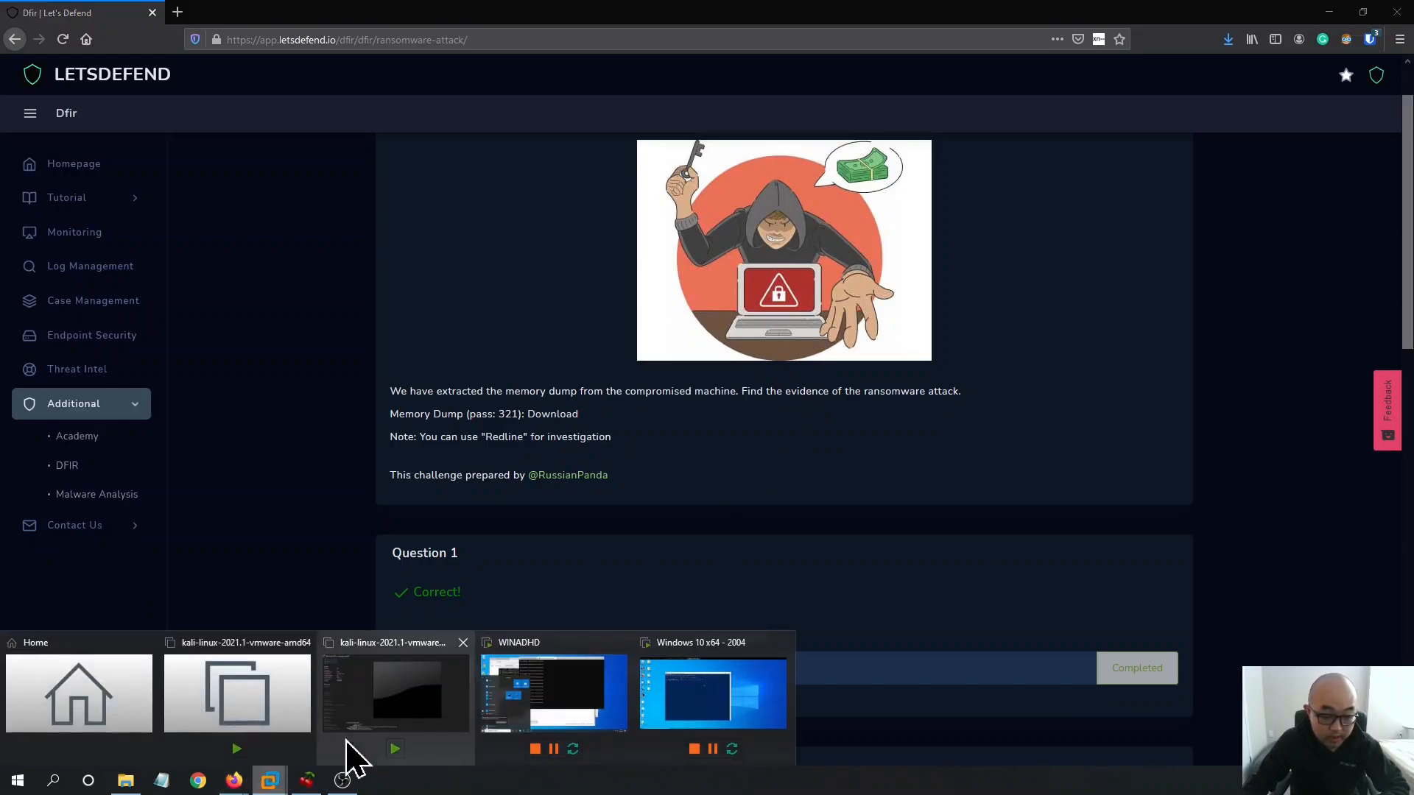
# In the Windows 10 VM, rerun Set-MpPreference -DisableRealtimeMonitoring $true in admin PowerShell
pyautogui.click(394, 692)
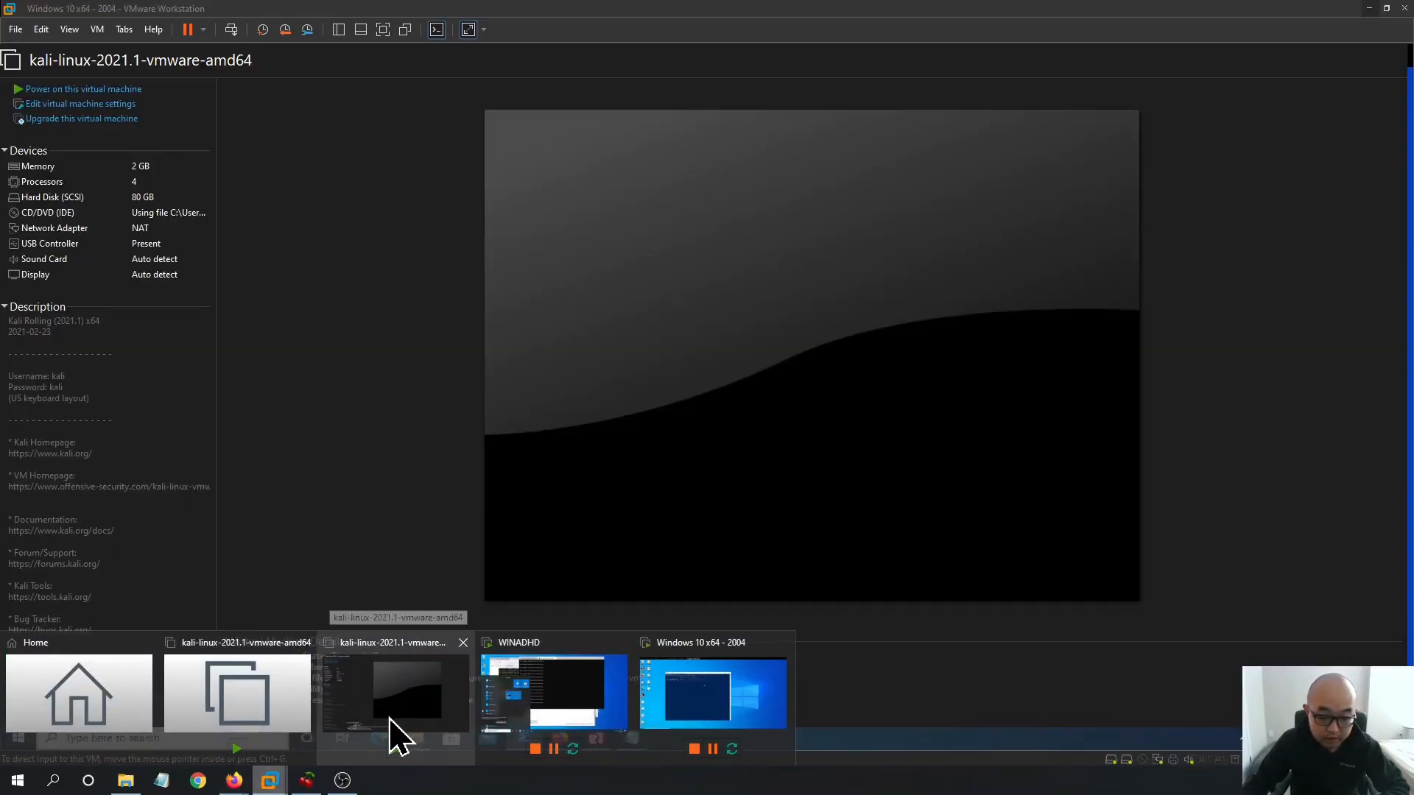
pyautogui.click(711, 692)
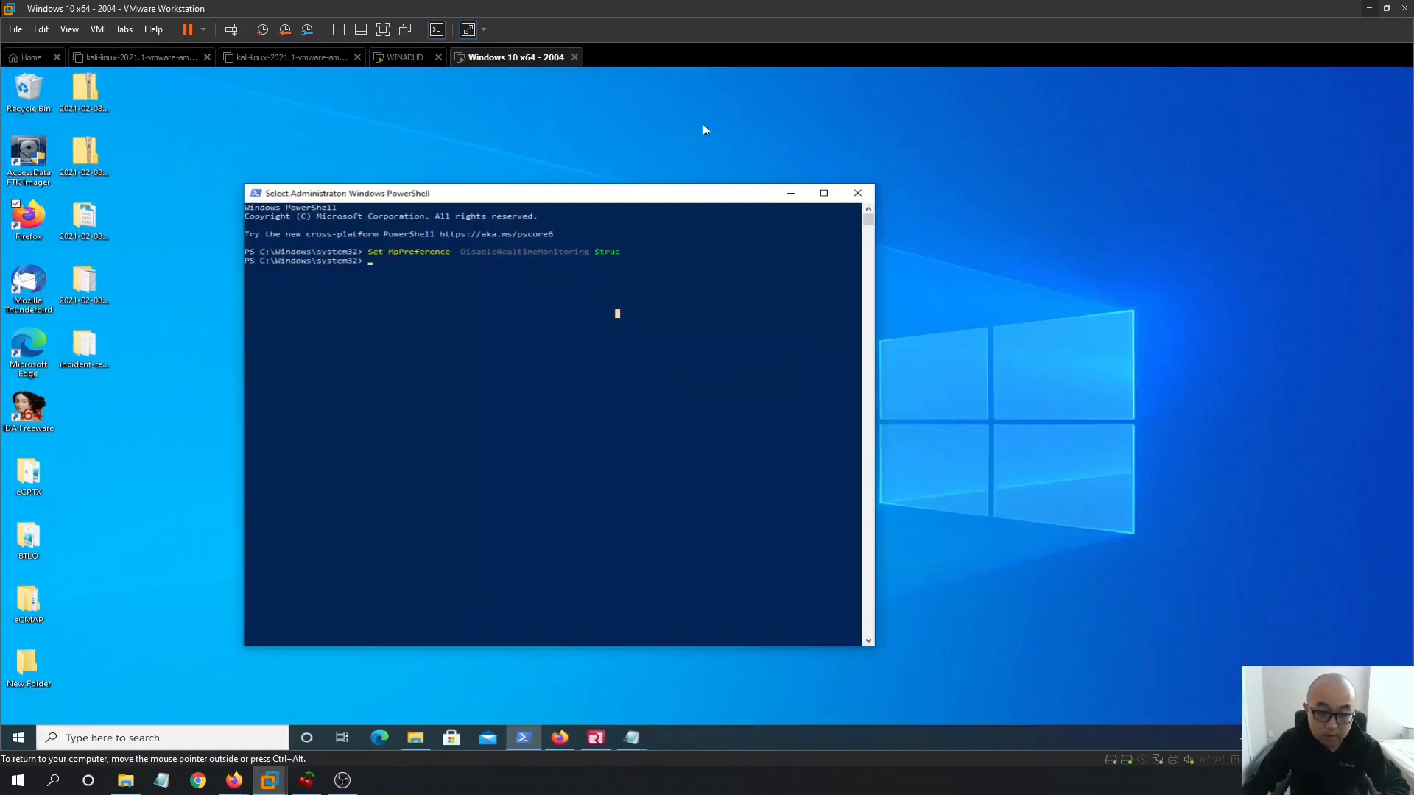
pyautogui.moveTo(553, 193); pyautogui.dragTo(722, 196)
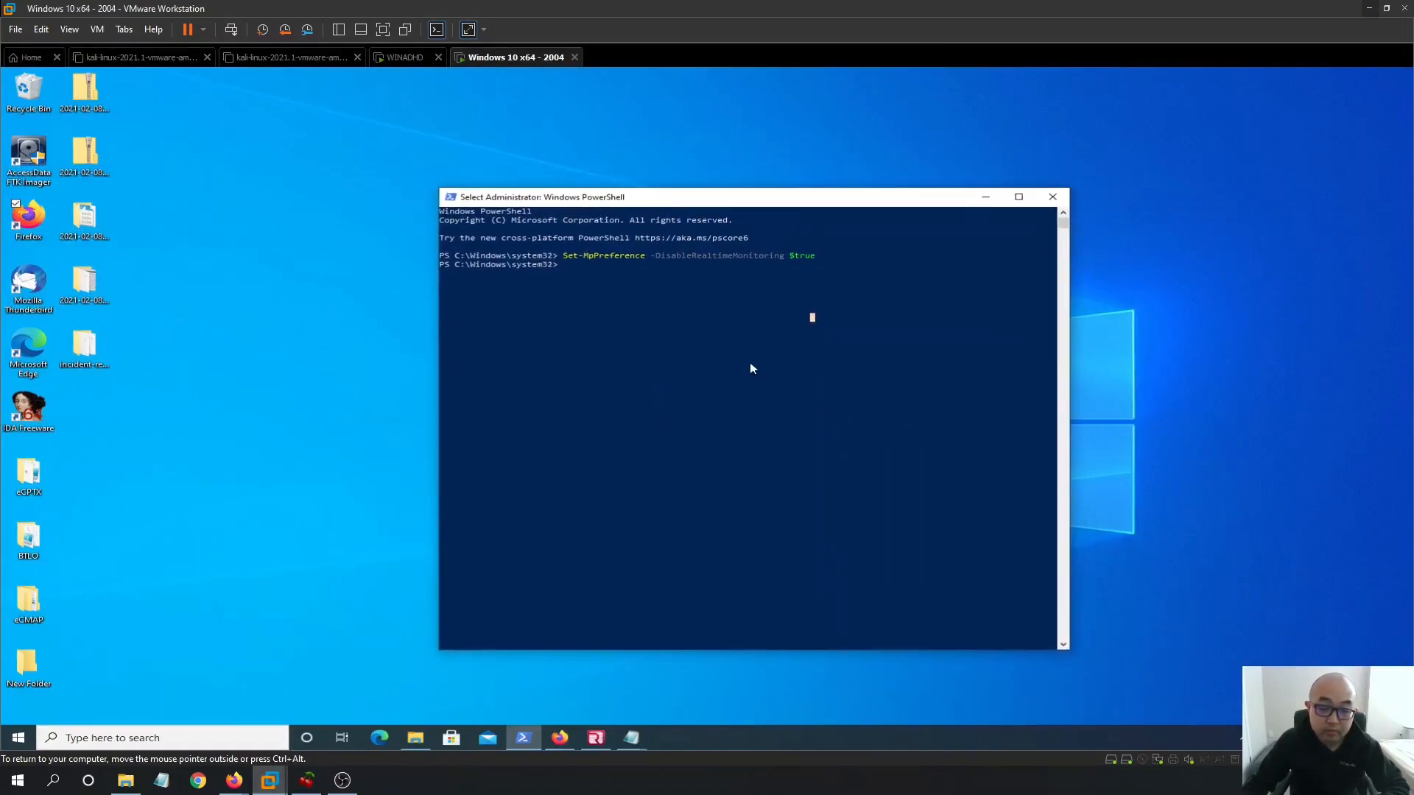
pyautogui.moveTo(721, 197); pyautogui.dragTo(676, 172)
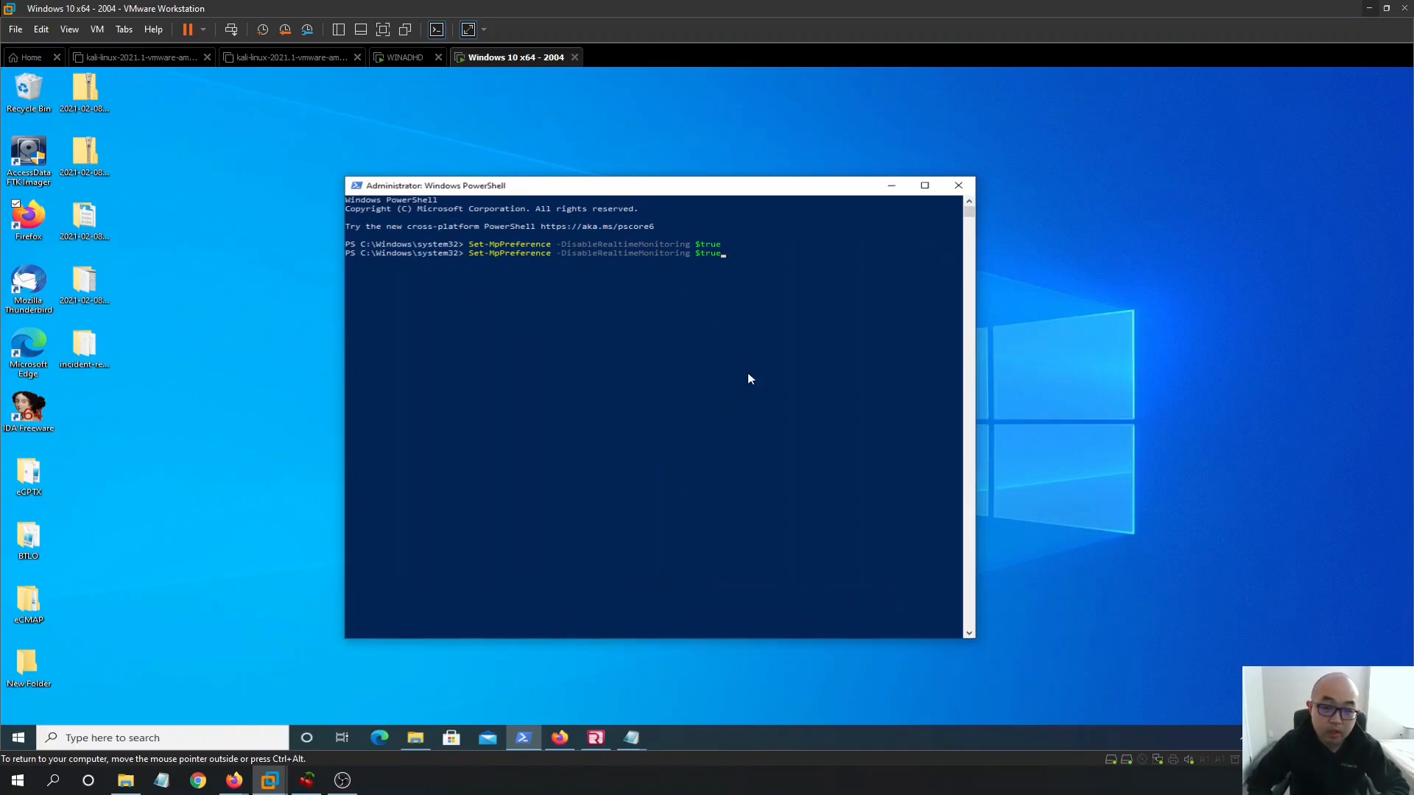
pyautogui.press('Return')
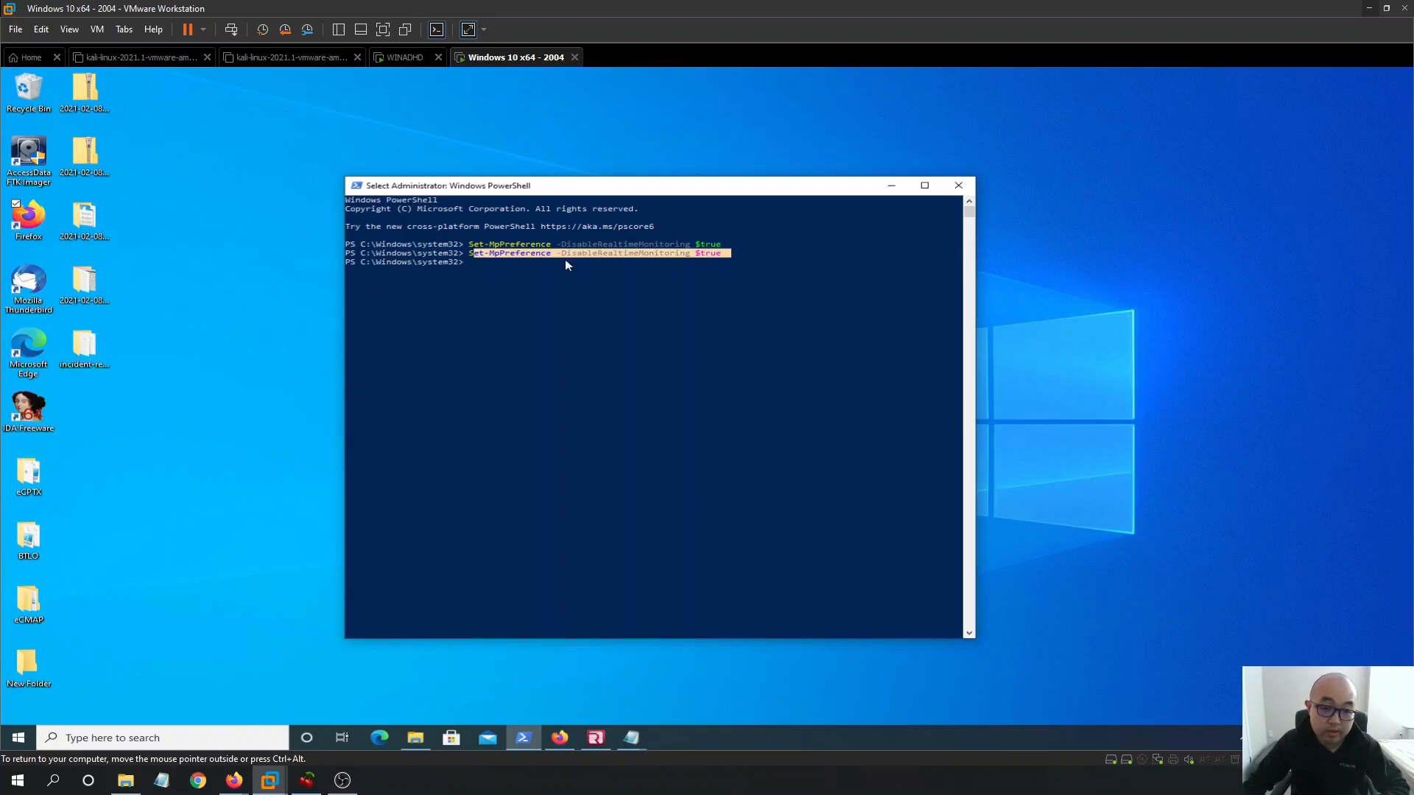
pyautogui.moveTo(873, 400)
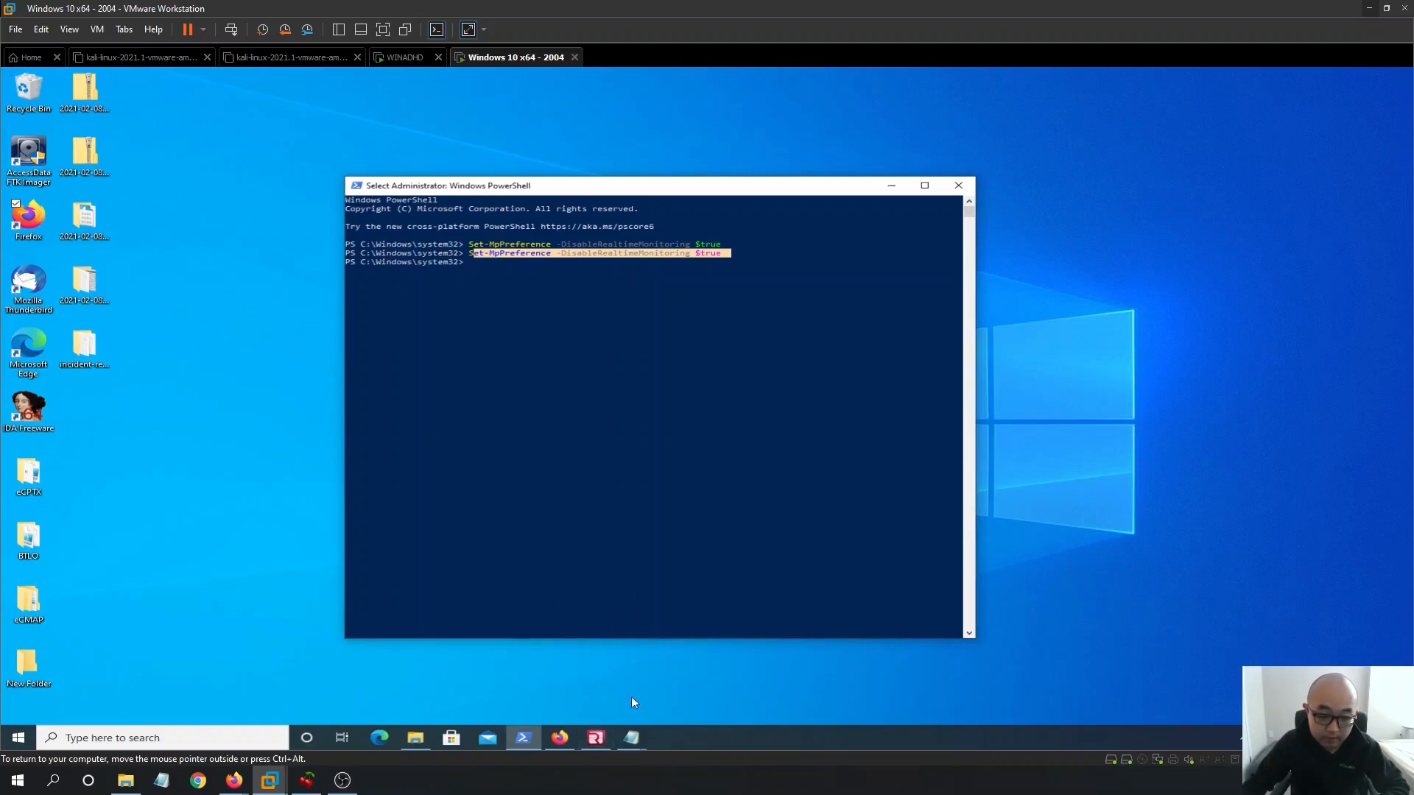
pyautogui.moveTo(254, 360)
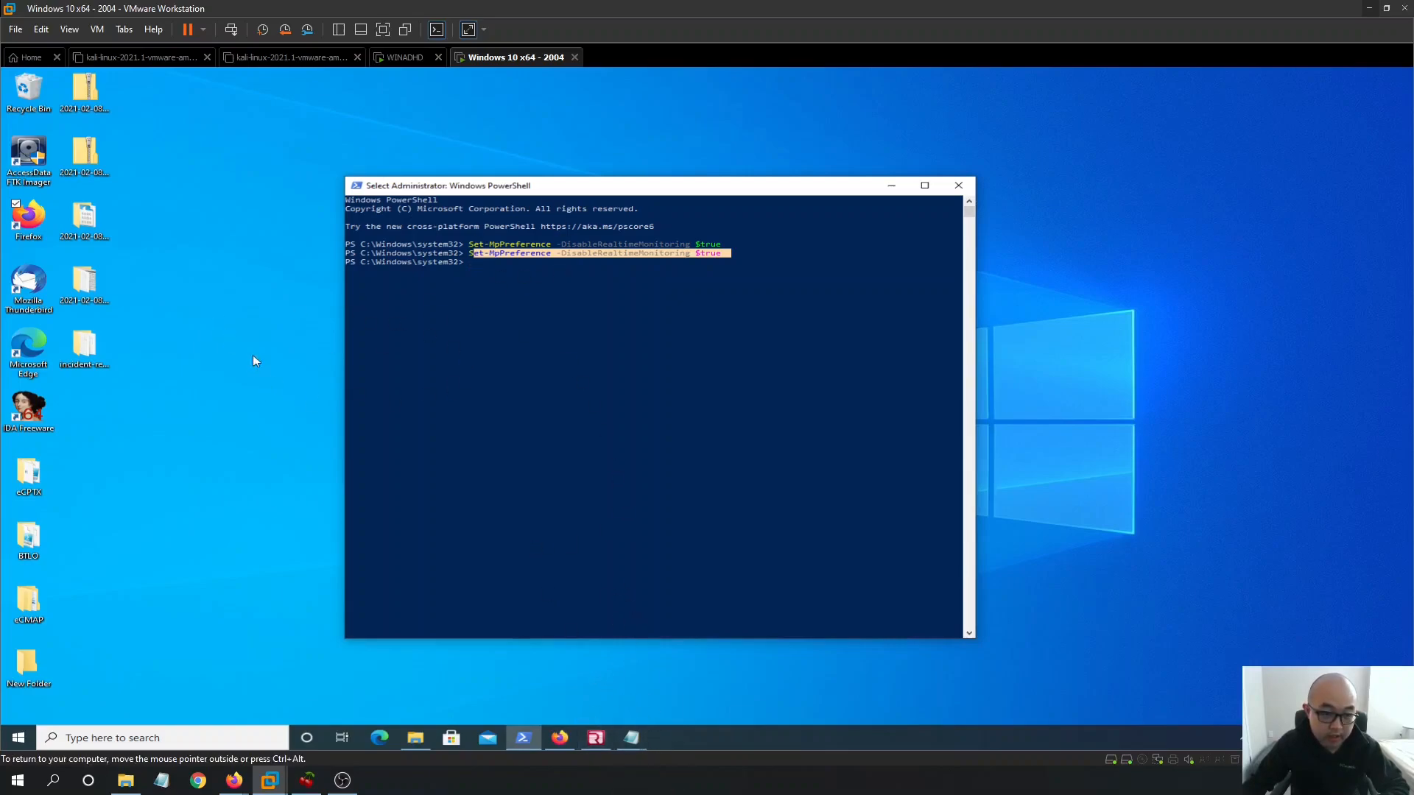
pyautogui.moveTo(602, 200)
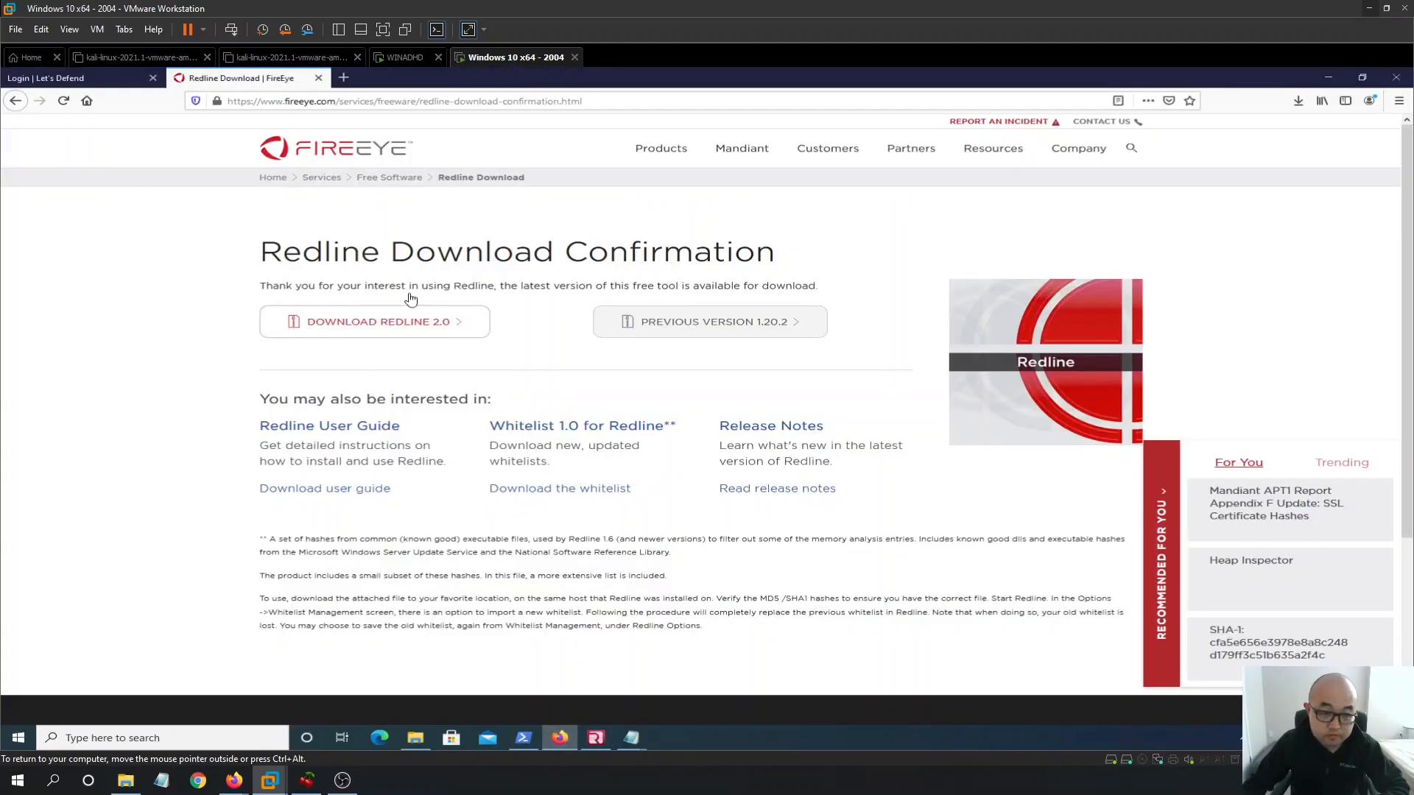
pyautogui.moveTo(241, 265)
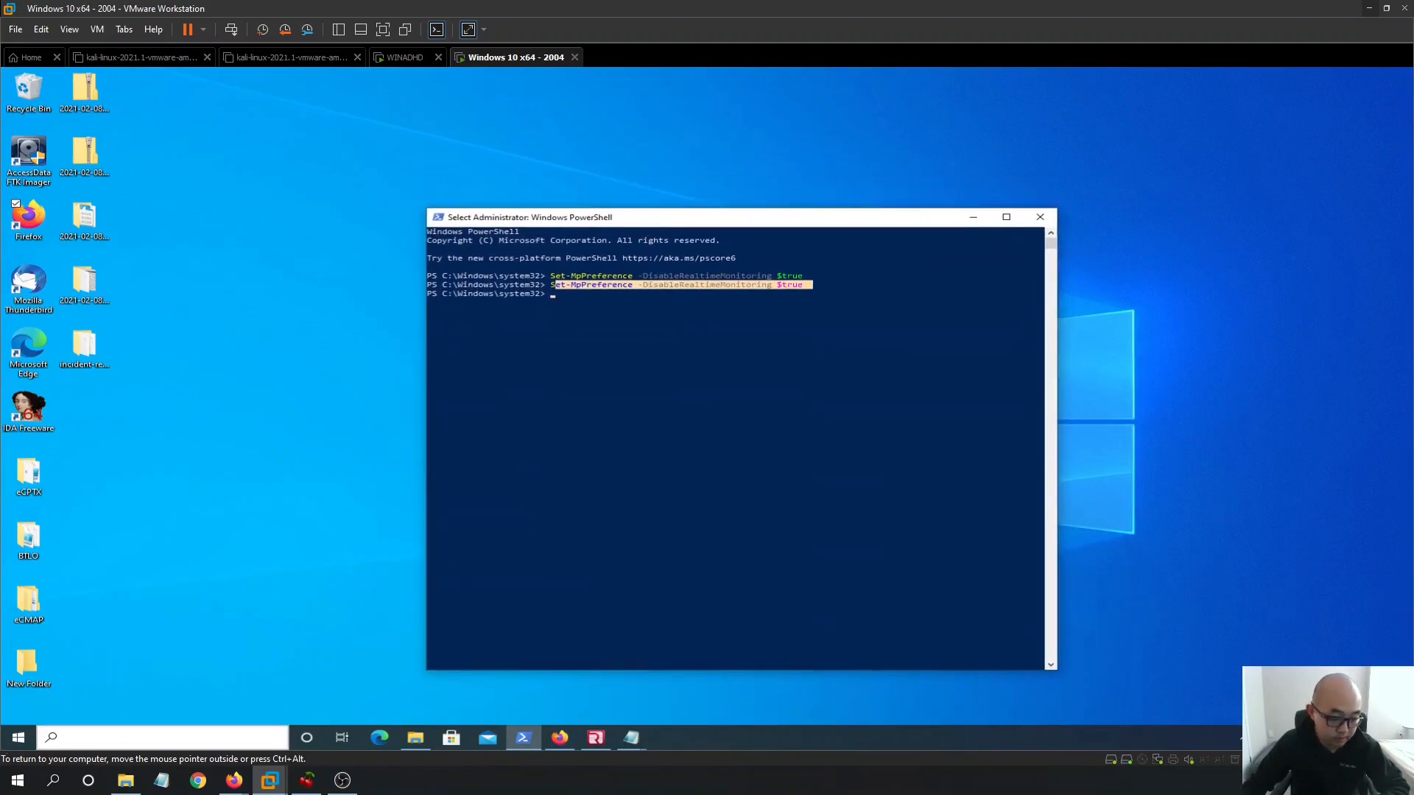
pyautogui.moveTo(766, 253)
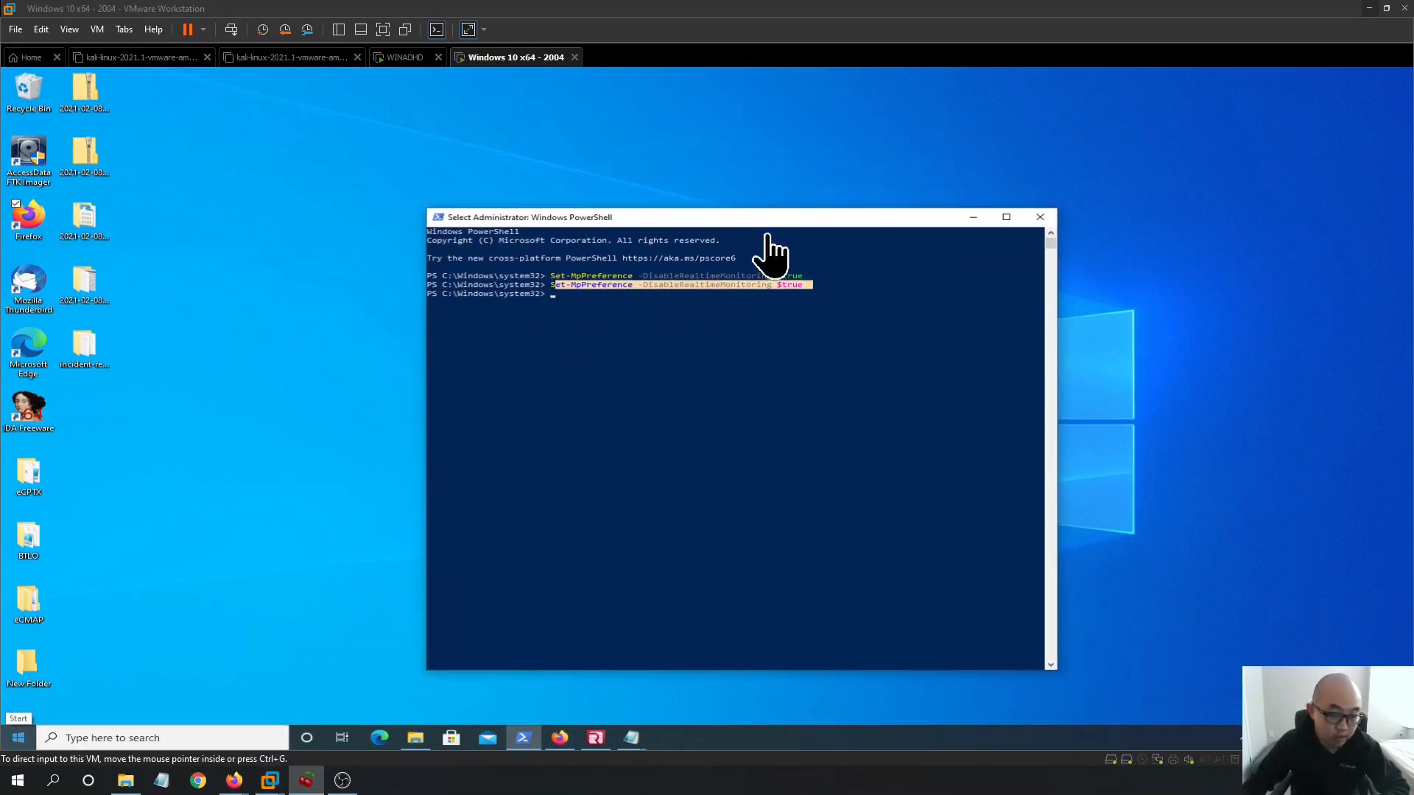
pyautogui.moveTo(667, 722)
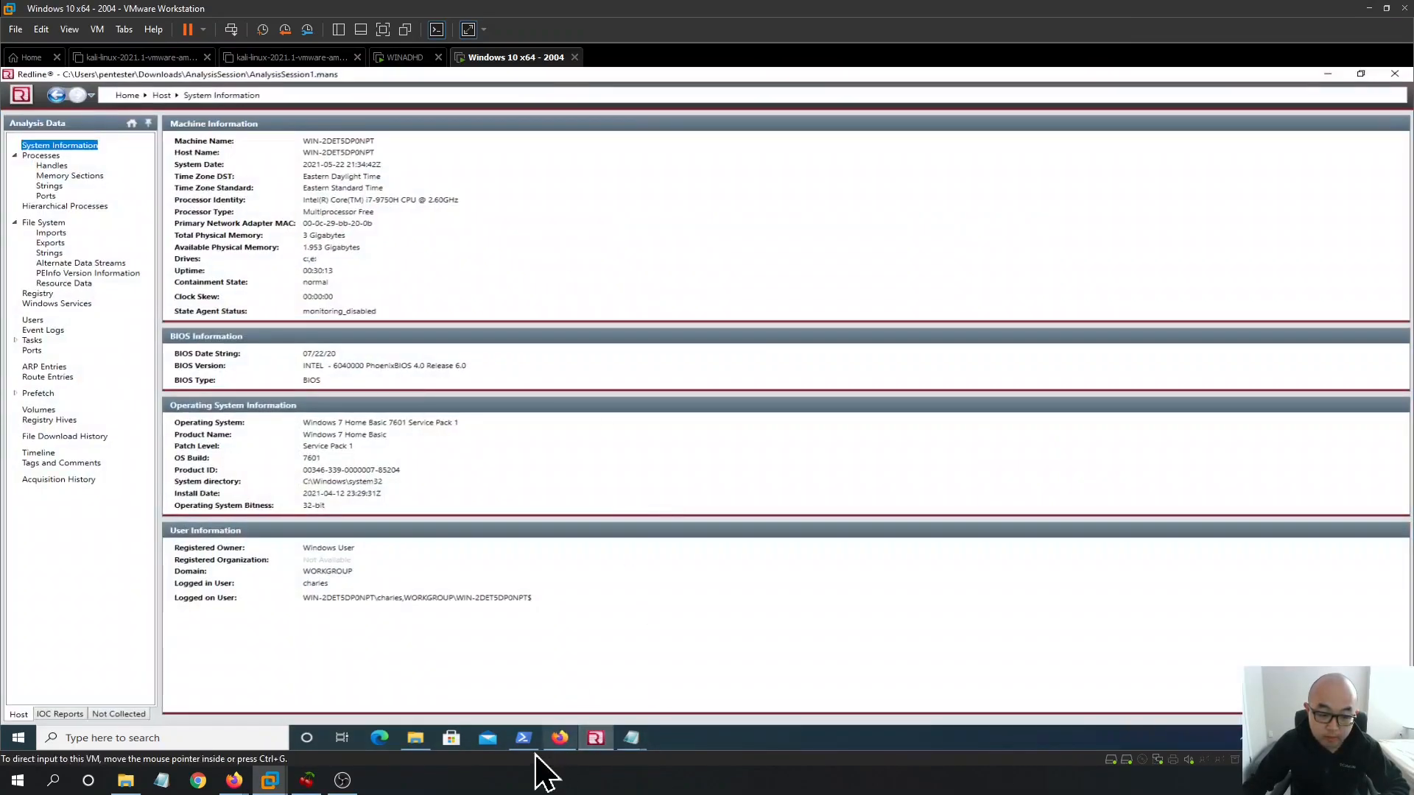
# Show Redline's System Information for AnalysisSession1.mans in the Windows 10 VM
pyautogui.click(414, 738)
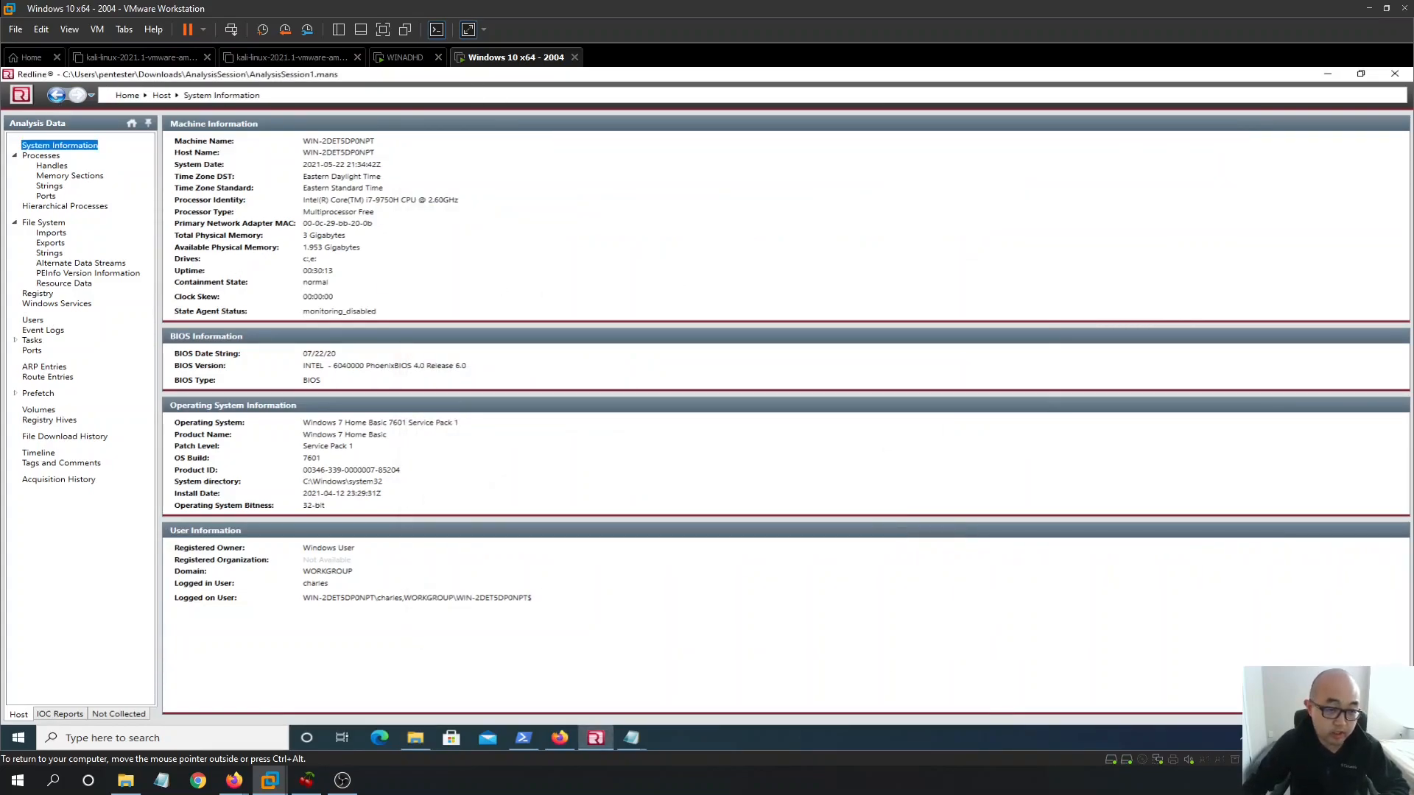
pyautogui.moveTo(135, 298)
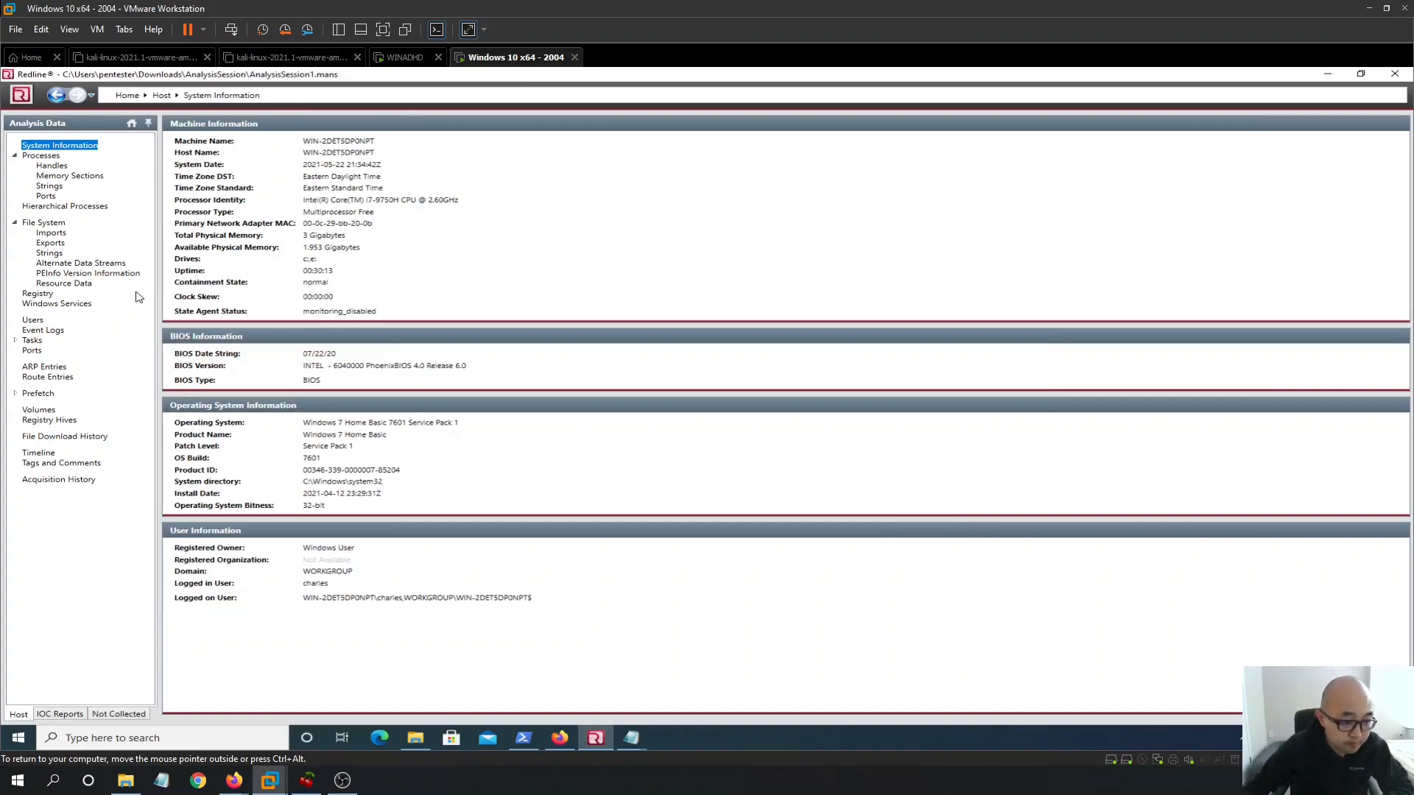
pyautogui.moveTo(239, 783)
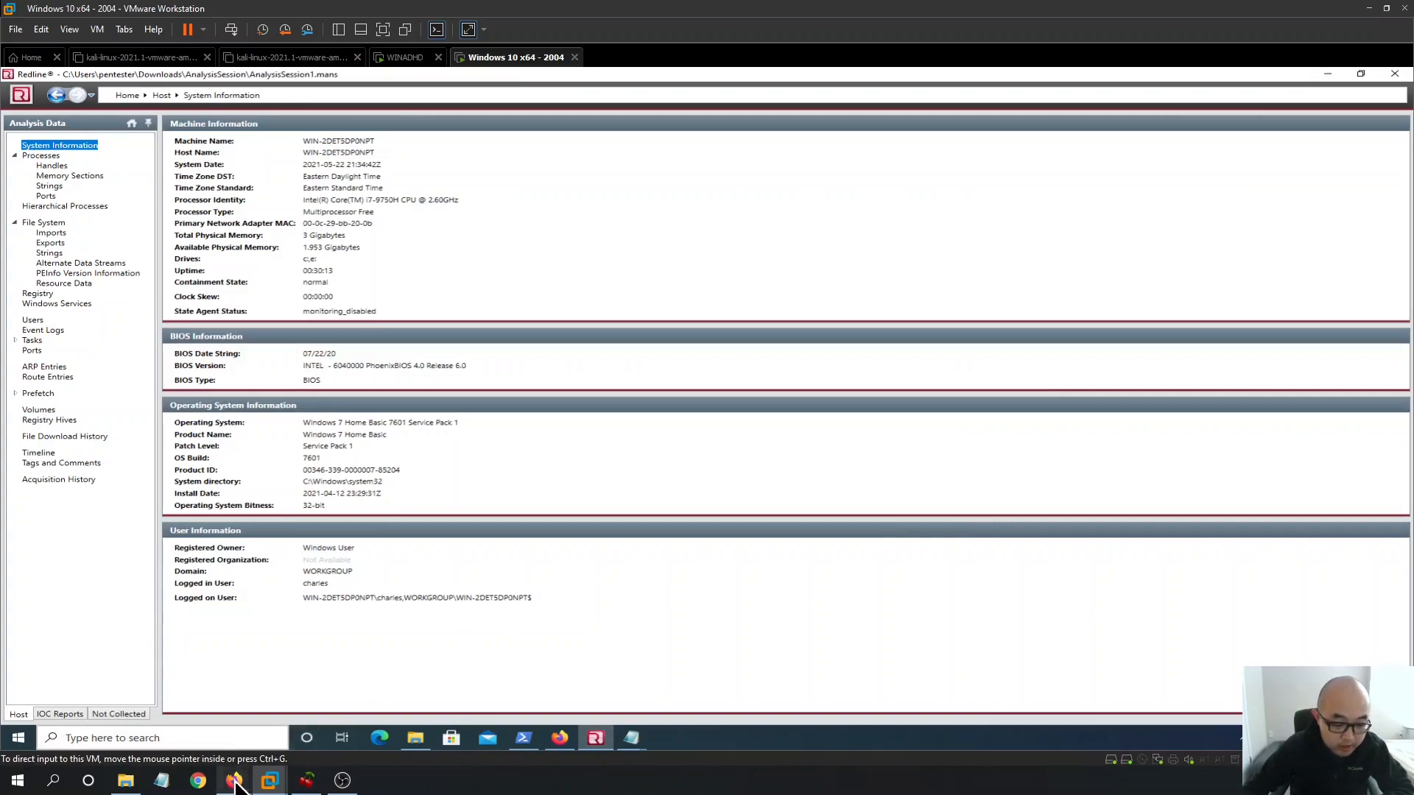
# Return to the LetsDefend challenge page in Firefox and scroll up to Question 1
pyautogui.click(198, 779)
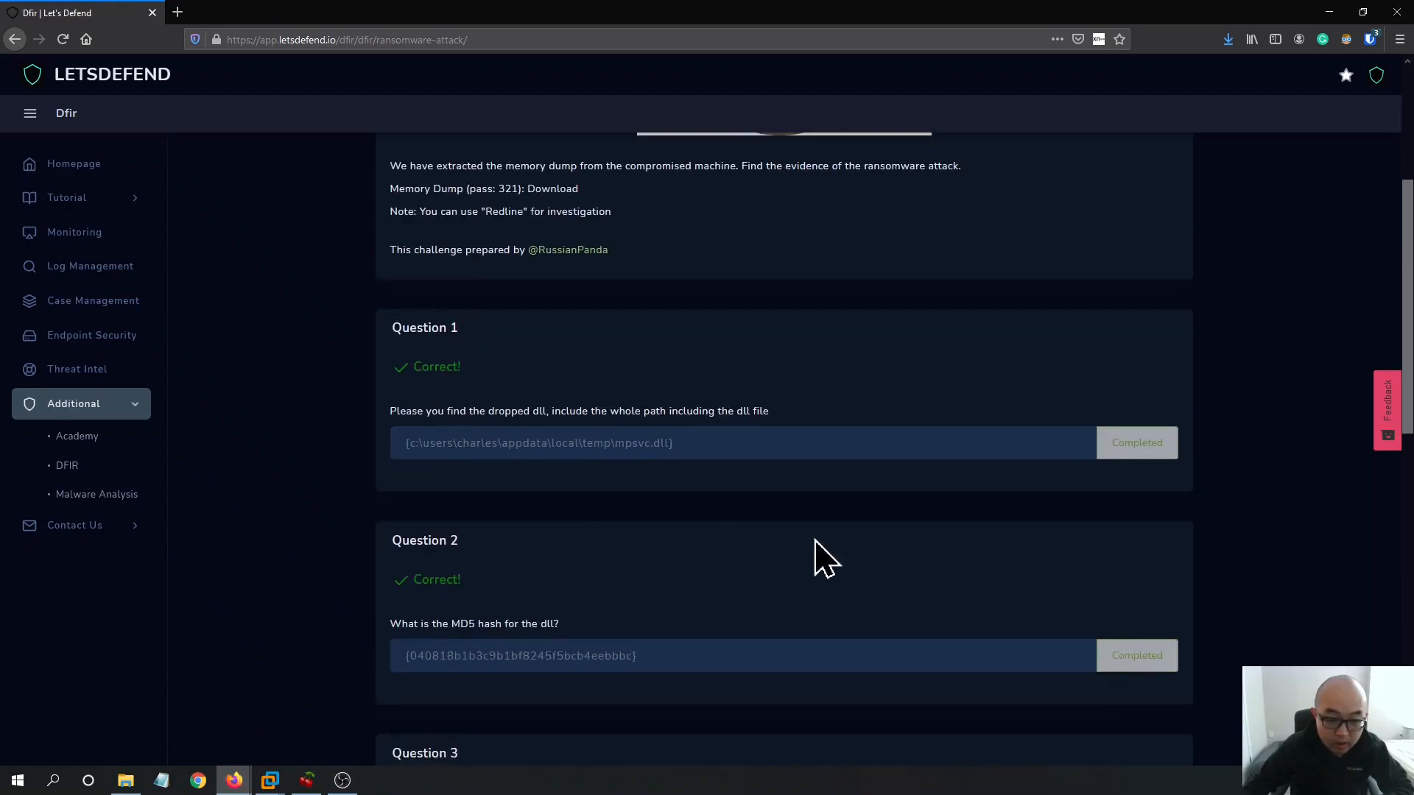
pyautogui.moveTo(392, 441)
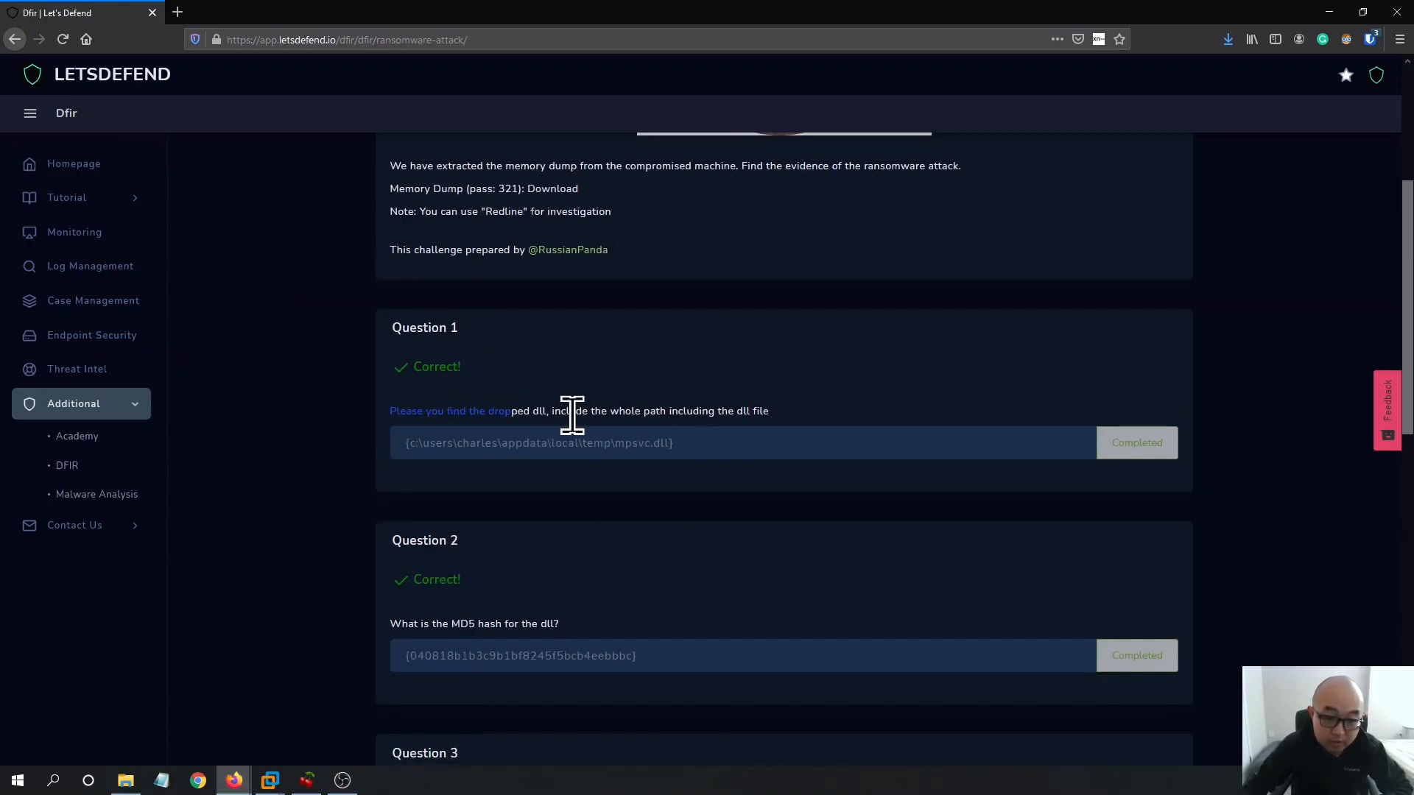
pyautogui.moveTo(800, 438)
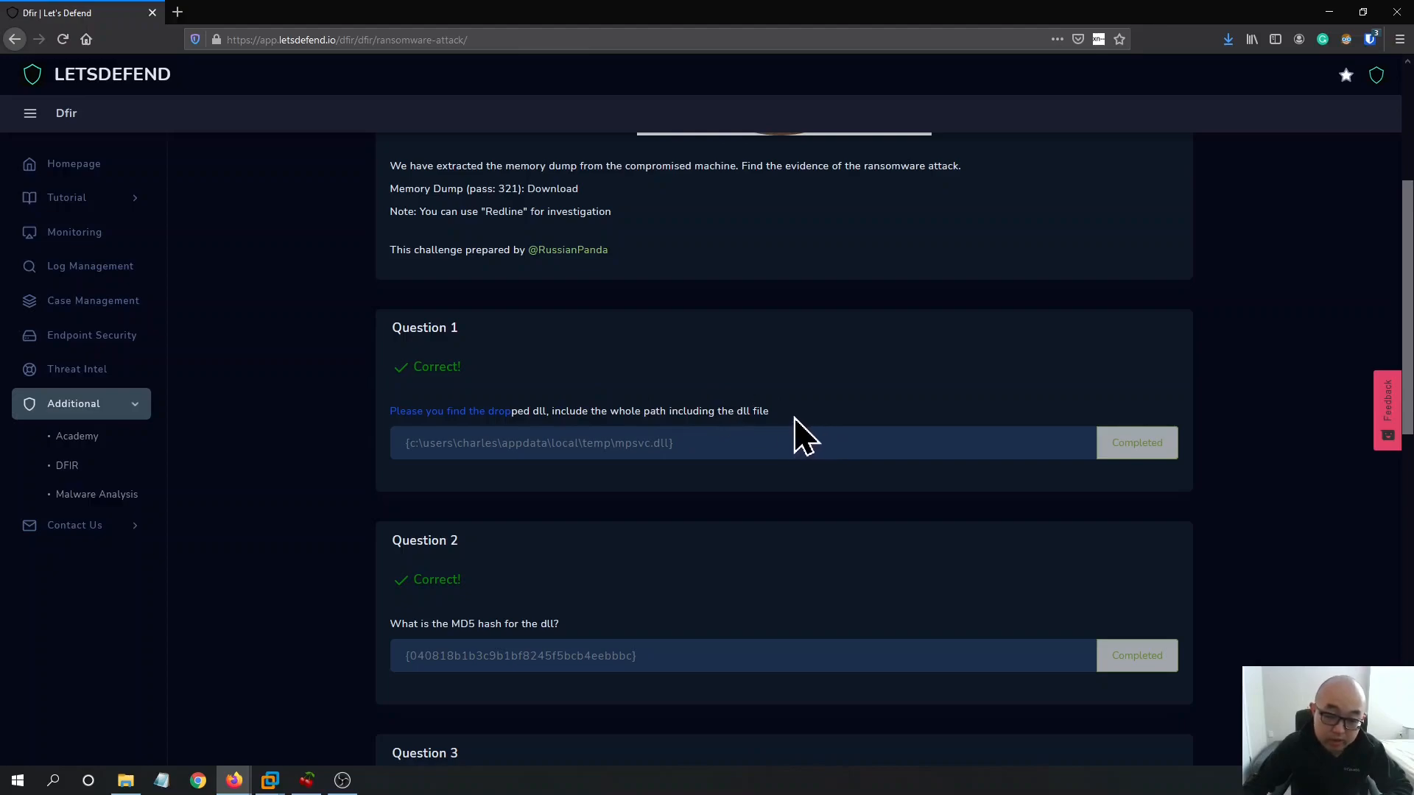
pyautogui.scroll(3)
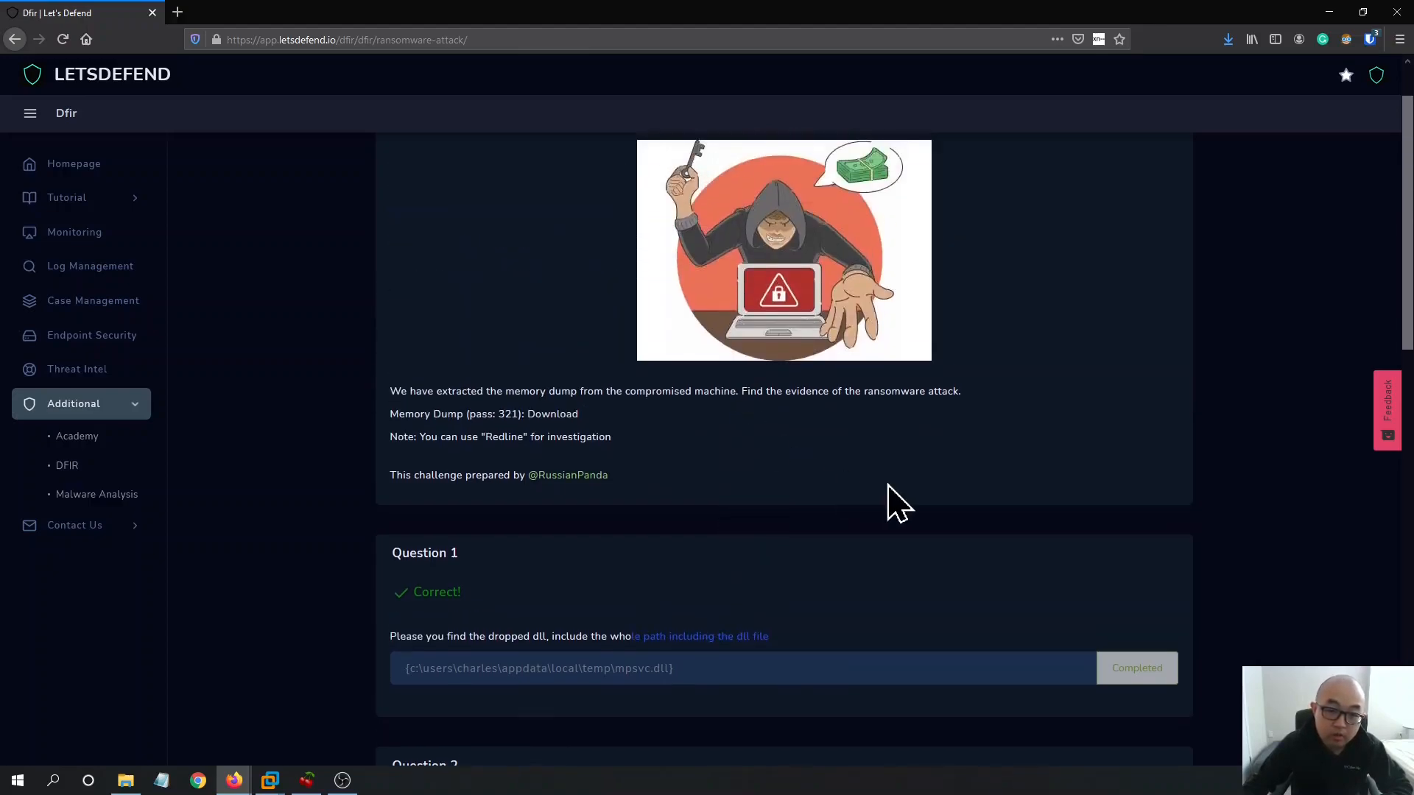
pyautogui.moveTo(796, 573)
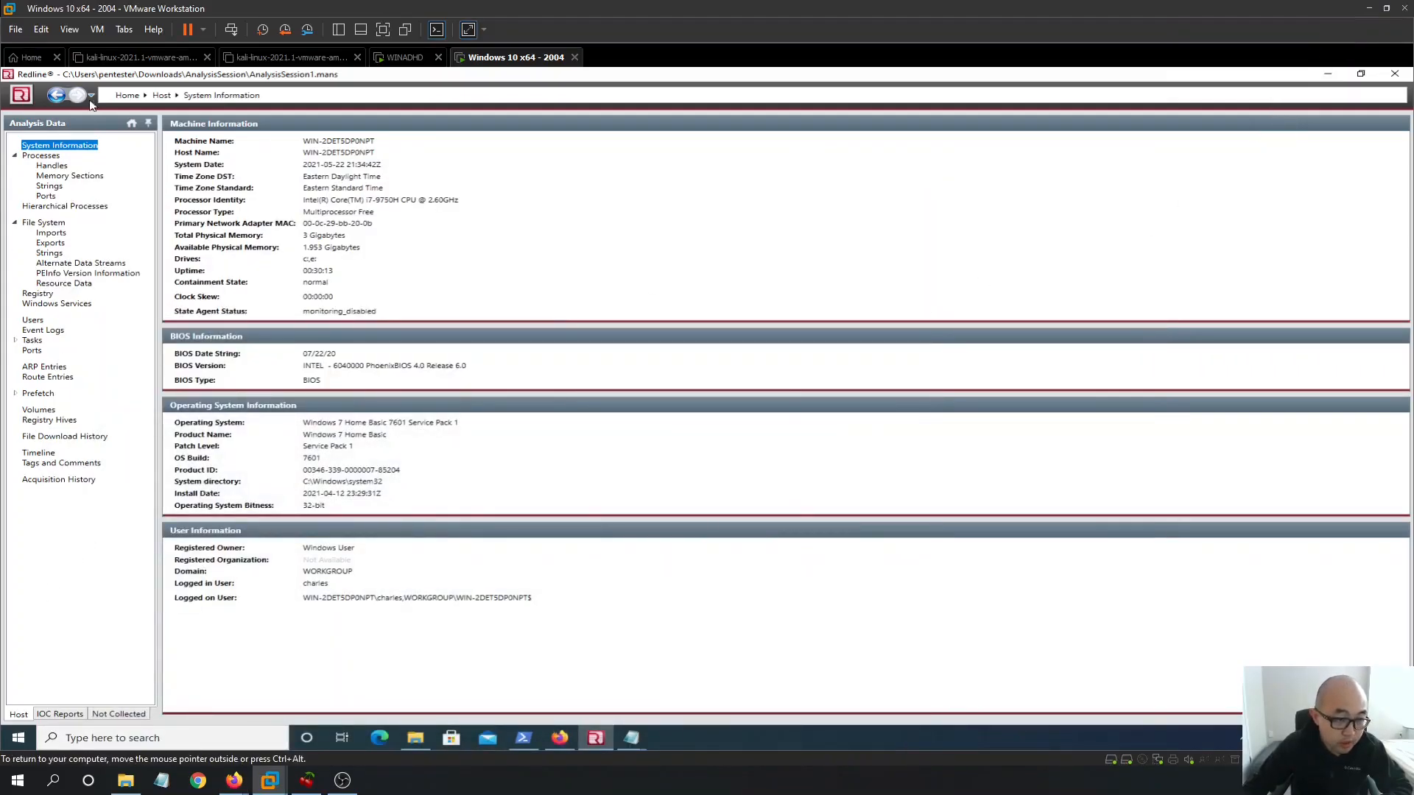
pyautogui.moveTo(129, 293)
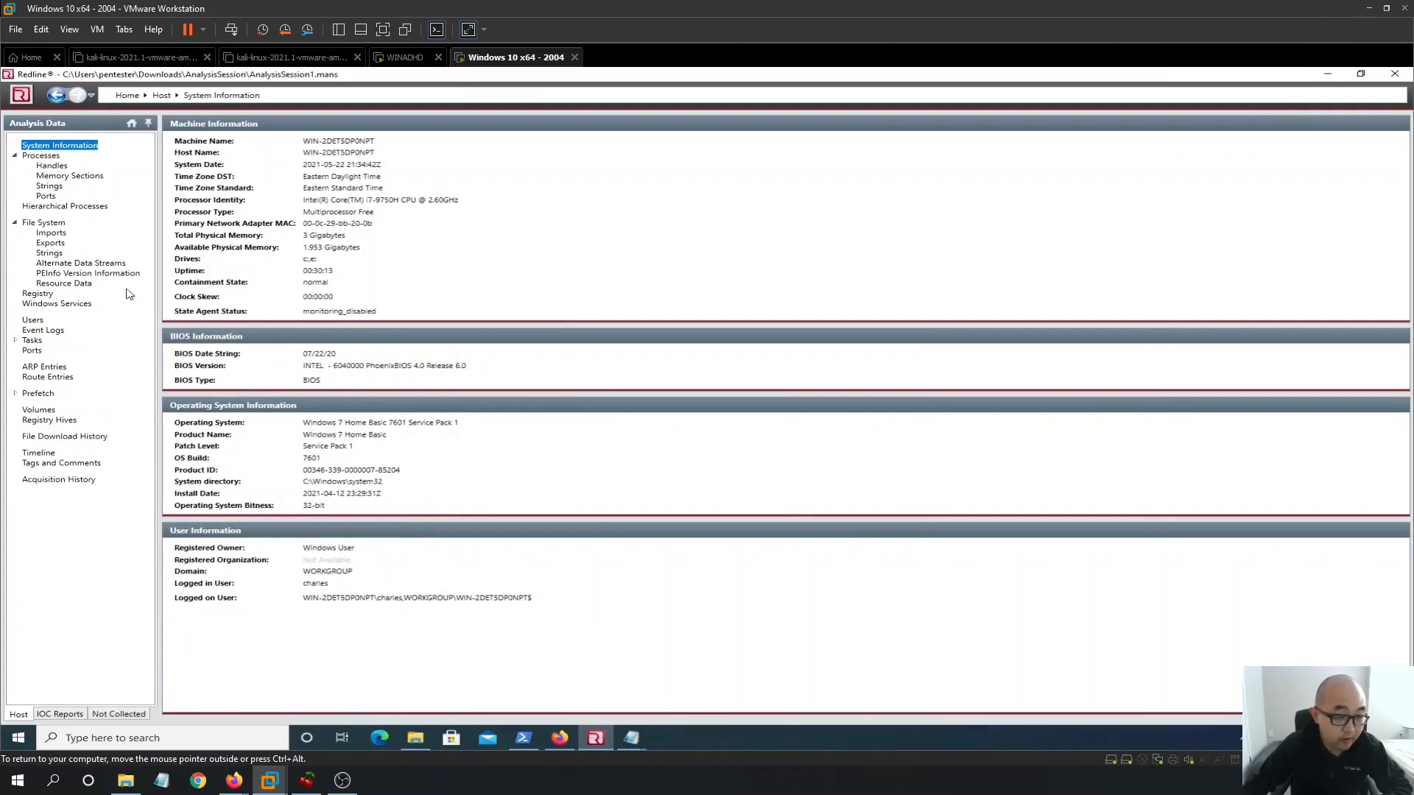
pyautogui.moveTo(340, 530)
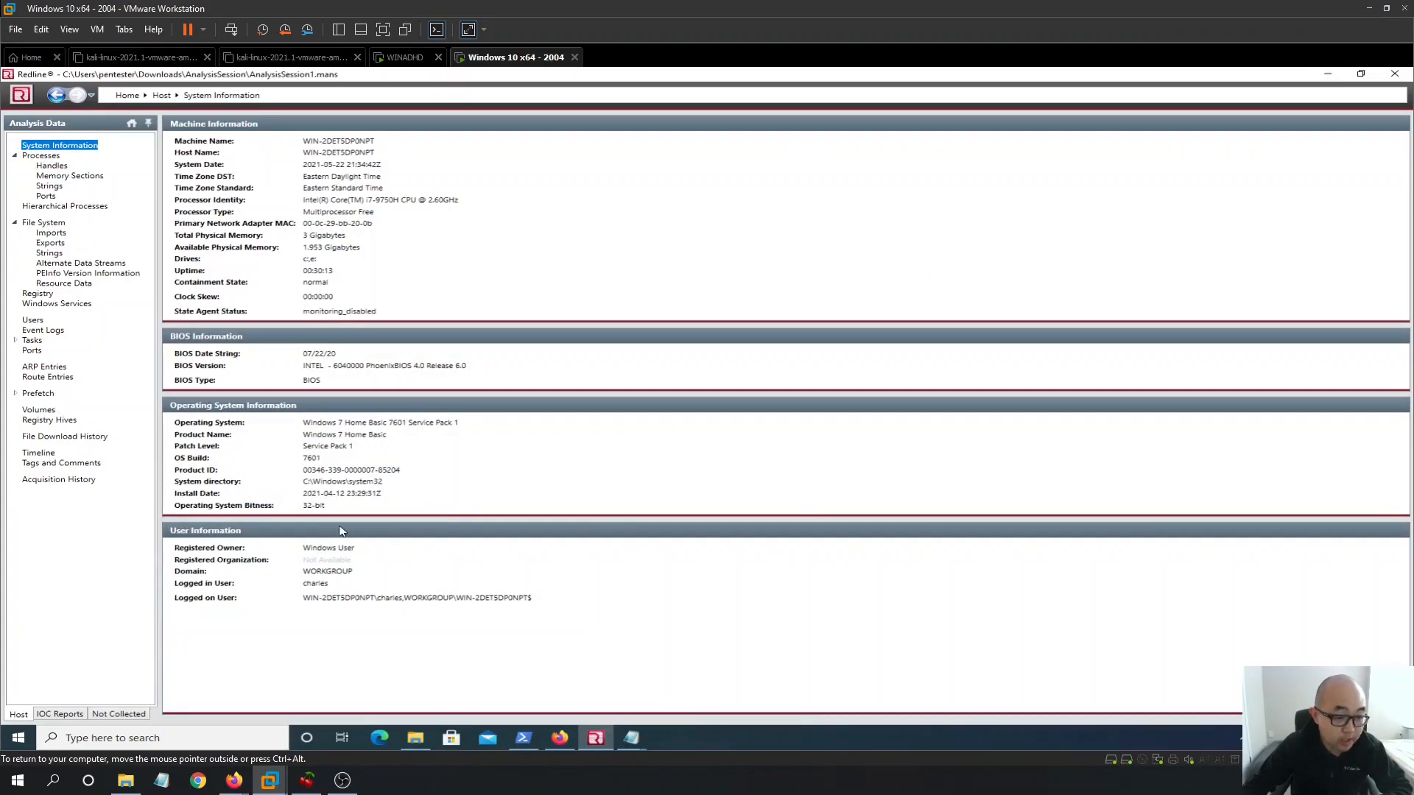
# Show Redline's Timeline of file-created events, listing the ransom readme files
pyautogui.click(37, 451)
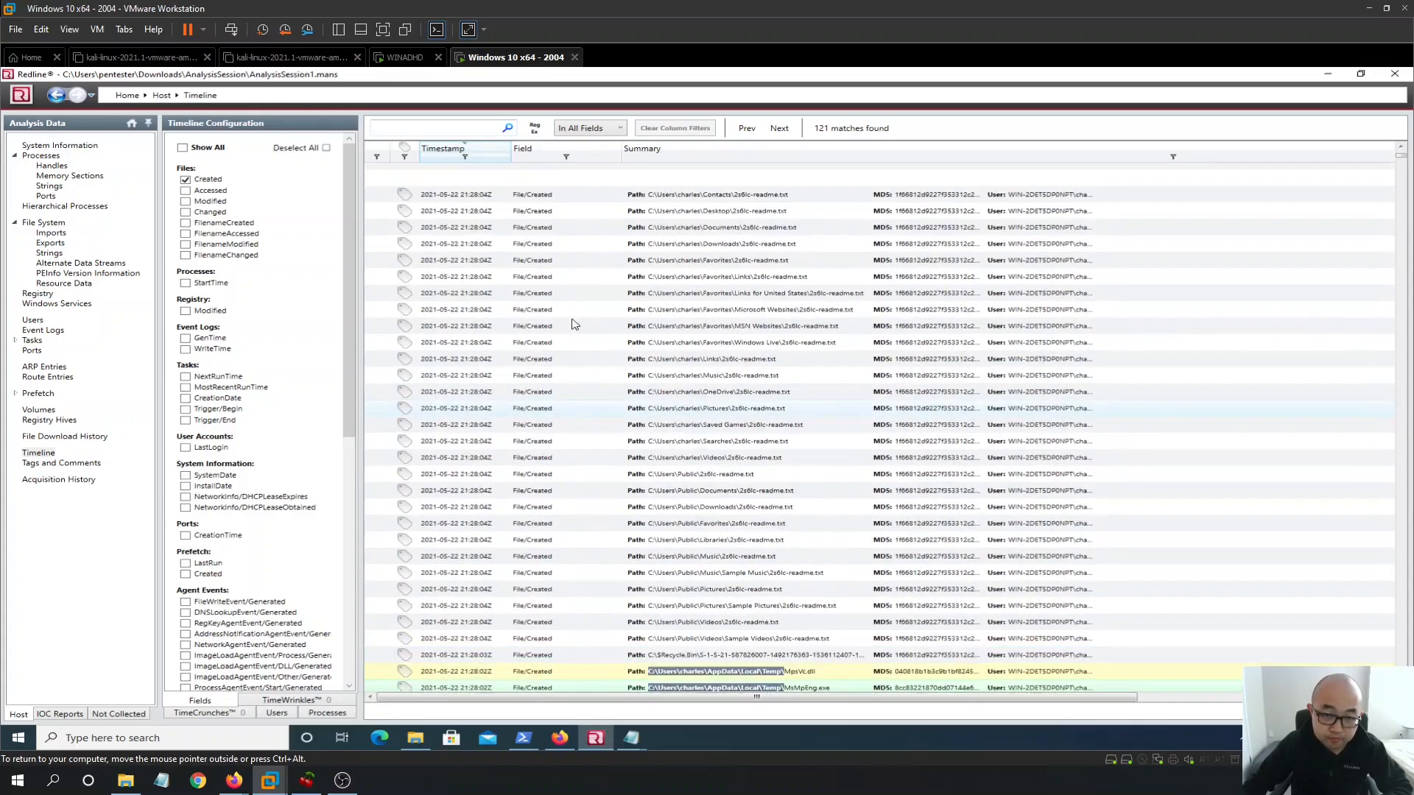
pyautogui.scroll(3)
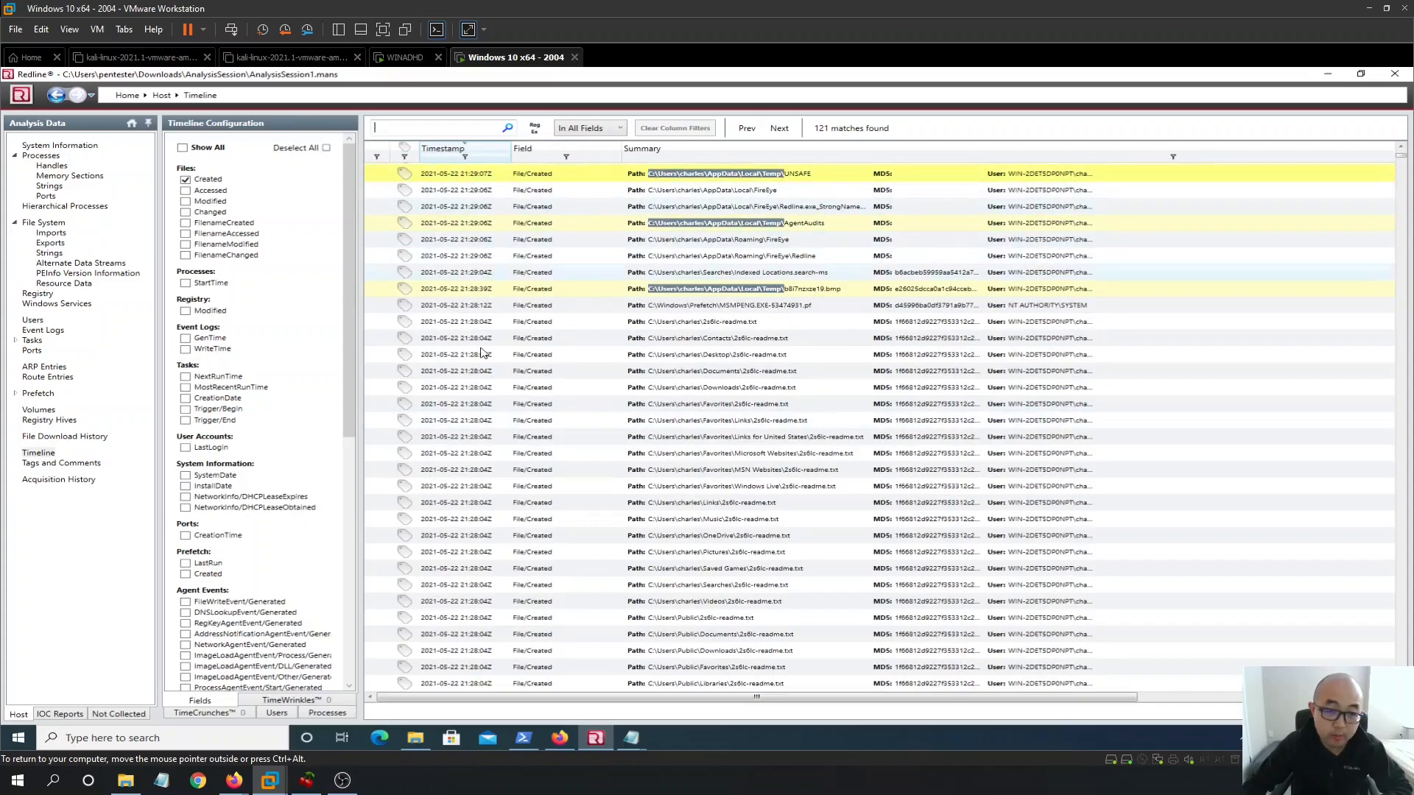
pyautogui.moveTo(428, 502)
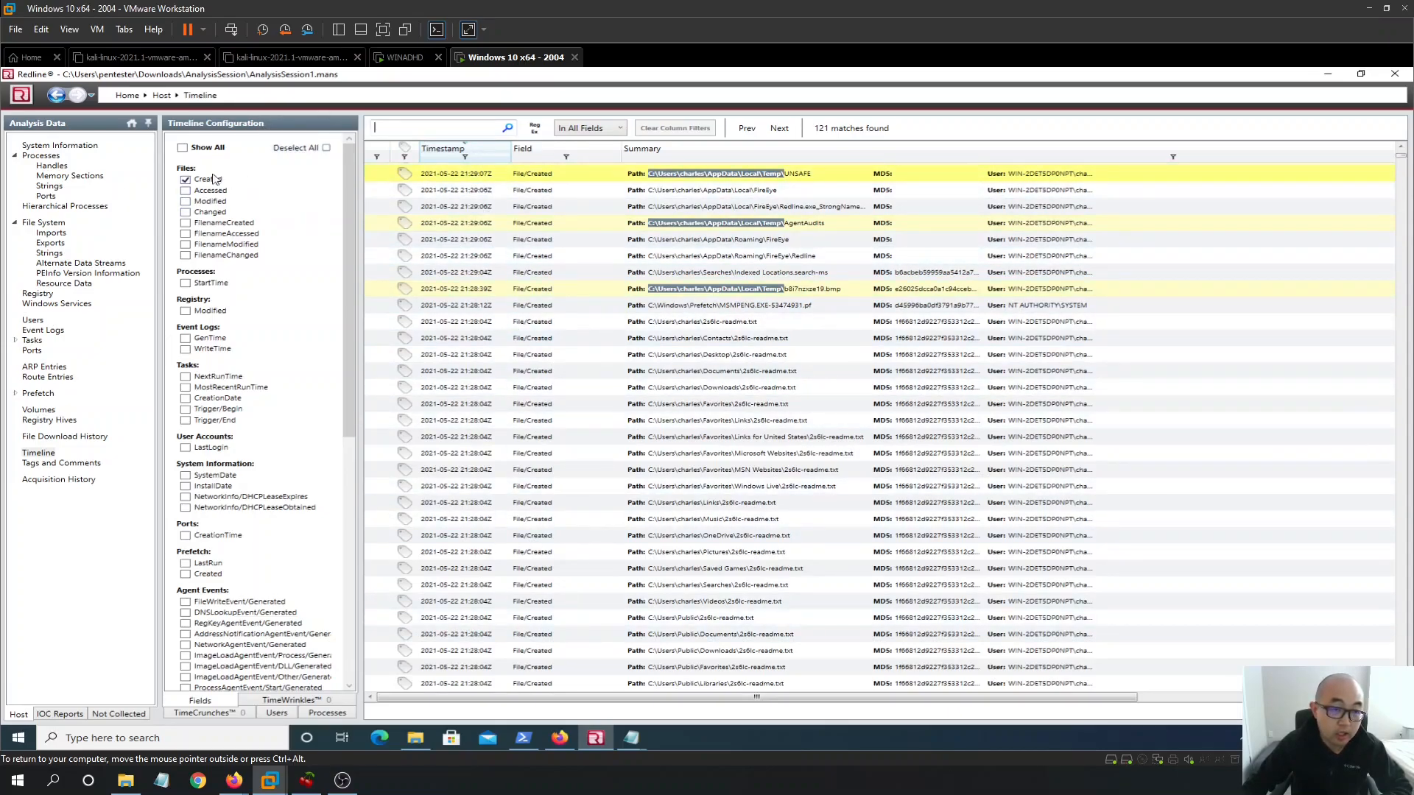
pyautogui.click(297, 147)
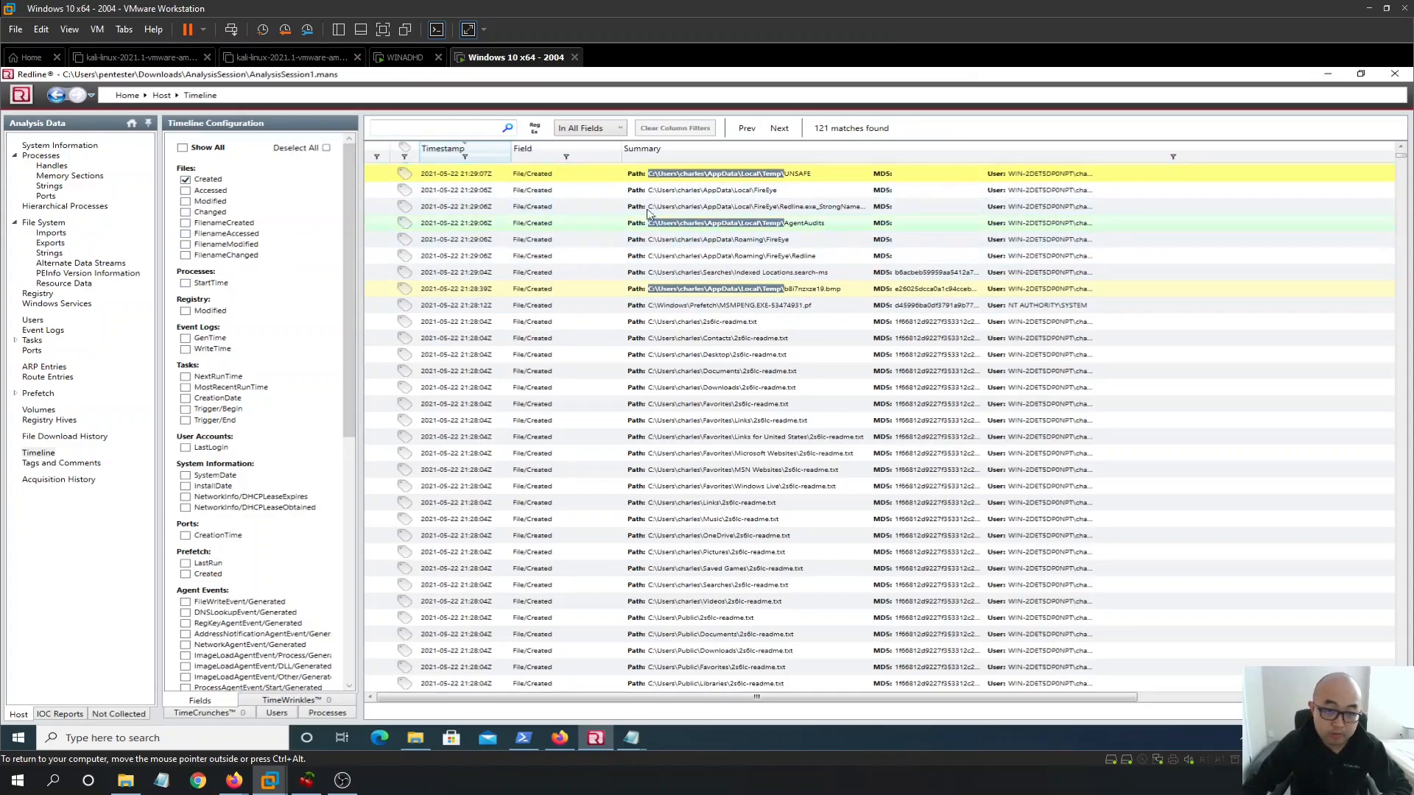
pyautogui.moveTo(566, 434)
pyautogui.write('ddddddddd')
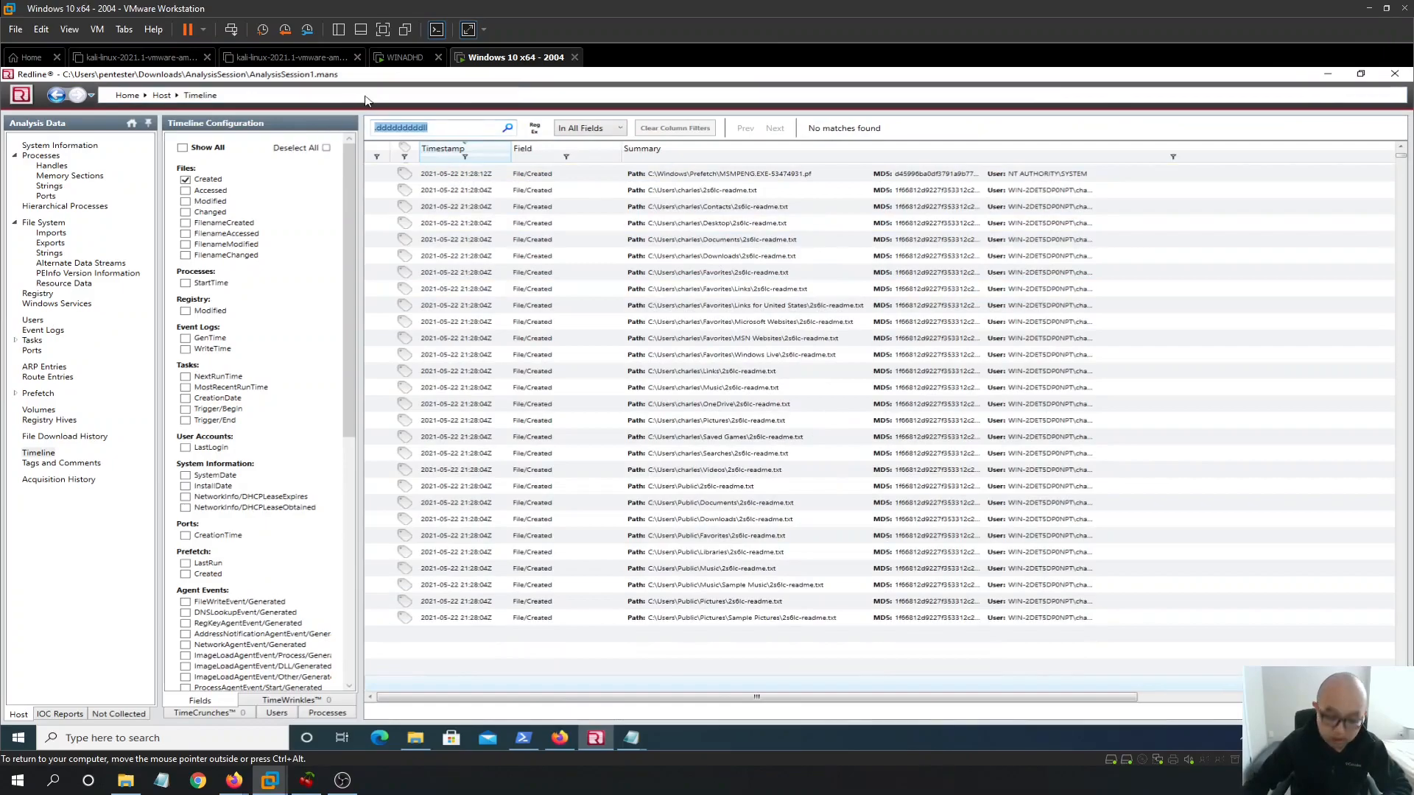
# Search the timeline for .dll and locate the MpSvc.dll row in the Temp folder
pyautogui.write('.dll')
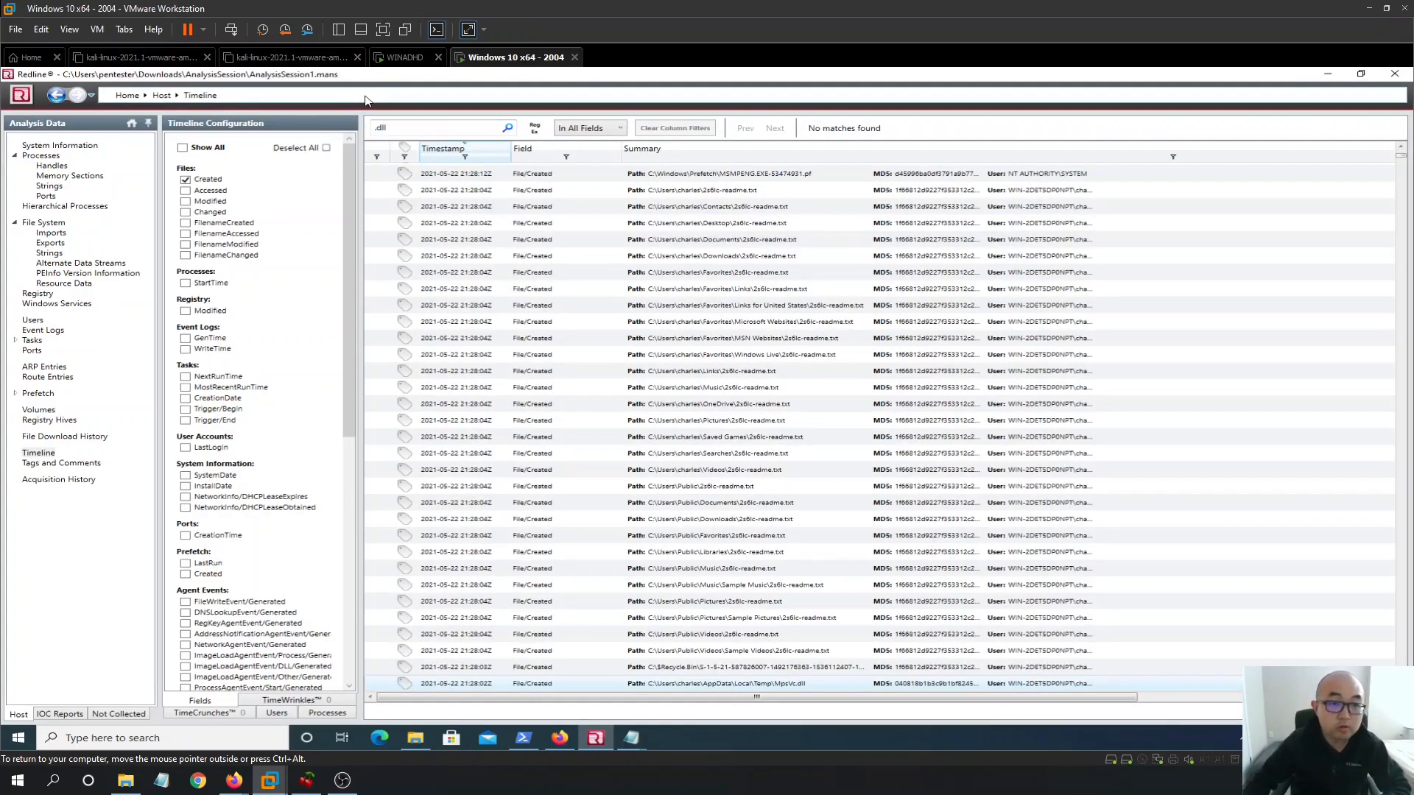
pyautogui.click(507, 127)
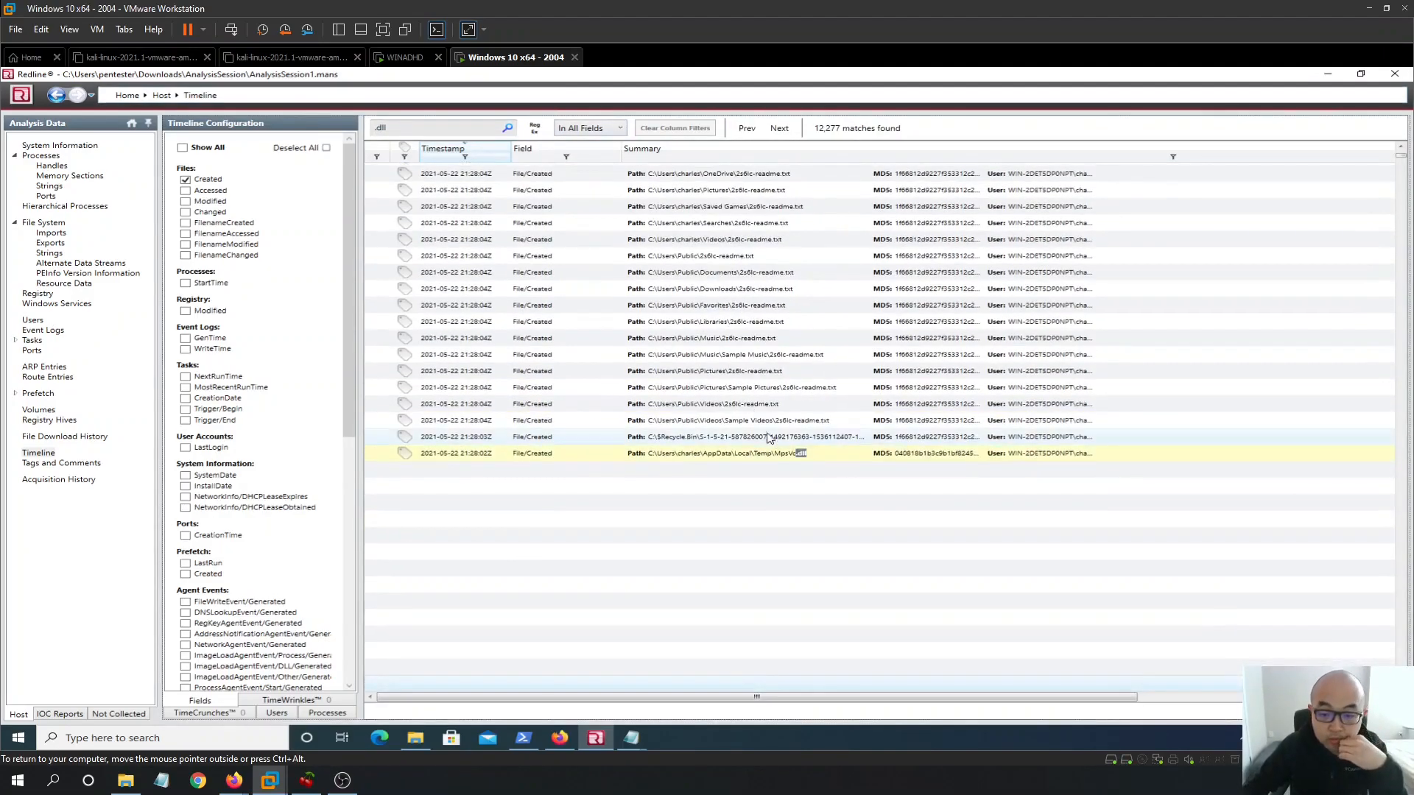
pyautogui.scroll(-3)
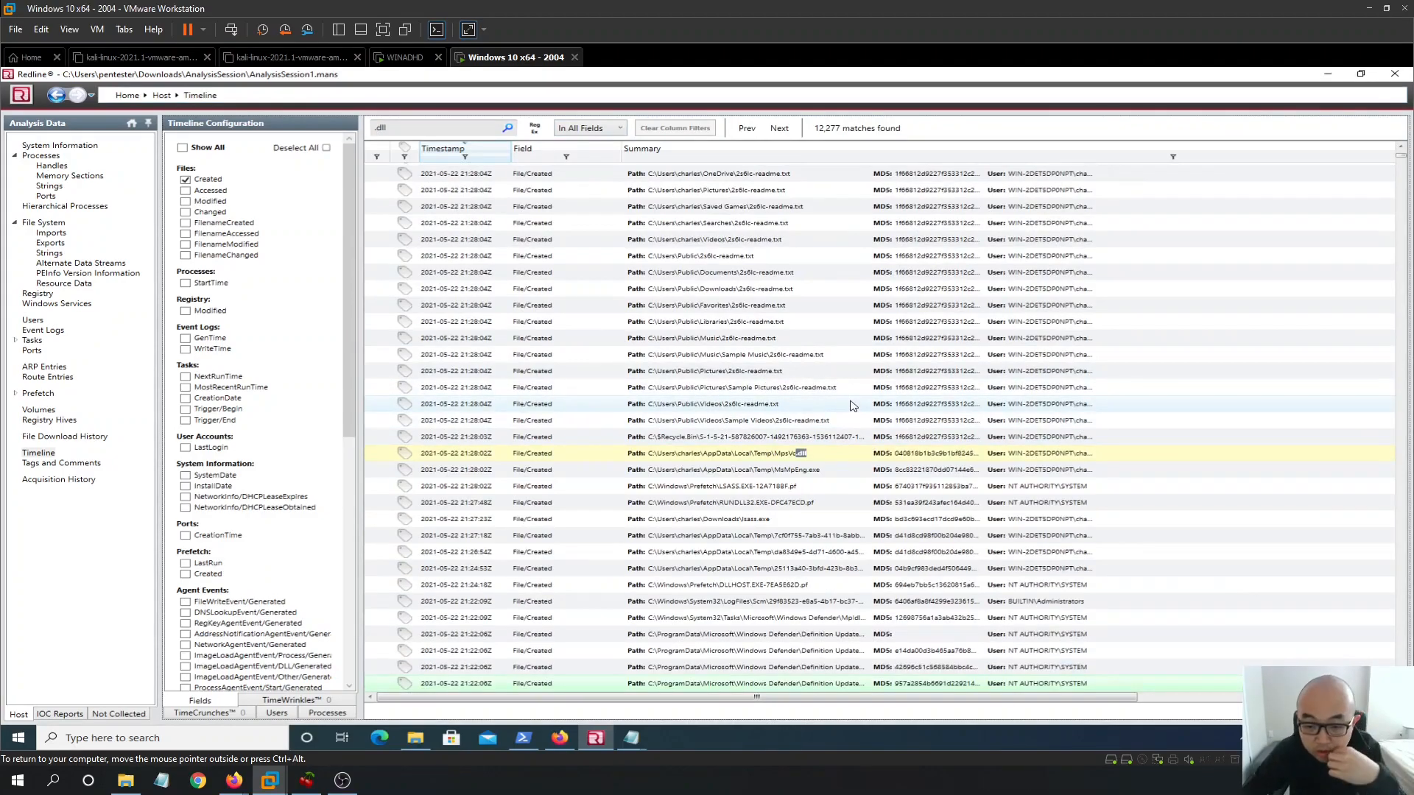
pyautogui.moveTo(848, 176)
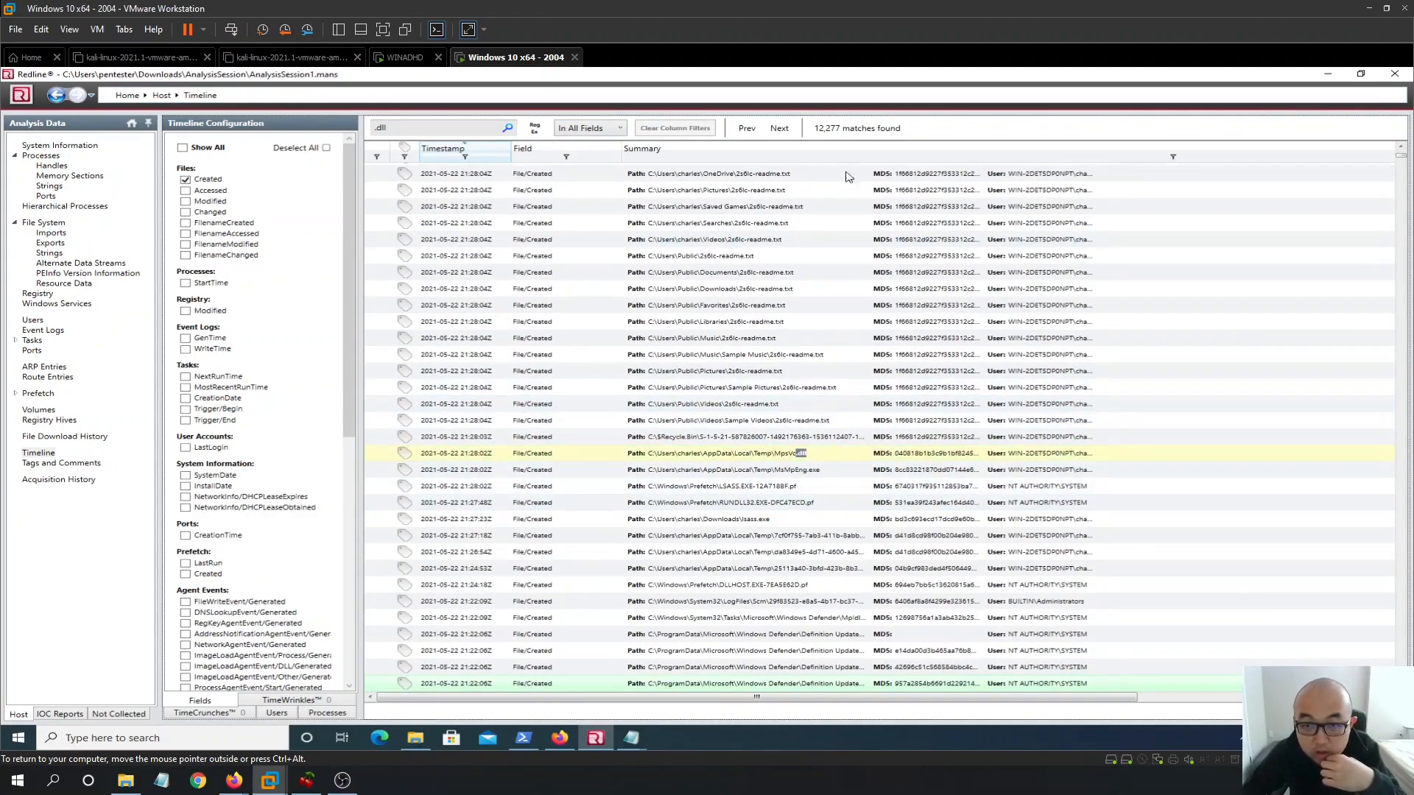
pyautogui.scroll(-3)
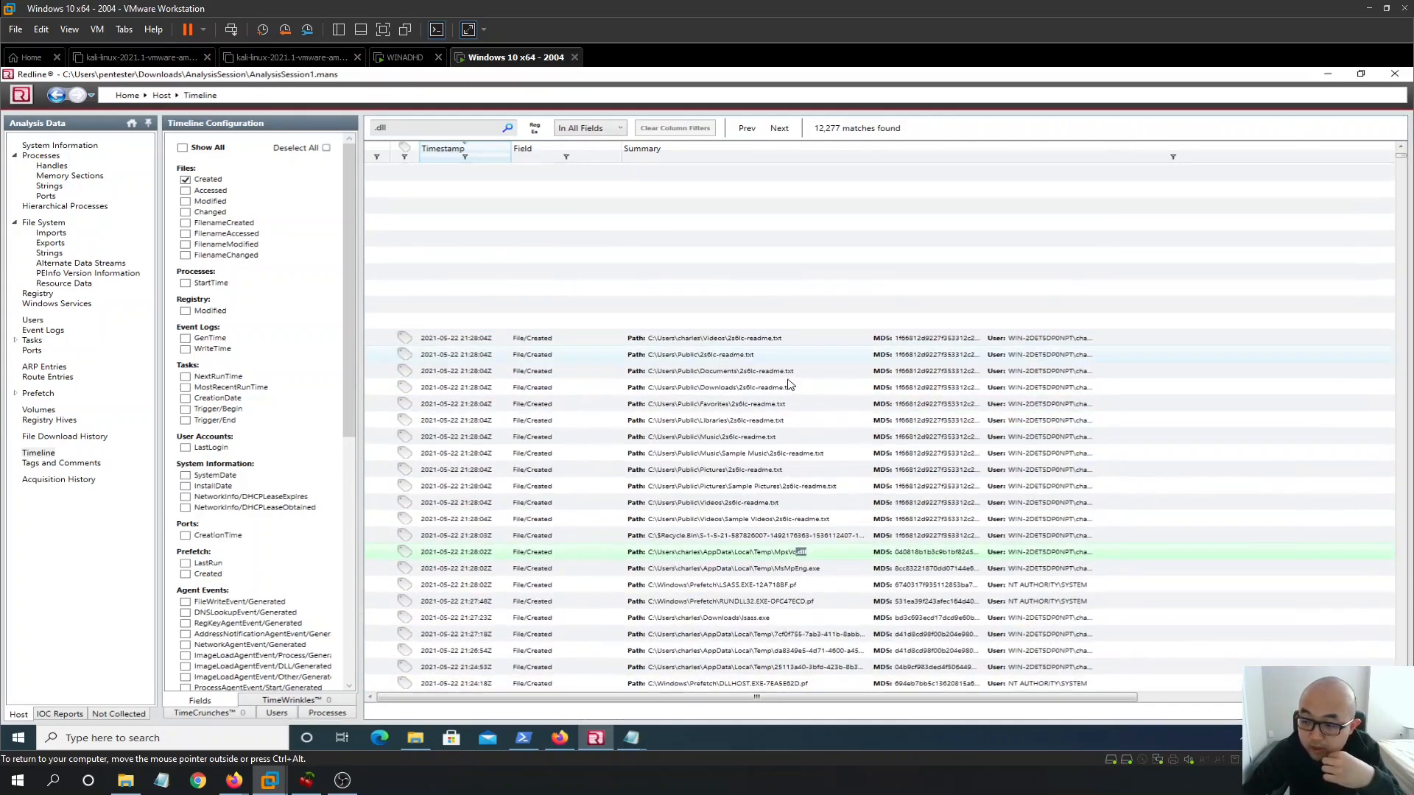
pyautogui.scroll(3)
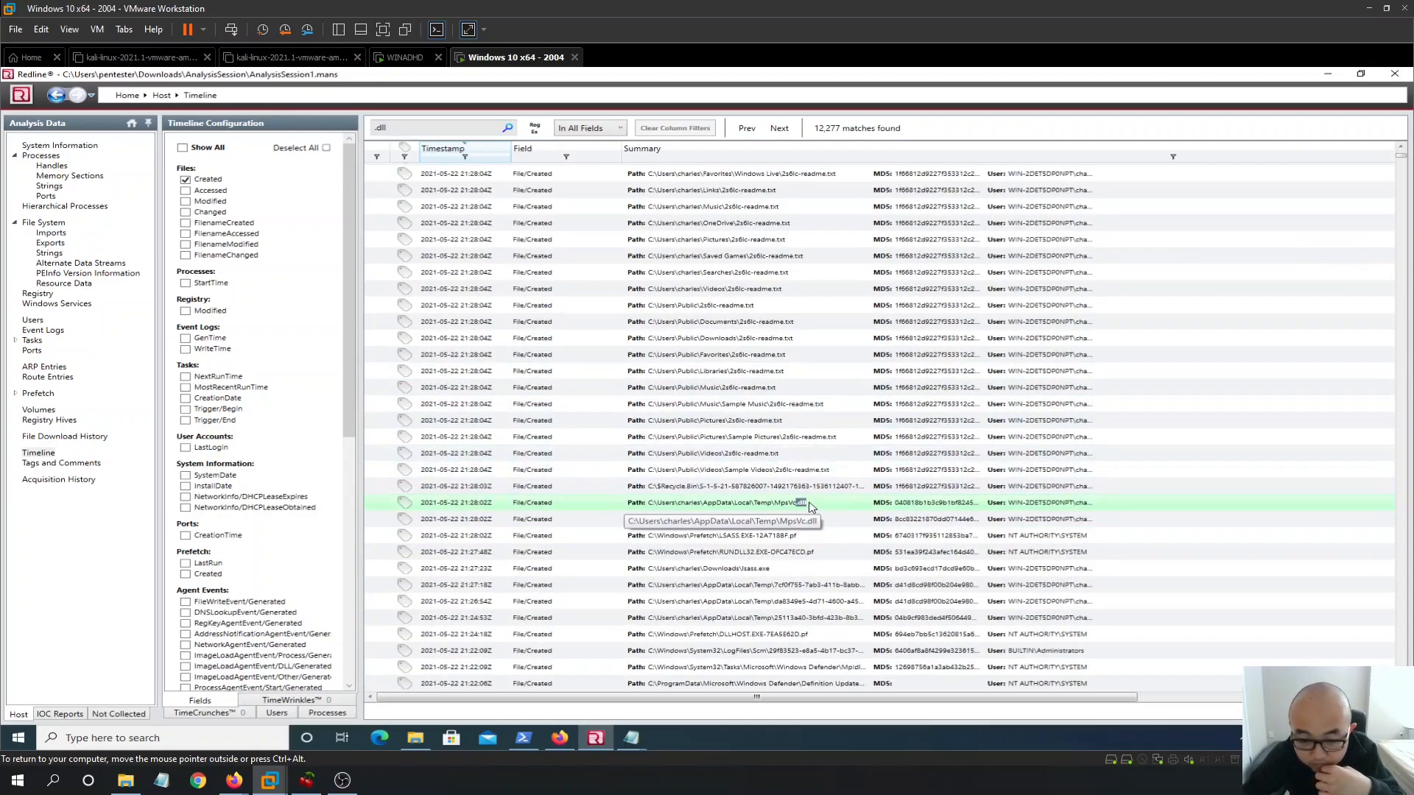
pyautogui.moveTo(832, 525)
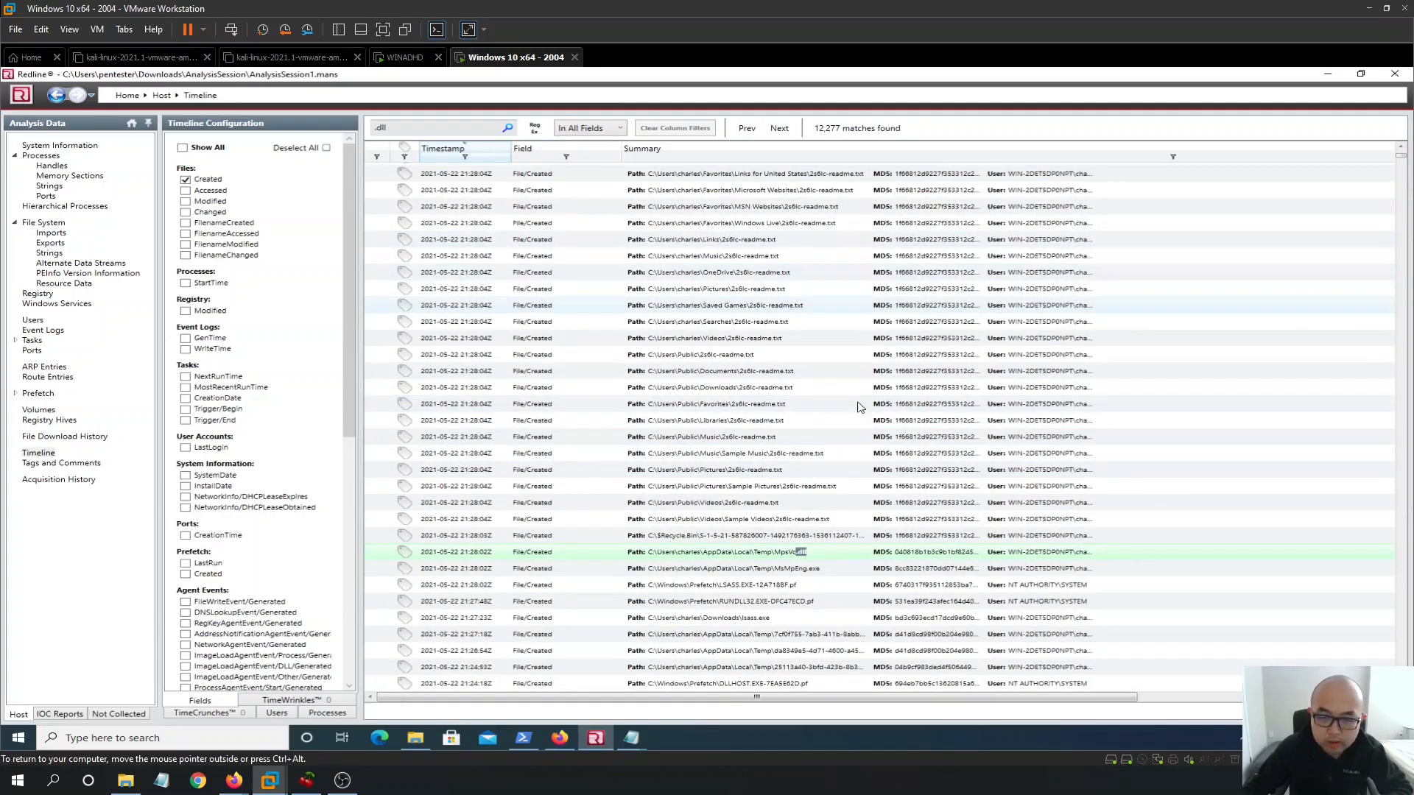
pyautogui.moveTo(538, 584)
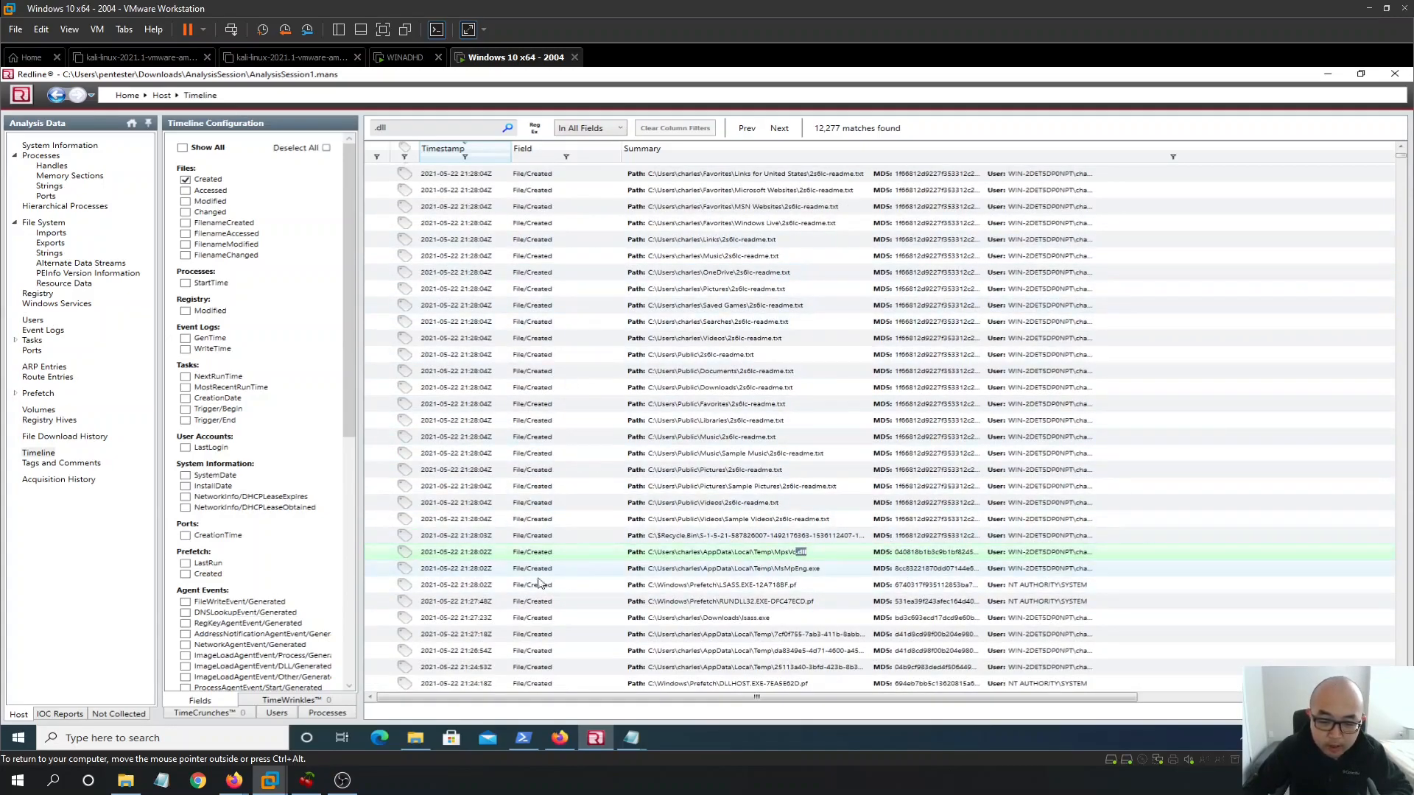
pyautogui.scroll(-3)
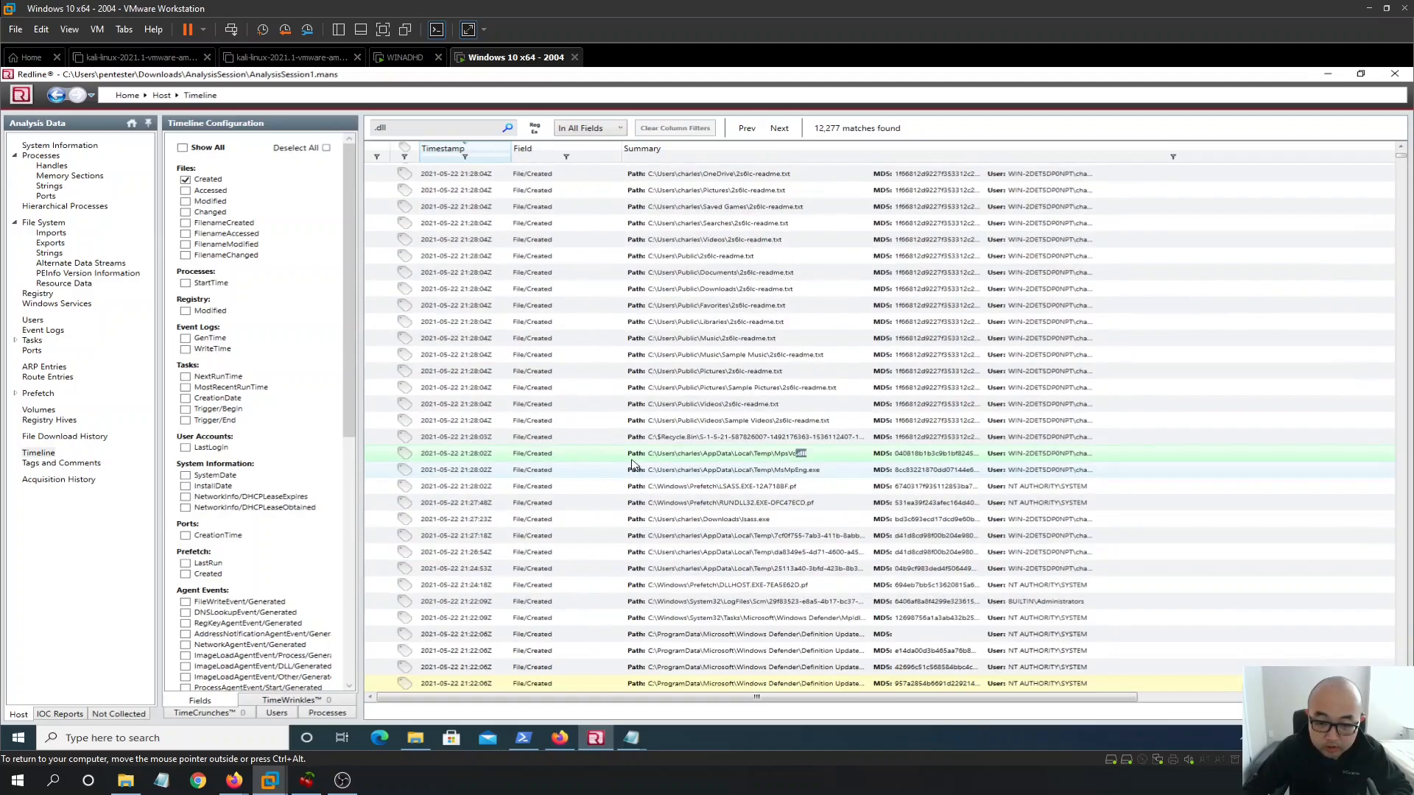
pyautogui.moveTo(824, 469)
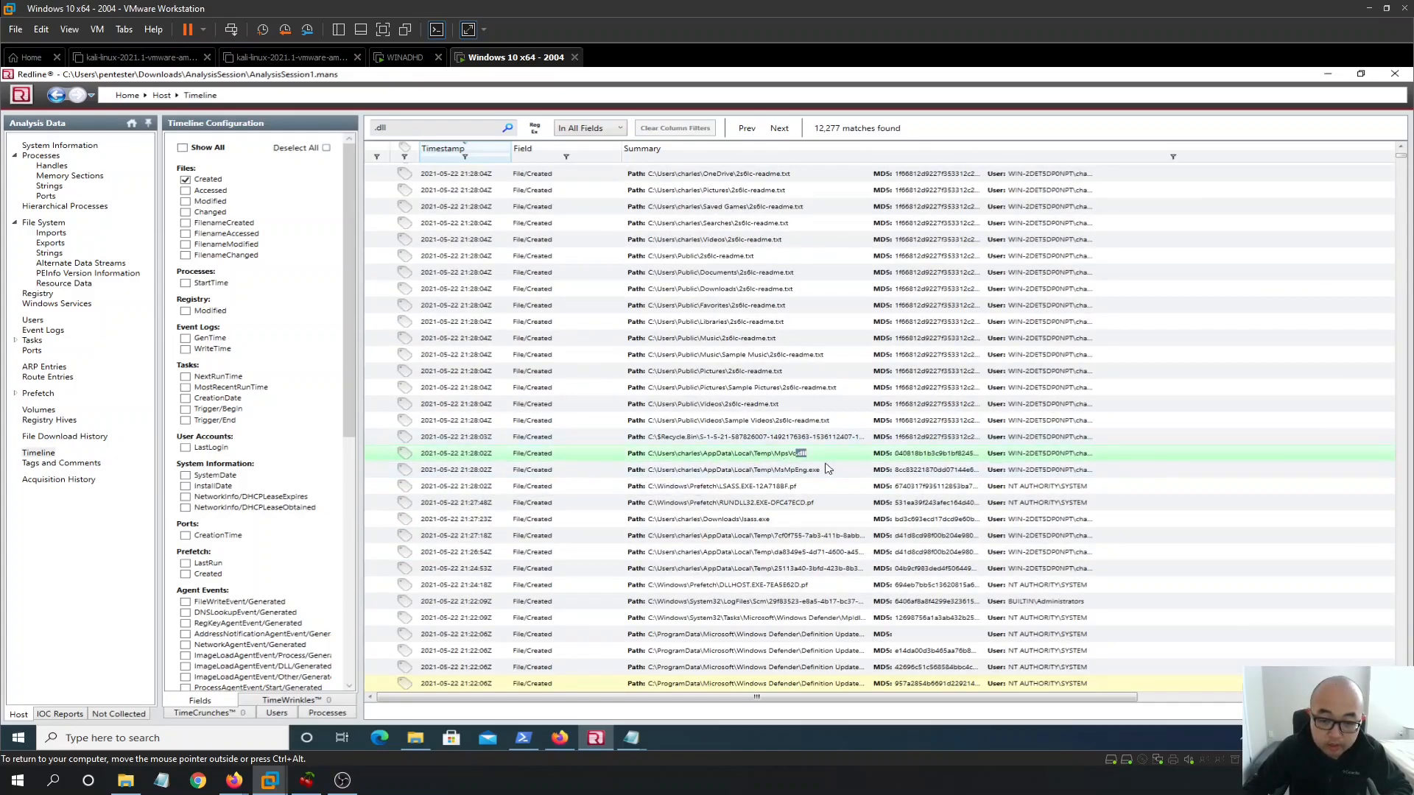
pyautogui.moveTo(739, 455)
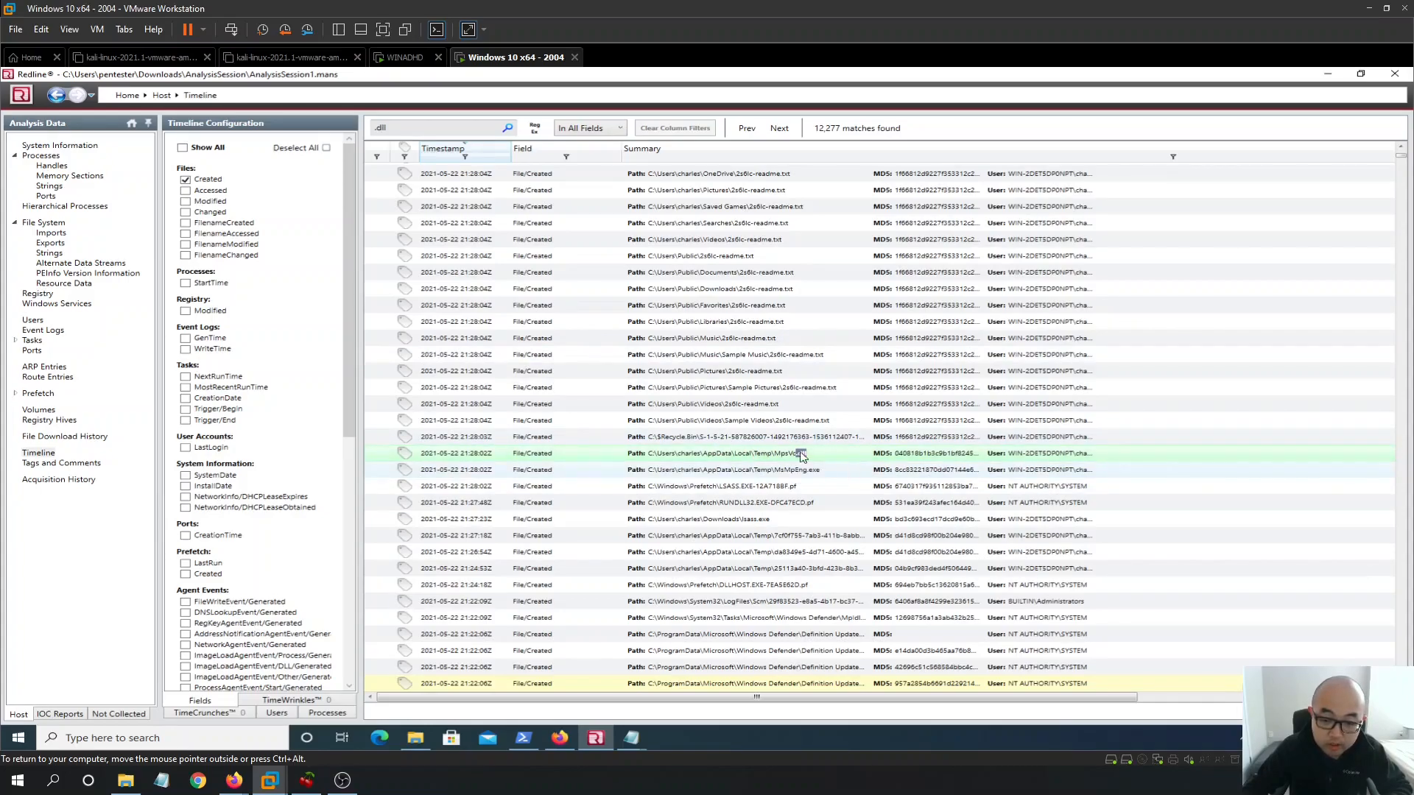
pyautogui.moveTo(807, 463)
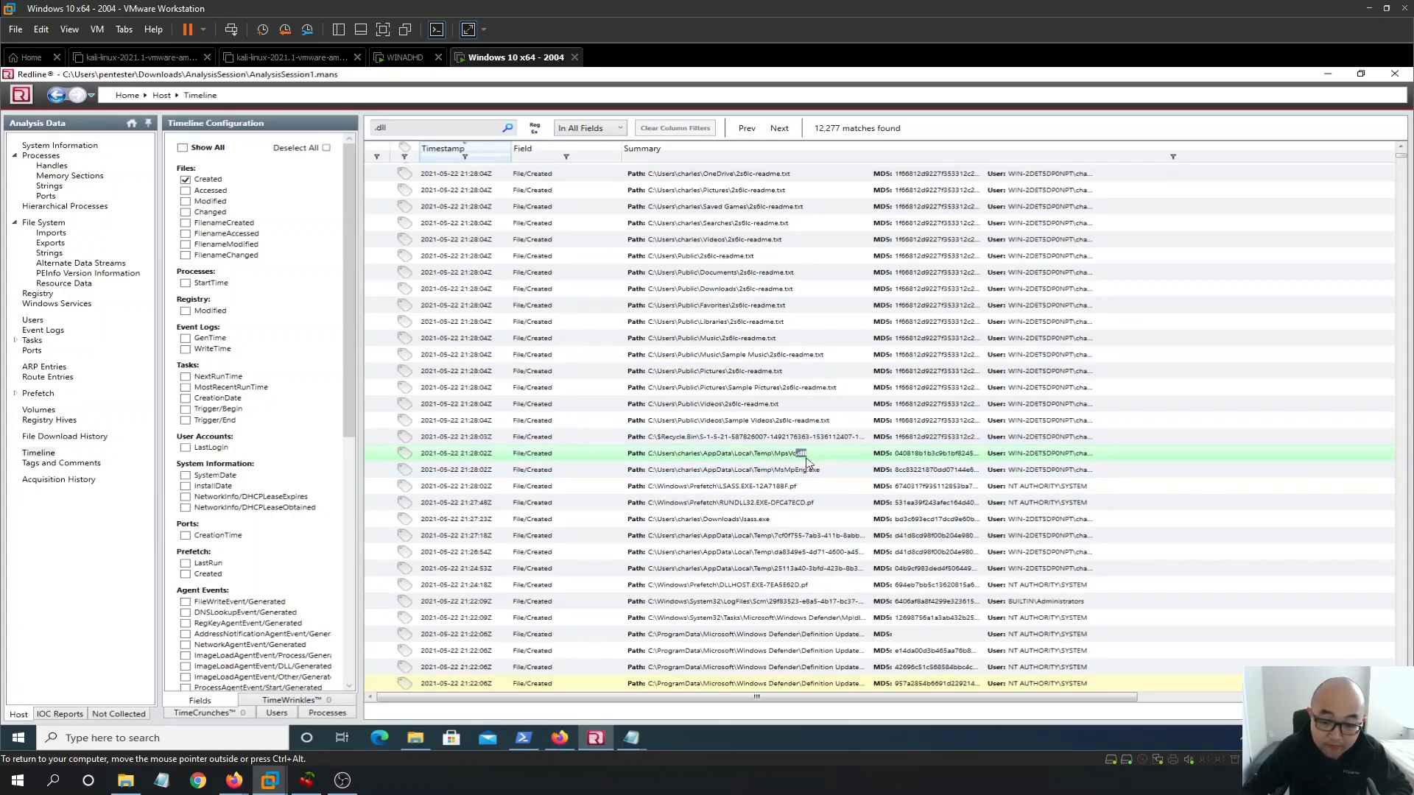
pyautogui.moveTo(802, 460)
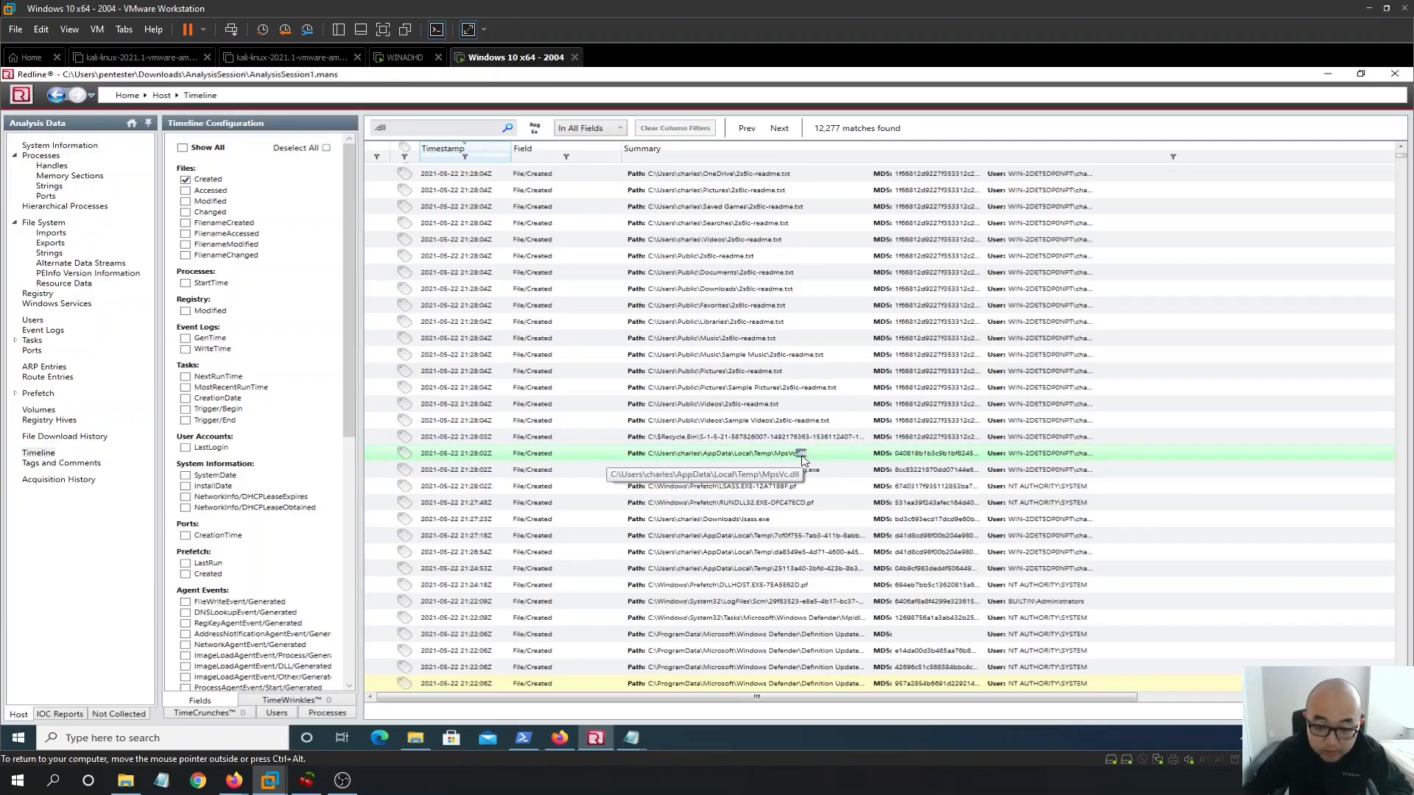
pyautogui.moveTo(830, 461)
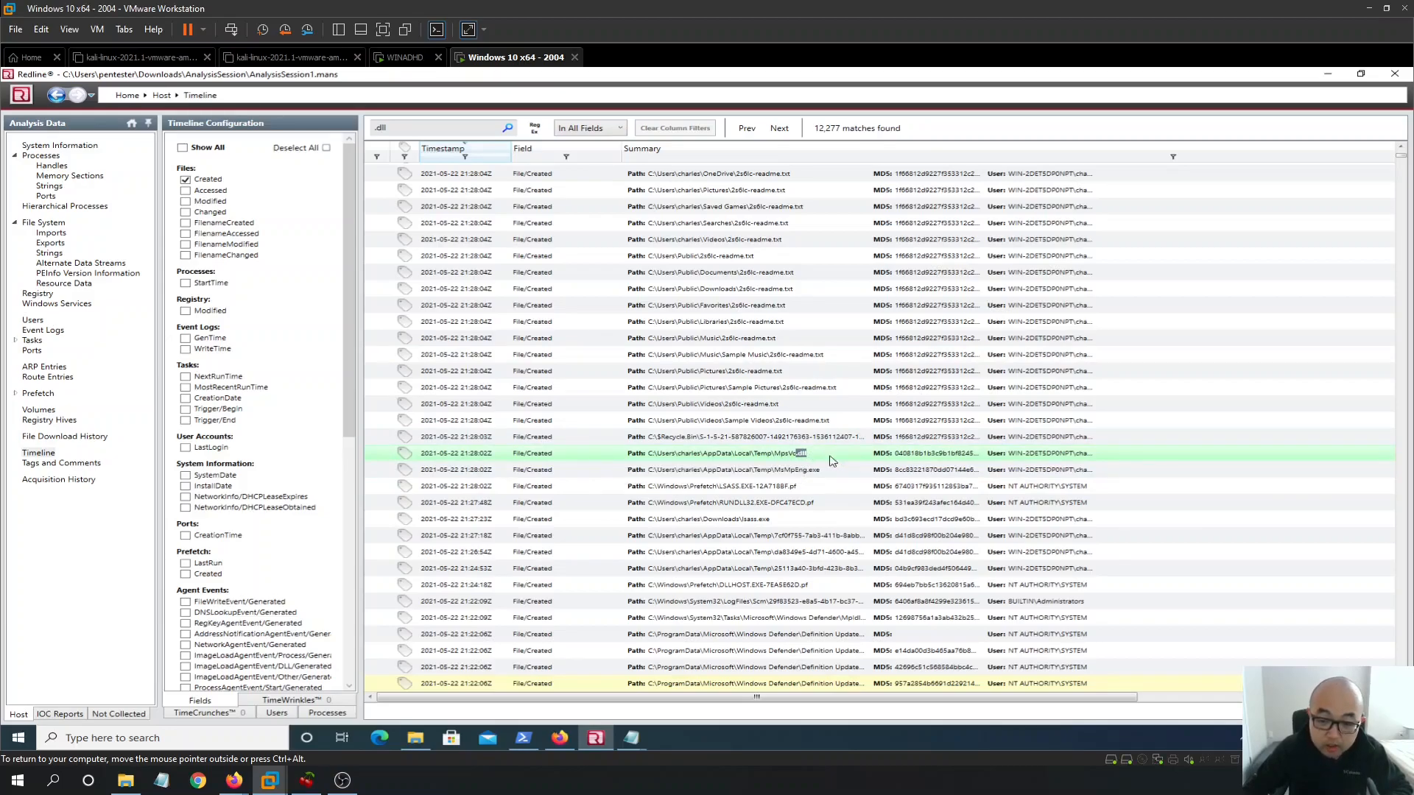
pyautogui.rightClick(721, 453)
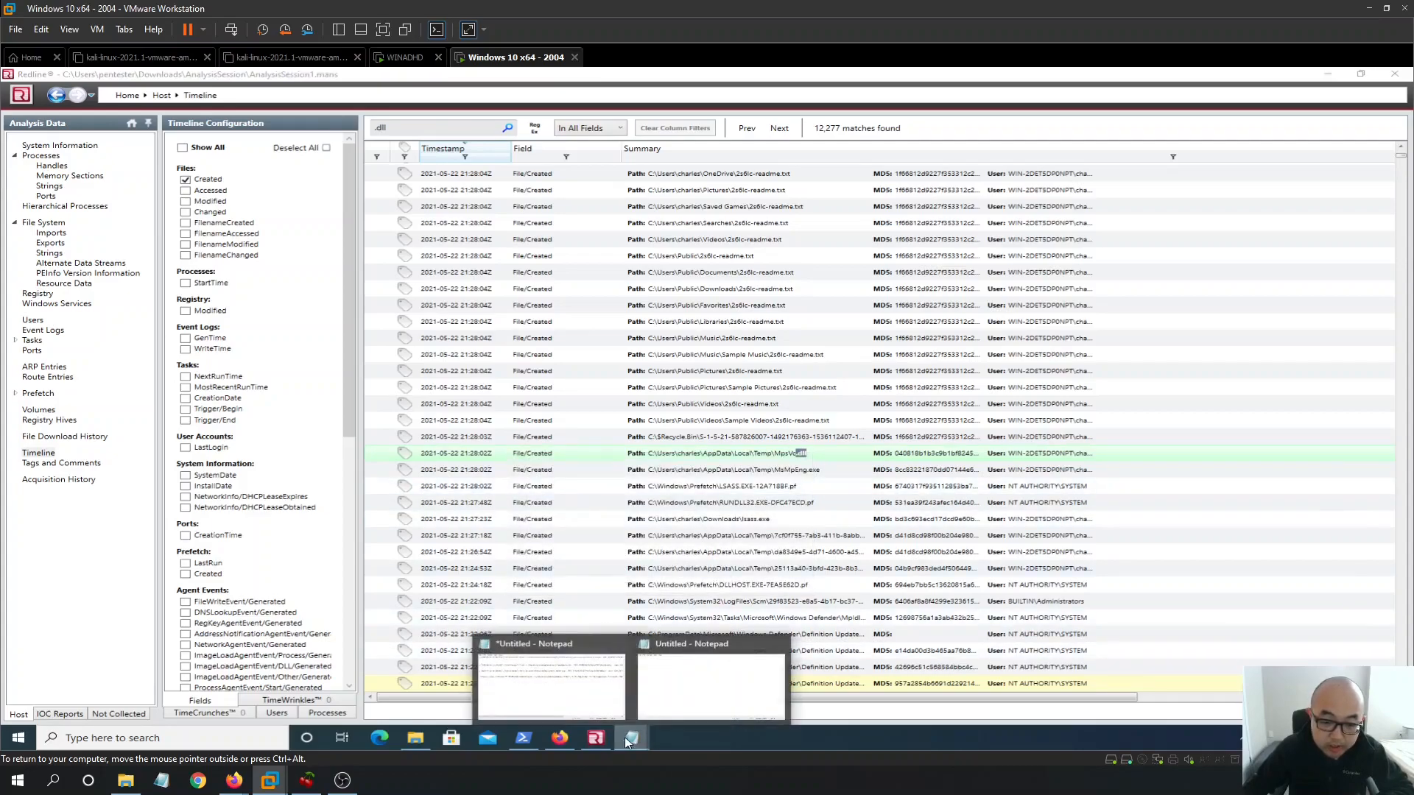
# Add the MpsVc.dll Temp folder path in braces to Notepad below the copied row
pyautogui.click(550, 681)
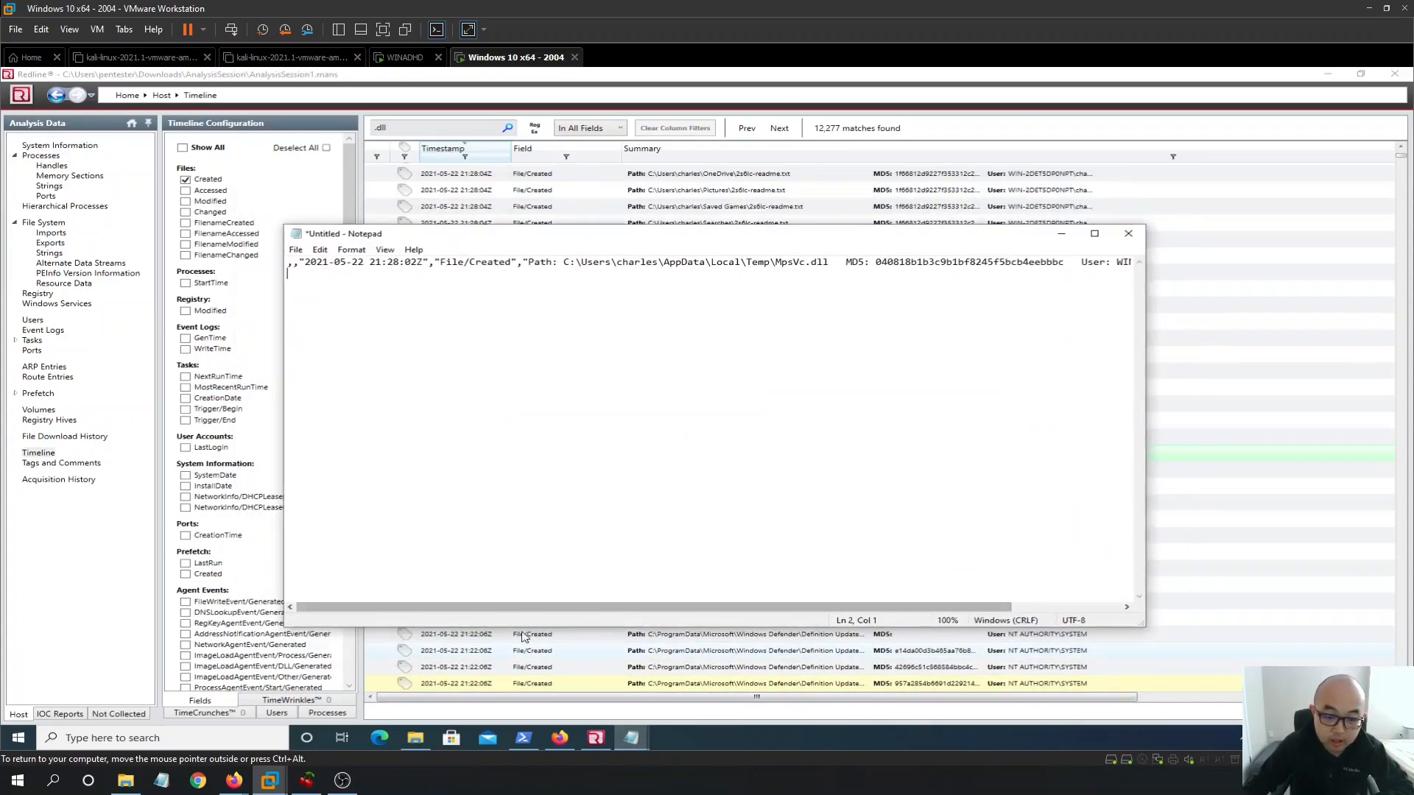
pyautogui.hscroll(3)
pyautogui.write('{C:\\Users\\charles\\AppData\\Local\\Temp\\MpsVc.dll}')
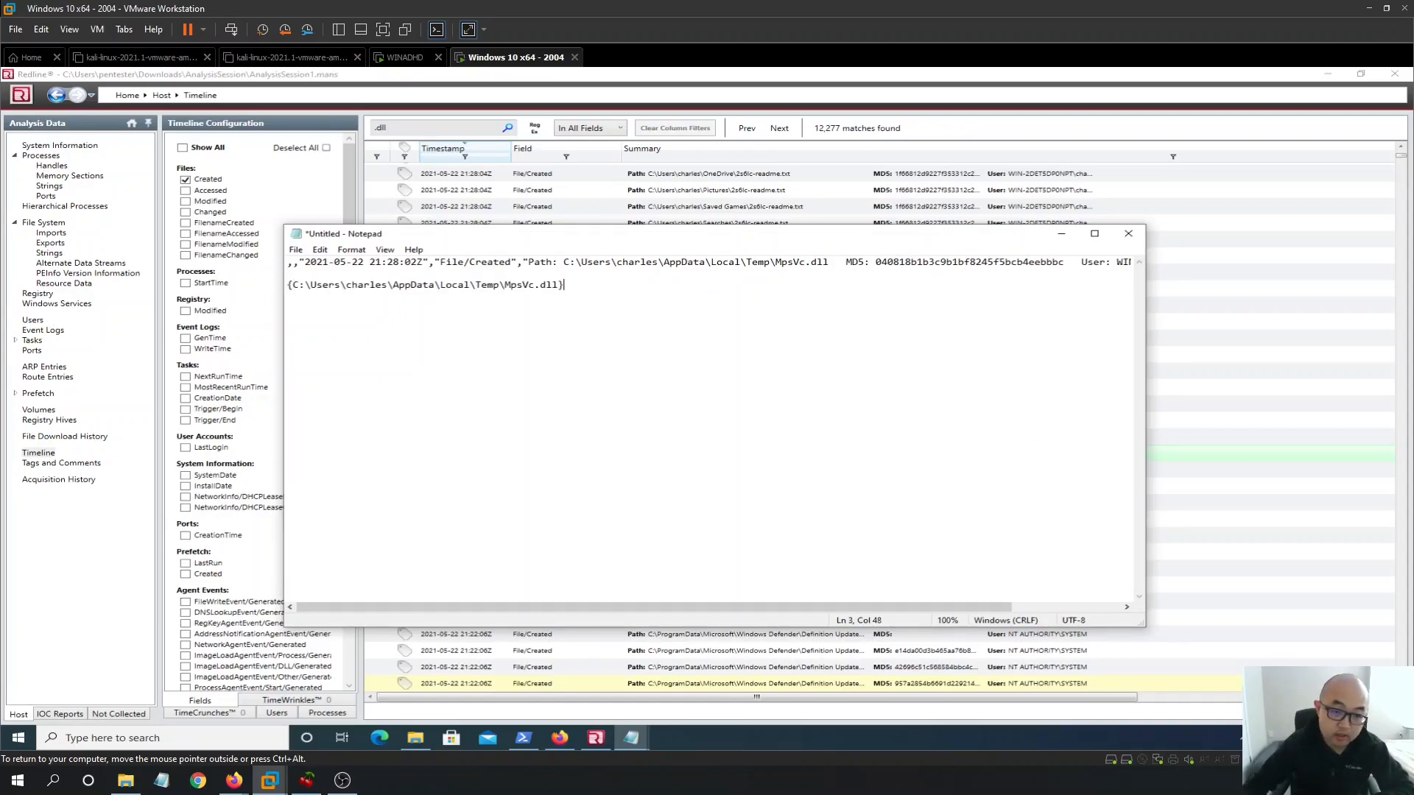
pyautogui.tripleClick(424, 284)
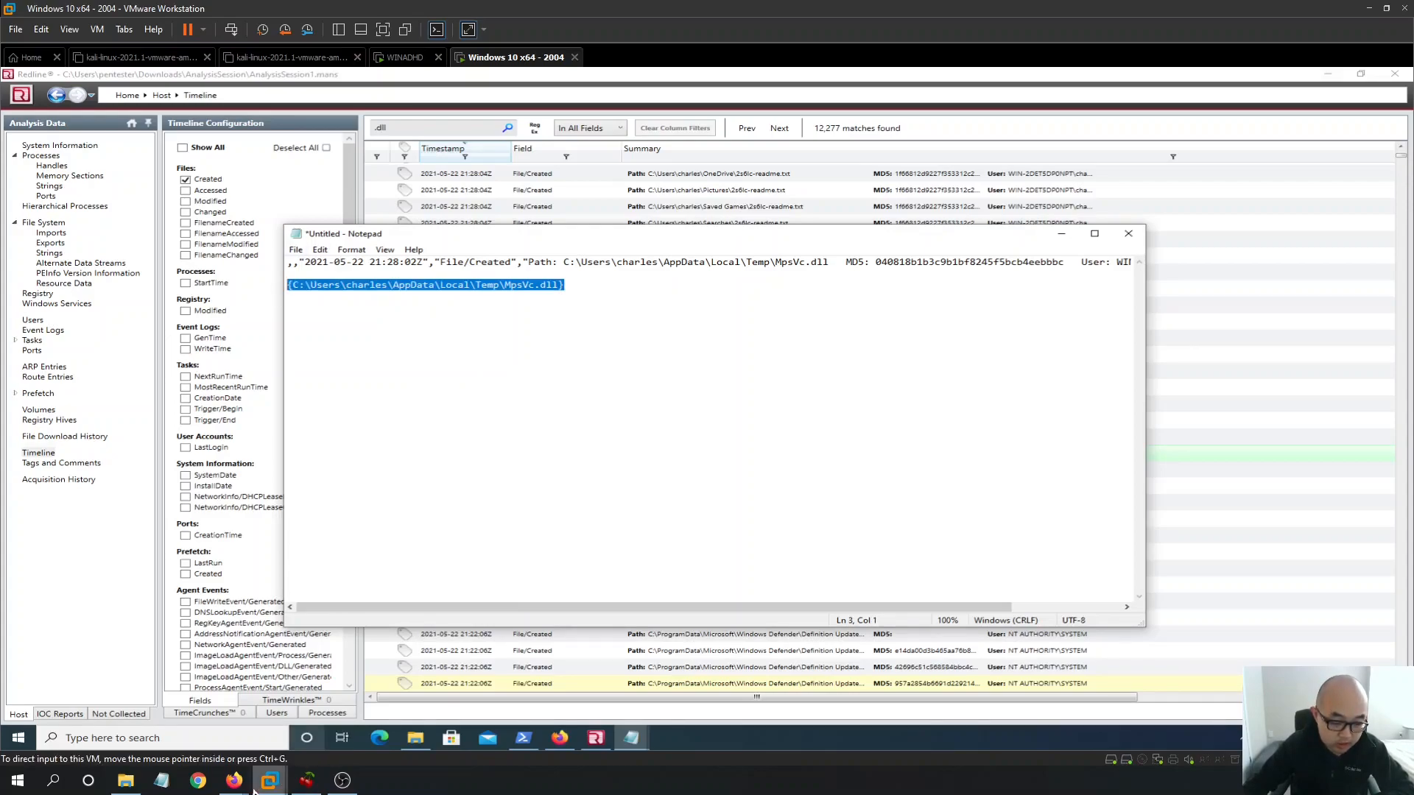
# Copy Question 1's dropped-DLL text into the notes and review Questions 2 and 3
pyautogui.click(233, 780)
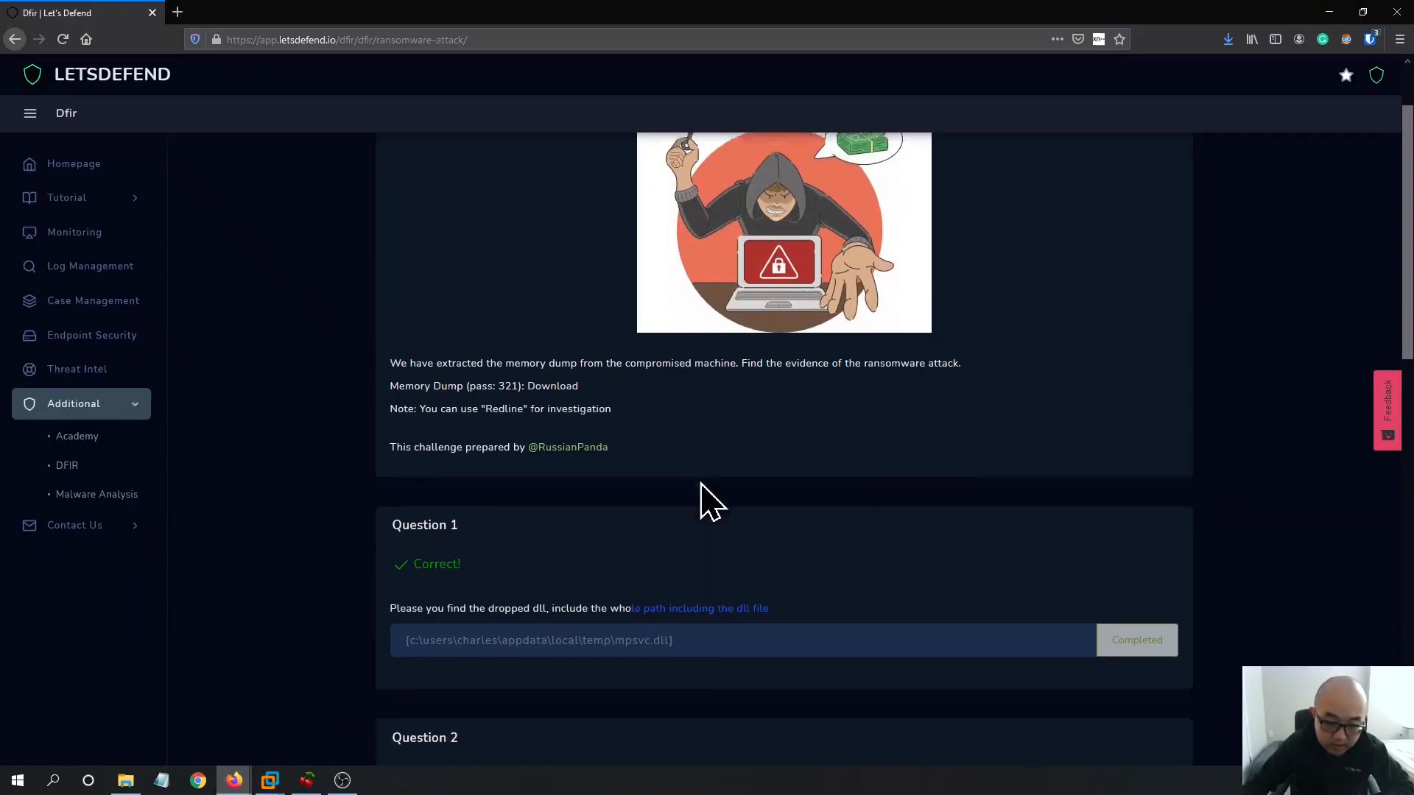
pyautogui.scroll(-3)
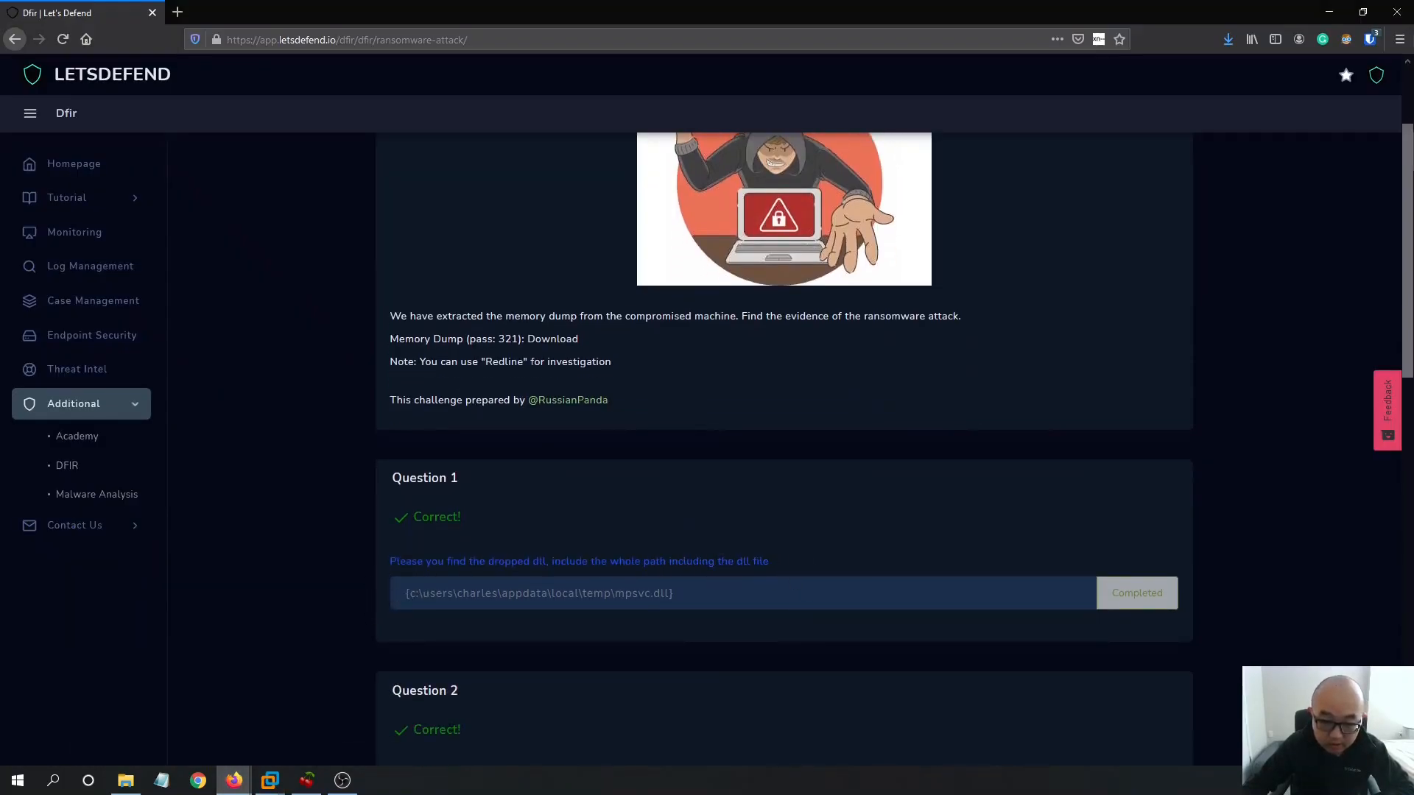
pyautogui.moveTo(851, 554)
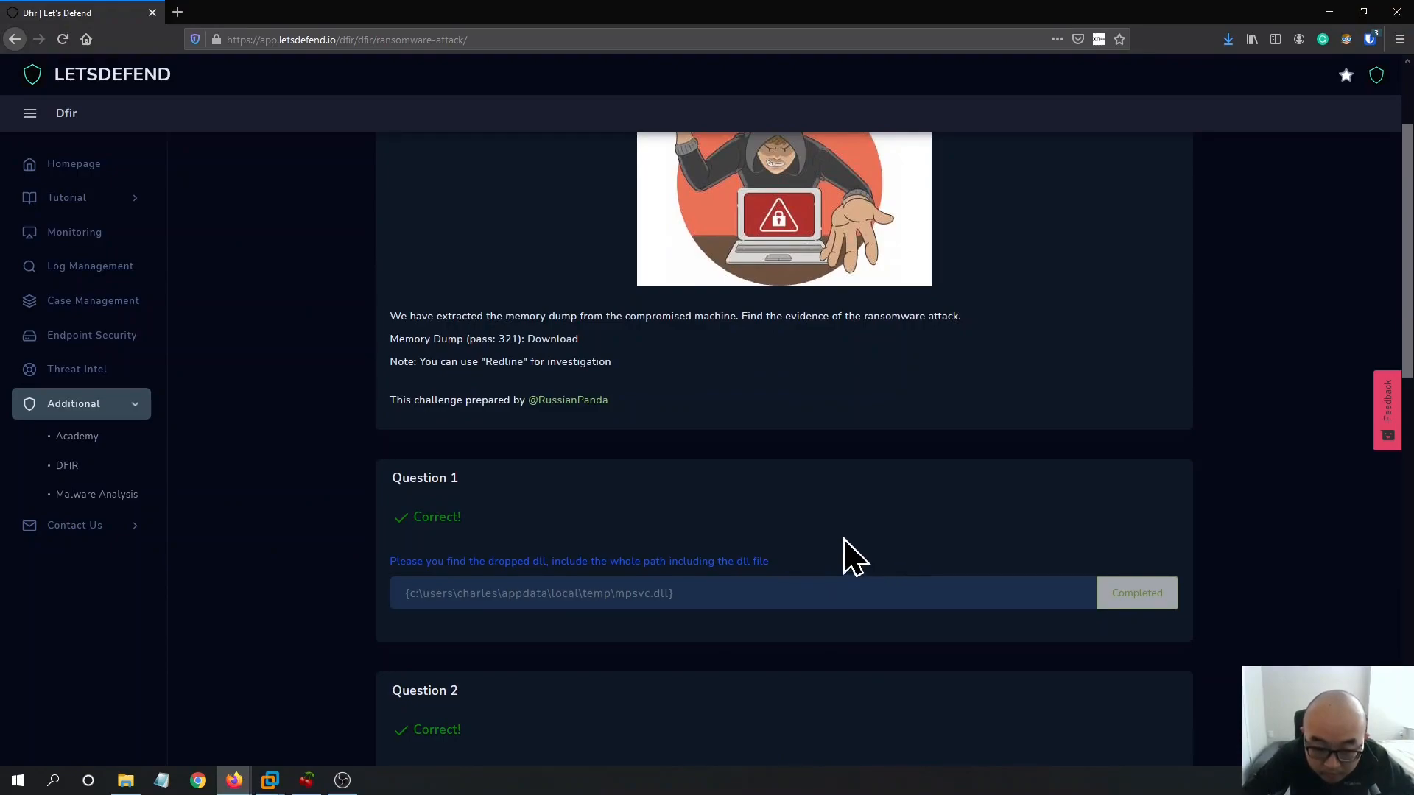
pyautogui.click(269, 780)
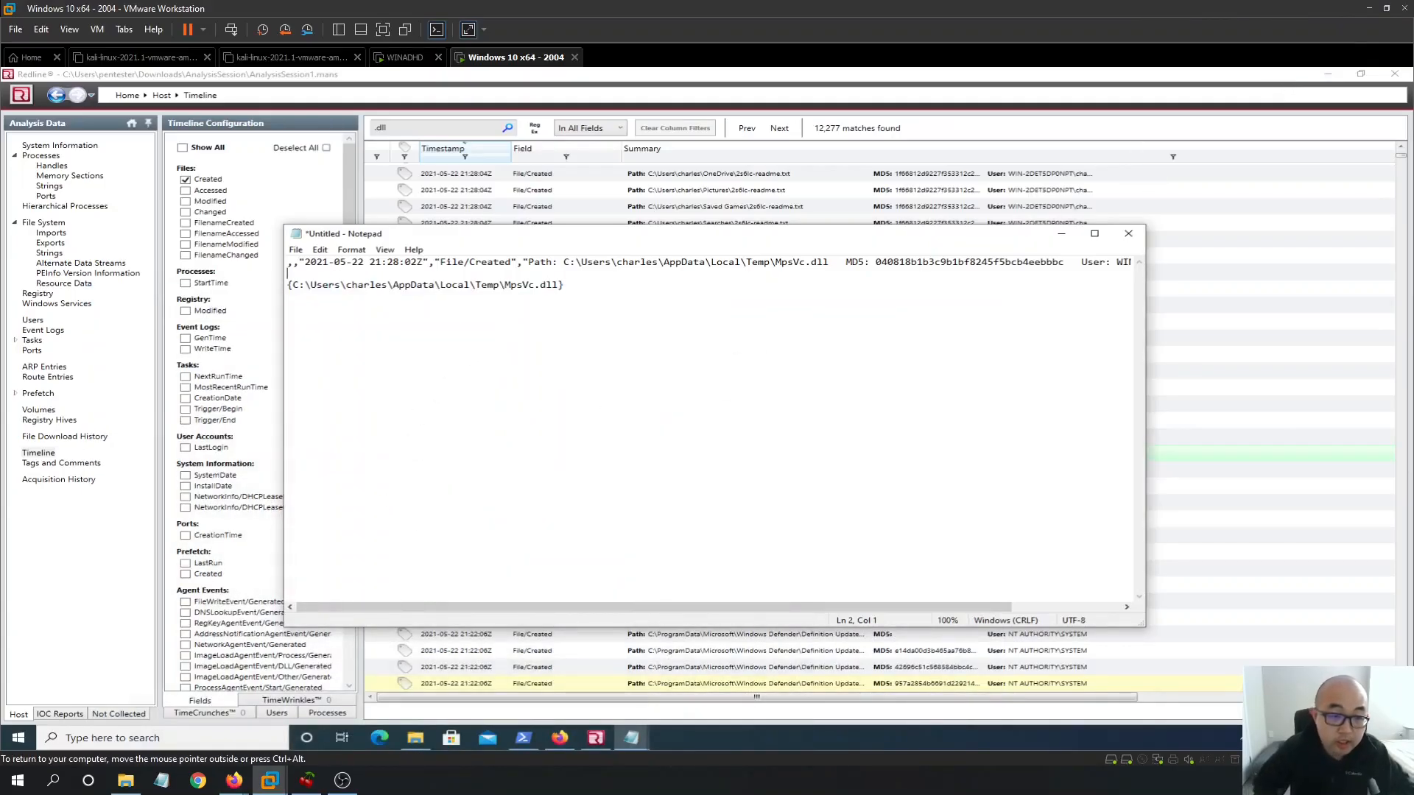
pyautogui.write('Please you find the dropped dll, include the whole path including the dll file')
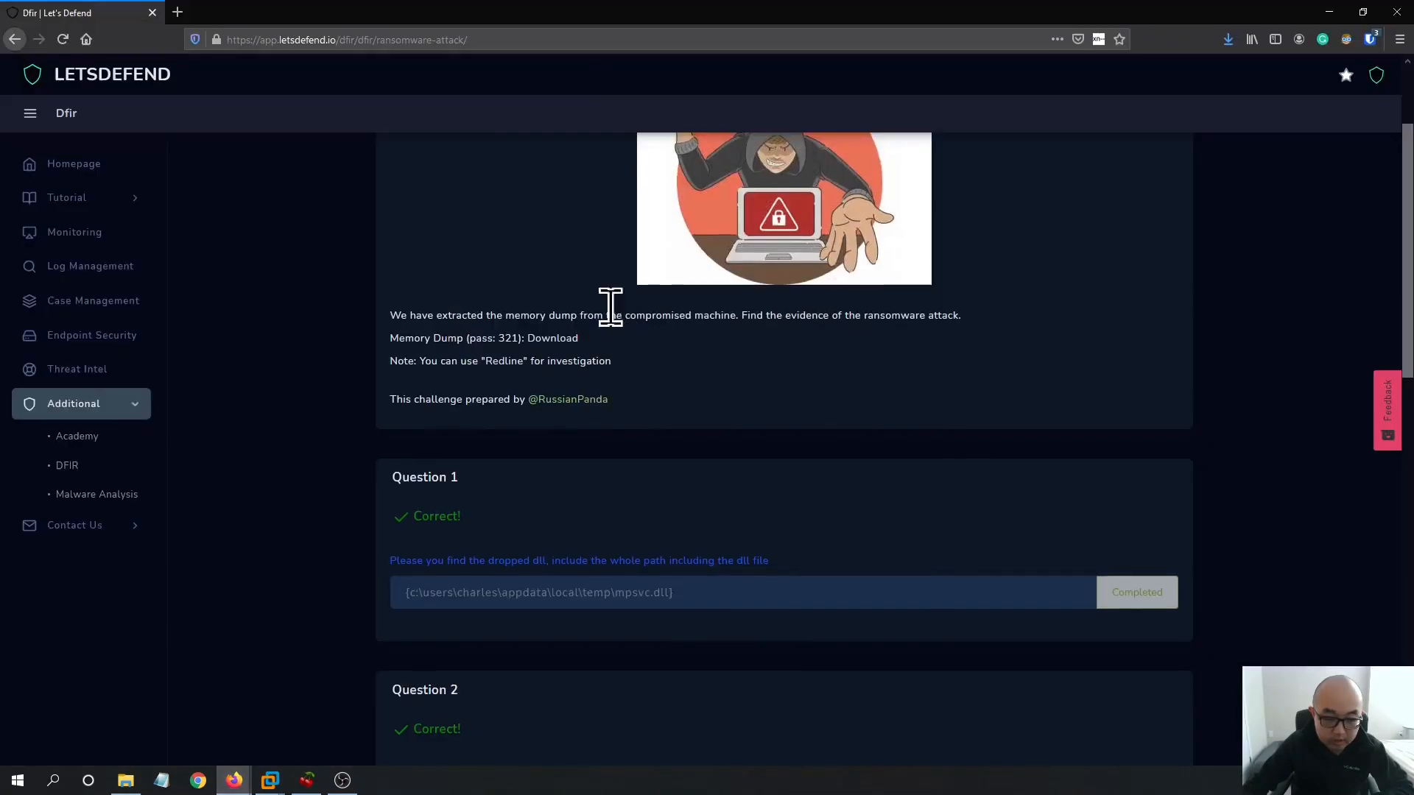
pyautogui.scroll(-3)
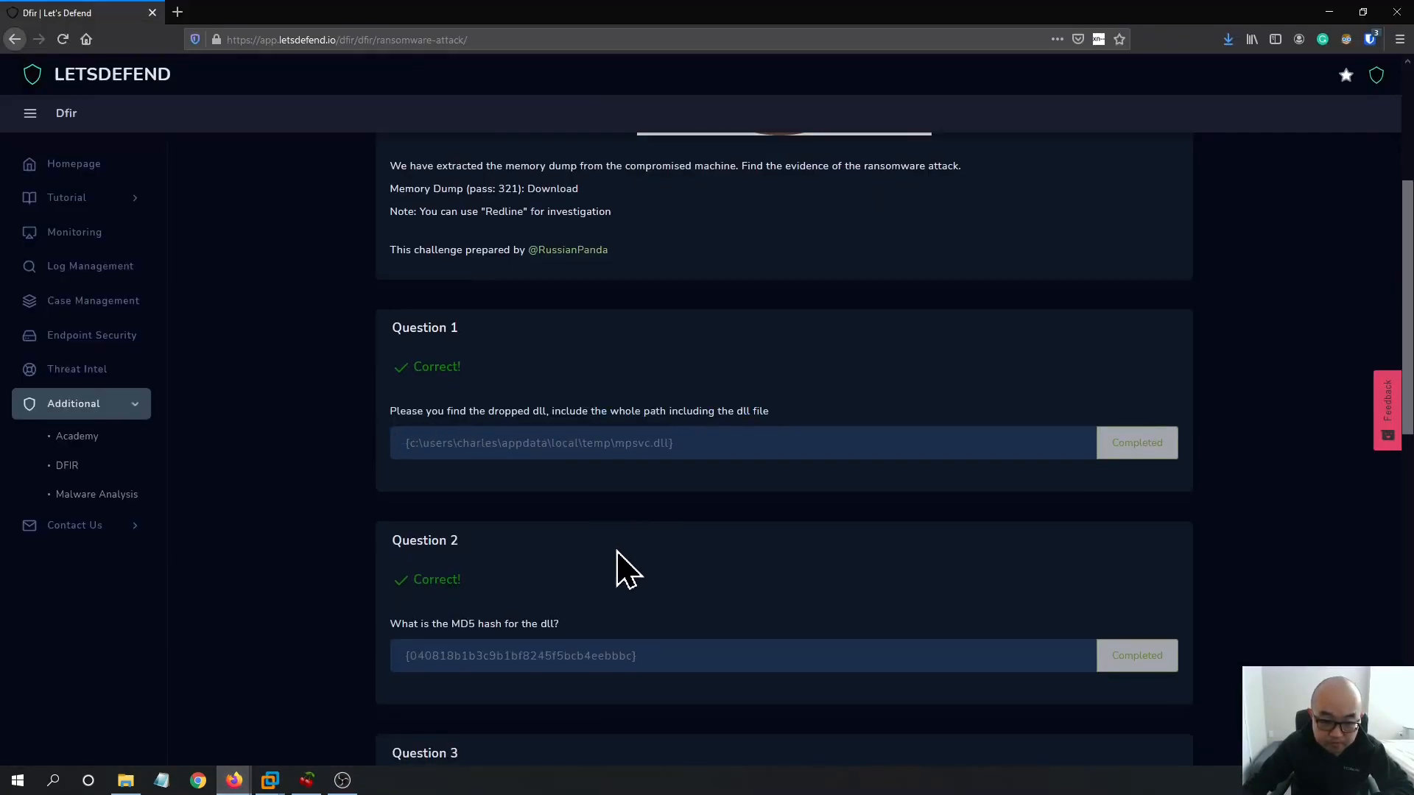
pyautogui.scroll(-3)
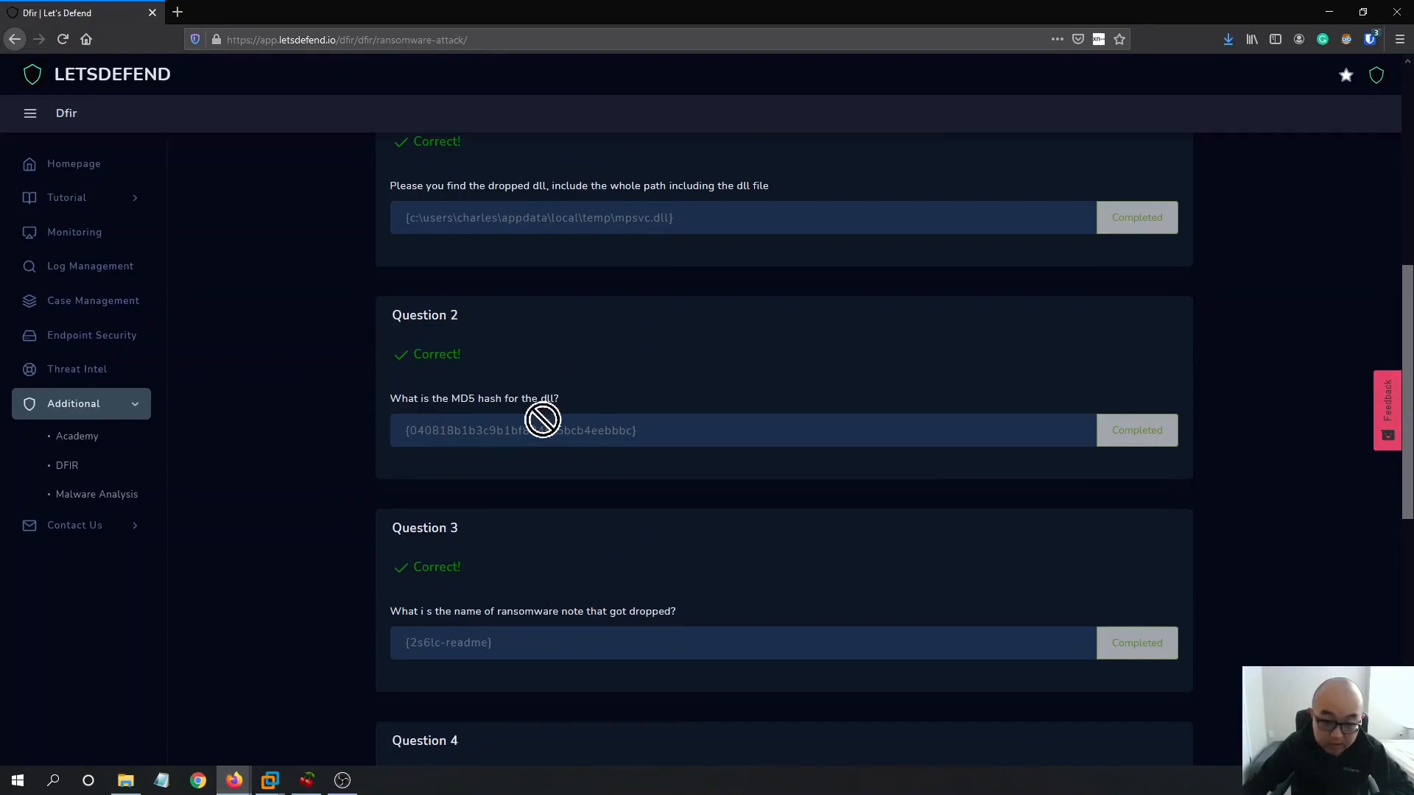
pyautogui.moveTo(437, 437)
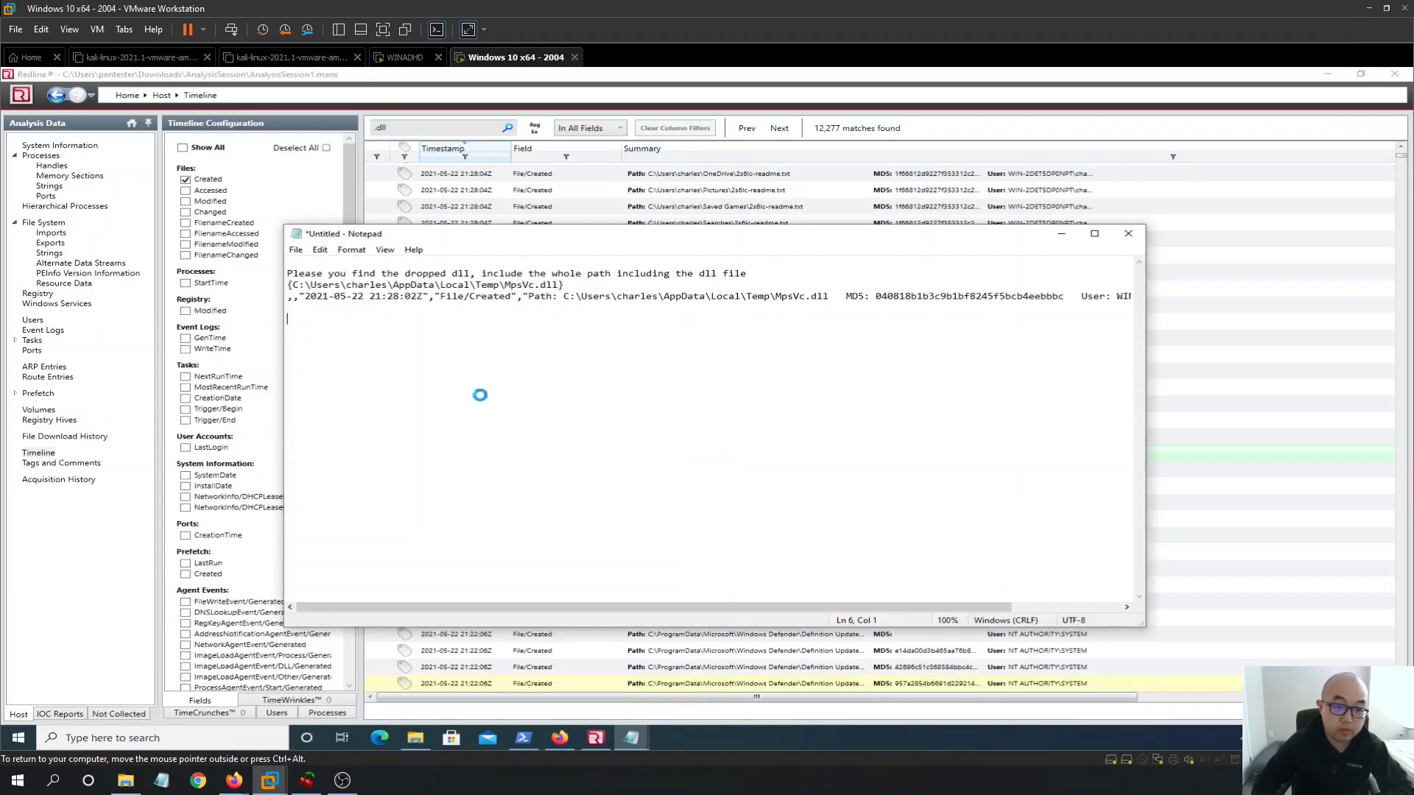
# Add the MD5 question and its answer {040818b1b3c9b1bf8245f5bcb4eebbbc} to the notes
pyautogui.write('What is the MD5 hash for the dll?')
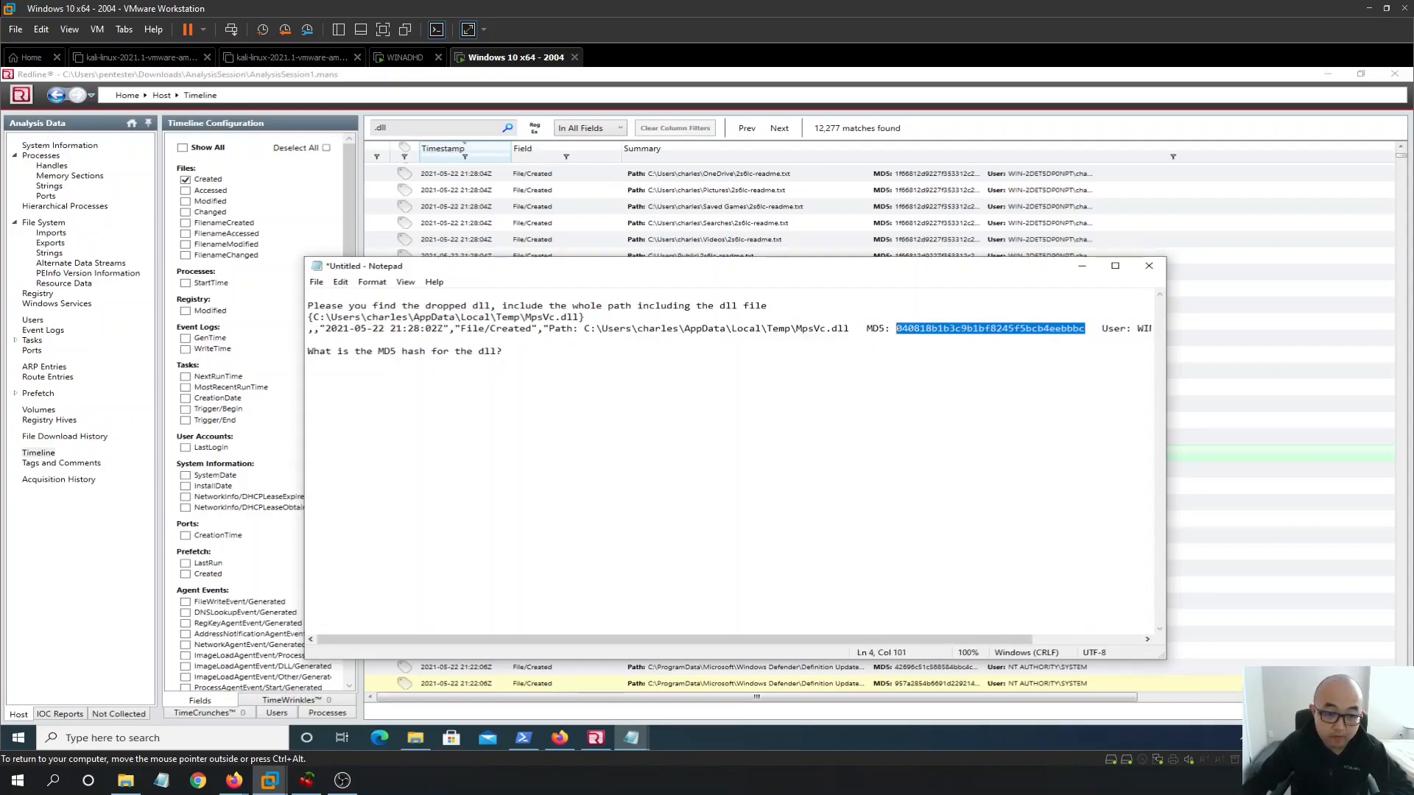
pyautogui.write('040818b1b3c9b1bf8245f5bcb4eebbbc')
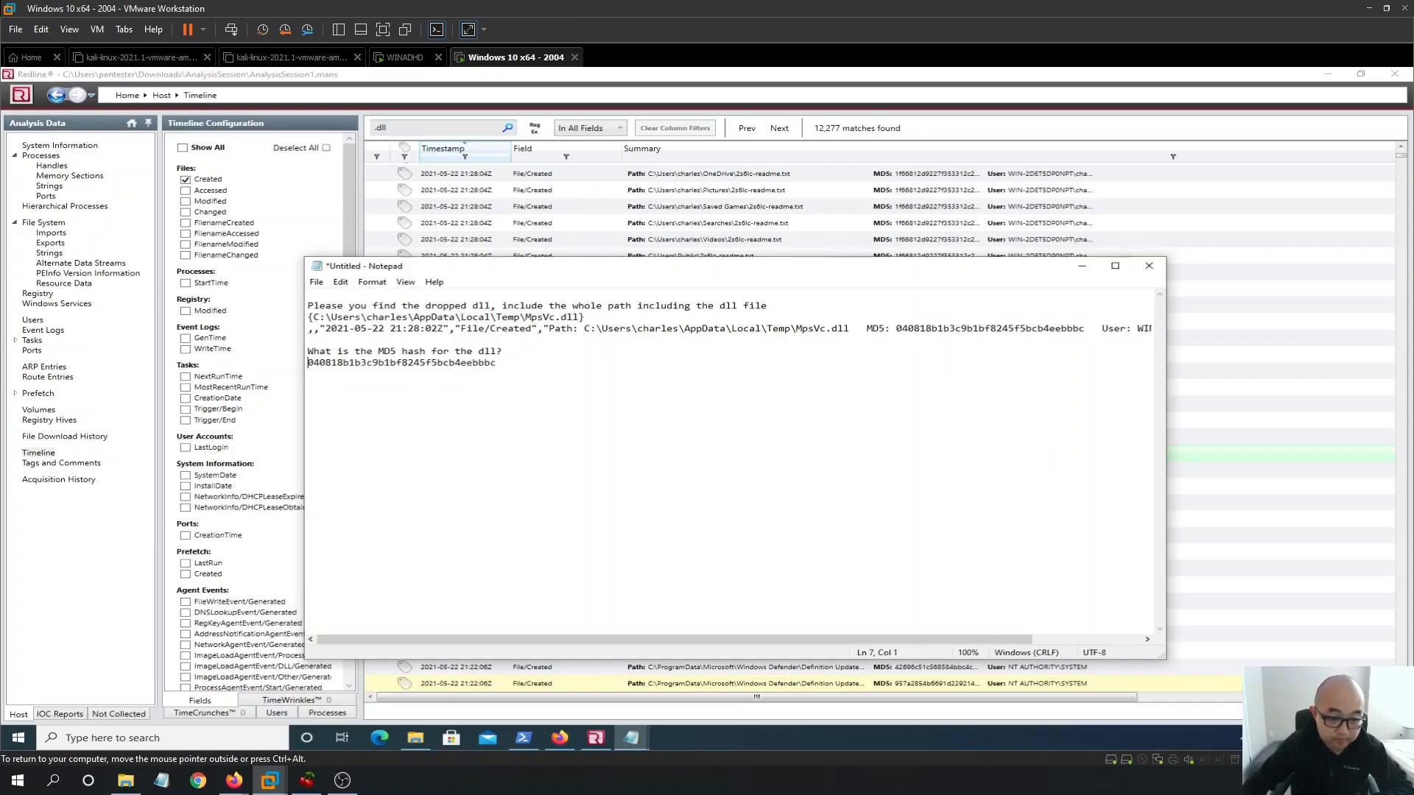
pyautogui.write('{040818b1b3c9b1bf8245f5bcb4eebbbc}')
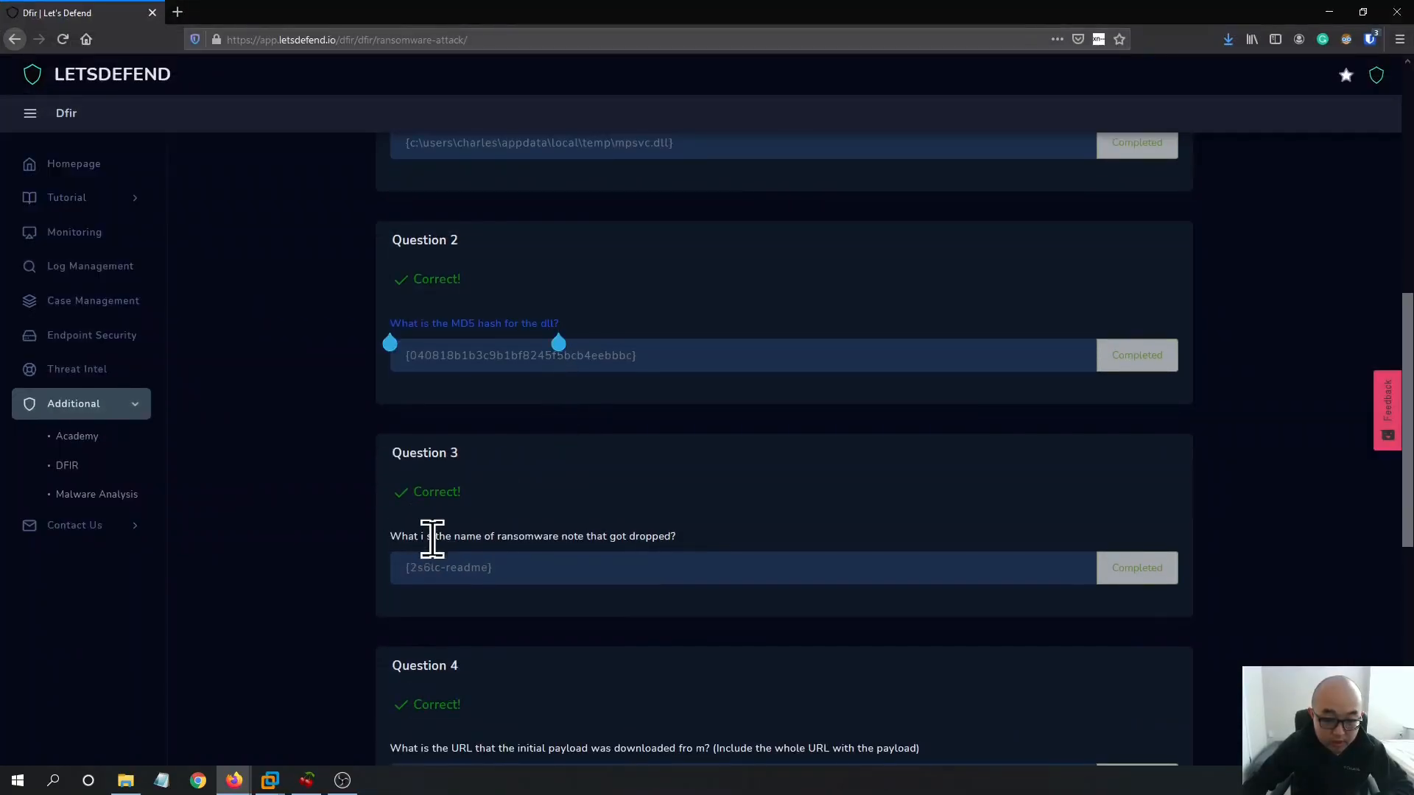
pyautogui.moveTo(541, 535)
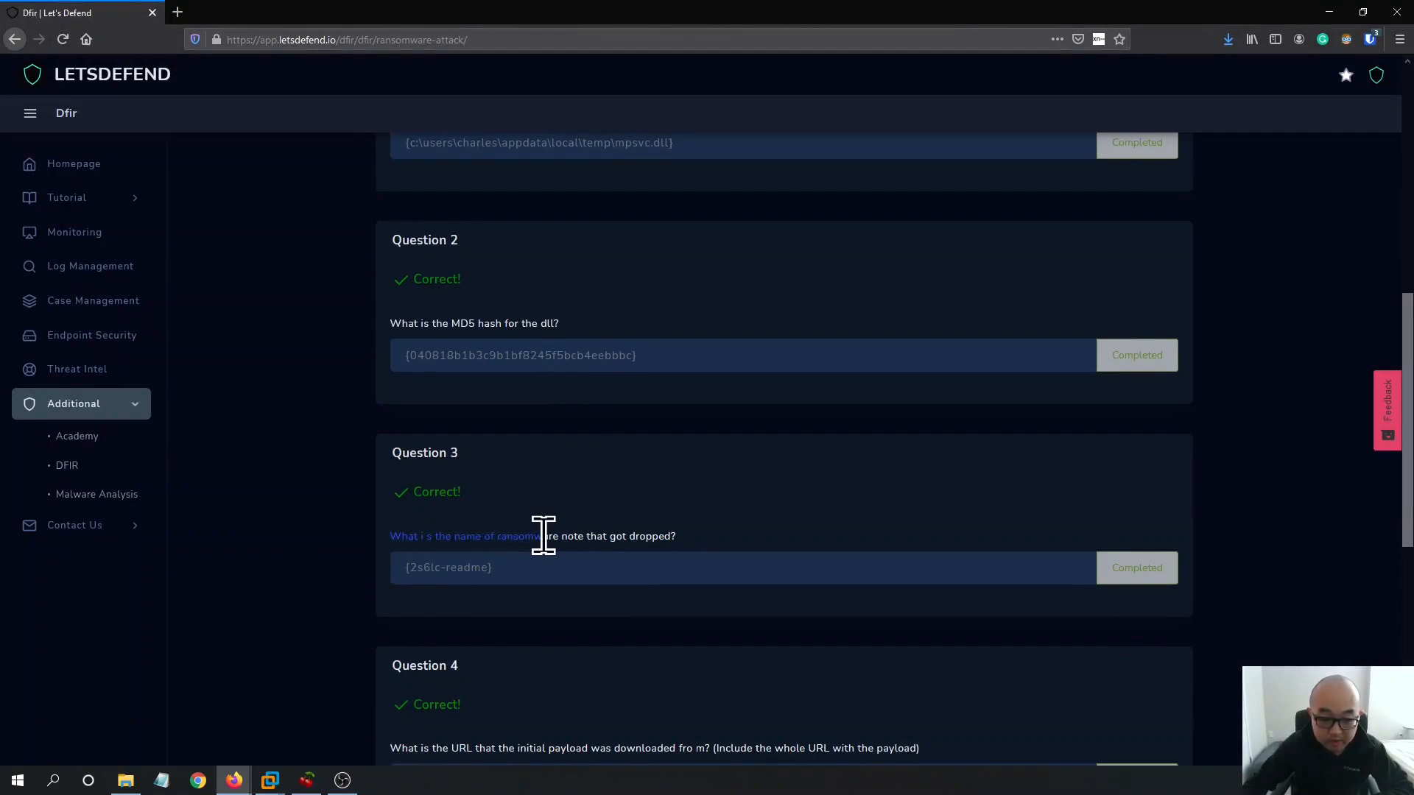
pyautogui.moveTo(1389, 23)
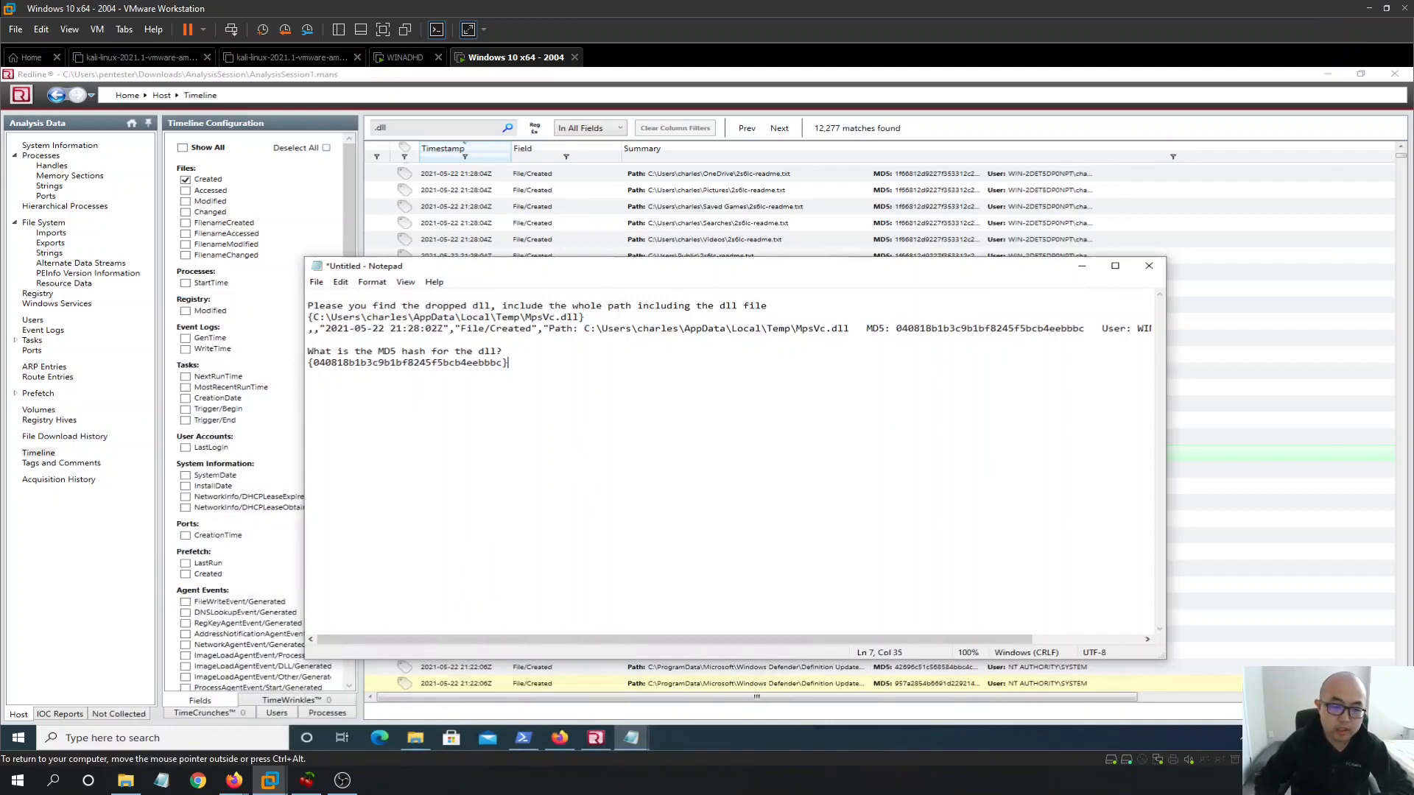
# Add the ransom note name question to the notes, then return to Redline
pyautogui.write('What i s the name of ransomware note that got dropped?')
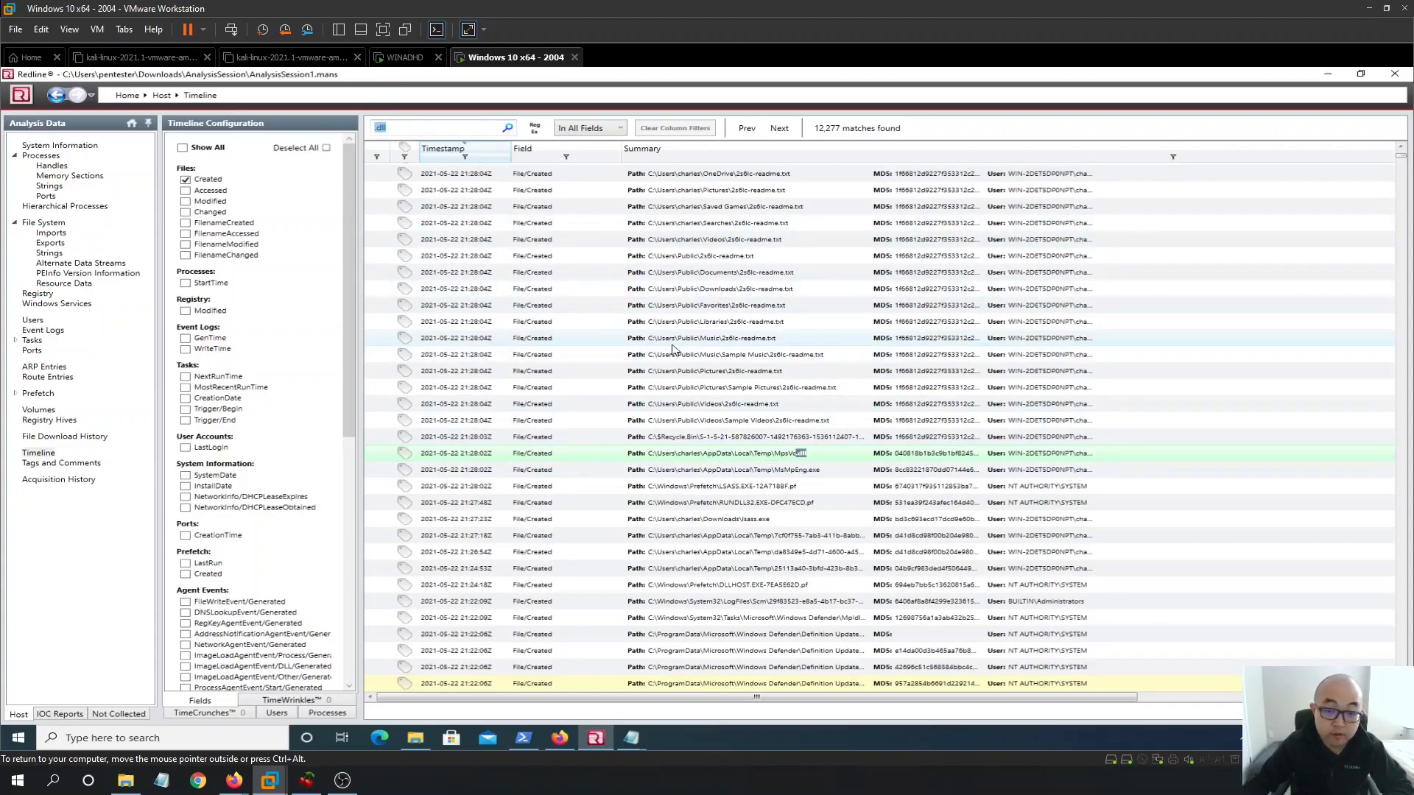
pyautogui.moveTo(506, 224)
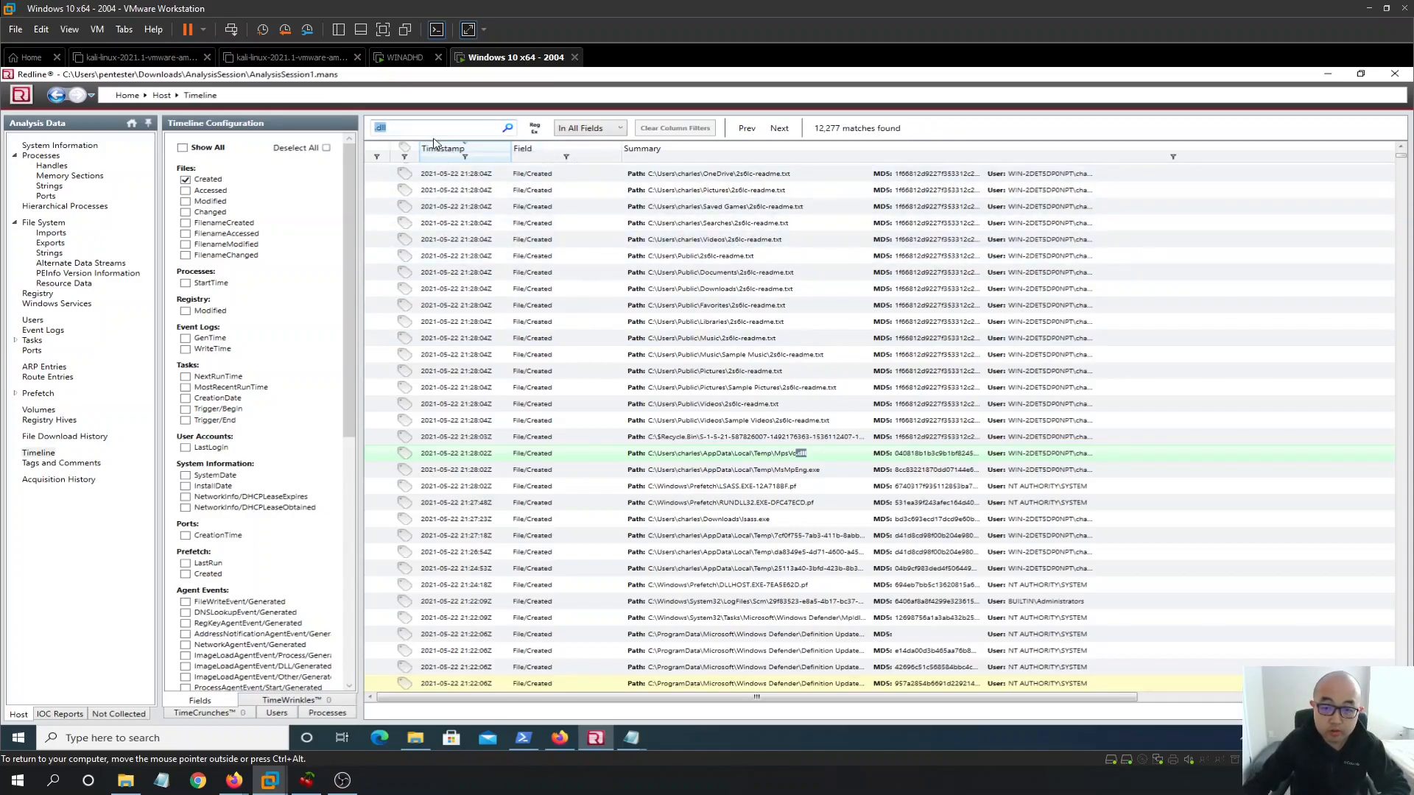
# Search the file-creation timeline for 'readme' across all fields
pyautogui.write('readme')
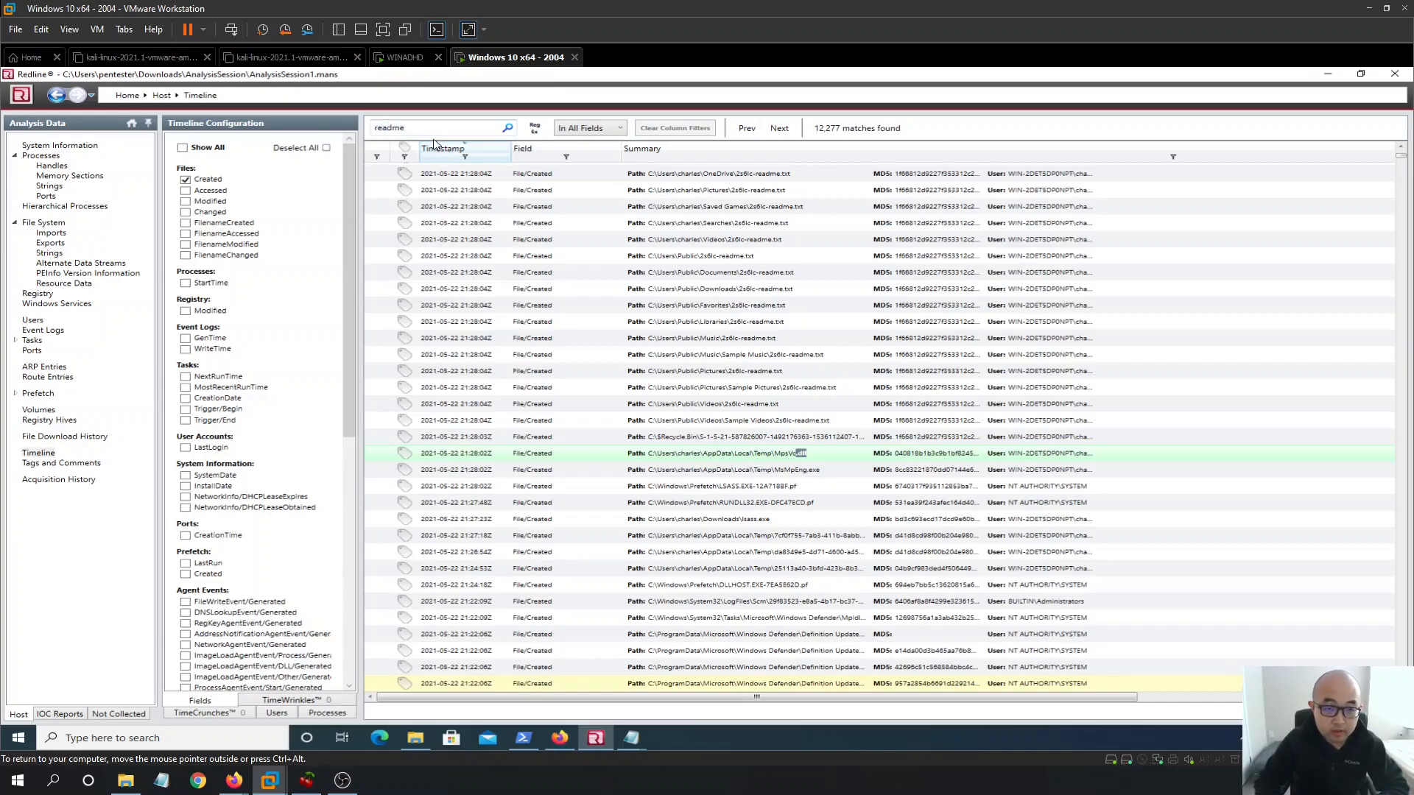
pyautogui.click(507, 128)
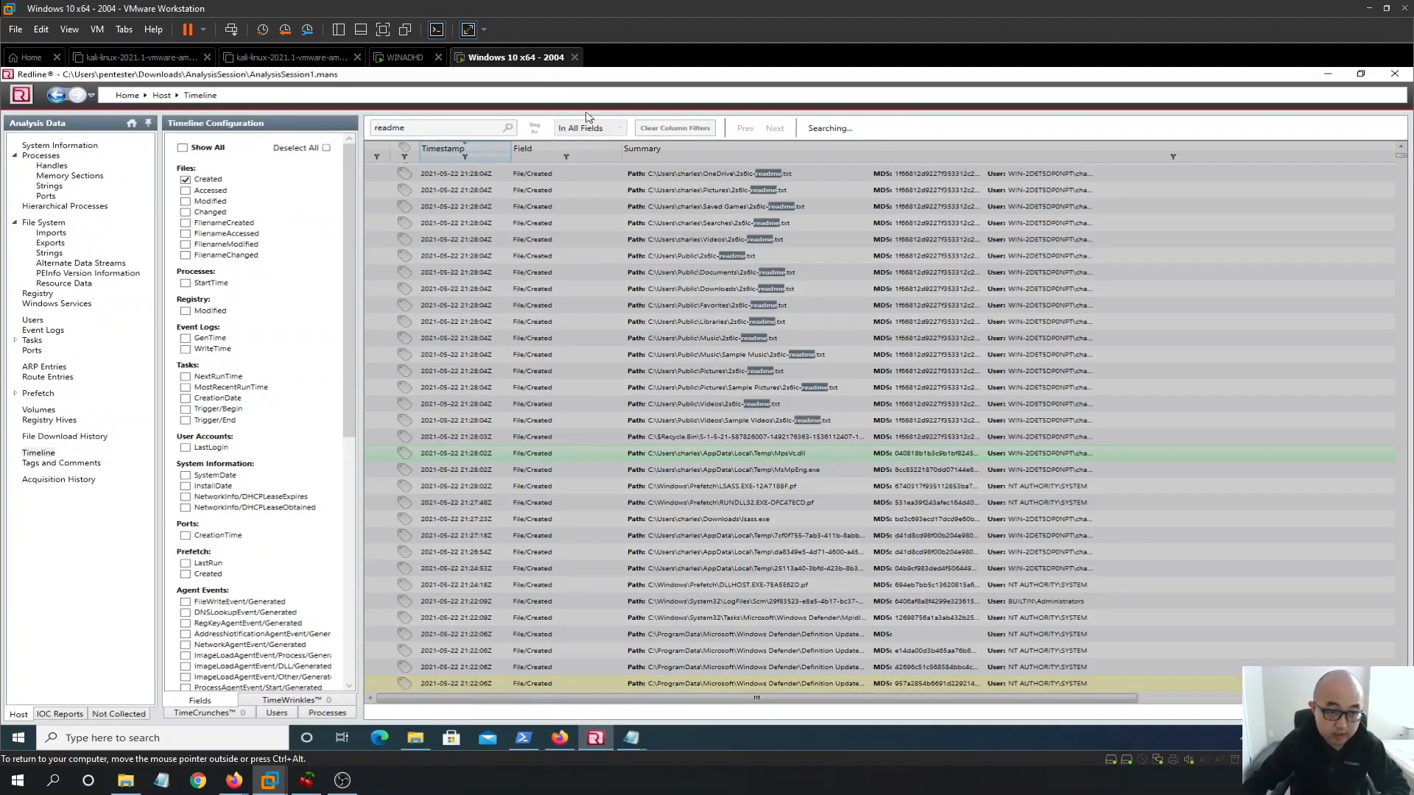
pyautogui.click(507, 128)
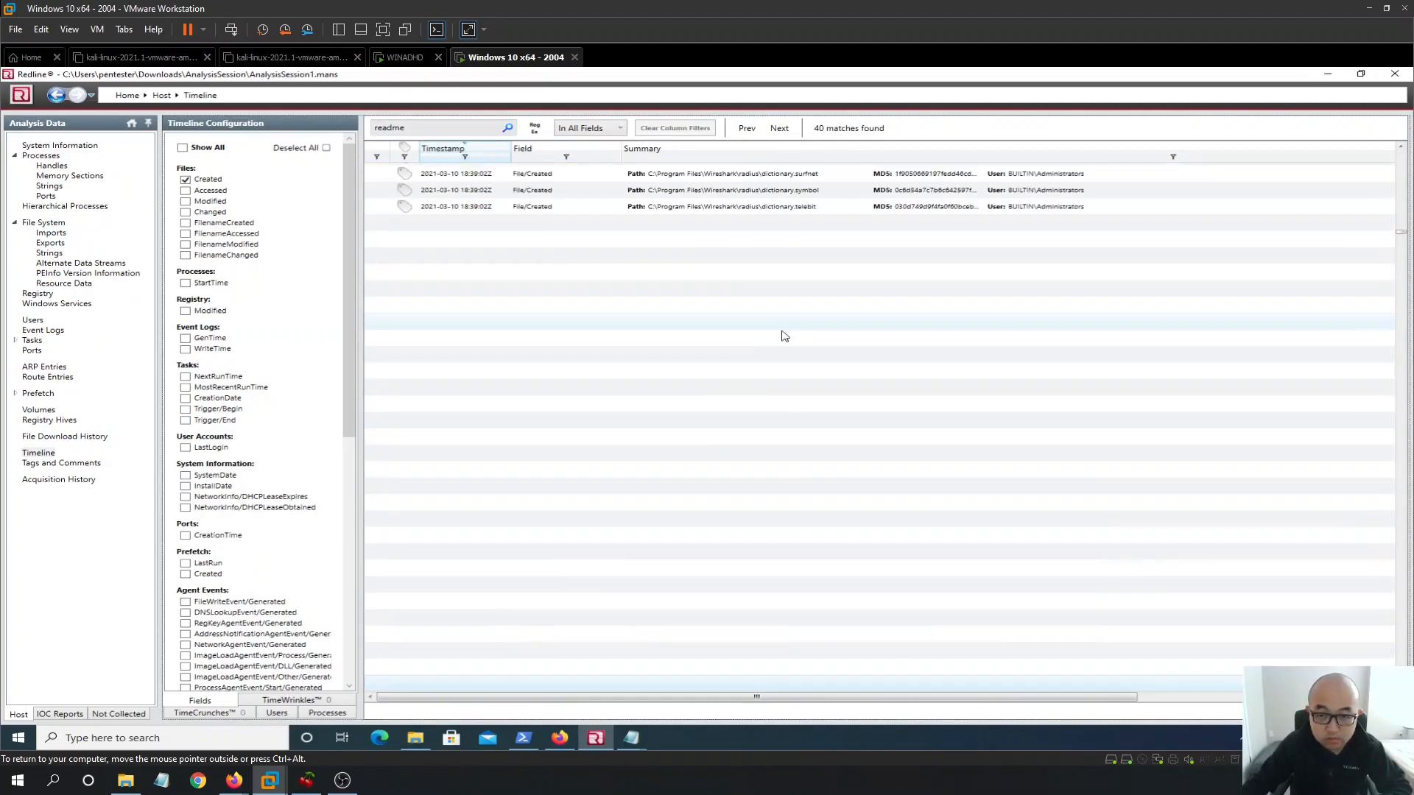
pyautogui.scroll(-3)
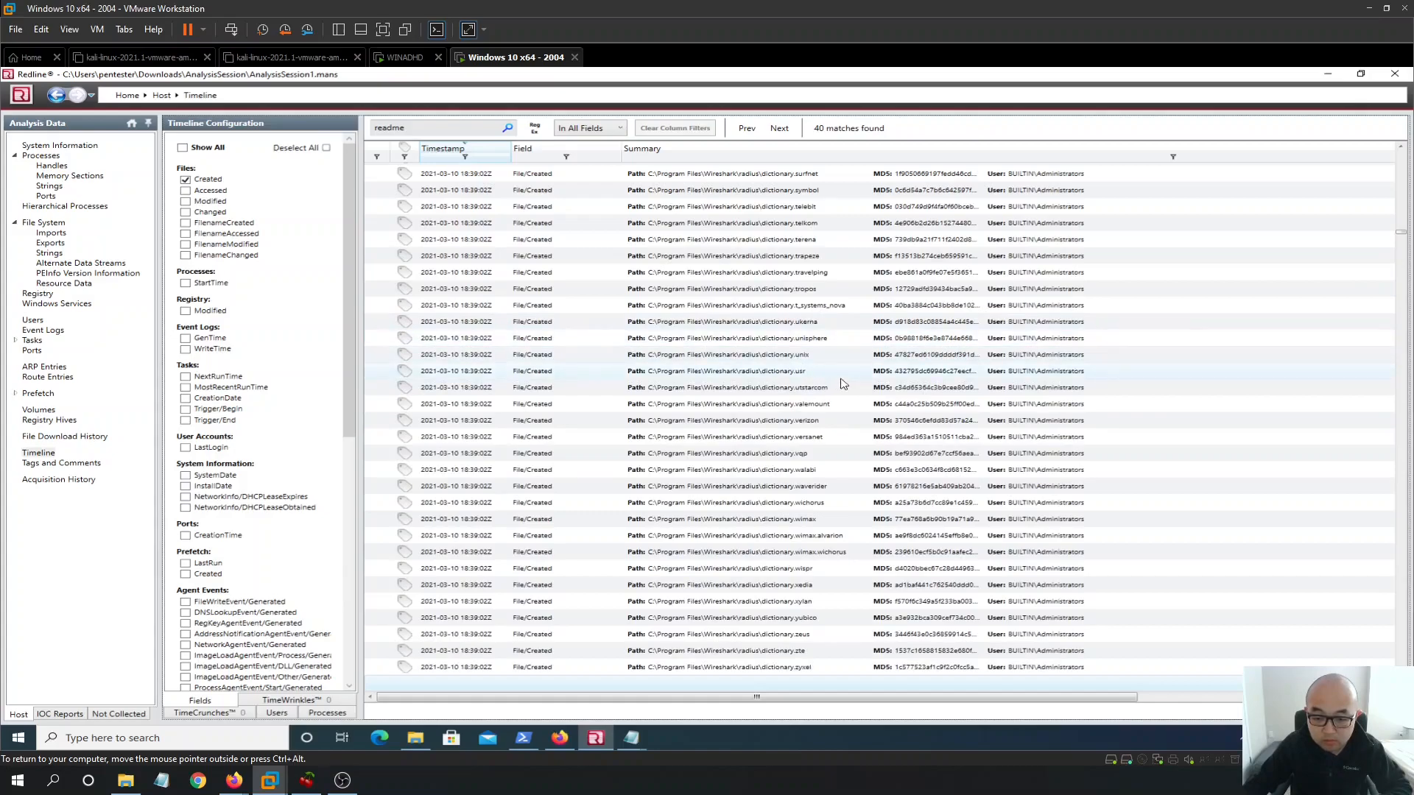
pyautogui.scroll(-3)
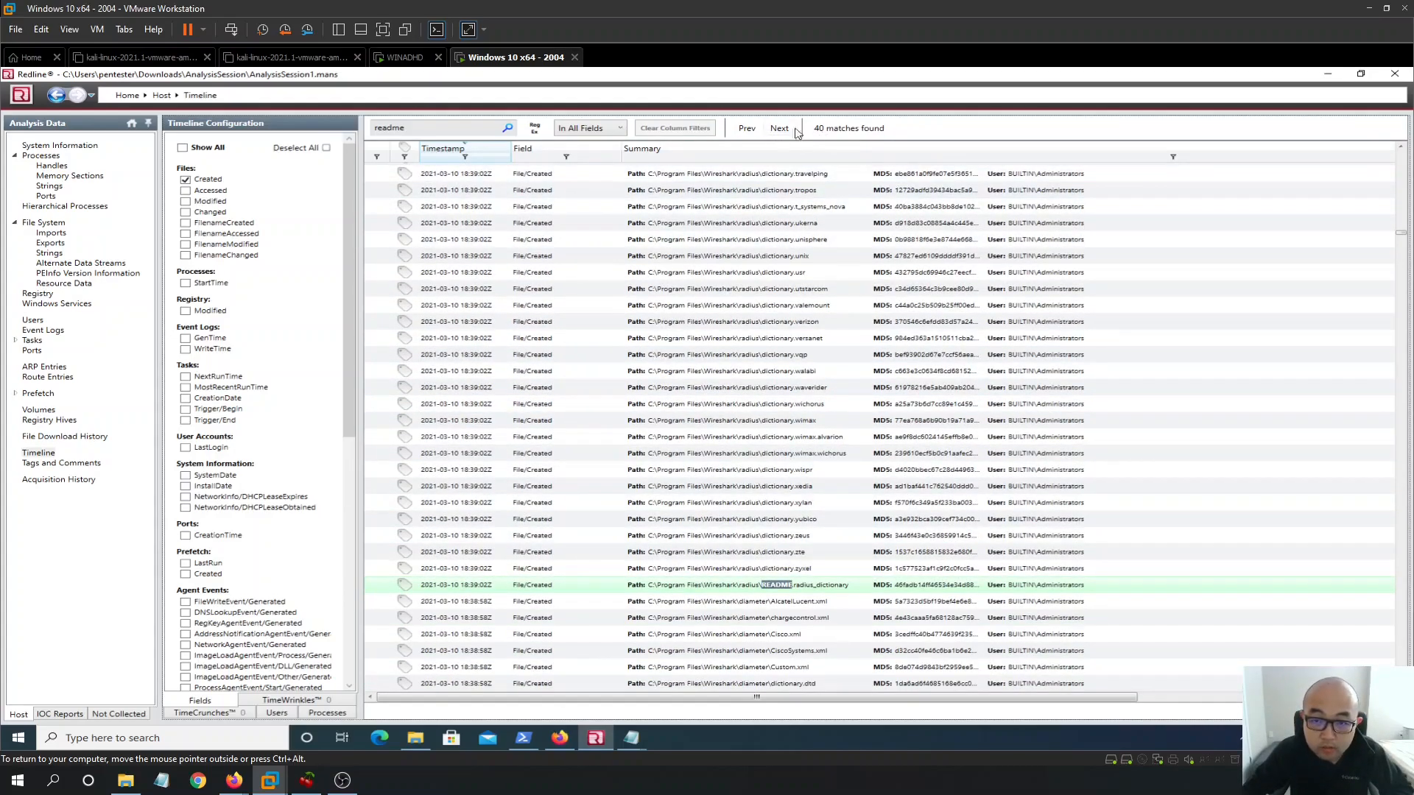
# Step through the readme matches under the Wireshark, FireEye and Redline folders
pyautogui.click(778, 127)
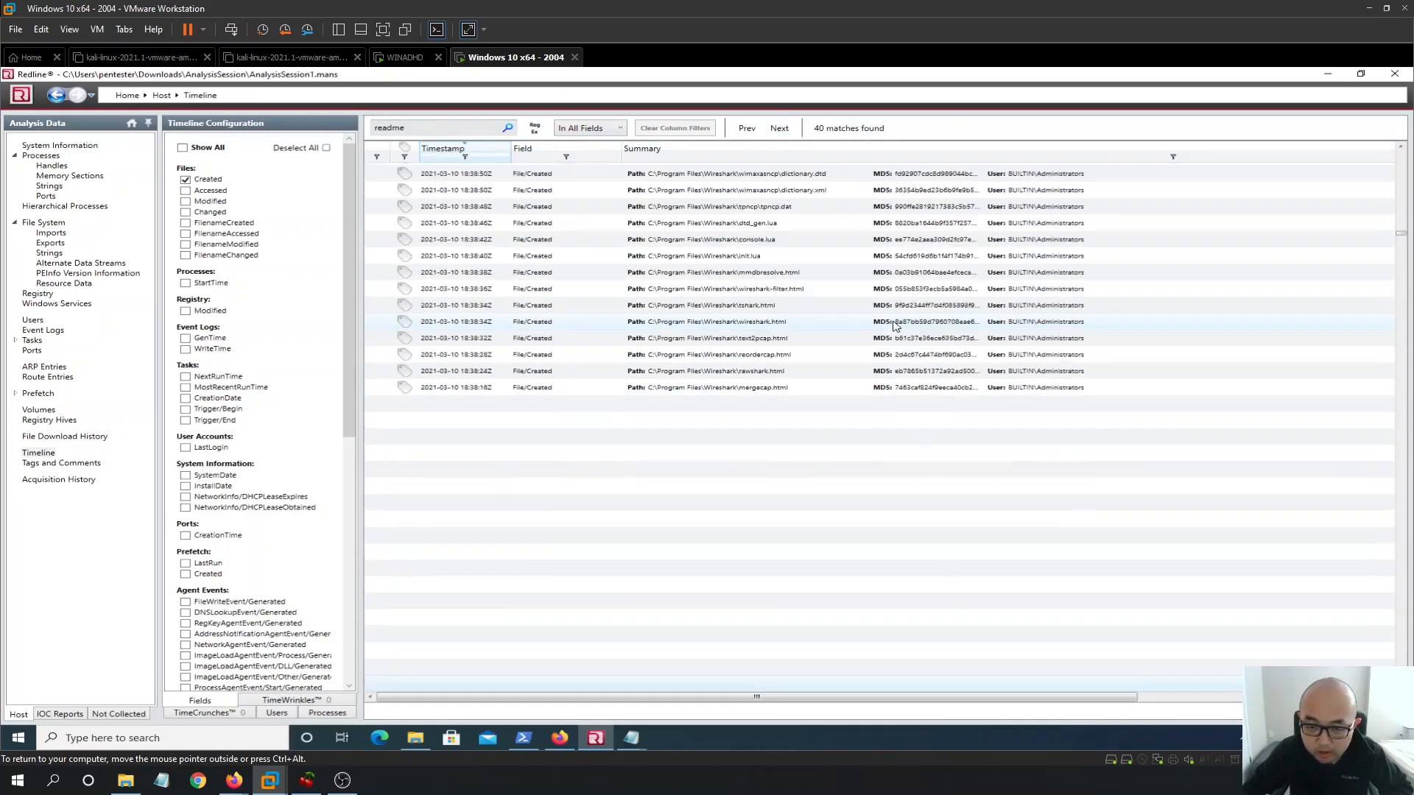
pyautogui.scroll(-3)
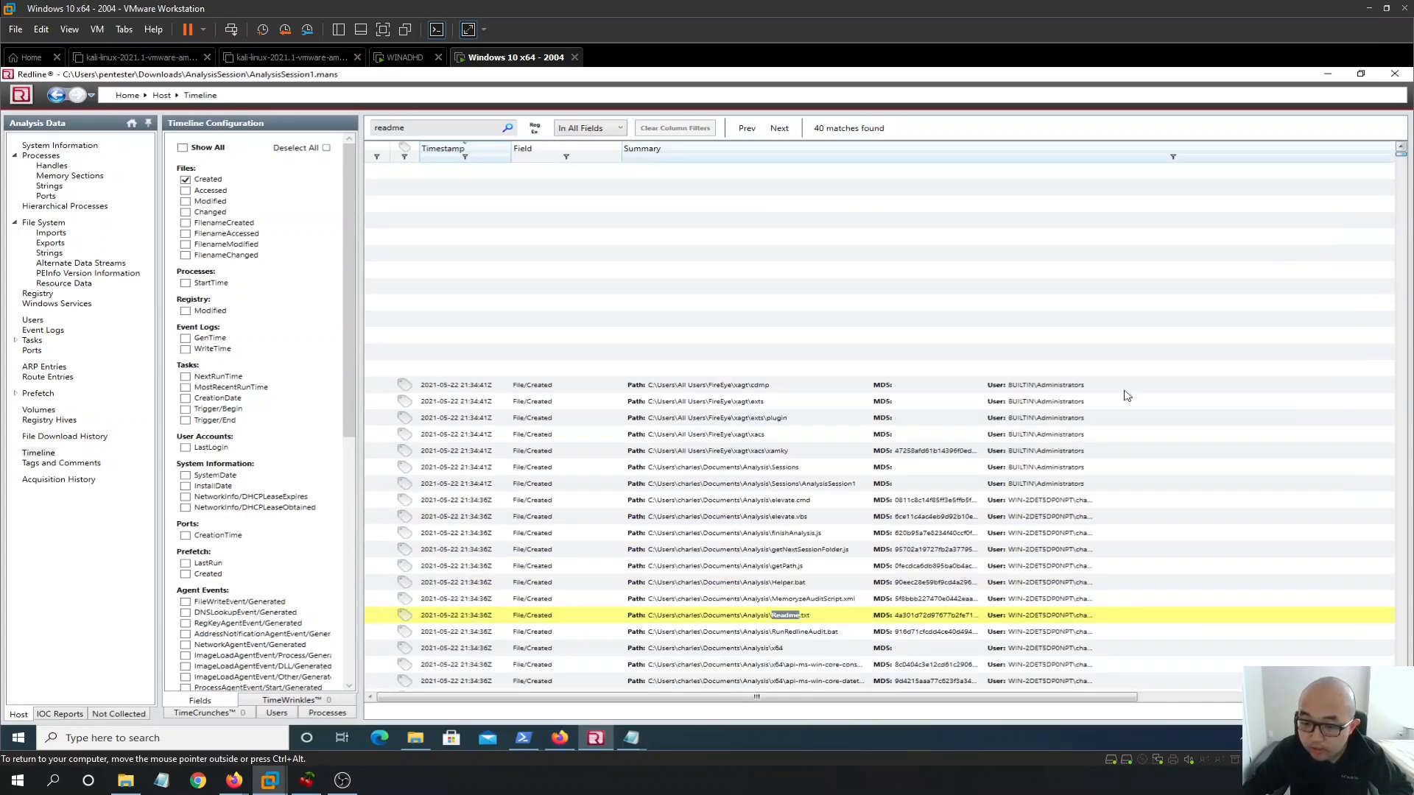
pyautogui.scroll(3)
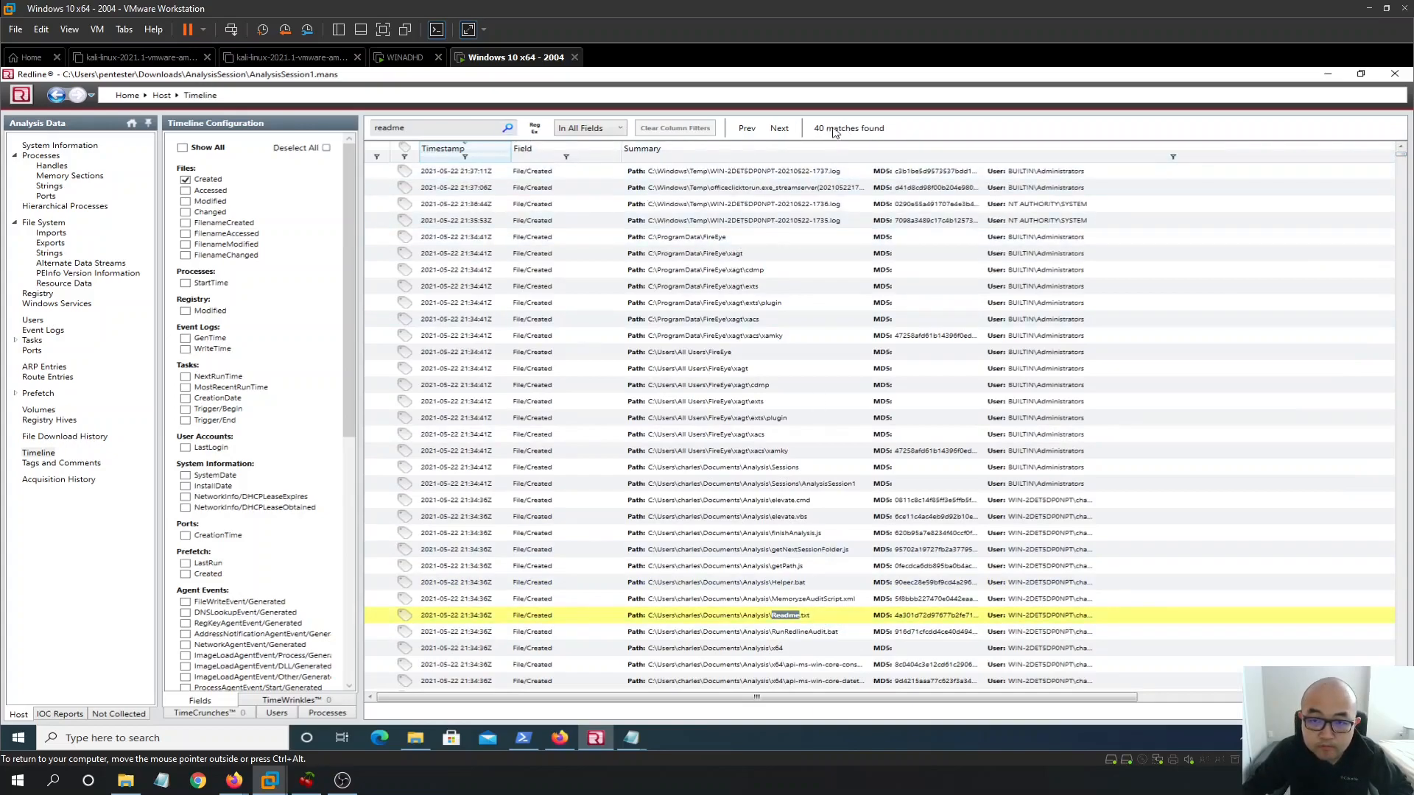
pyautogui.click(778, 128)
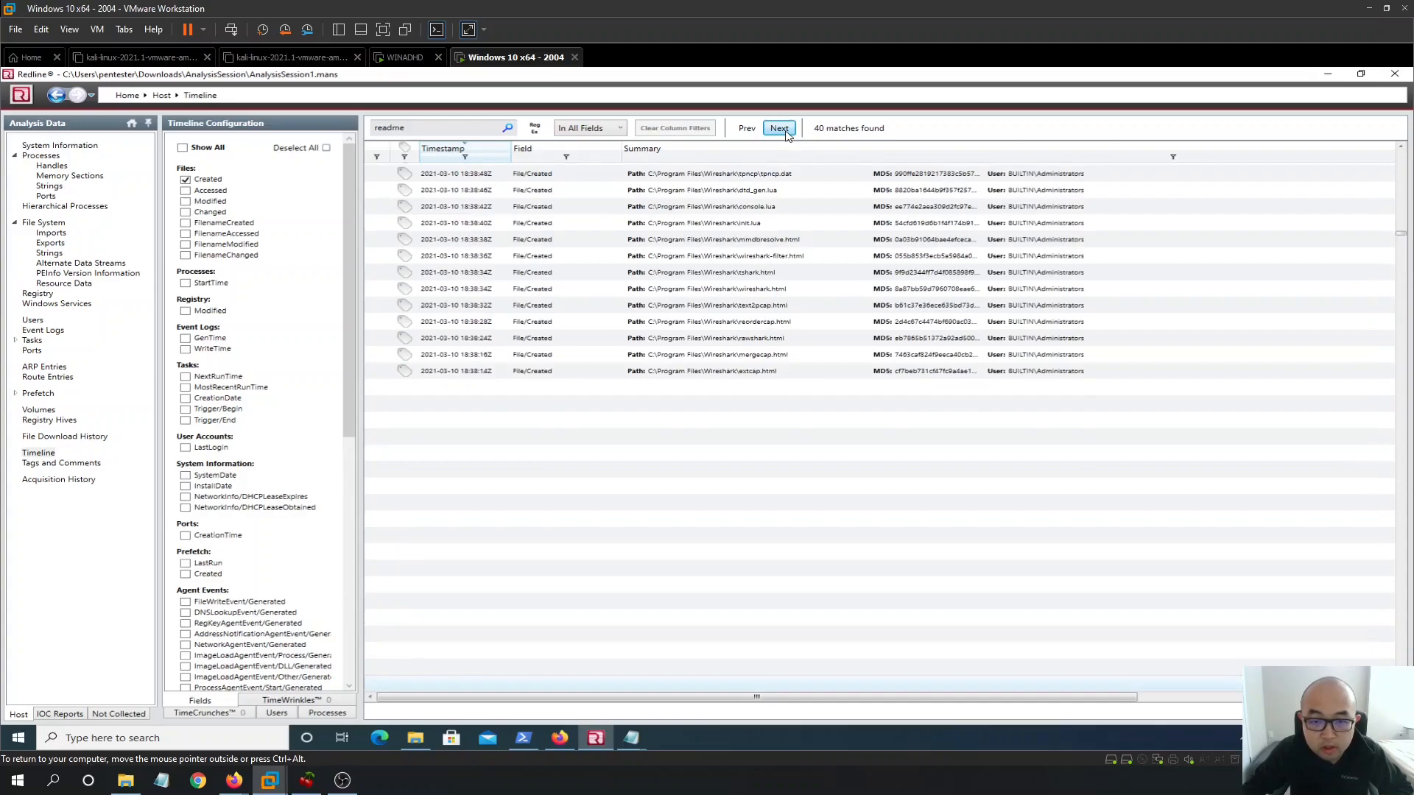
pyautogui.click(779, 128)
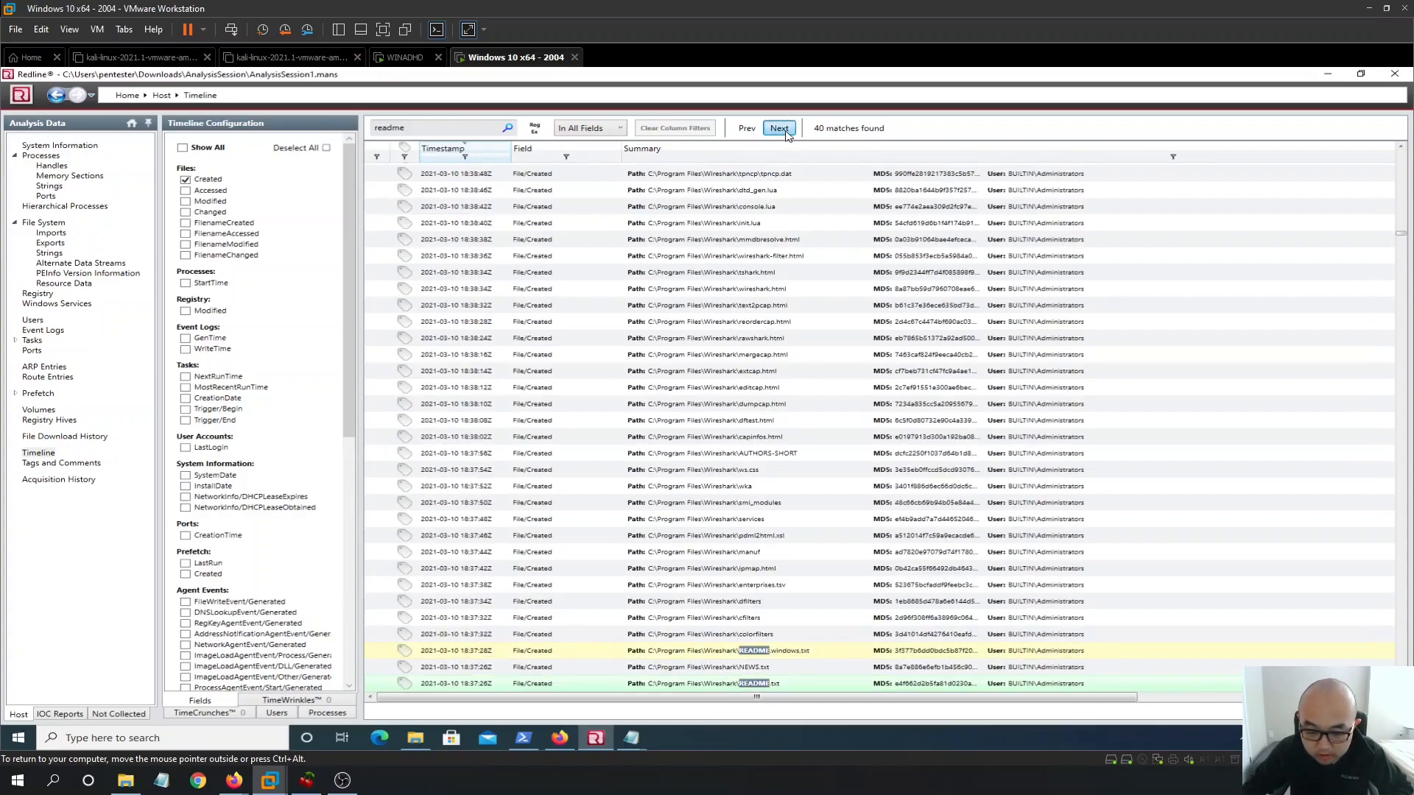
pyautogui.click(778, 128)
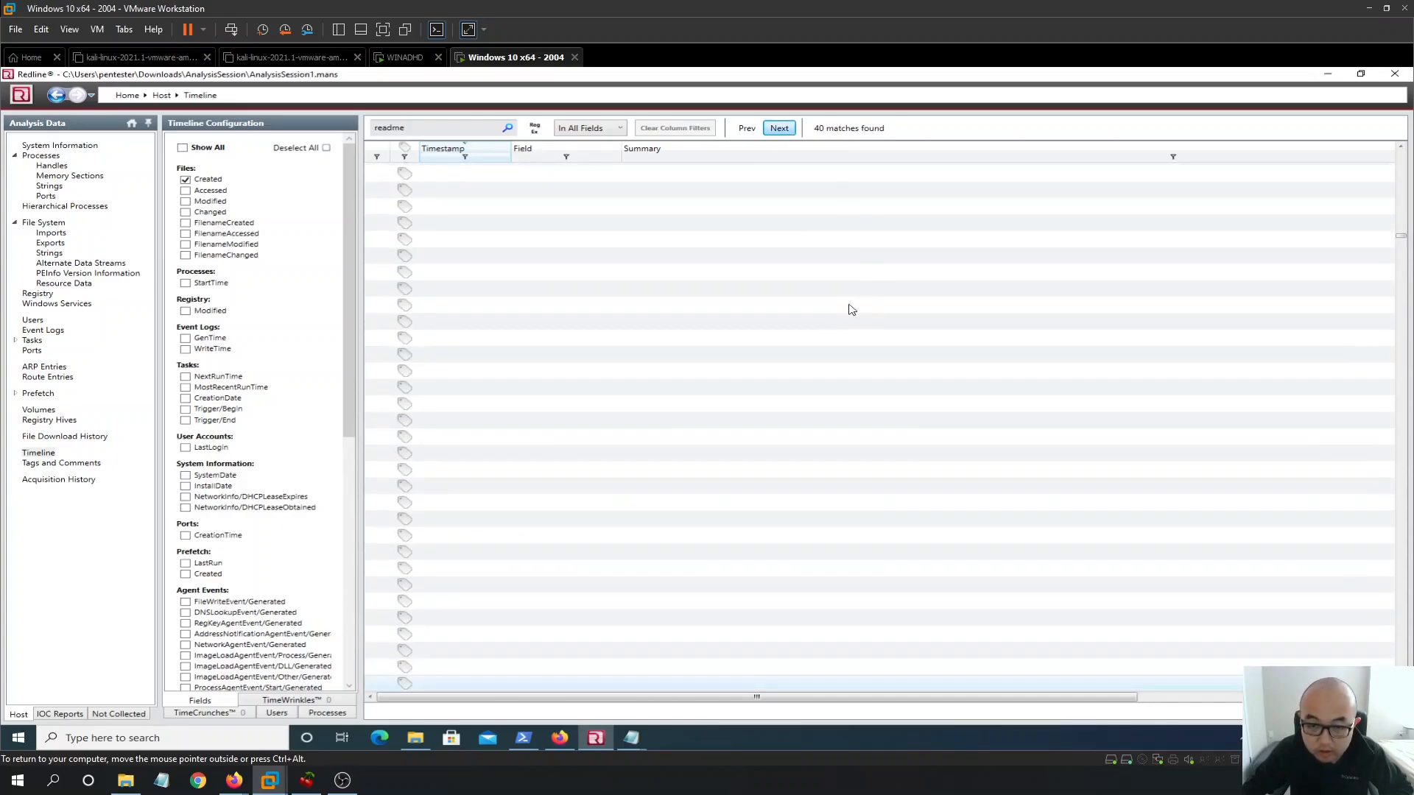
pyautogui.click(779, 127)
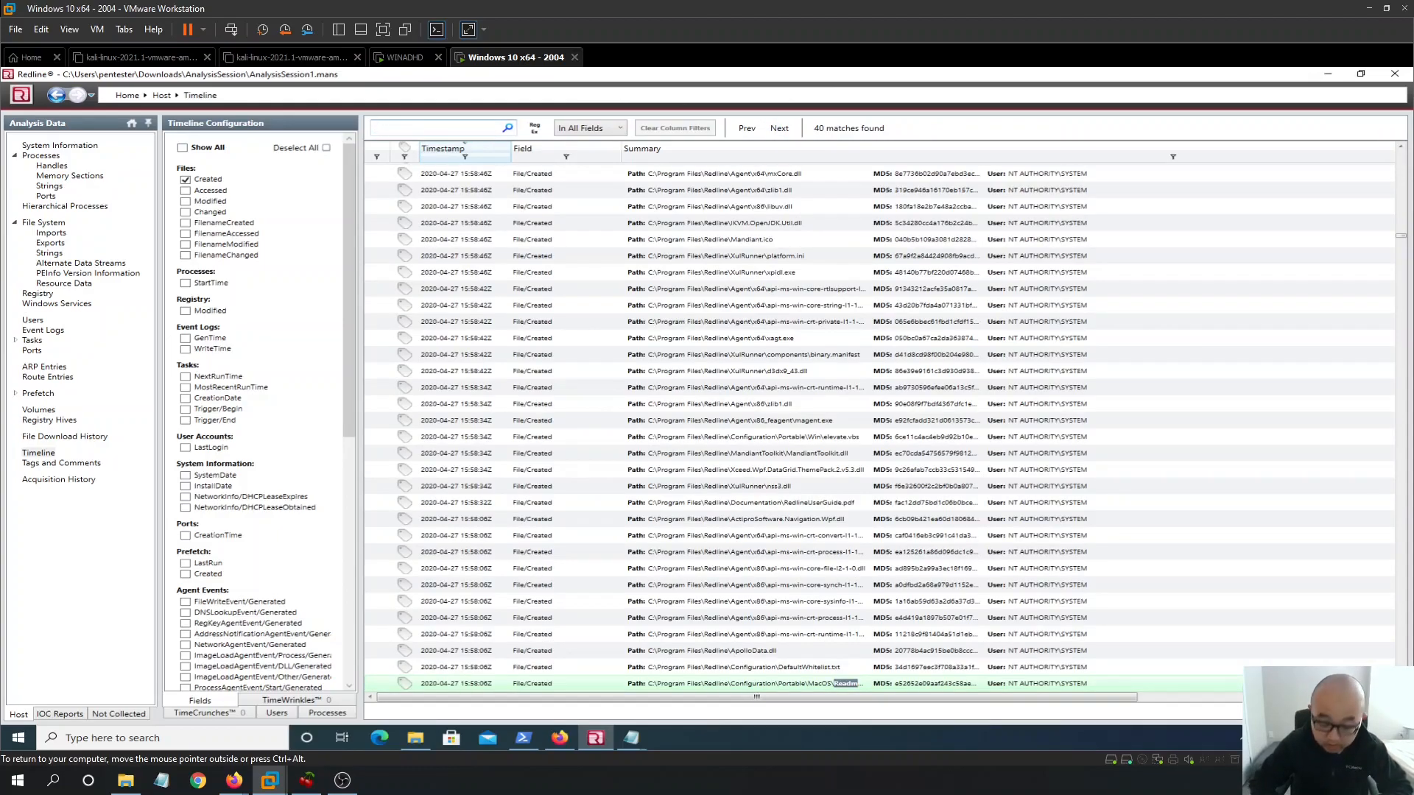
# Search the timeline for '.dll' and scroll to the 2021-05-22 entries
pyautogui.write('.dll')
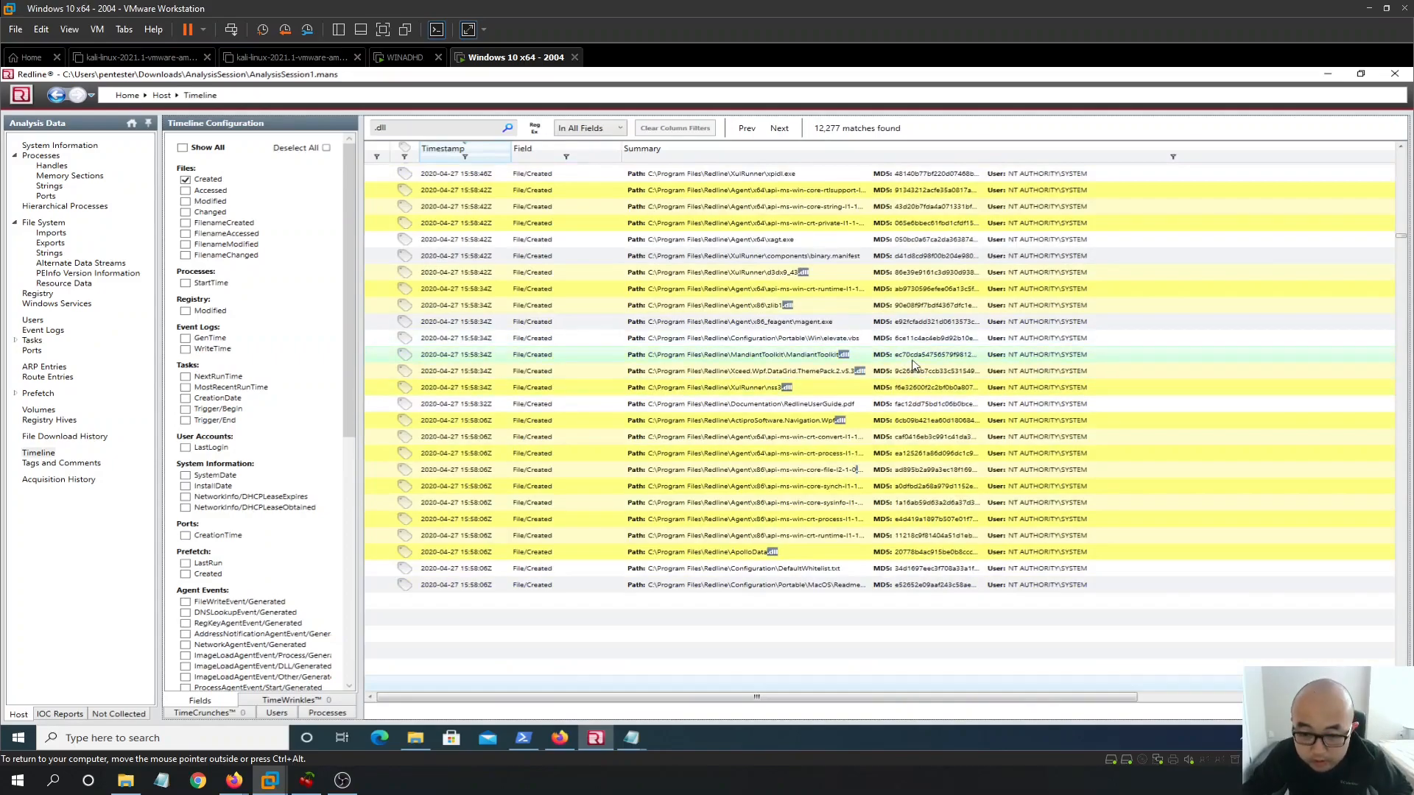
pyautogui.scroll(3)
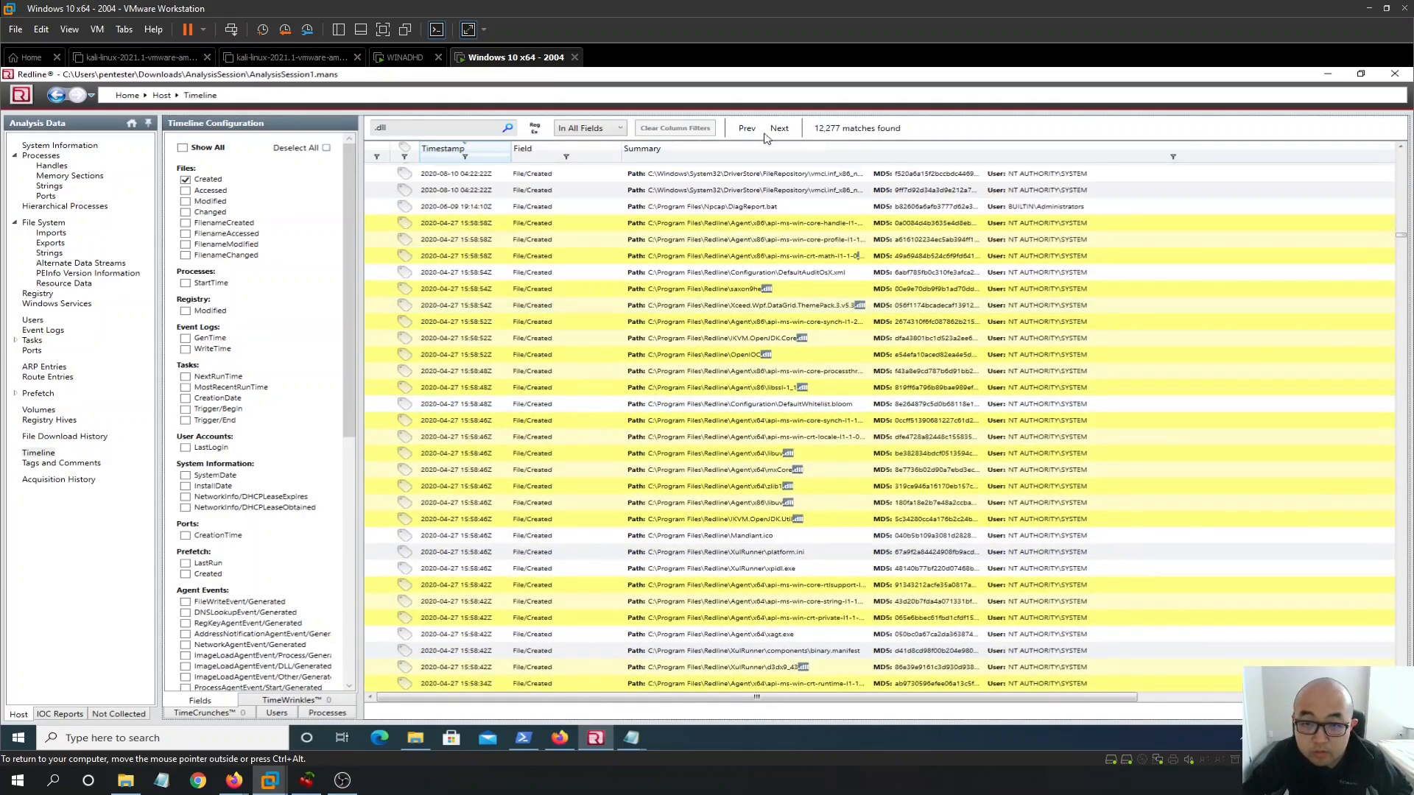
pyautogui.moveTo(1388, 257)
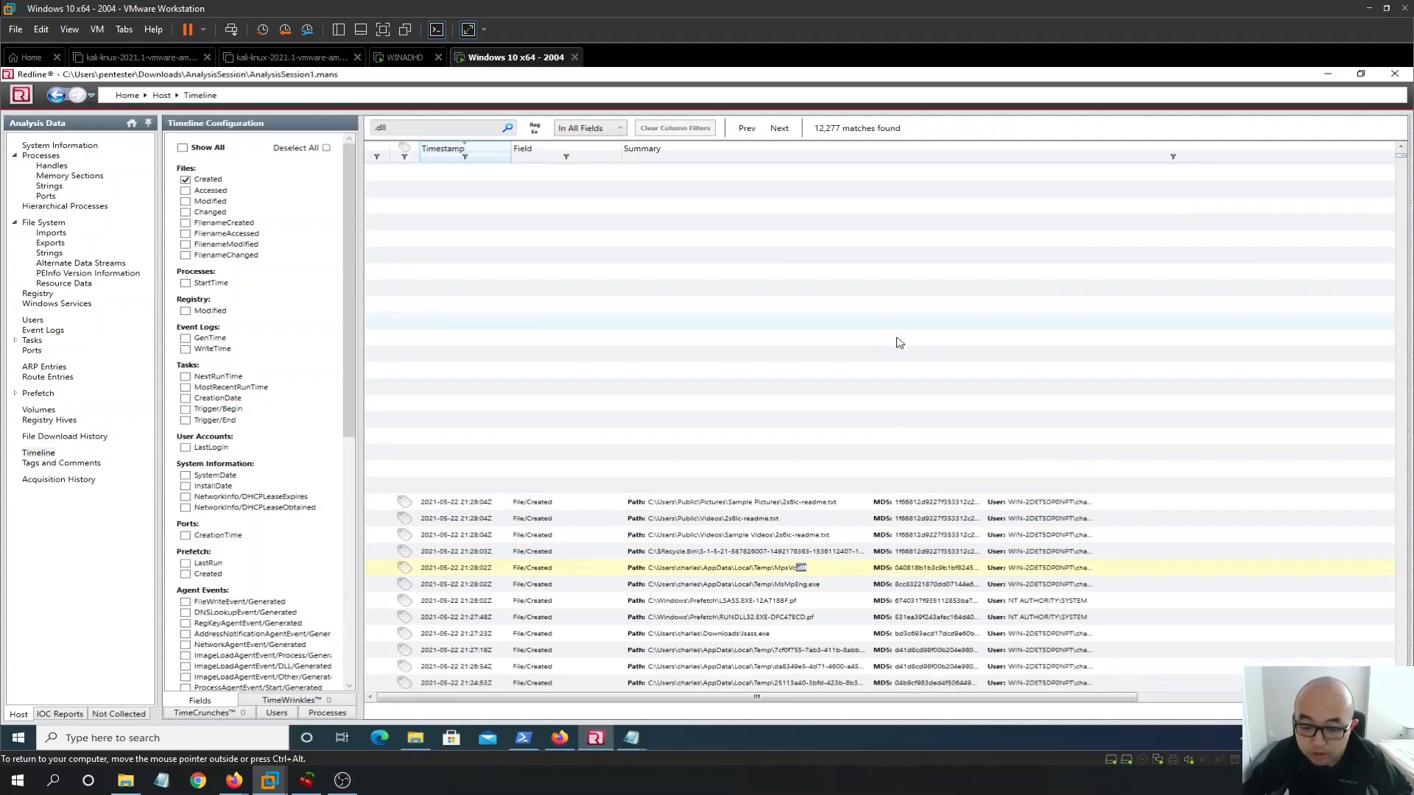
pyautogui.scroll(3)
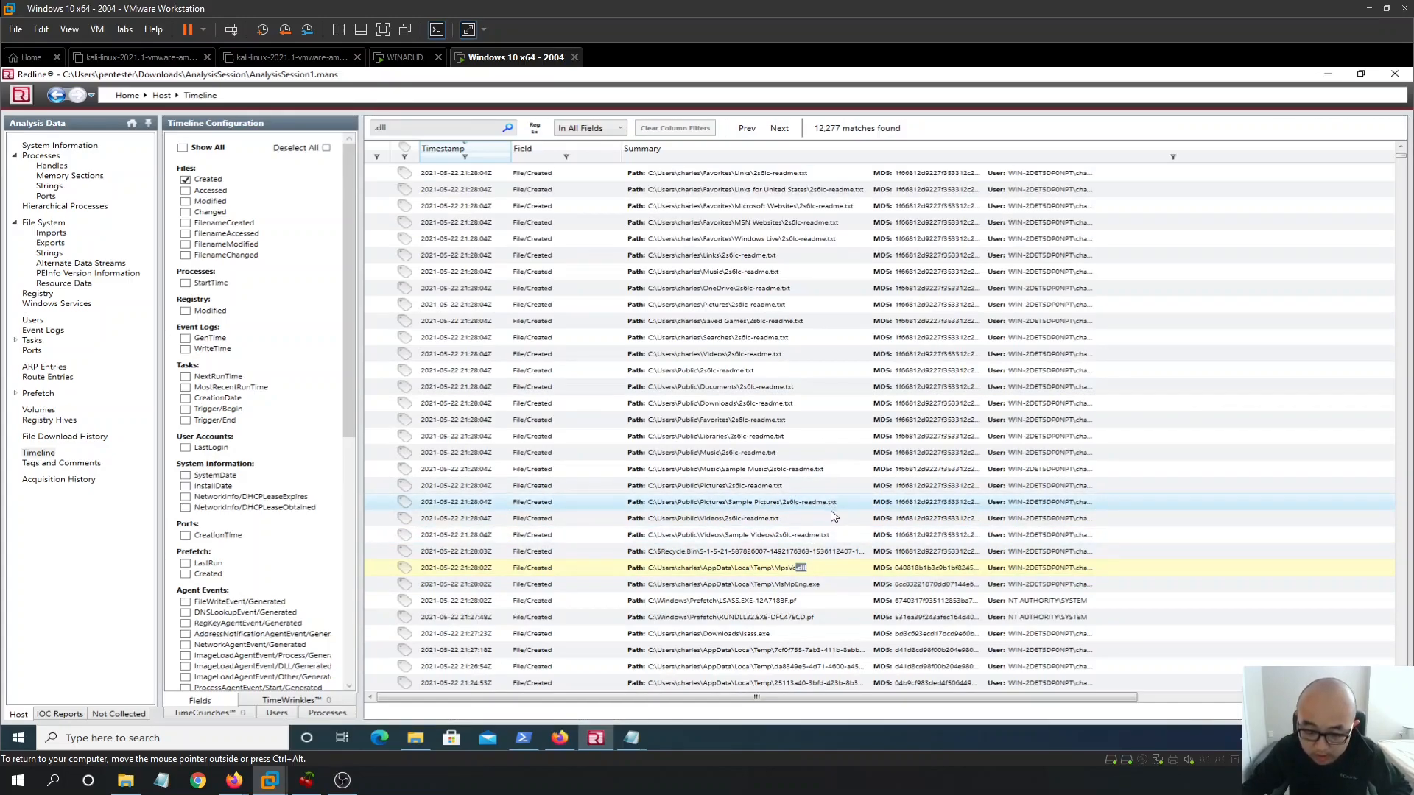
pyautogui.moveTo(803, 527)
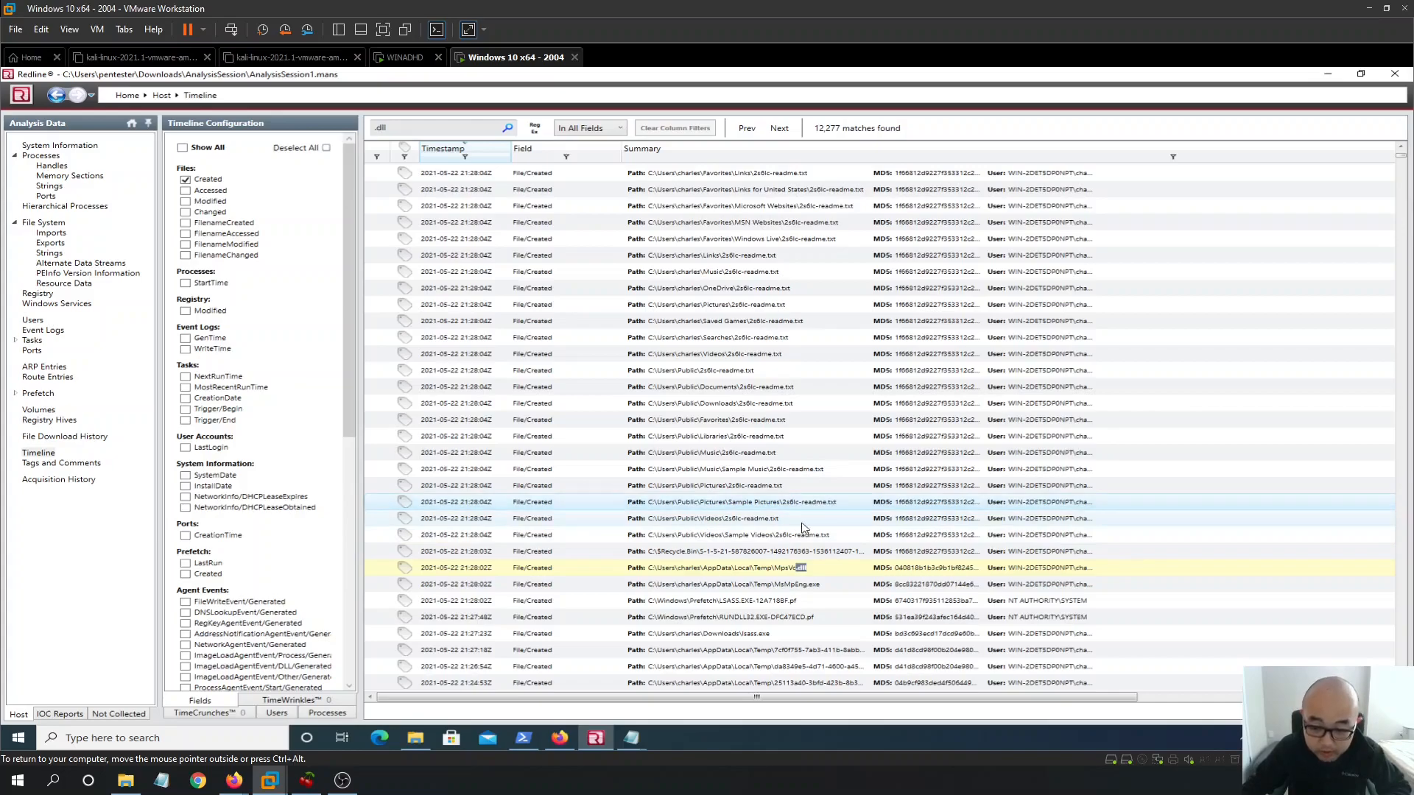
pyautogui.moveTo(787, 510)
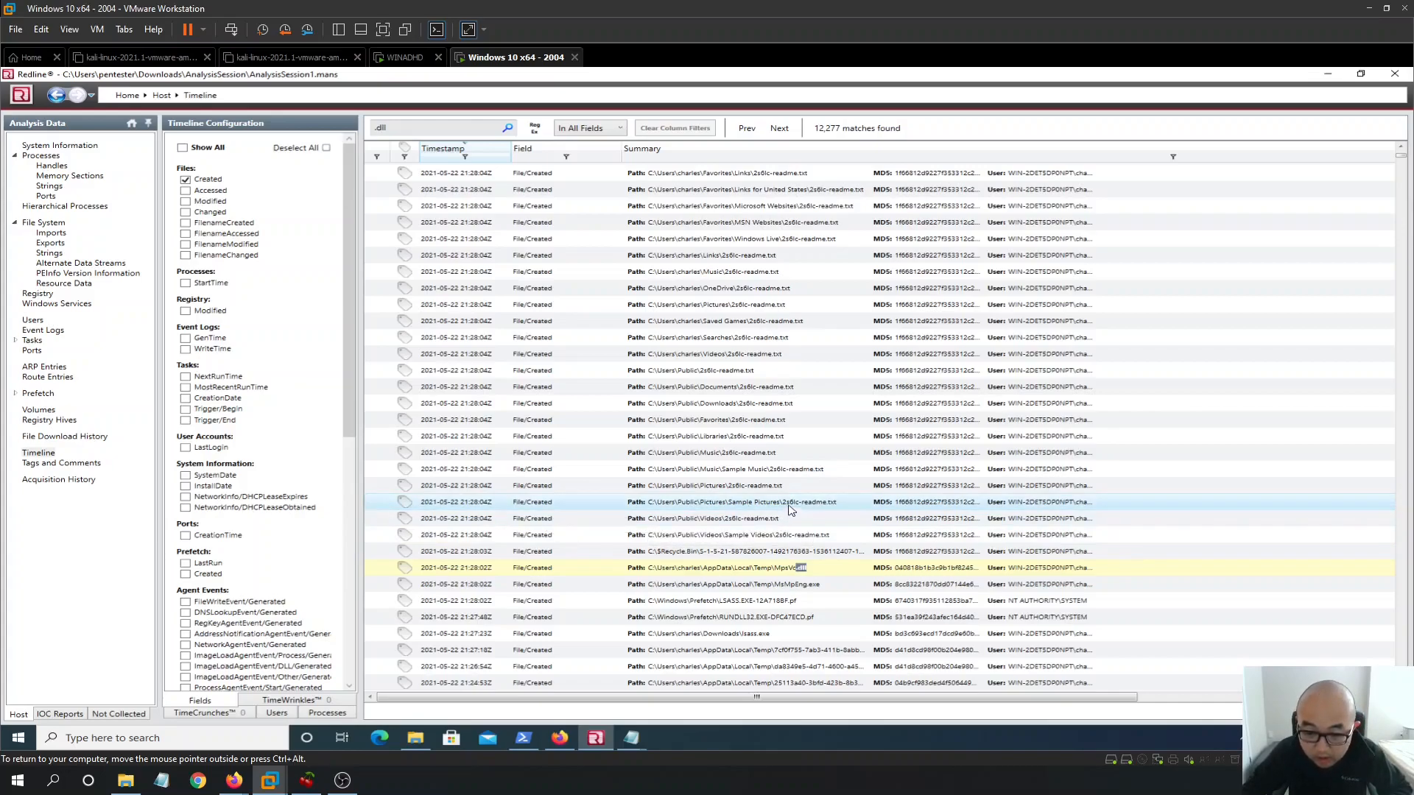
pyautogui.moveTo(811, 514)
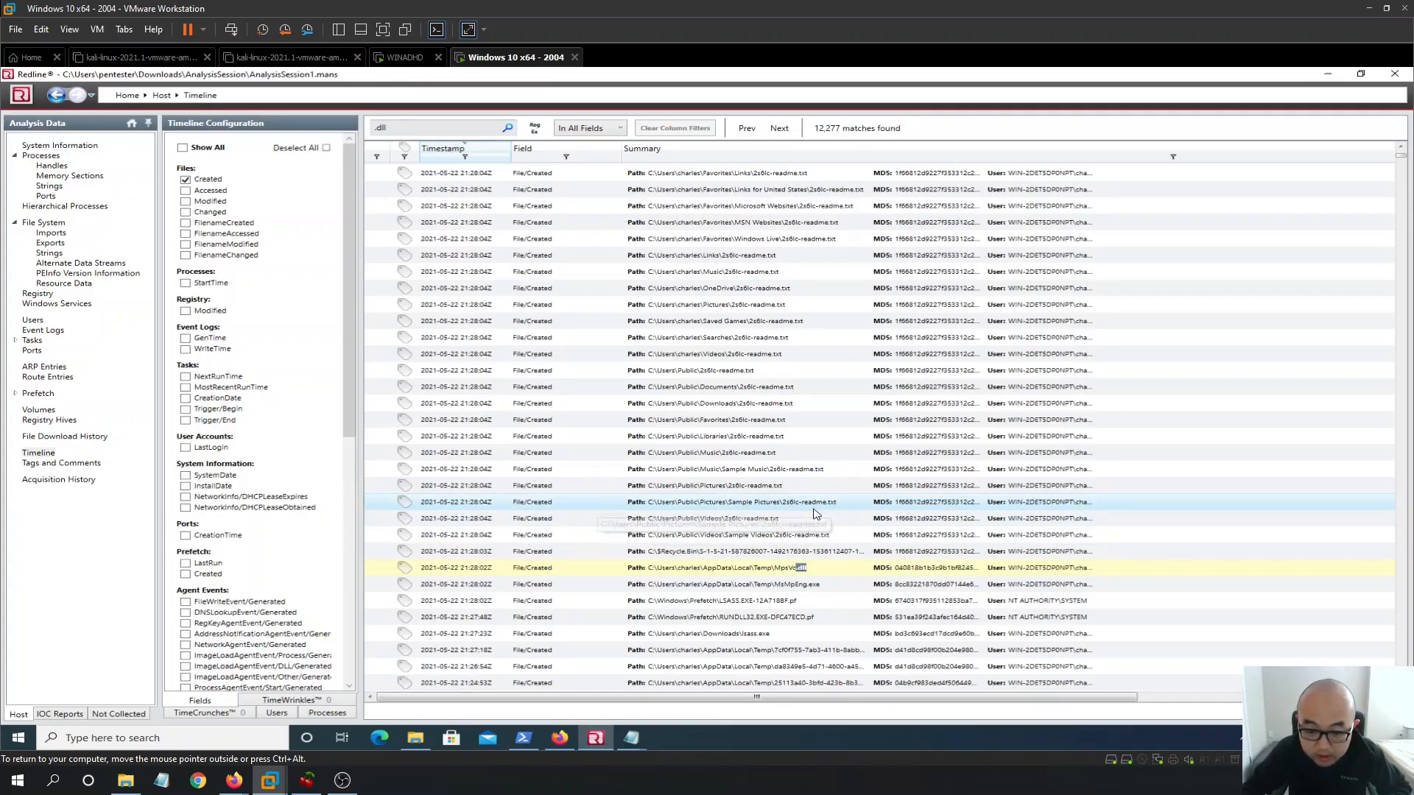
pyautogui.moveTo(760, 541)
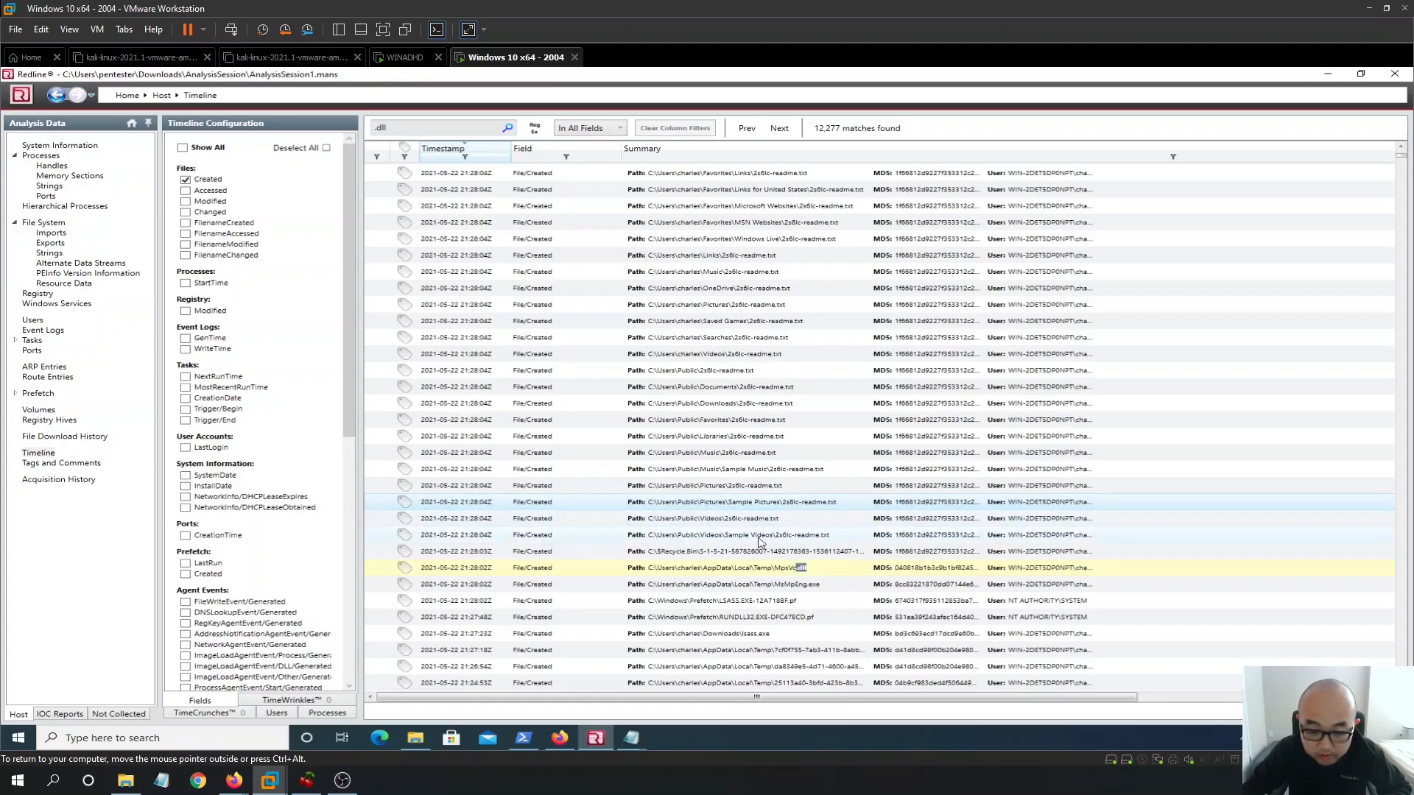
pyautogui.moveTo(726, 368)
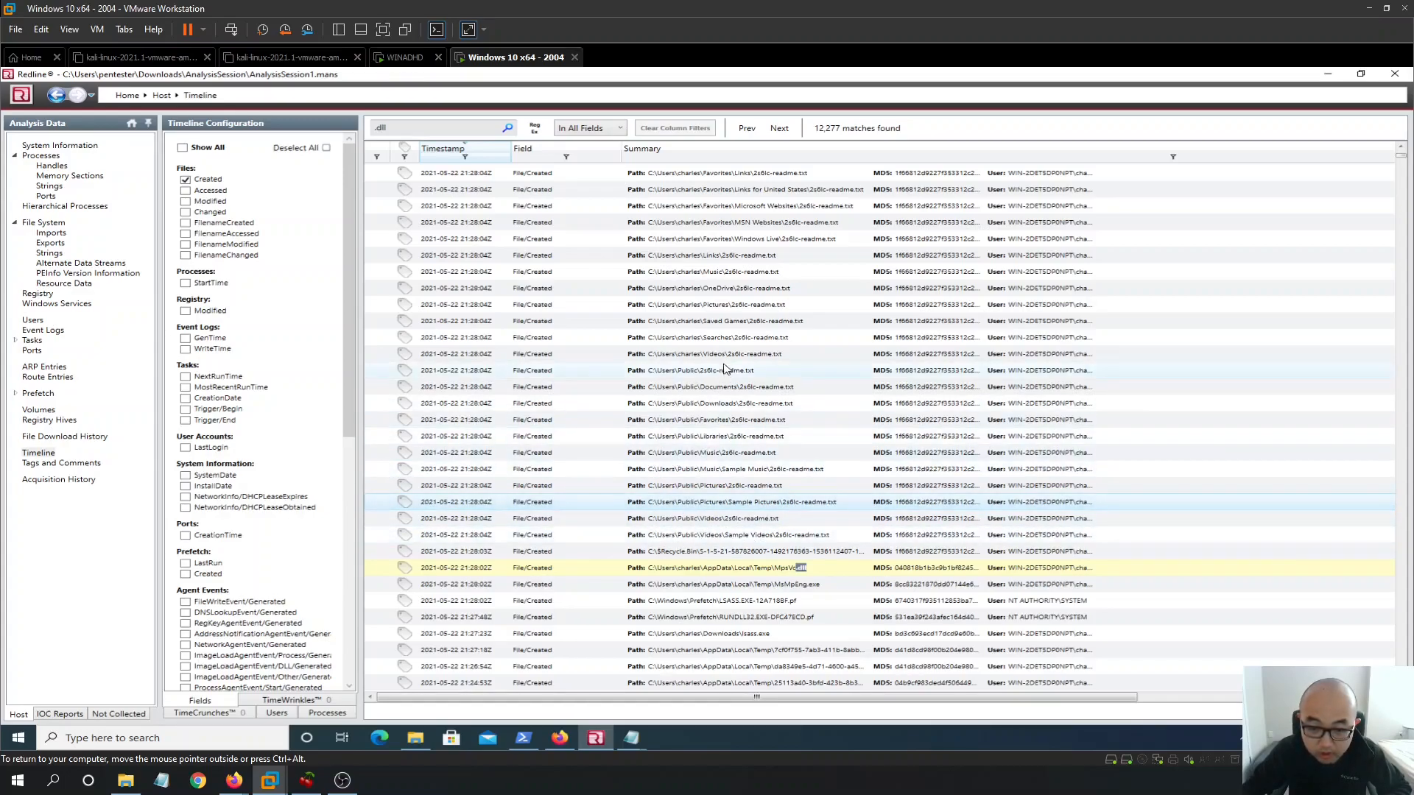
pyautogui.moveTo(775, 423)
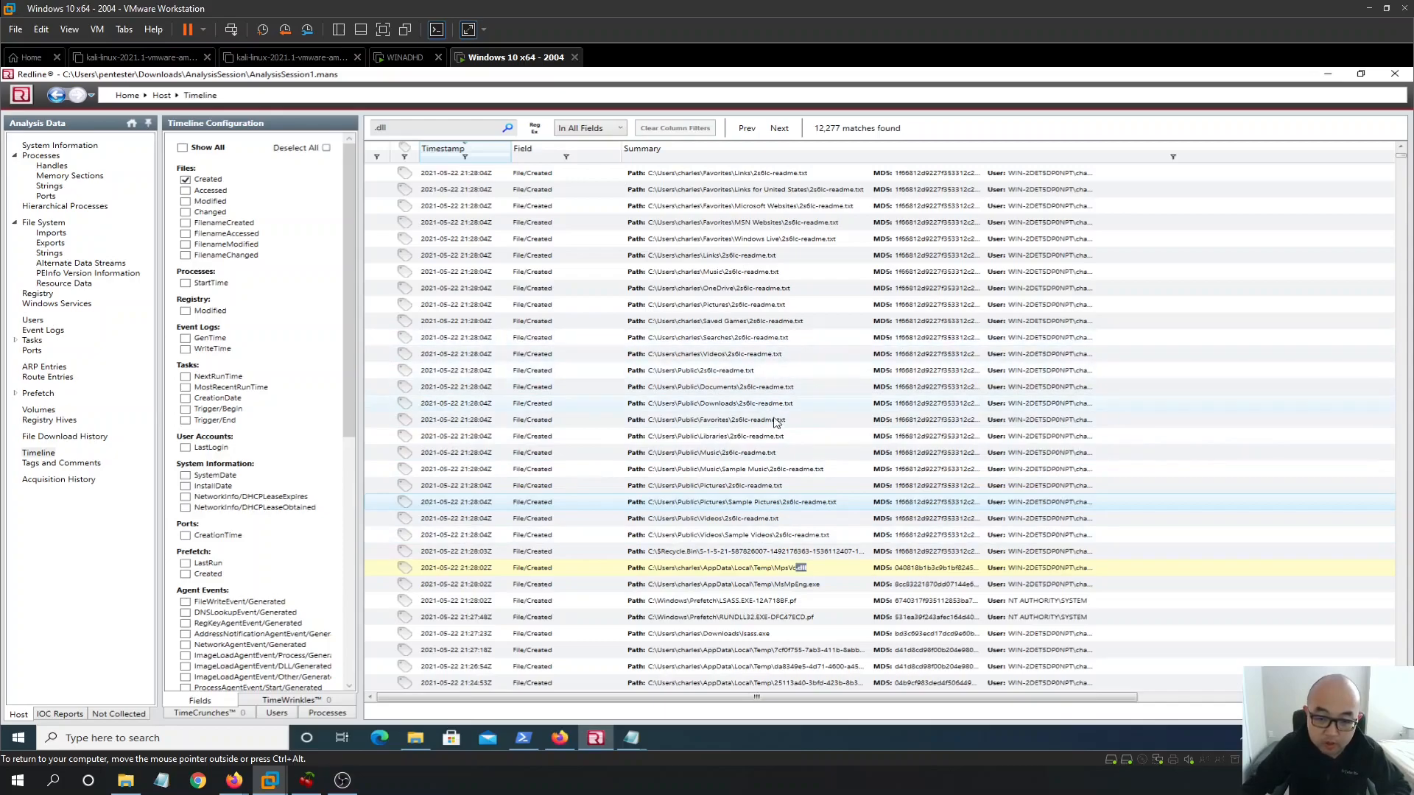
pyautogui.moveTo(786, 346)
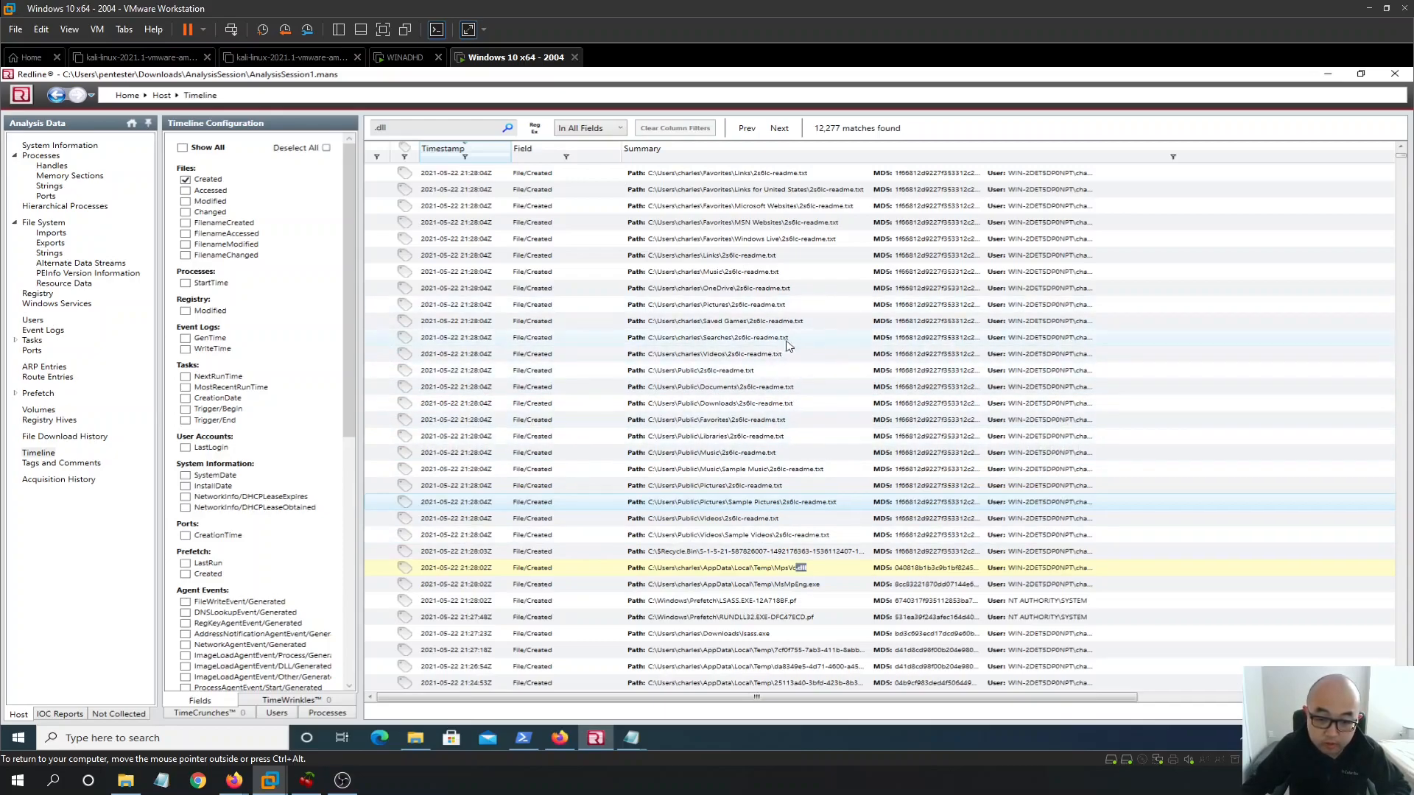
pyautogui.moveTo(771, 353)
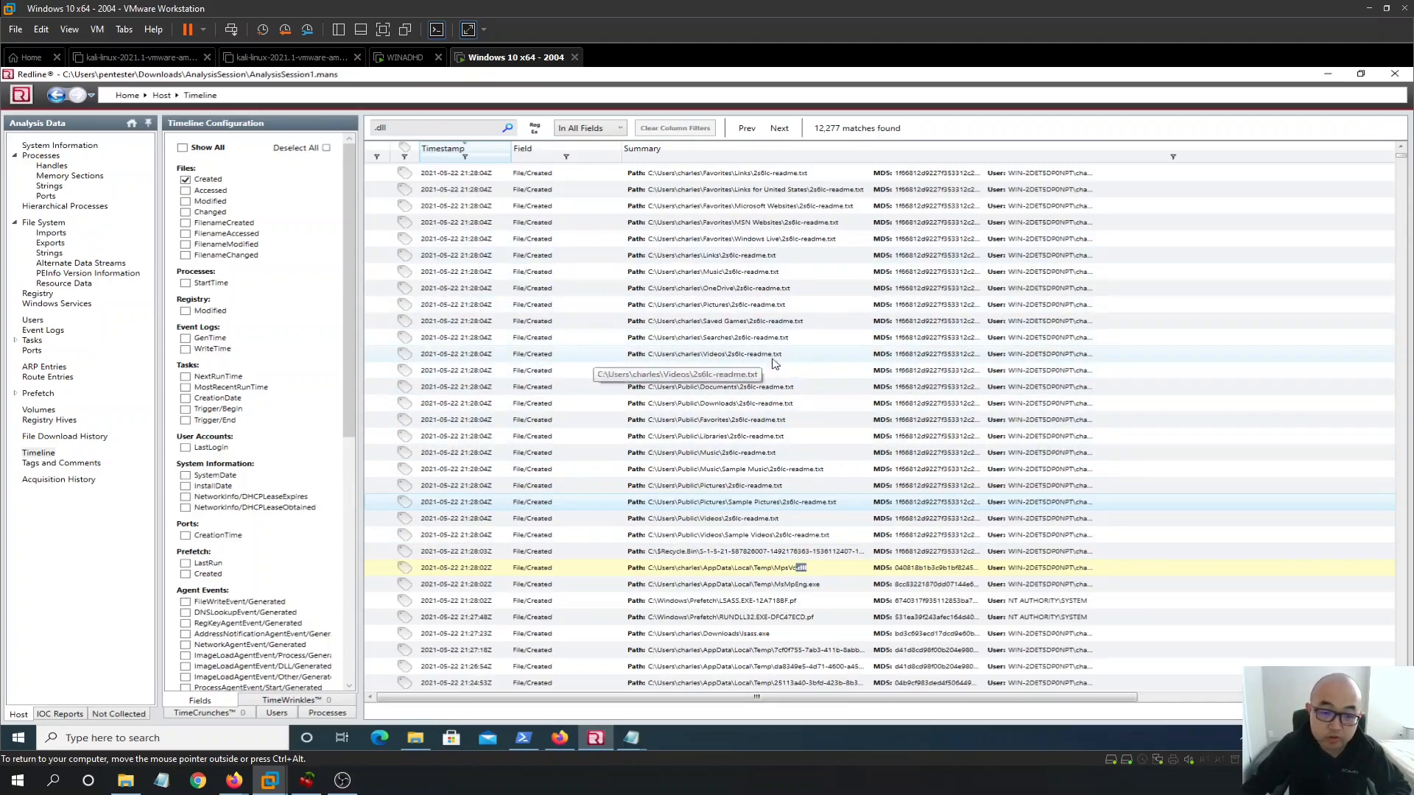
pyautogui.moveTo(798, 534)
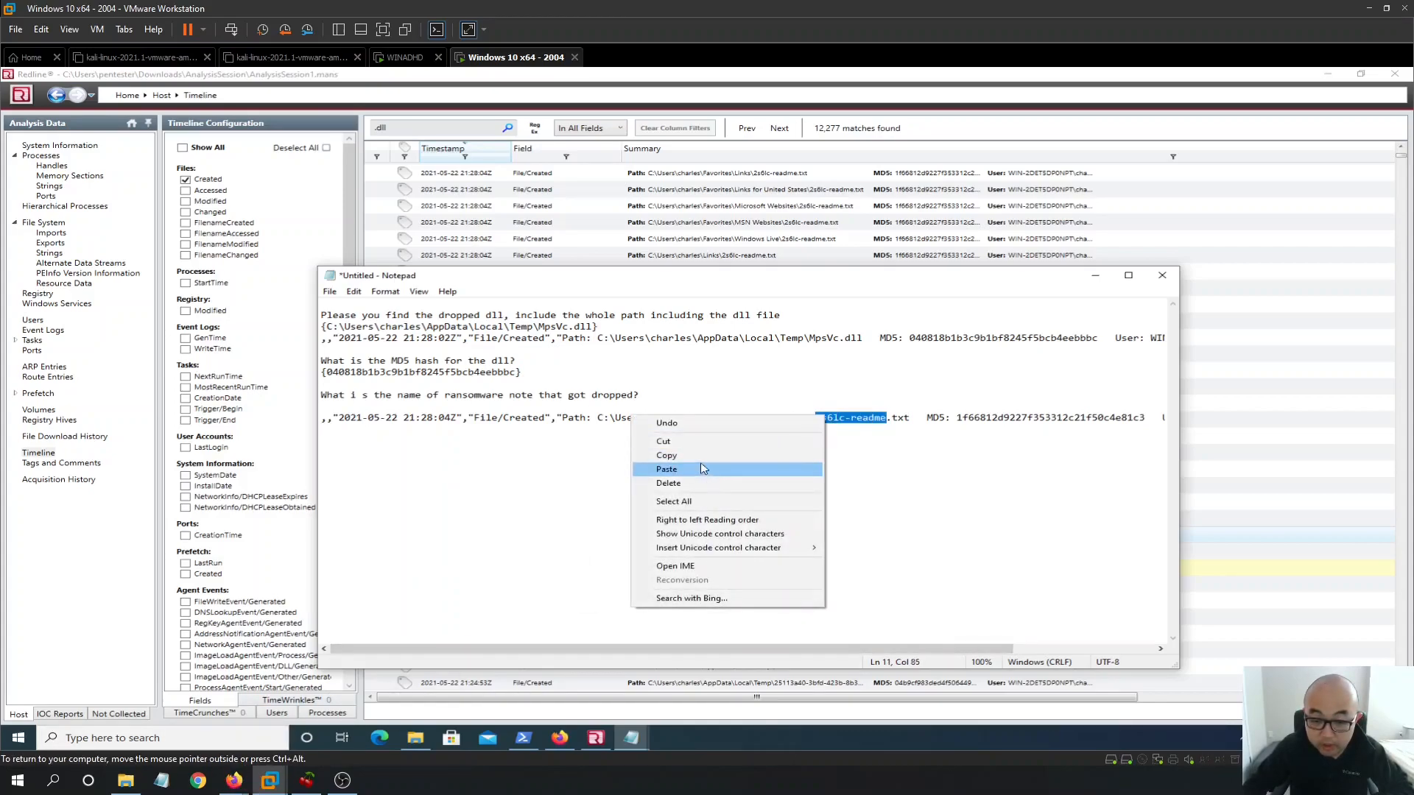
# Paste the readme row into Notepad and record {2s61c-readme} as the answer
pyautogui.click(666, 469)
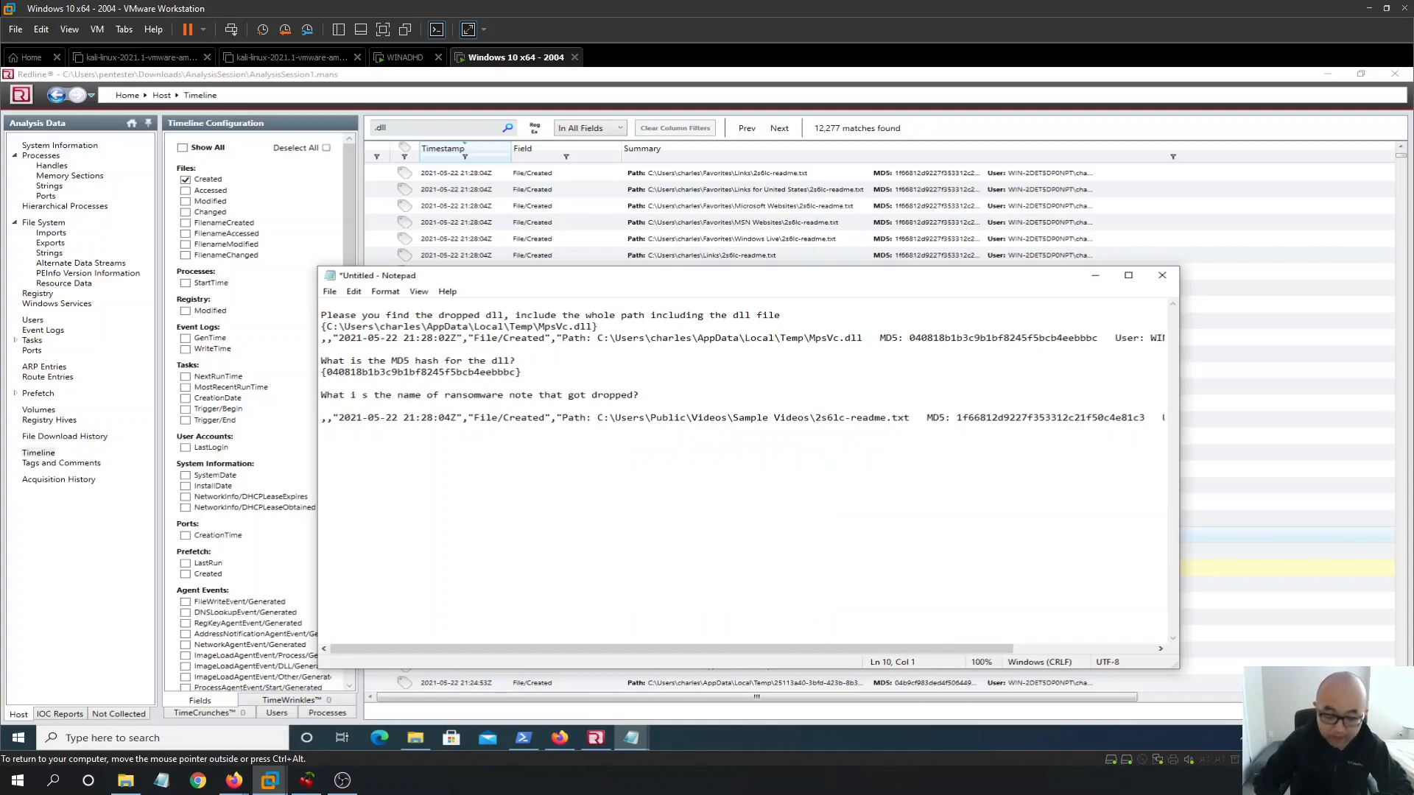
pyautogui.write('{2s61c-readme}')
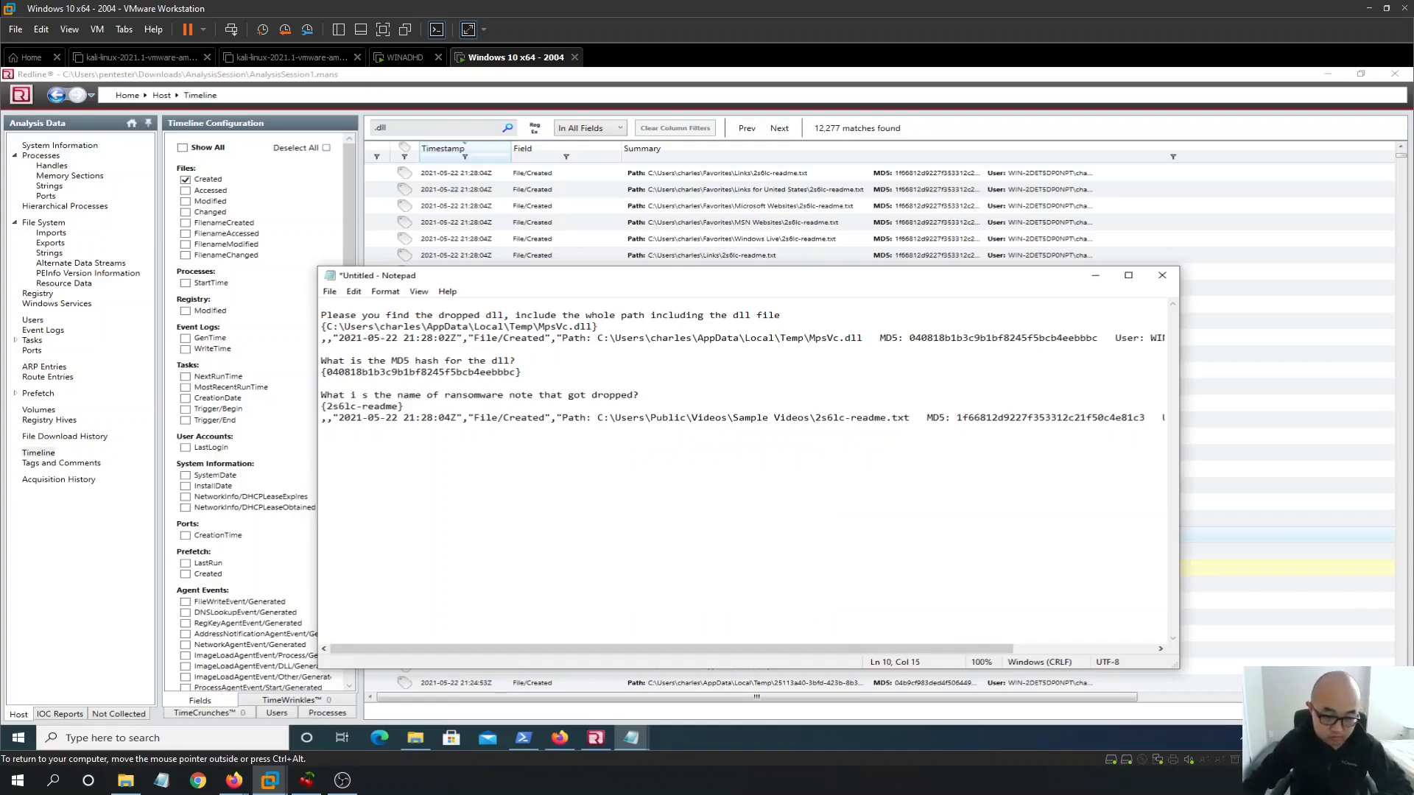
pyautogui.moveTo(233, 780)
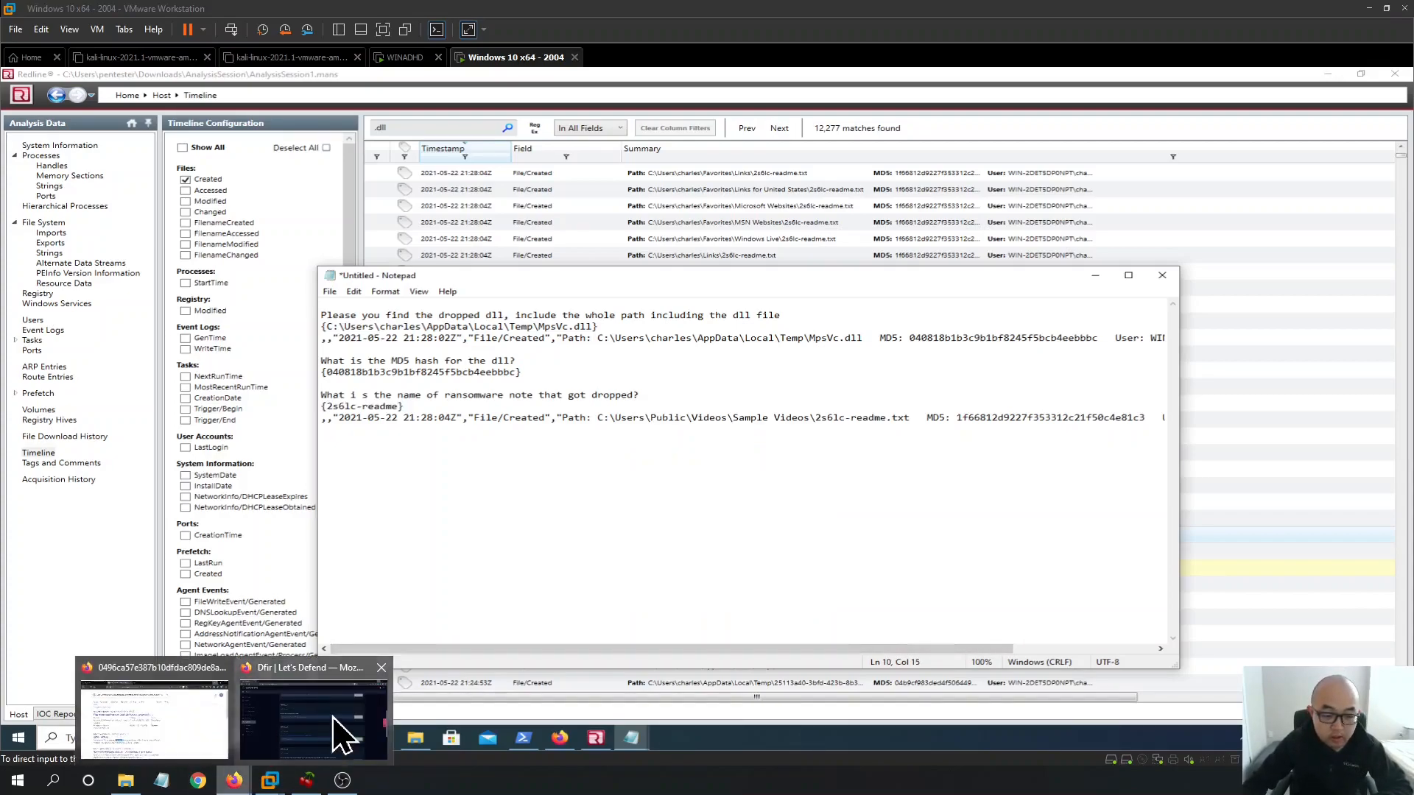
pyautogui.click(313, 712)
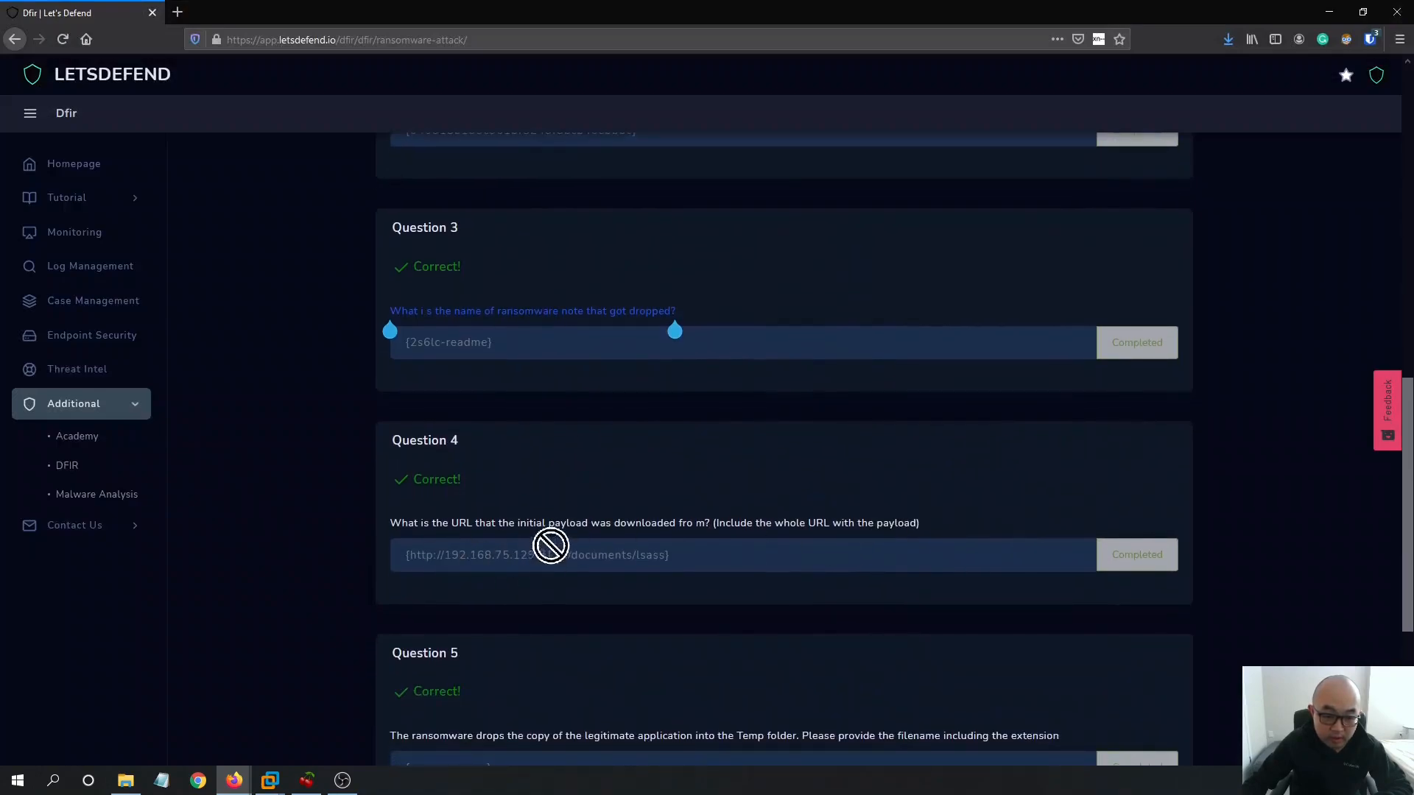
pyautogui.moveTo(451, 535)
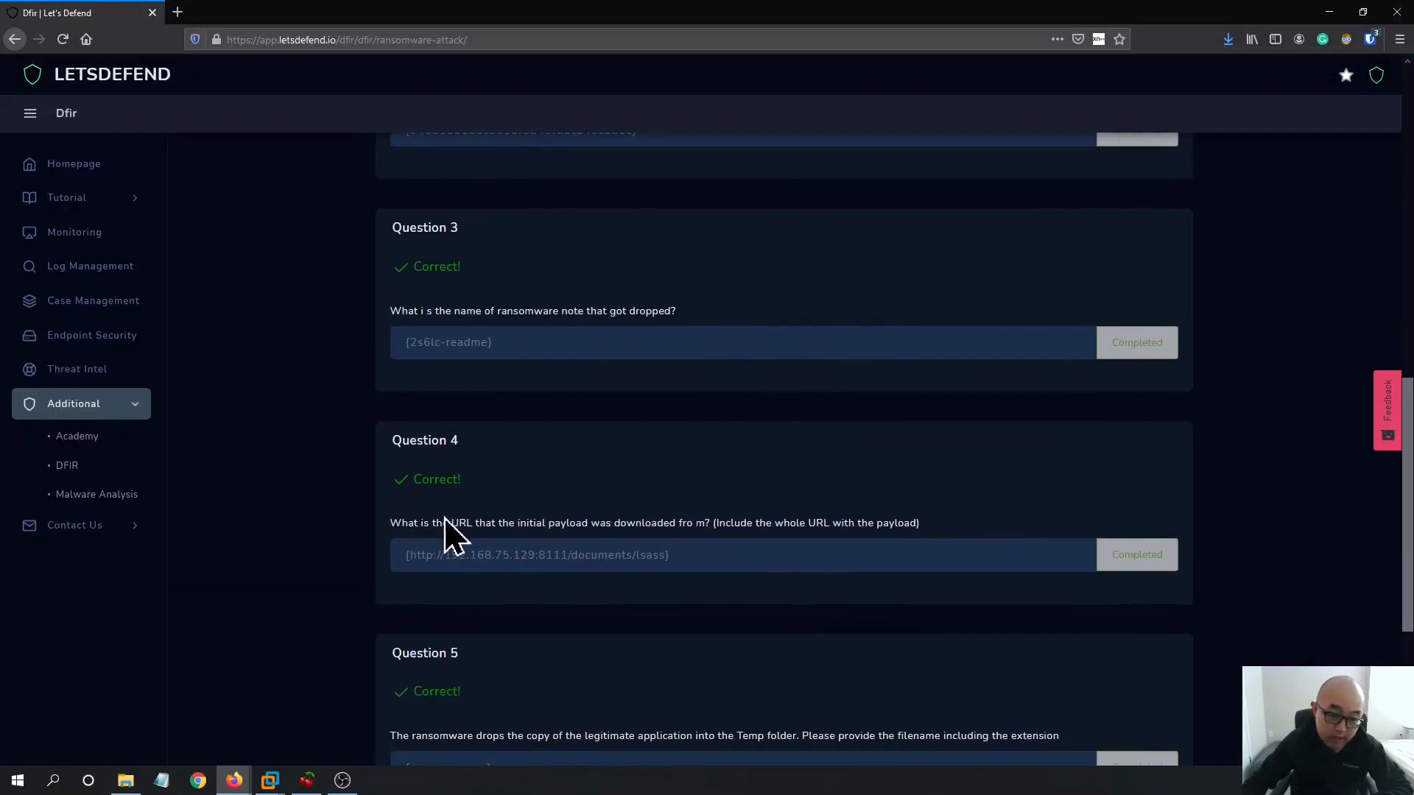
pyautogui.moveTo(656, 527)
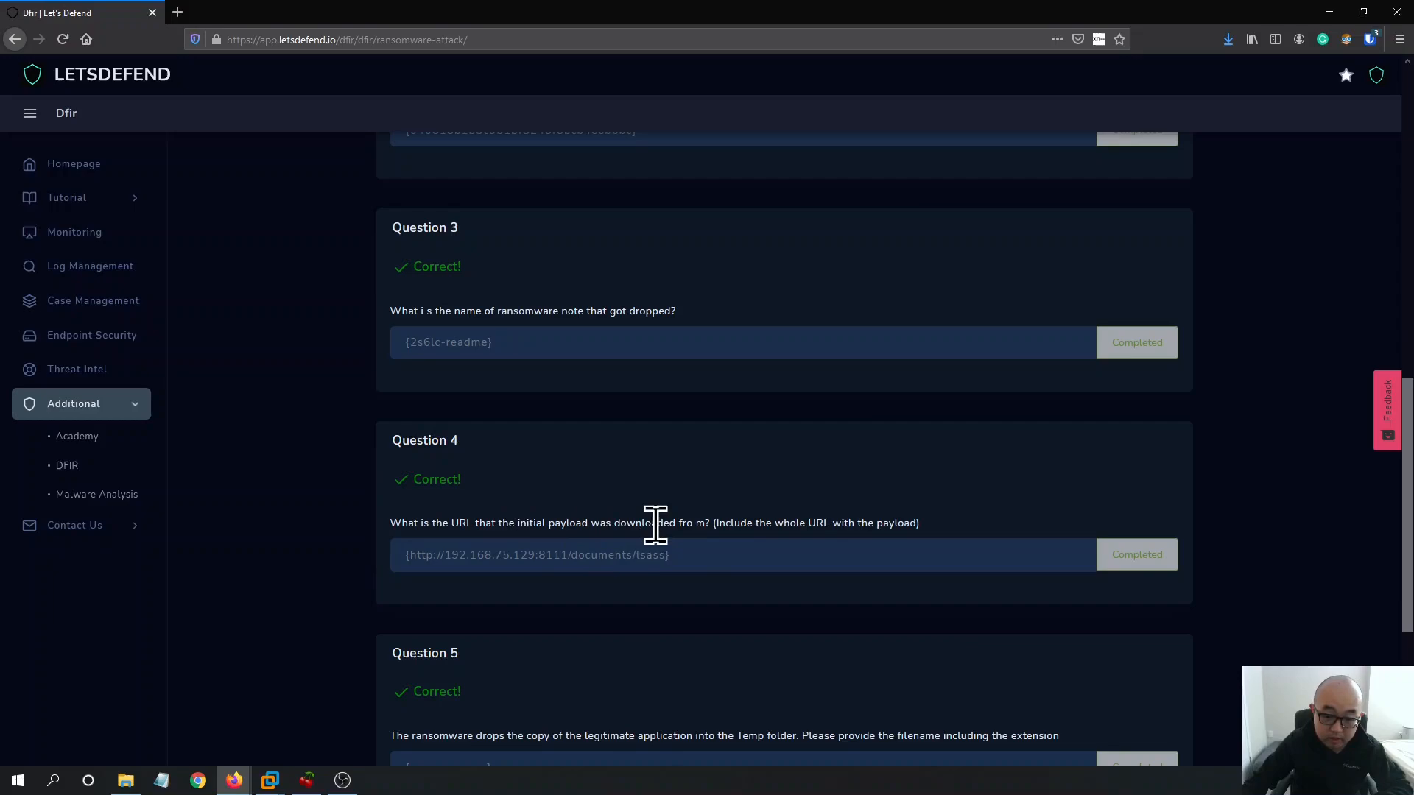
pyautogui.moveTo(902, 552)
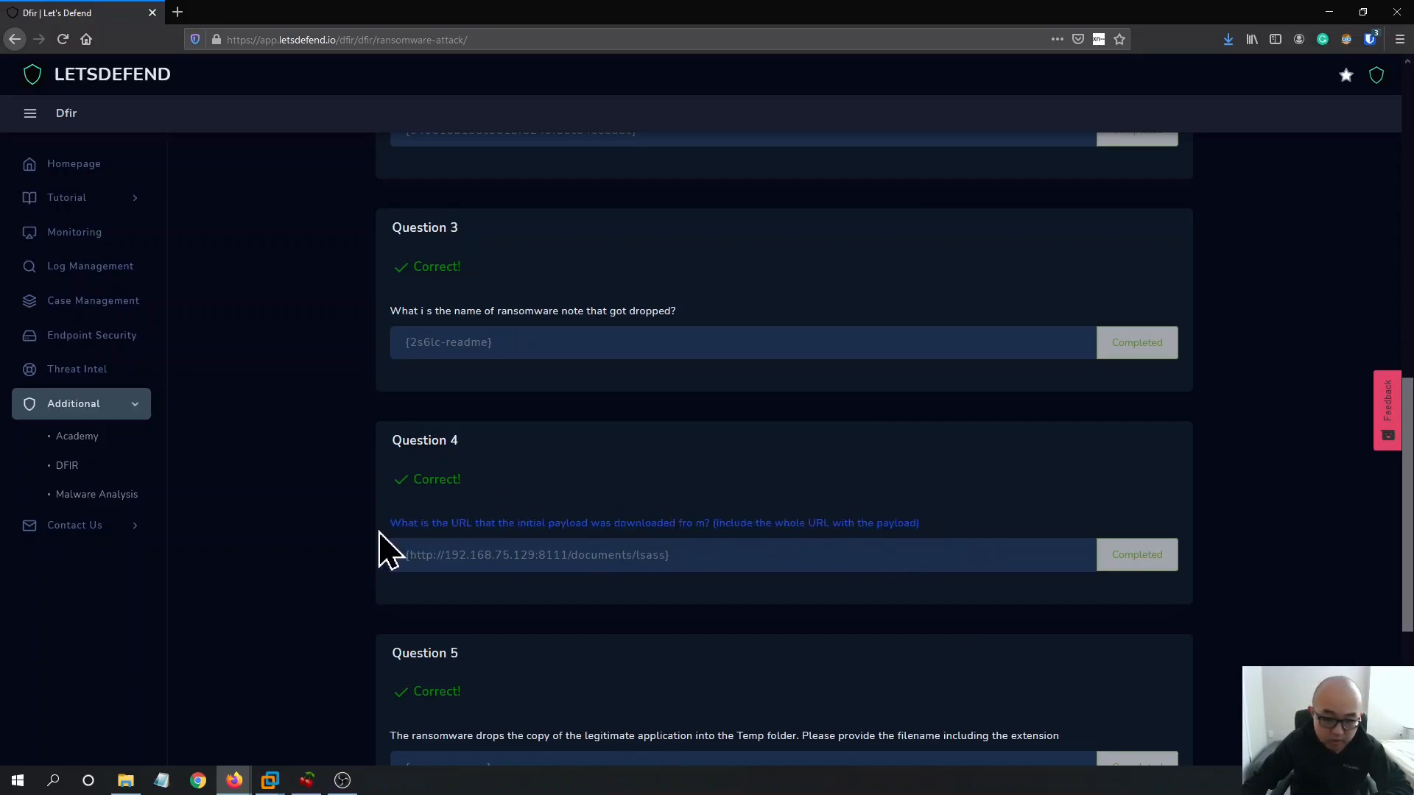
pyautogui.moveTo(912, 421)
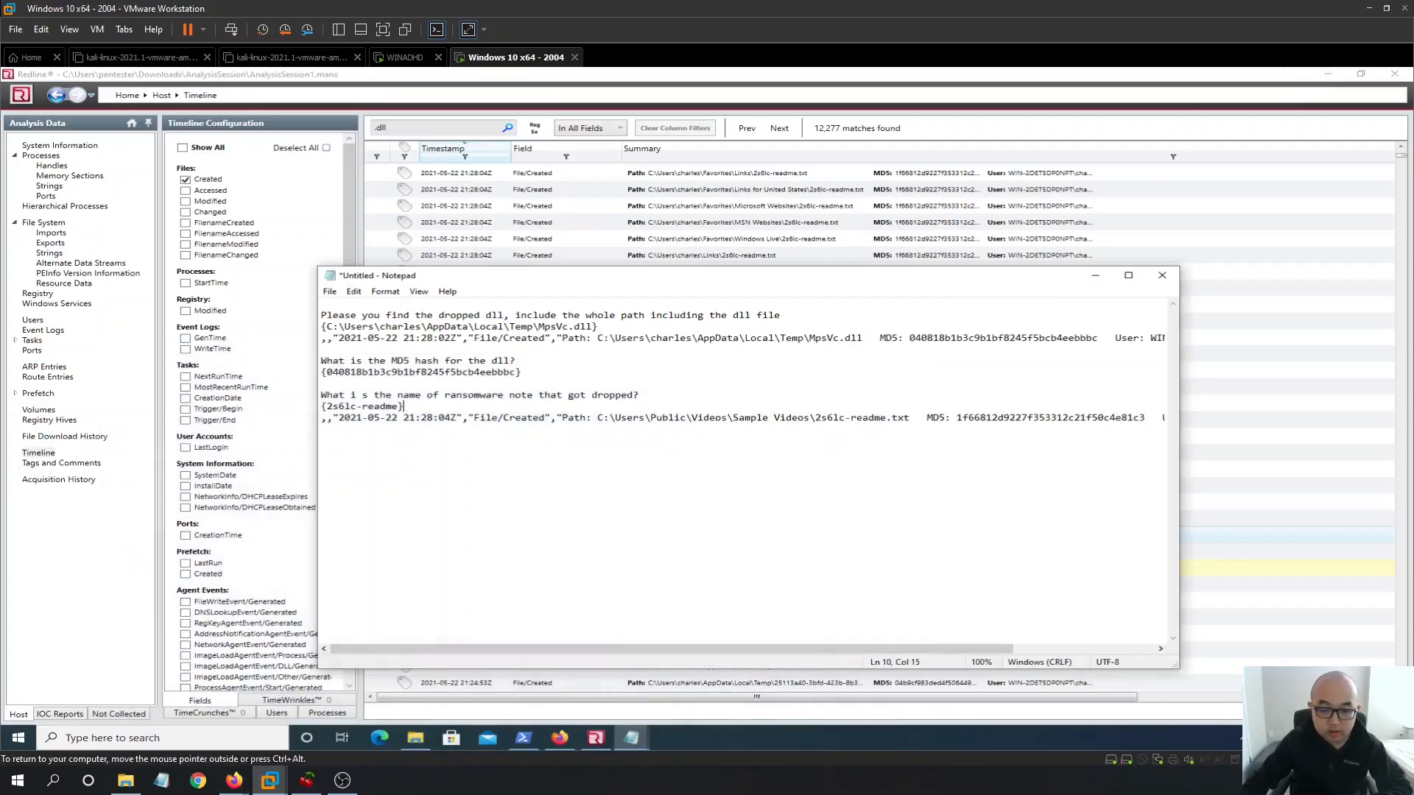
# Type Question 4 about the payload URL into Notepad, then view File Download History
pyautogui.write('What is the URL that the initial payload was downloaded fro m? (Include the whole URL with the payload)')
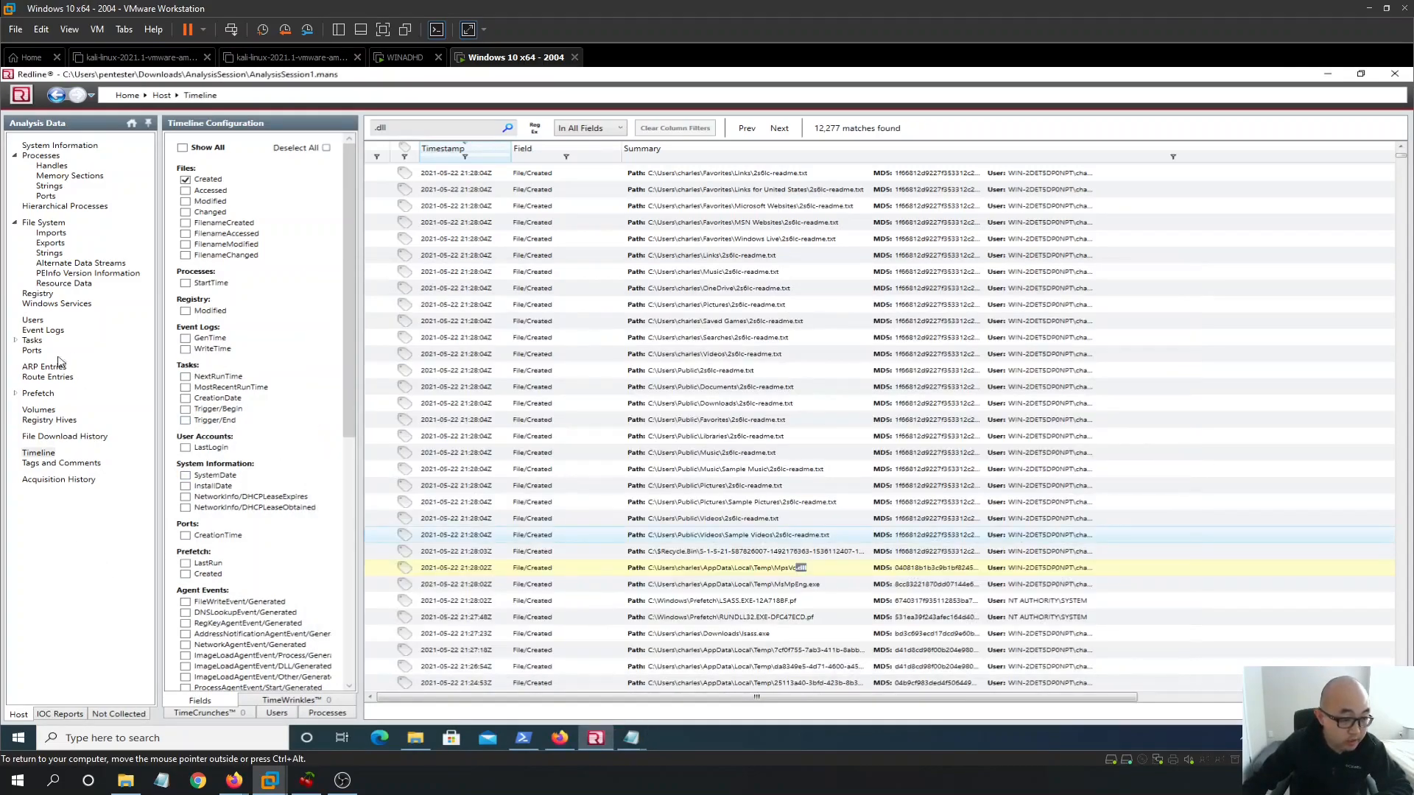
pyautogui.moveTo(54, 449)
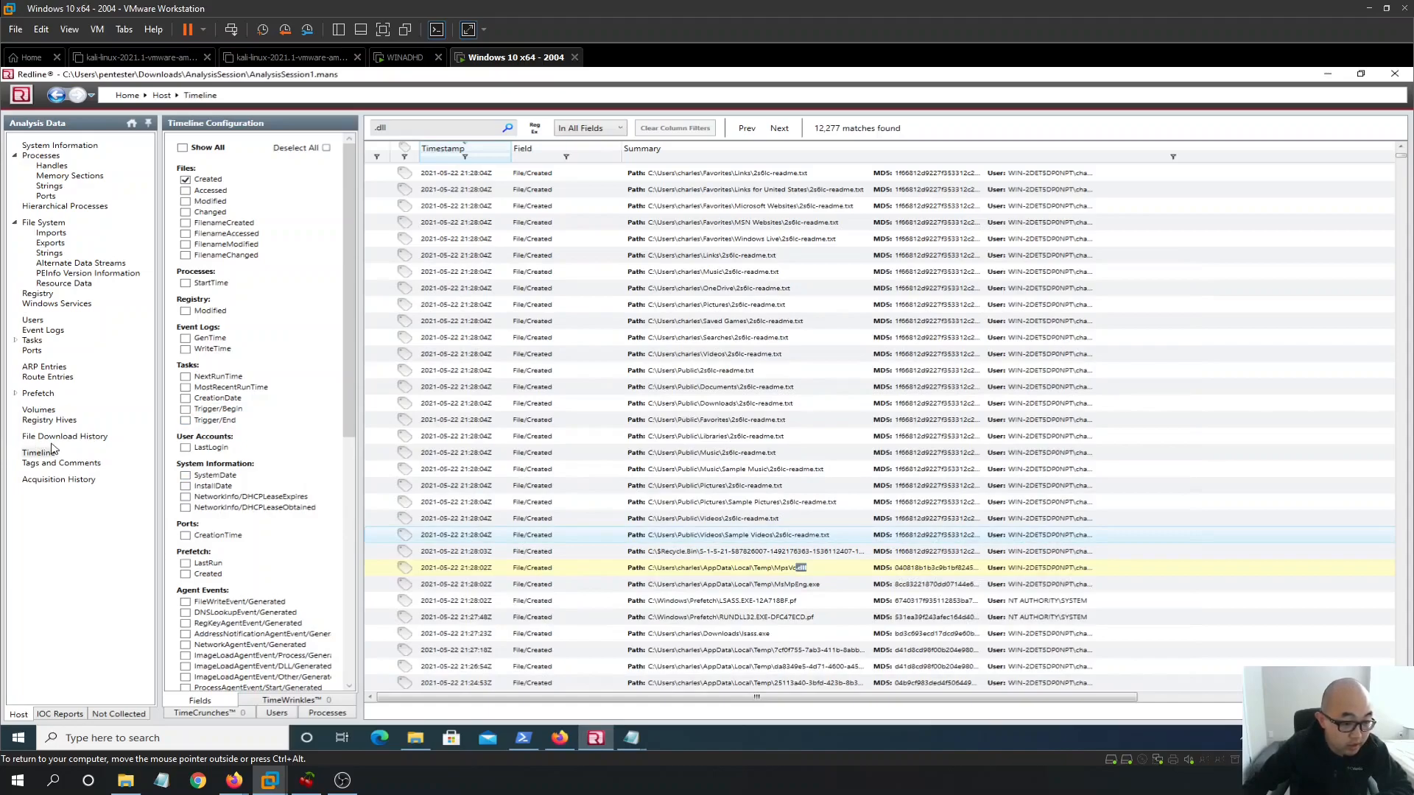
pyautogui.moveTo(99, 538)
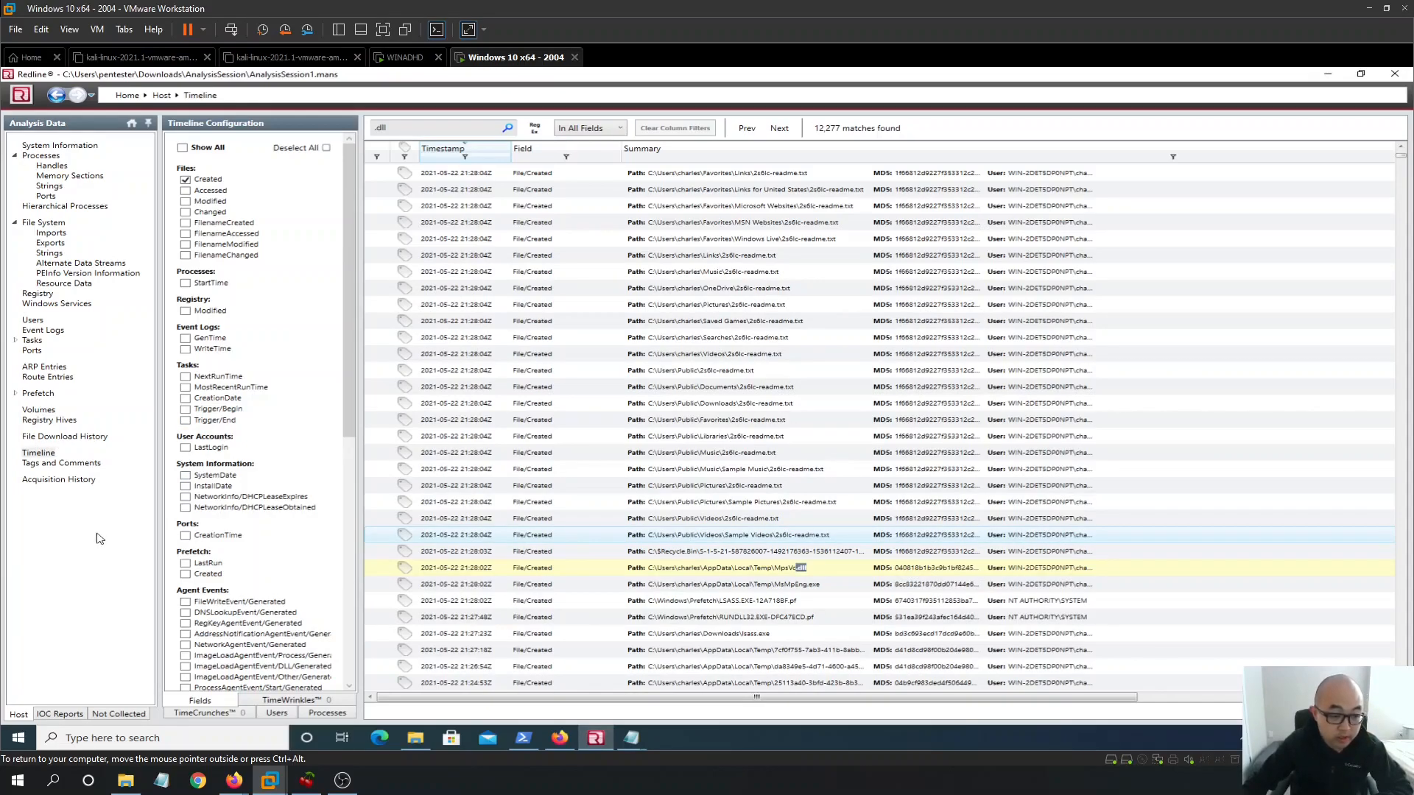
pyautogui.moveTo(74, 460)
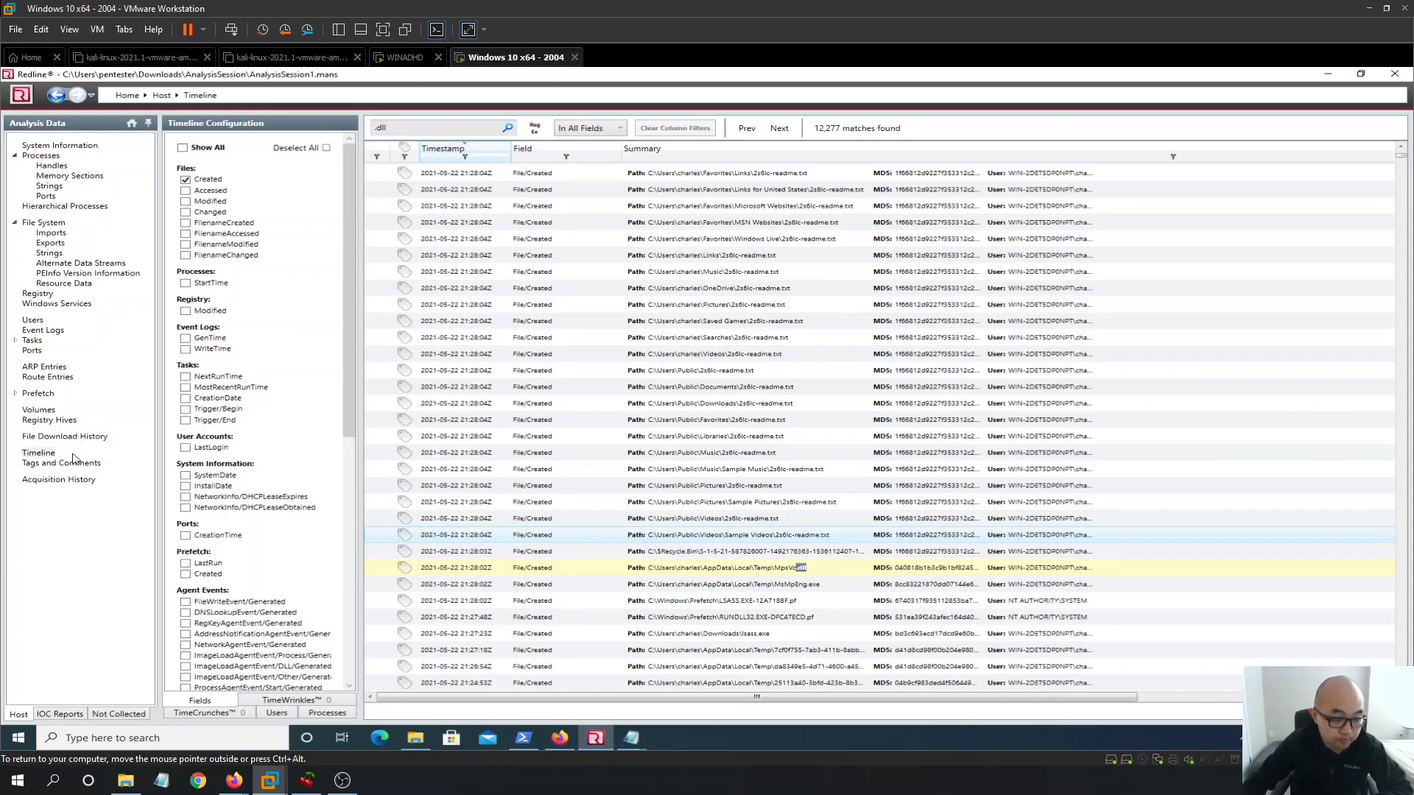
pyautogui.click(64, 435)
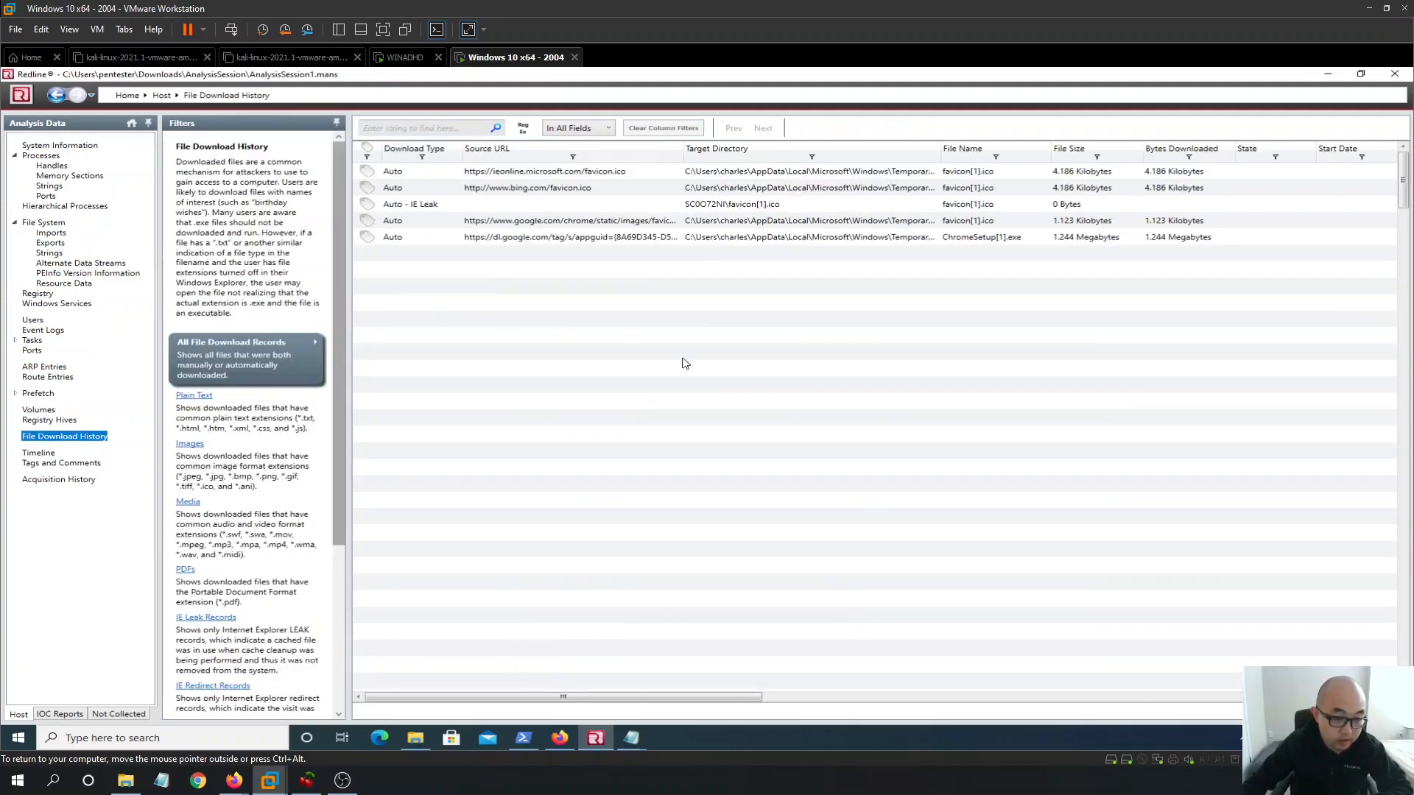
pyautogui.scroll(-3)
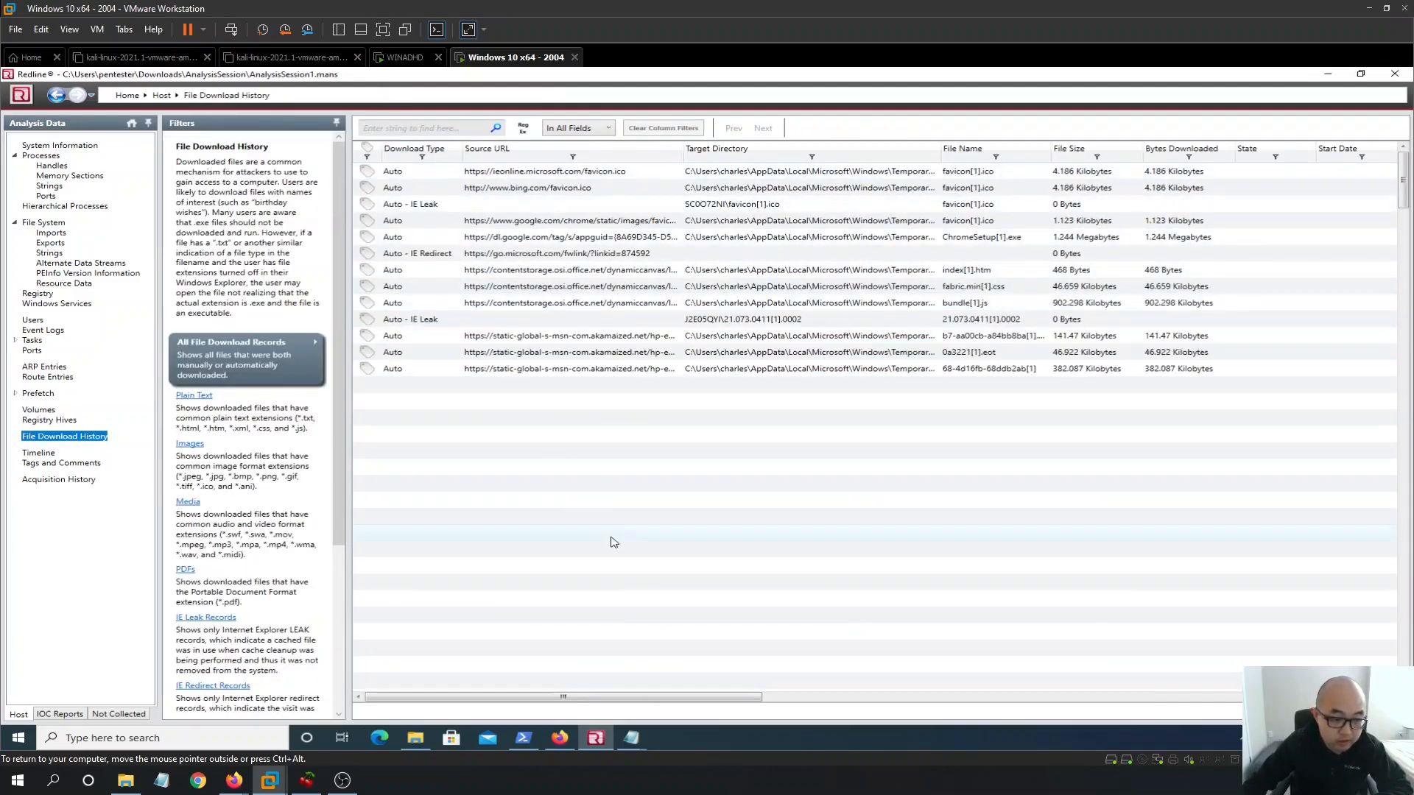
pyautogui.scroll(-3)
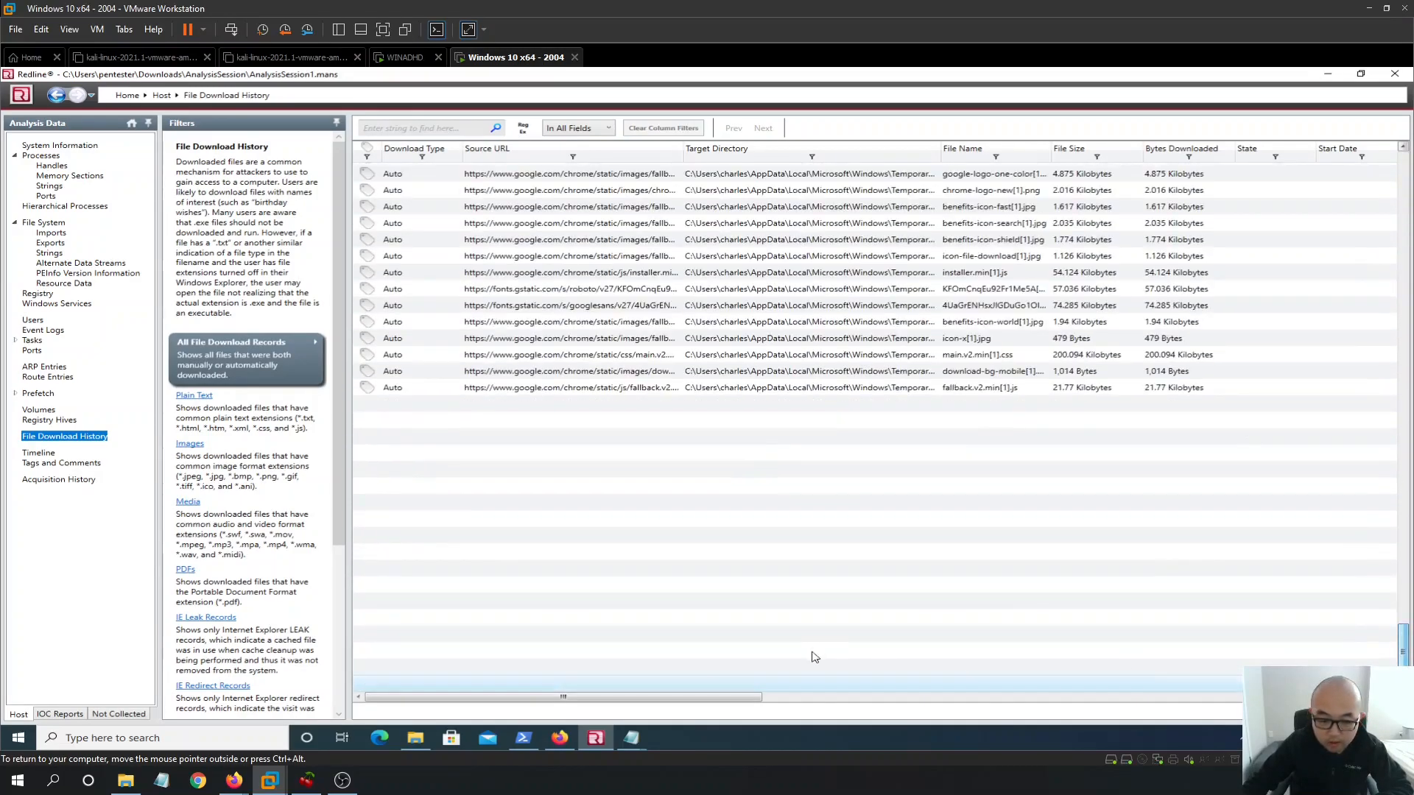
pyautogui.scroll(-3)
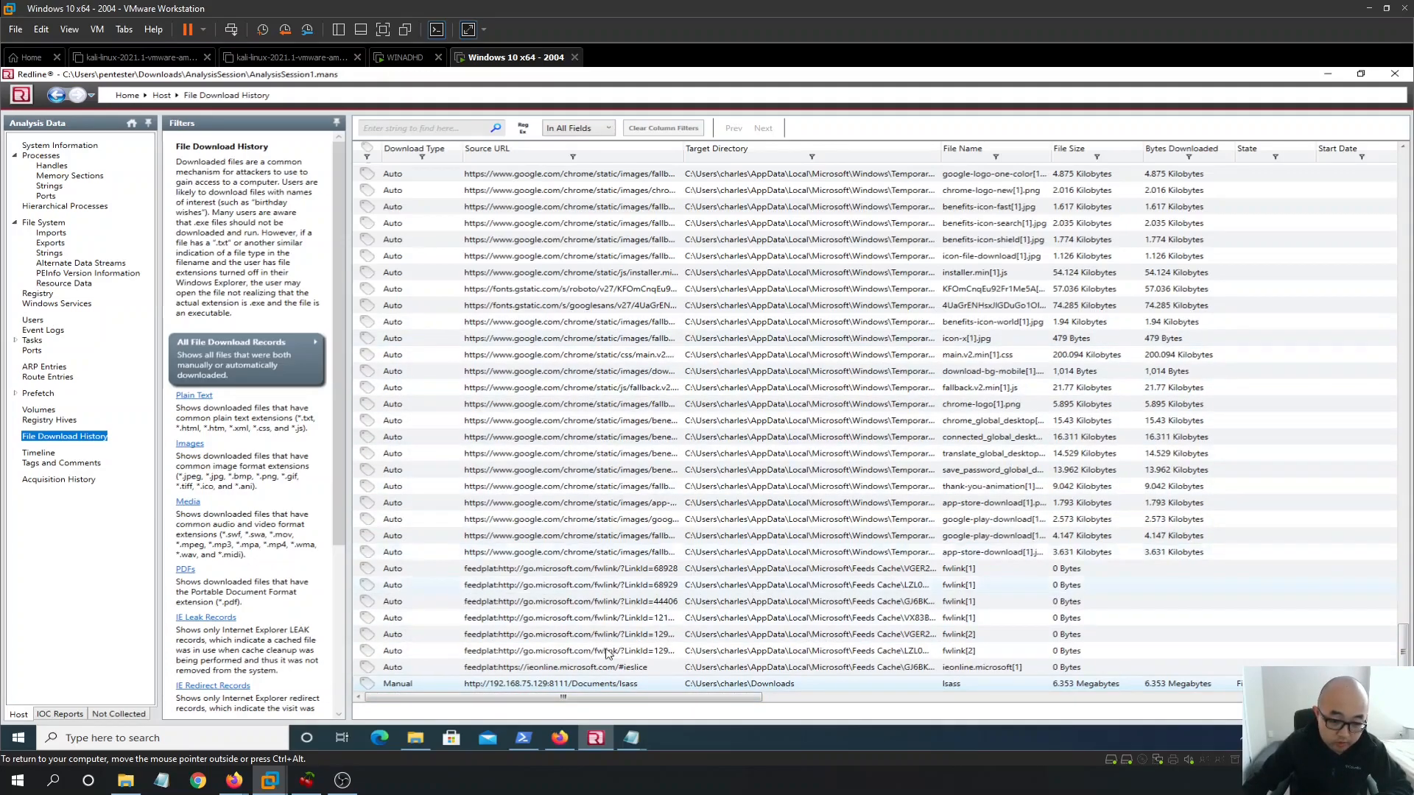
pyautogui.moveTo(534, 738)
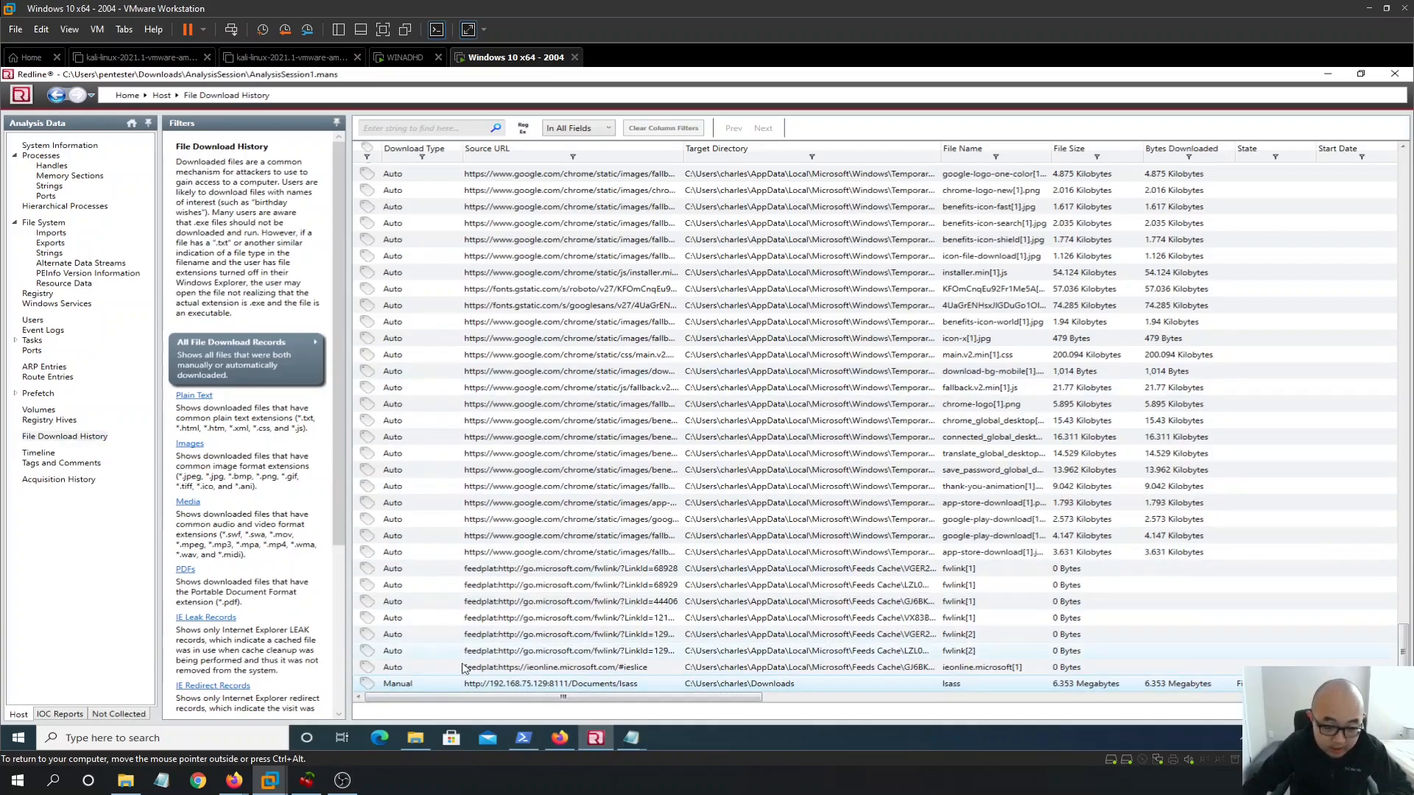
pyautogui.moveTo(407, 711)
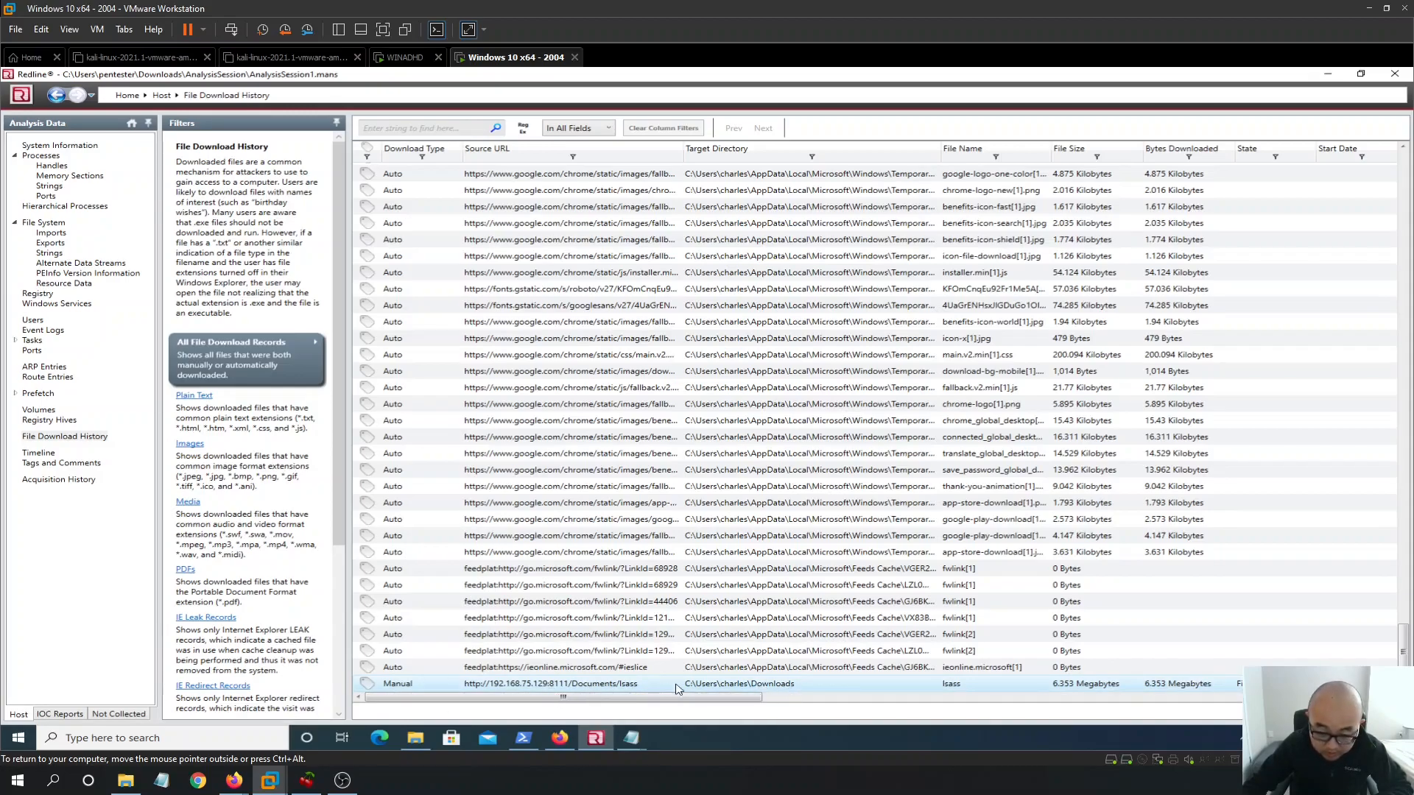
pyautogui.moveTo(738, 691)
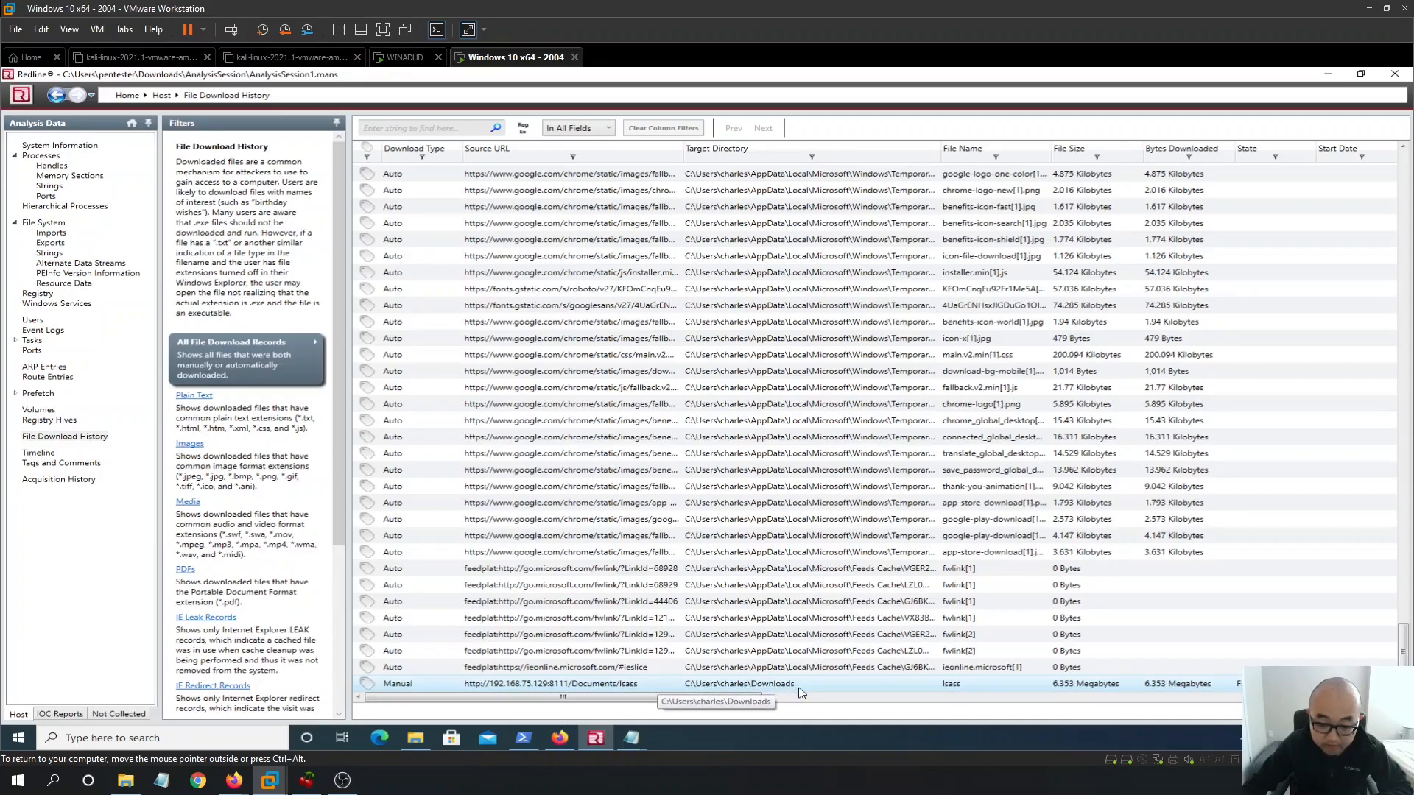
pyautogui.moveTo(590, 699)
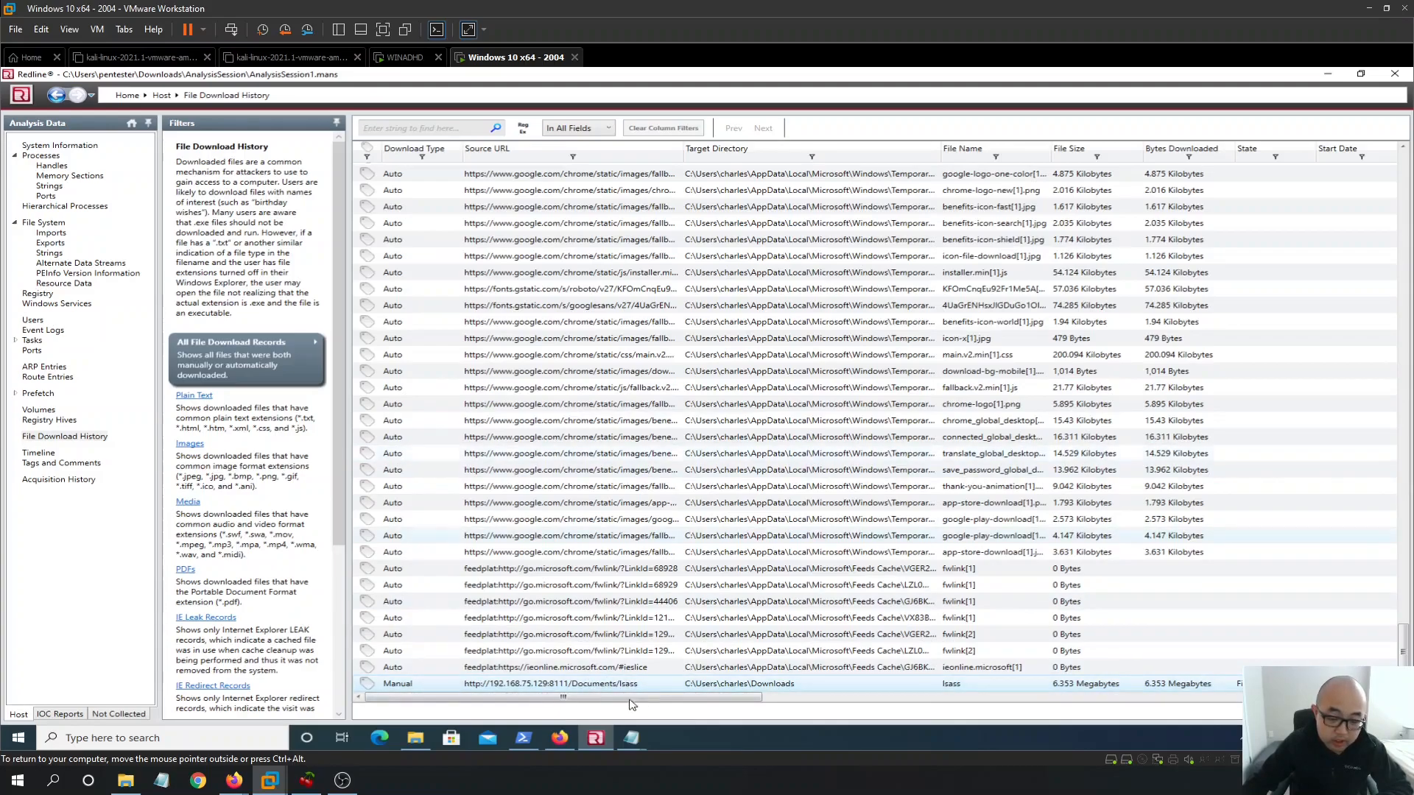
pyautogui.rightClick(604, 683)
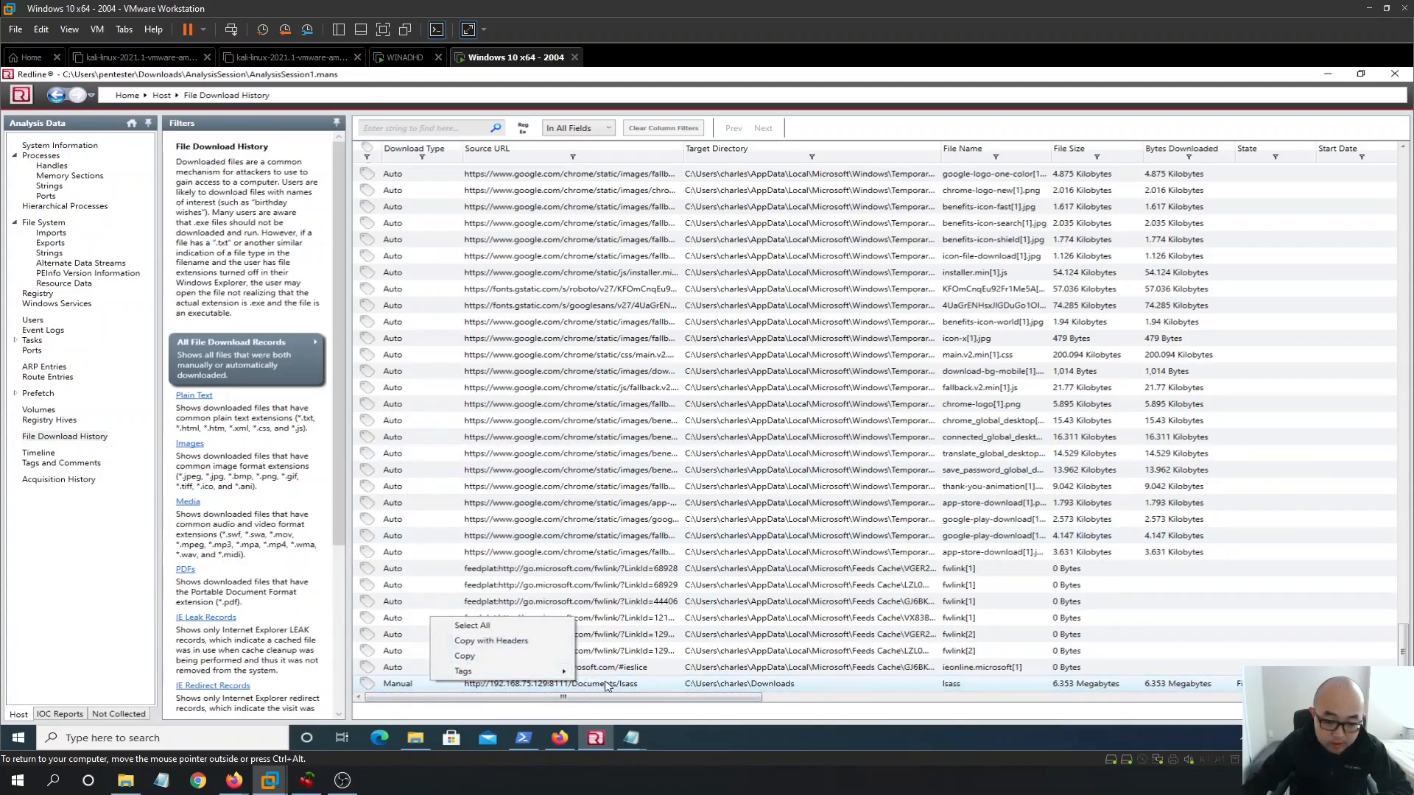
pyautogui.moveTo(552, 656)
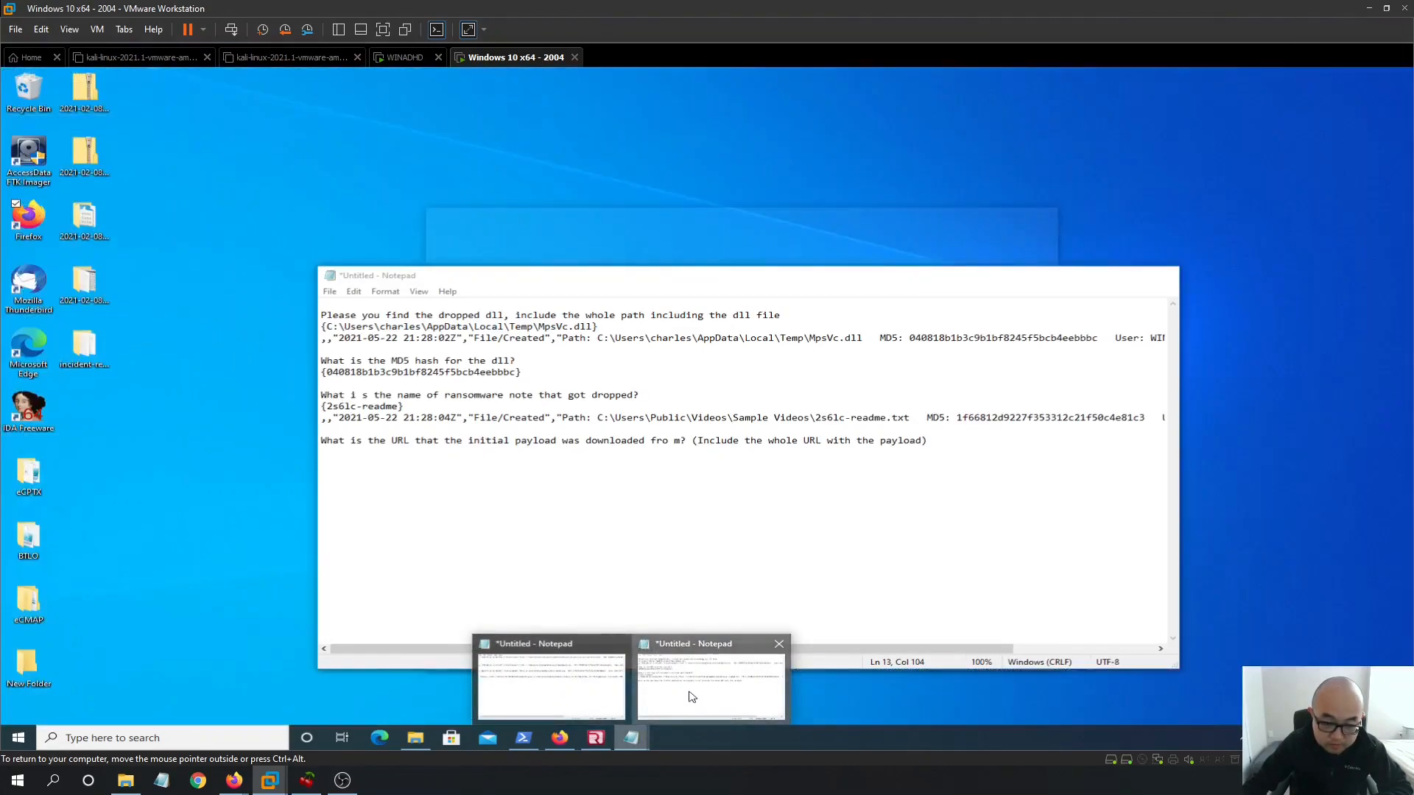
# Paste the lsass download row into Notepad under the payload URL question
pyautogui.click(711, 685)
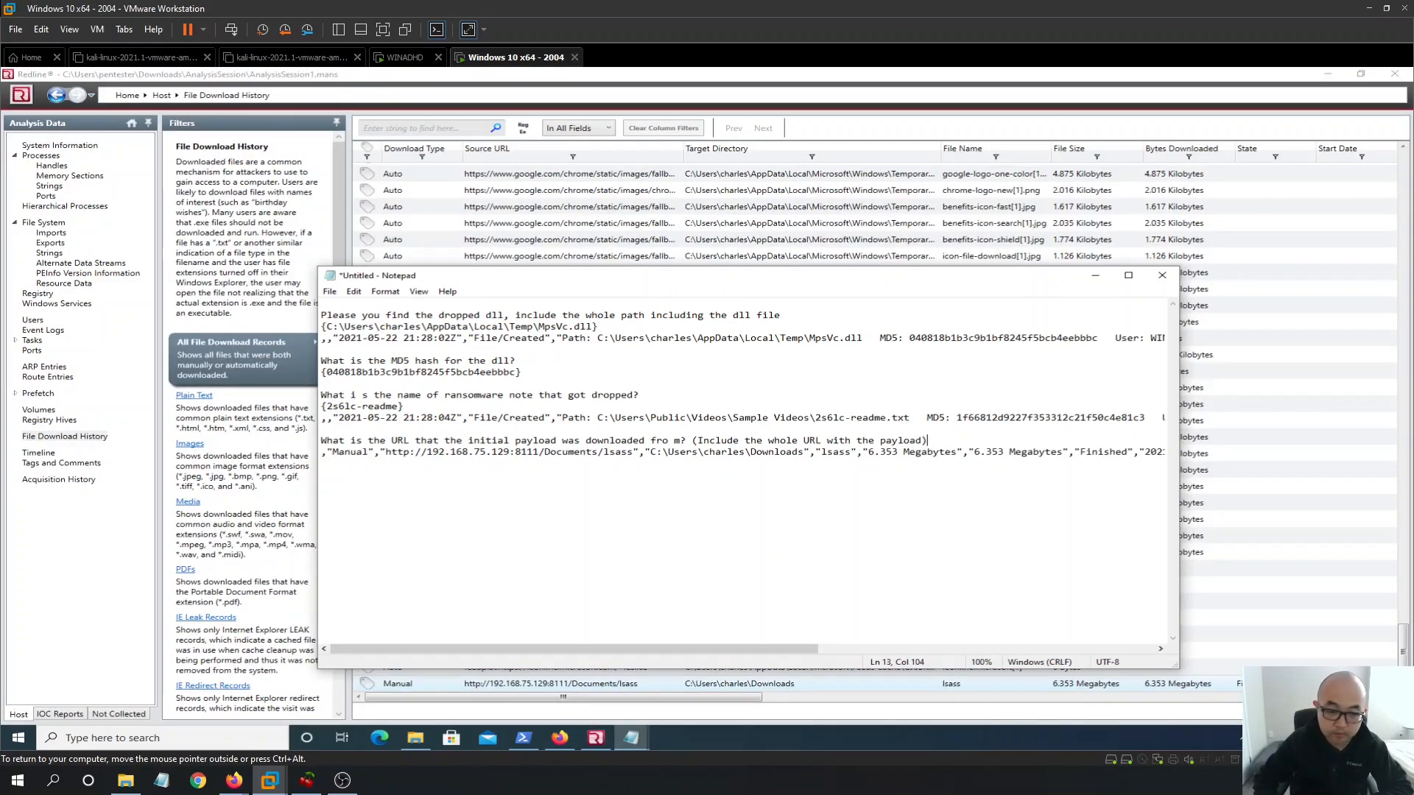
pyautogui.press('enter')
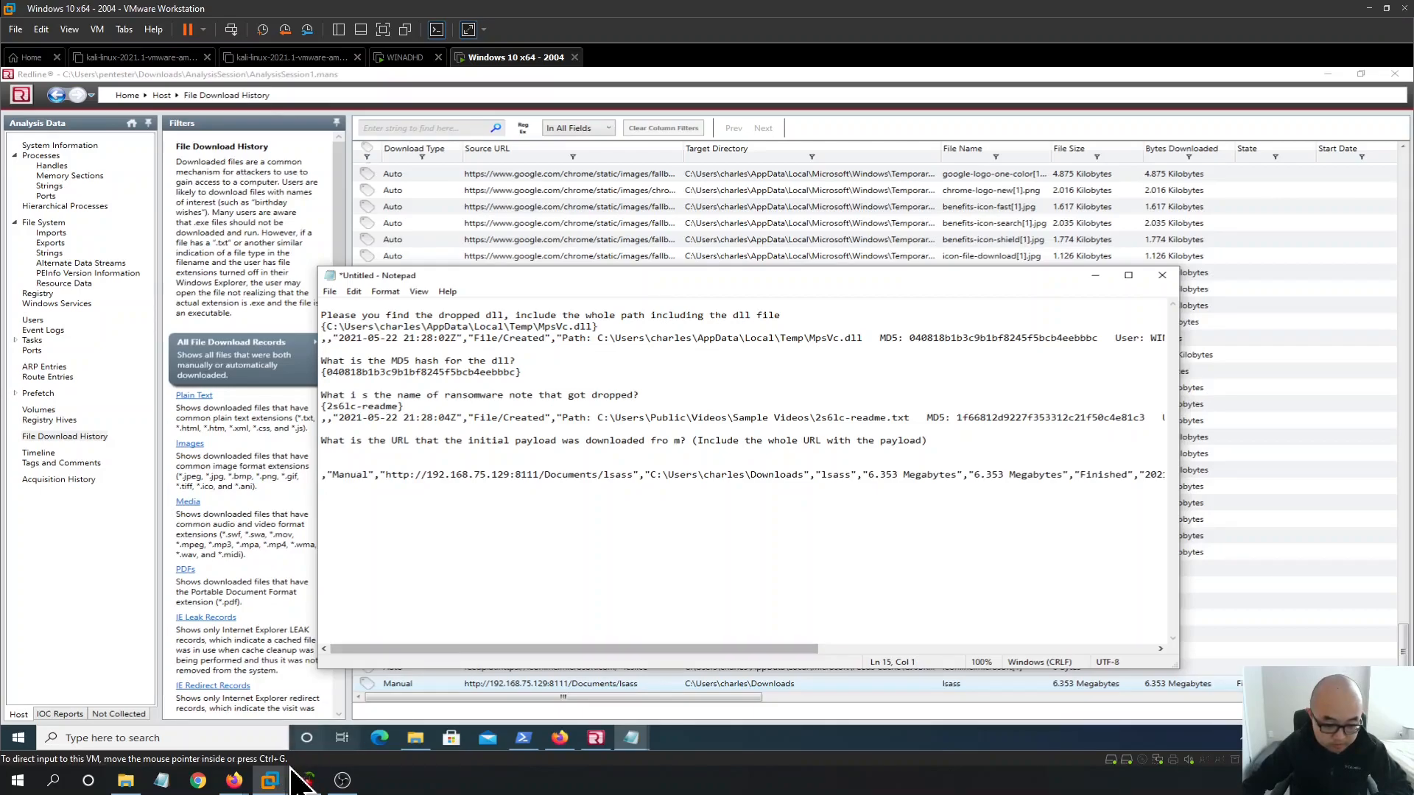
pyautogui.click(233, 779)
pyautogui.write('{http://192.168.75.129:8111/Documents/lsass}')
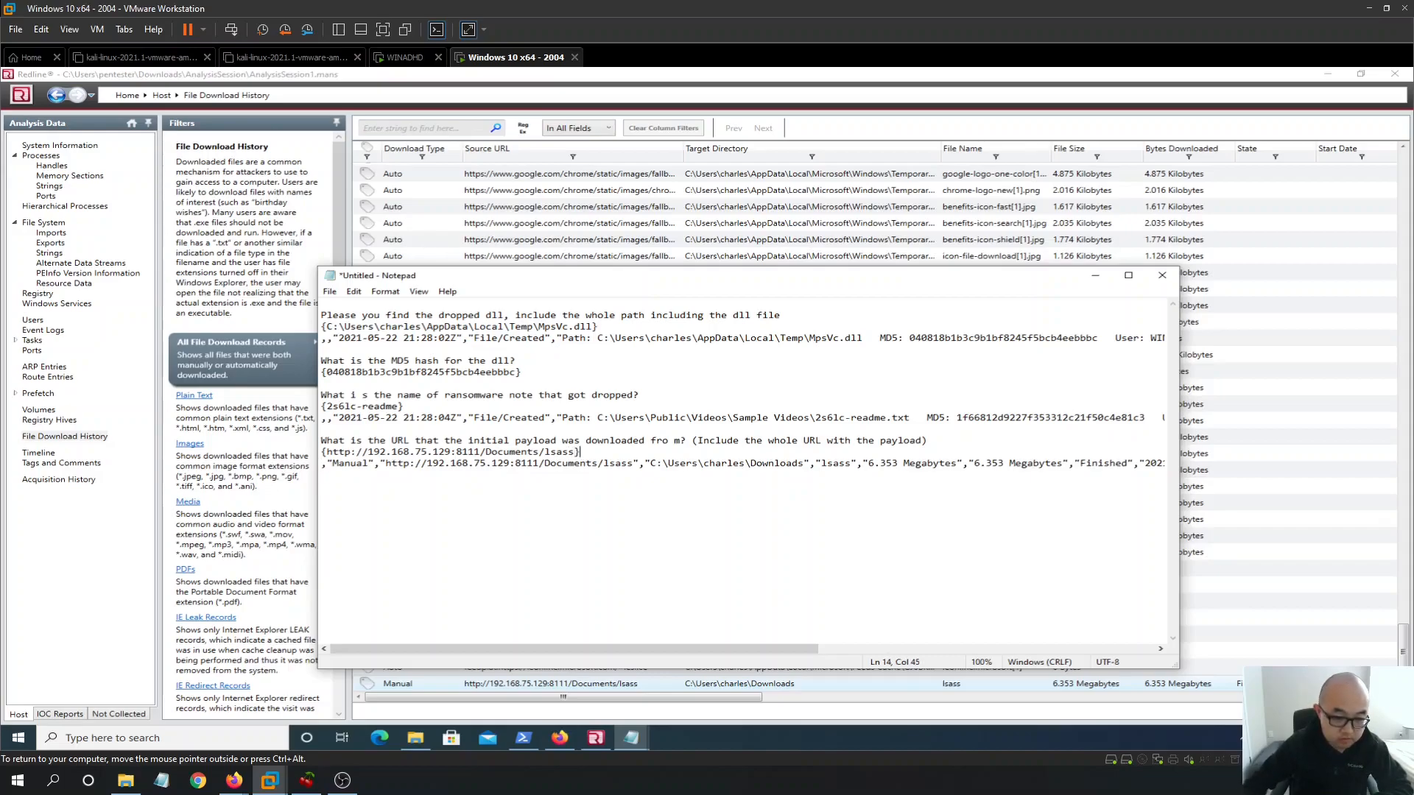
pyautogui.moveTo(238, 787)
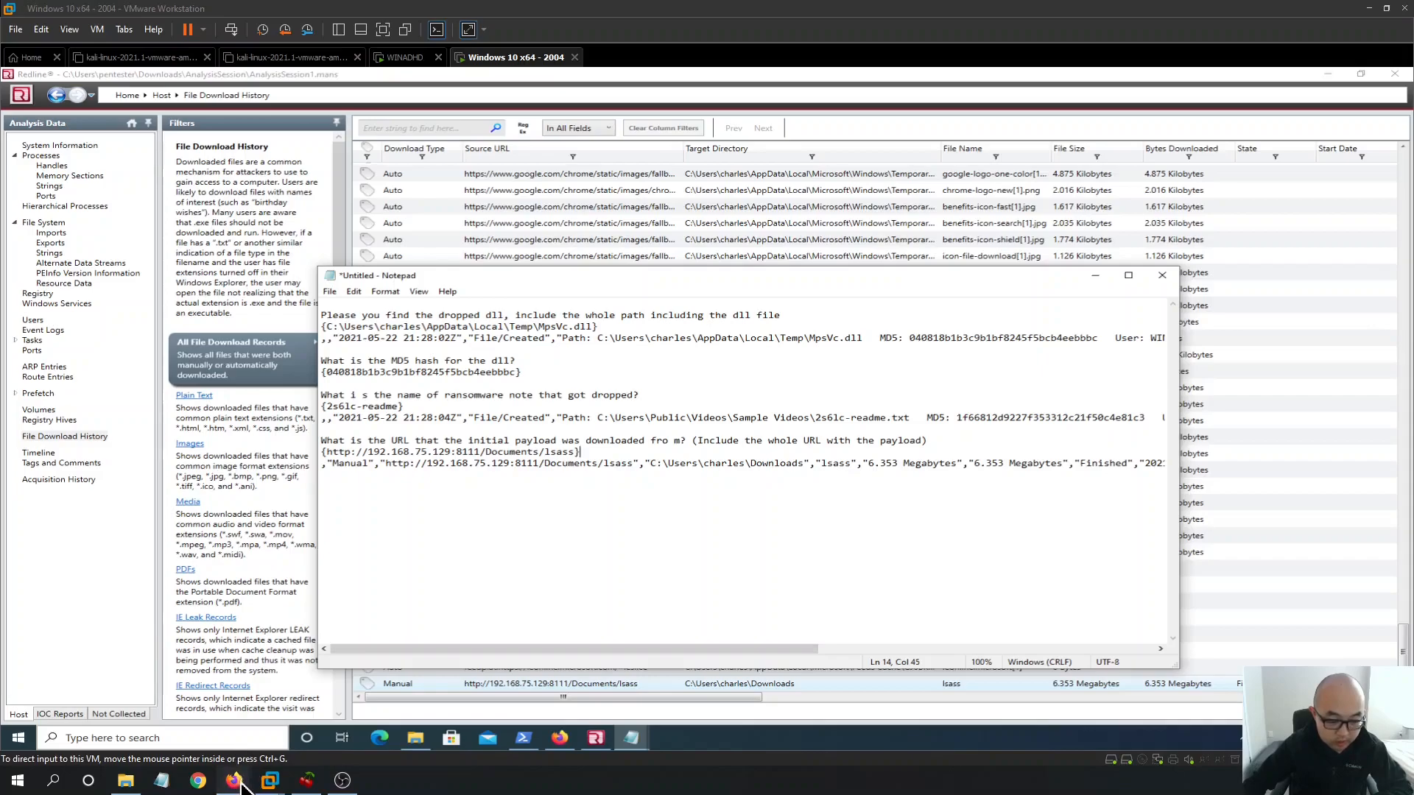
# Read Question 5 on the dropped legitimate application and type it into Notepad
pyautogui.click(197, 780)
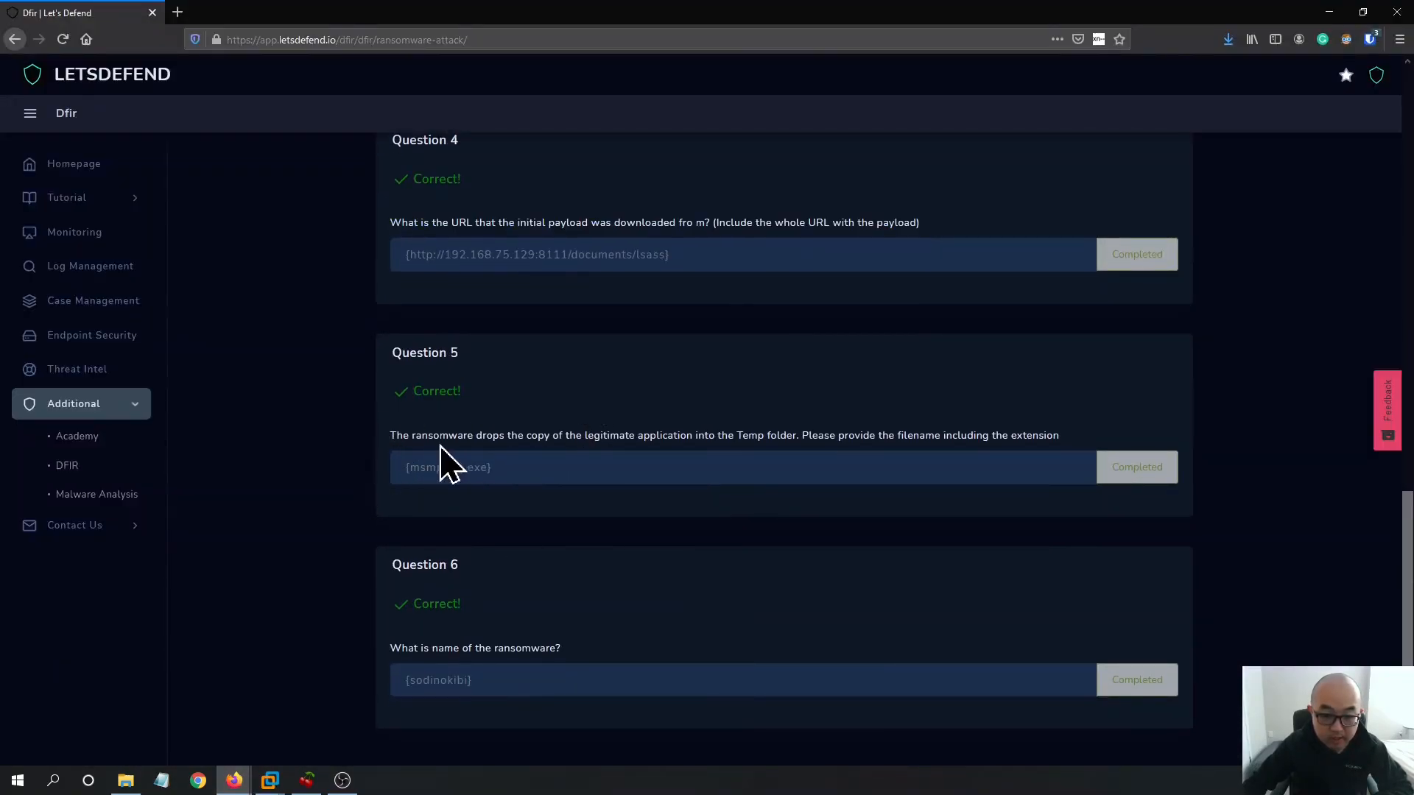
pyautogui.moveTo(788, 469)
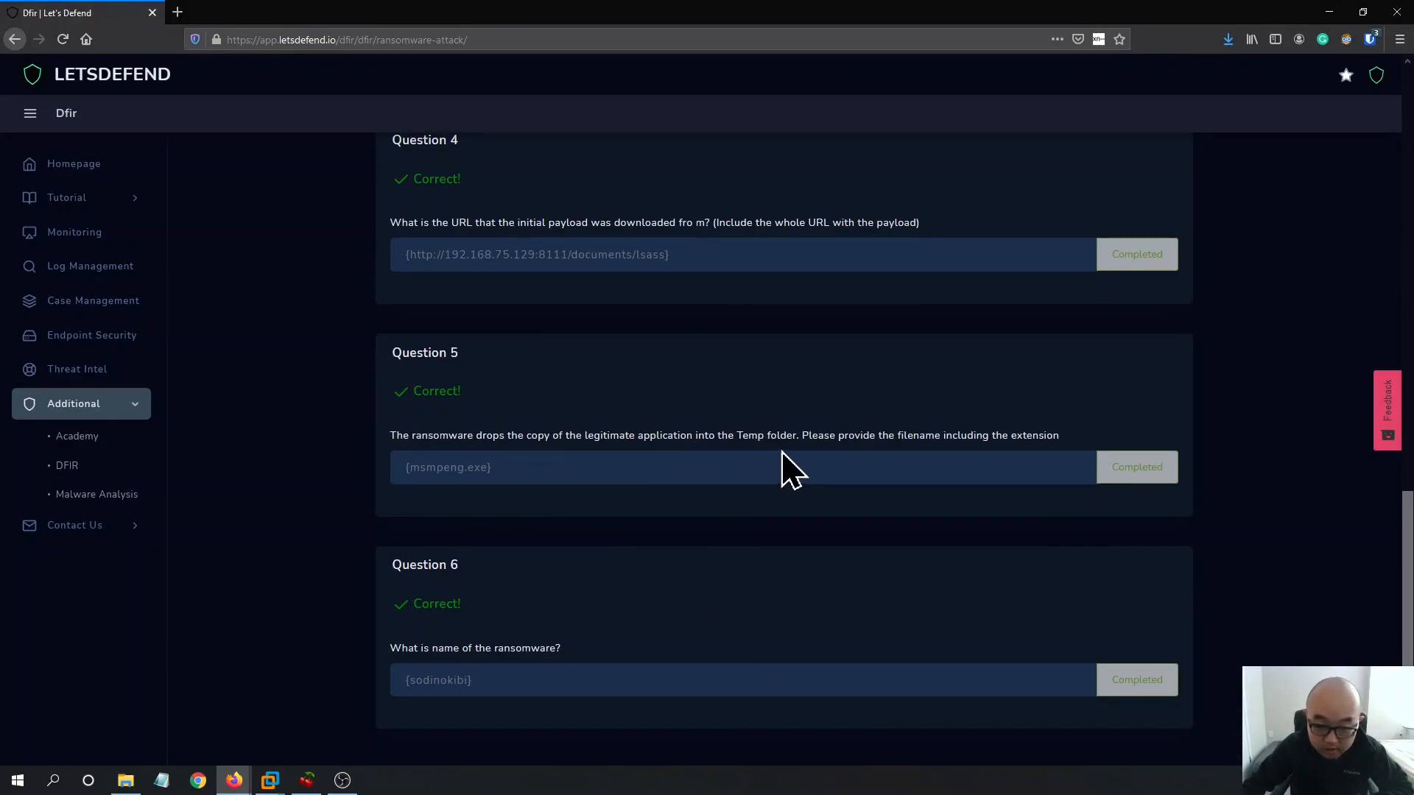
pyautogui.moveTo(911, 441)
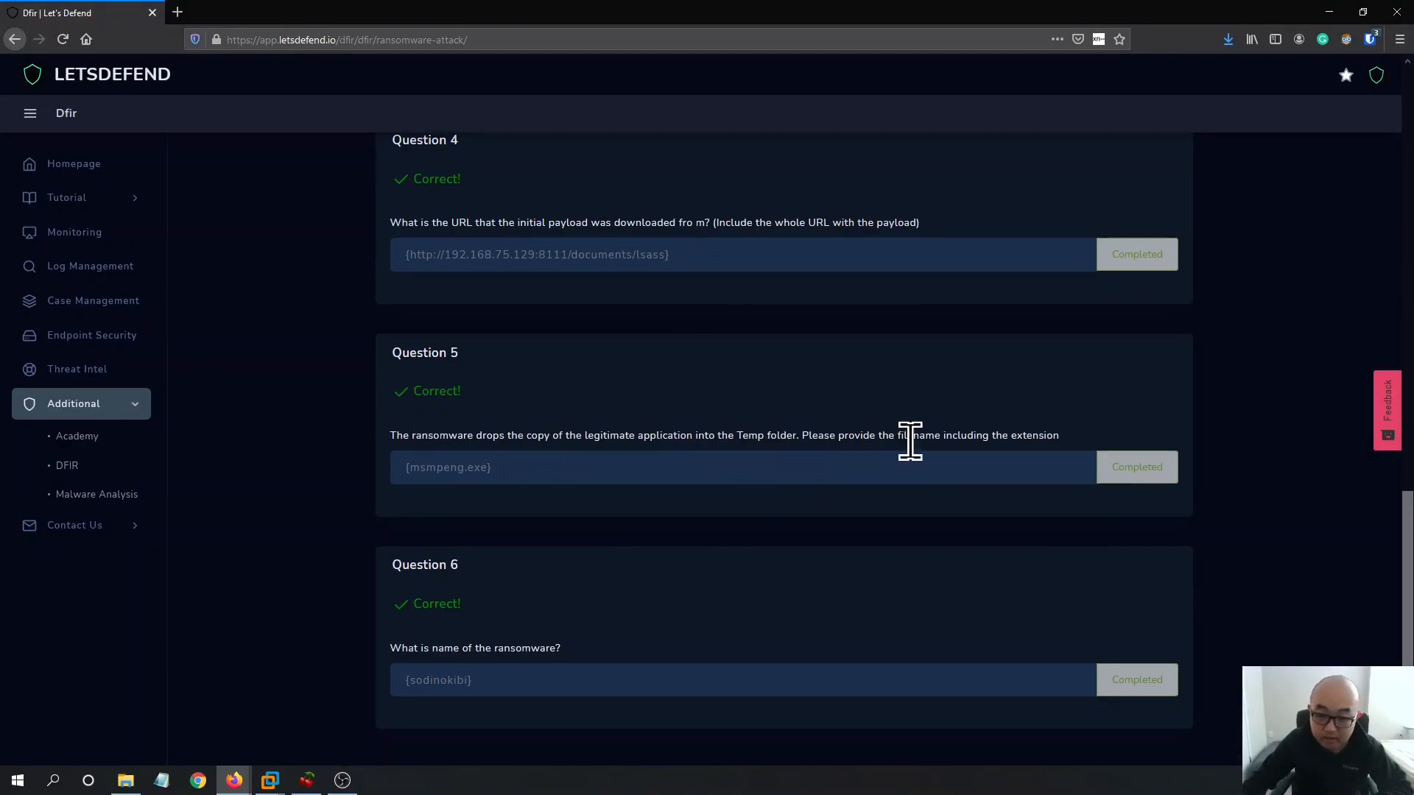
pyautogui.moveTo(658, 435)
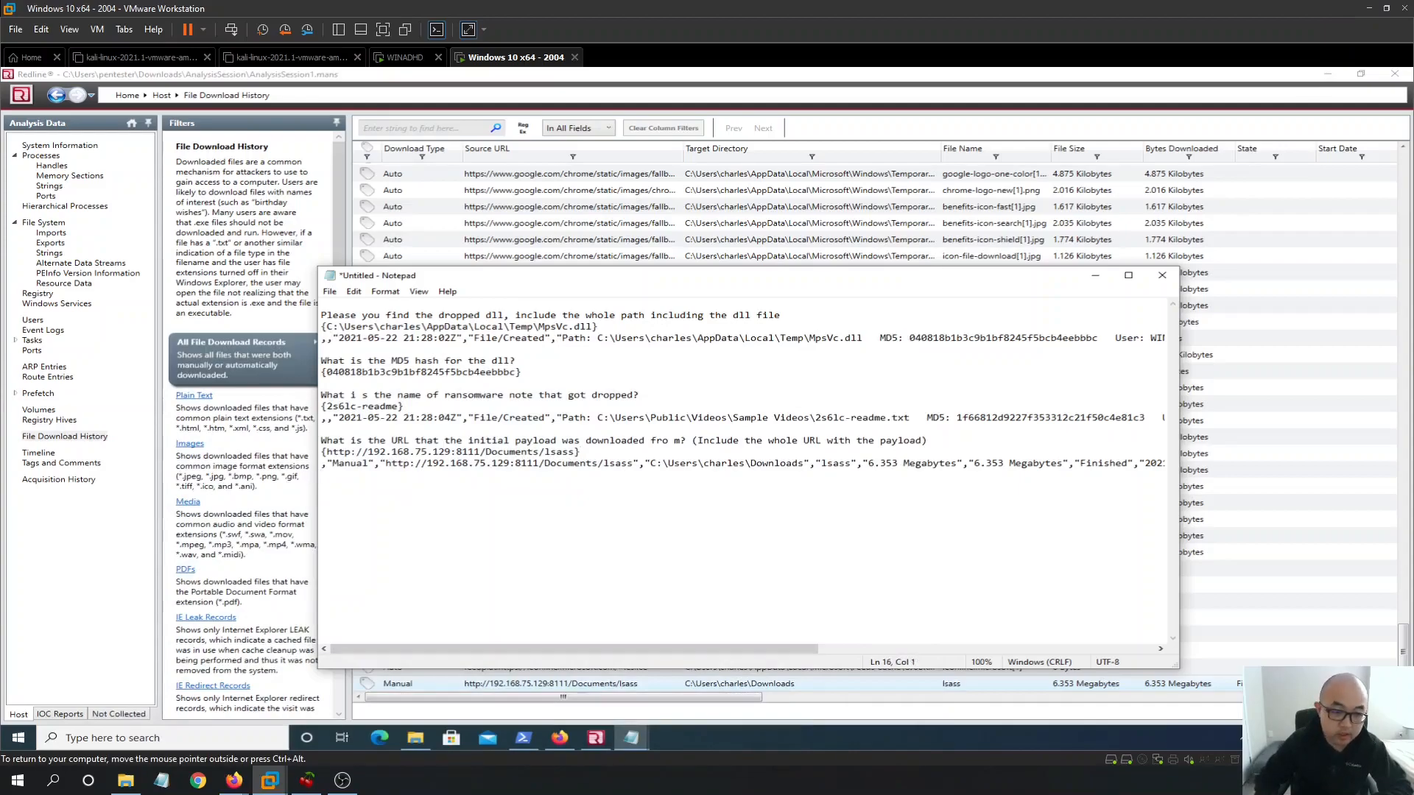
pyautogui.write('The ransomware drops the copy of the legitimate application into the Temp folder. Please provide the filename including the extension')
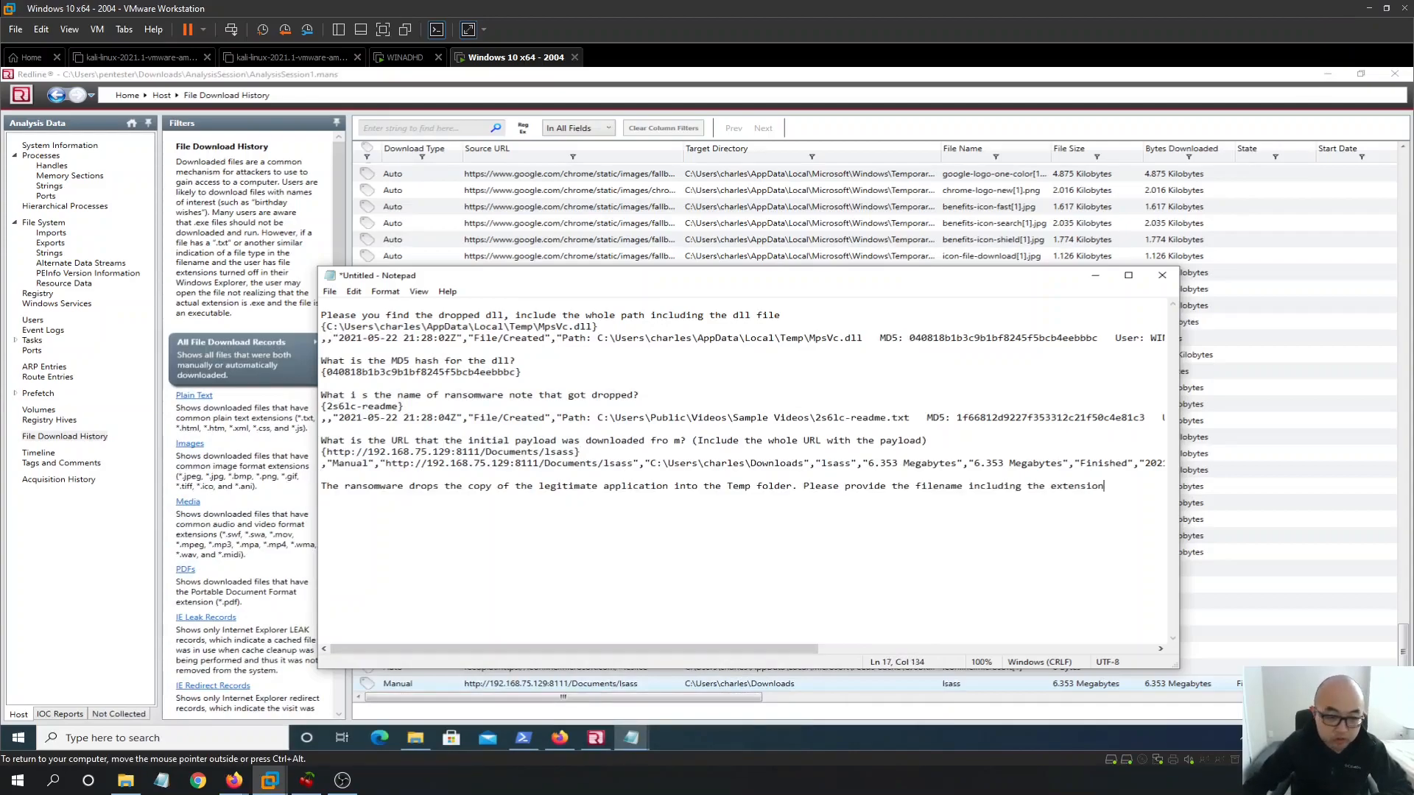
pyautogui.click(1161, 275)
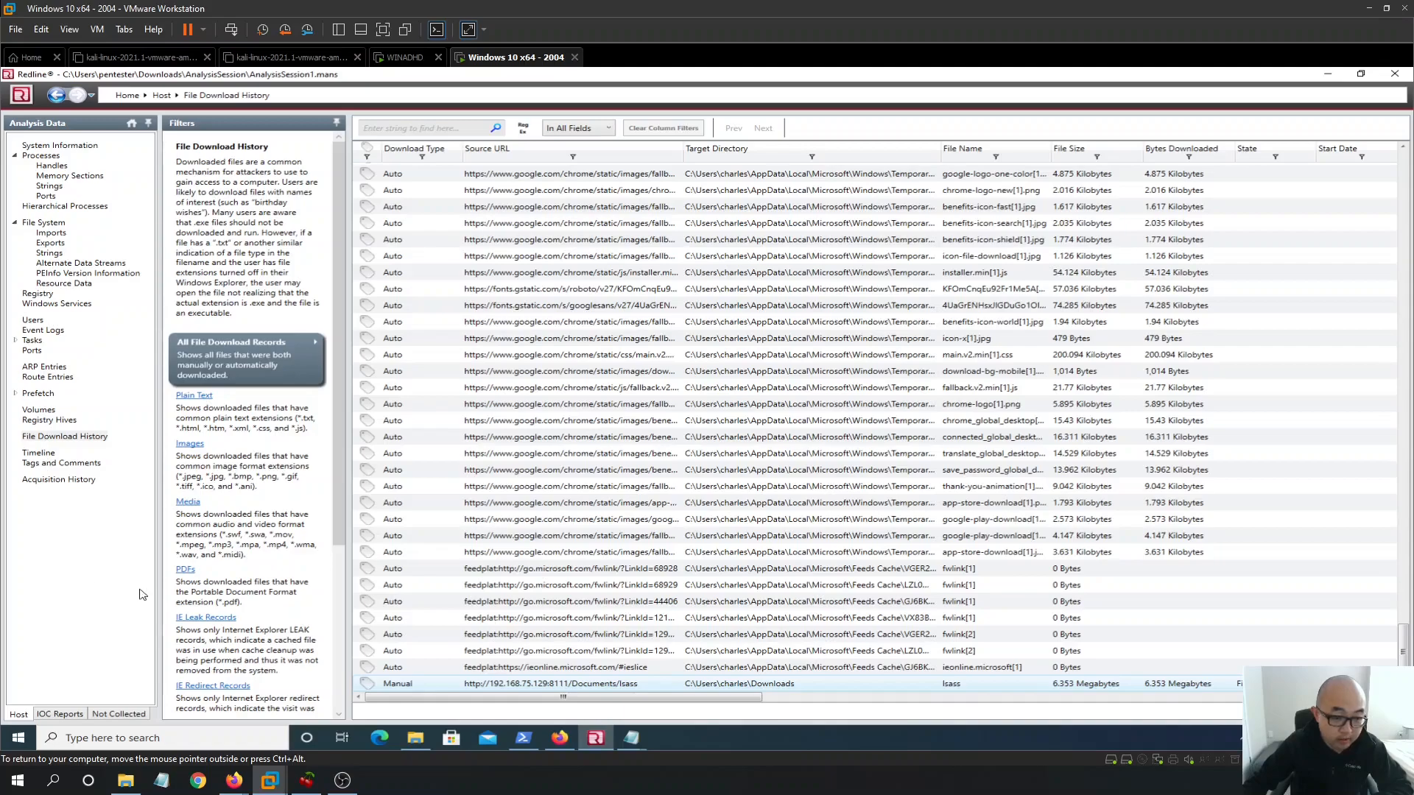
# Reopen the Timeline and search for the charles AppData\Local\Temp path
pyautogui.click(38, 452)
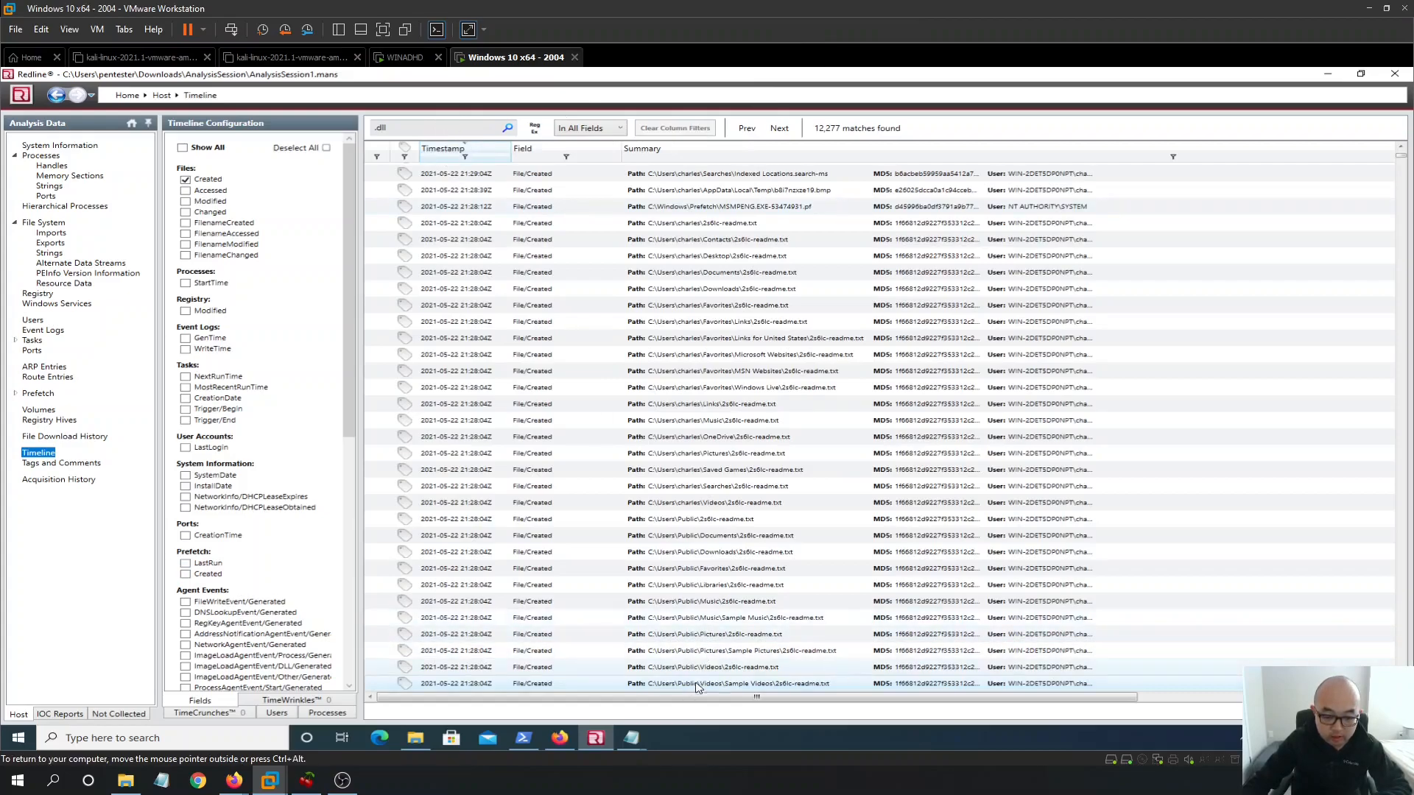
pyautogui.moveTo(631, 659)
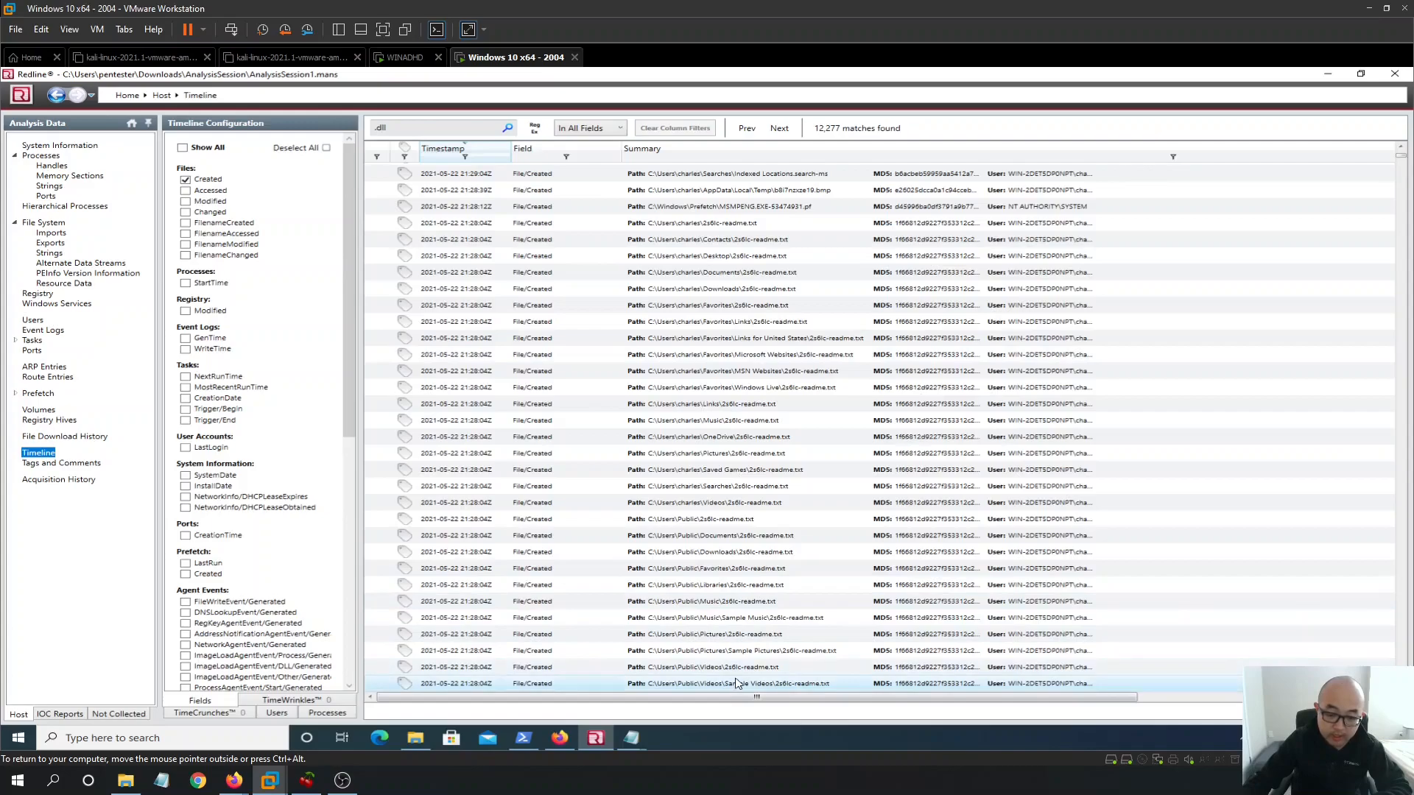
pyautogui.moveTo(753, 424)
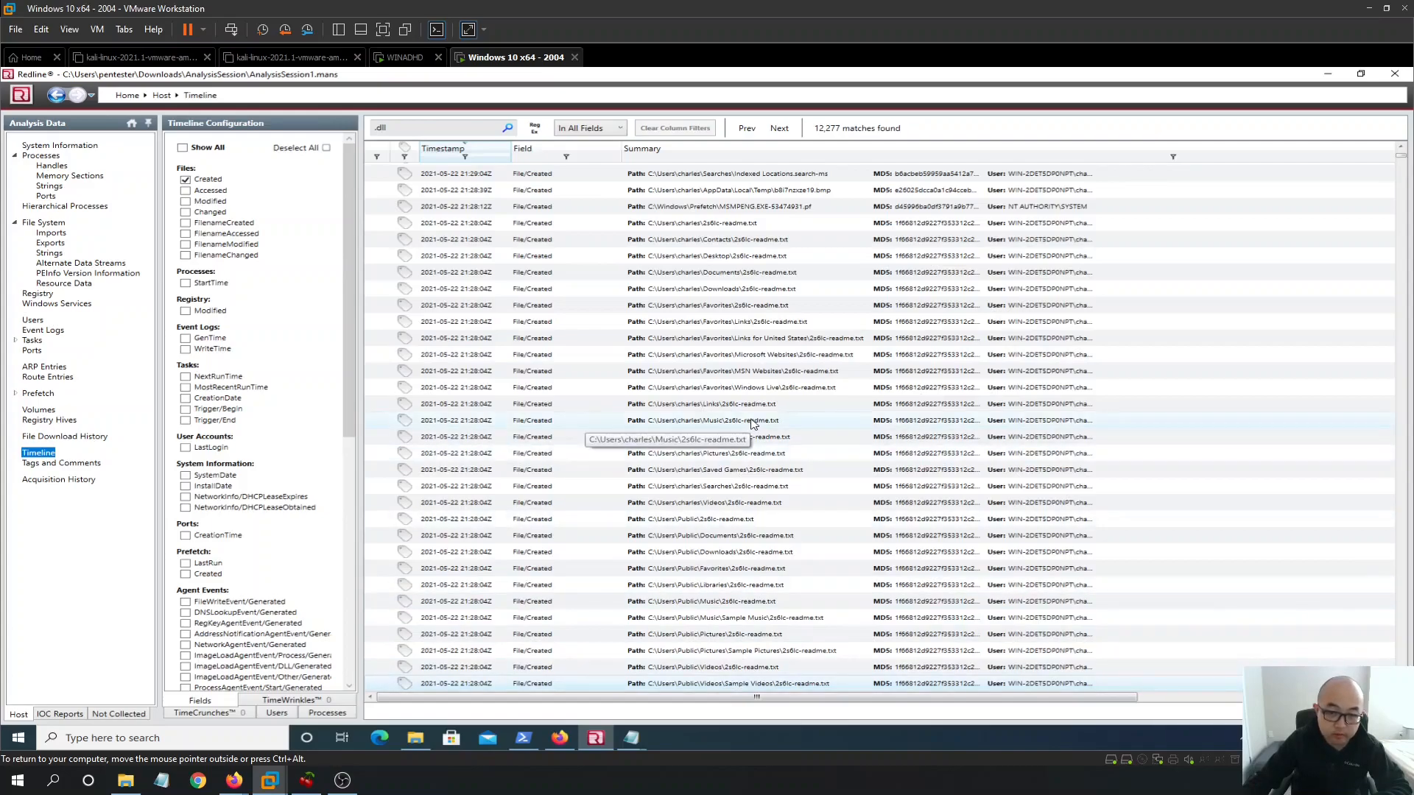
pyautogui.moveTo(534, 233)
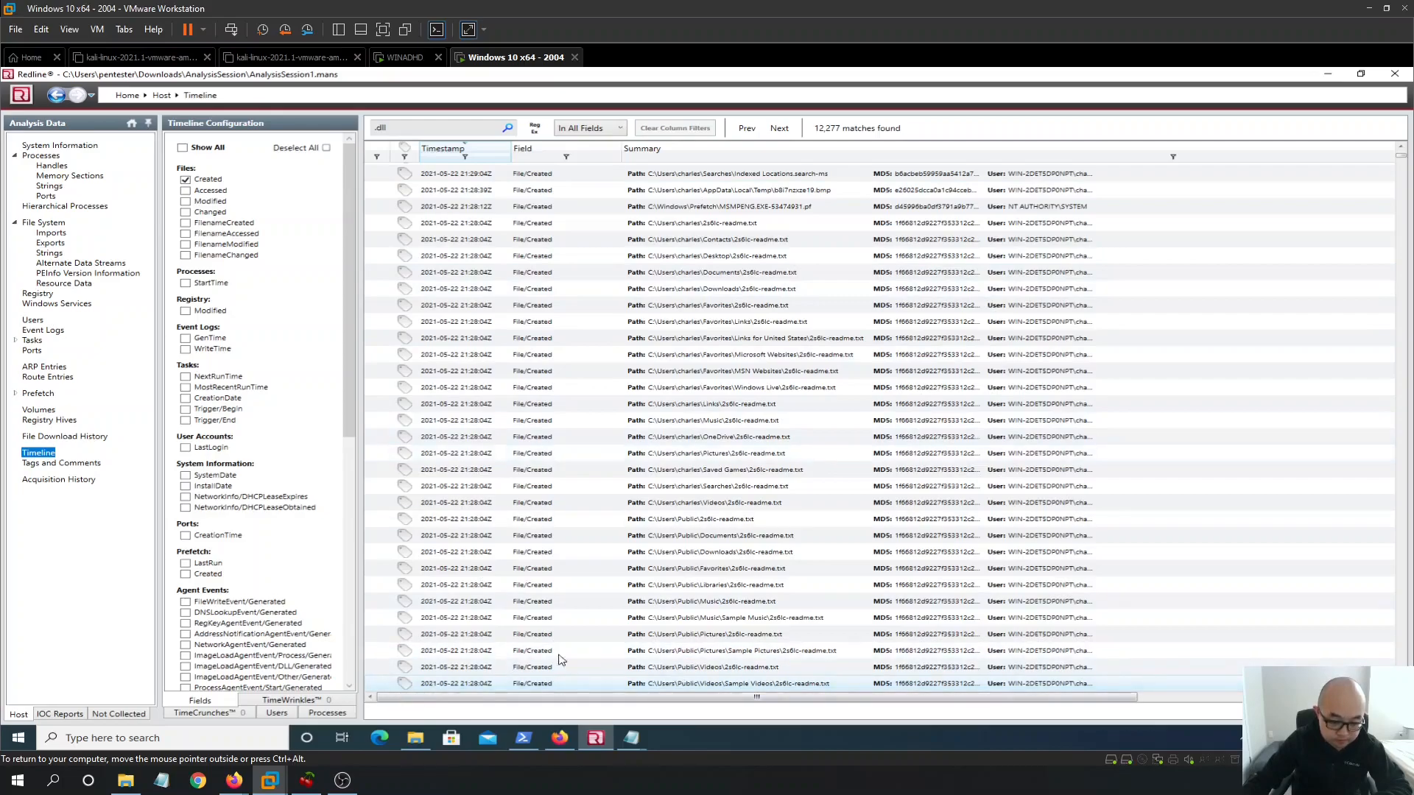
pyautogui.moveTo(711, 344)
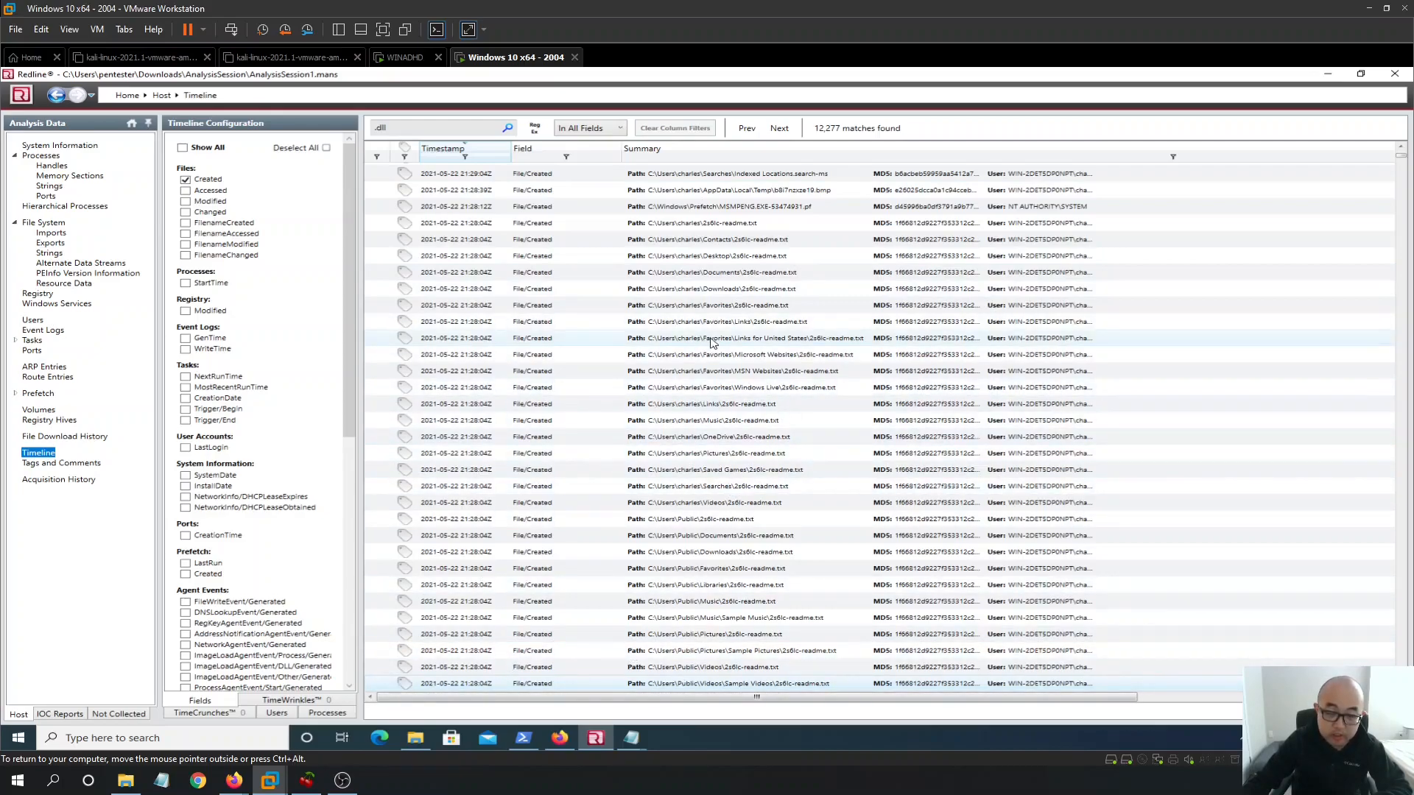
pyautogui.moveTo(881, 353)
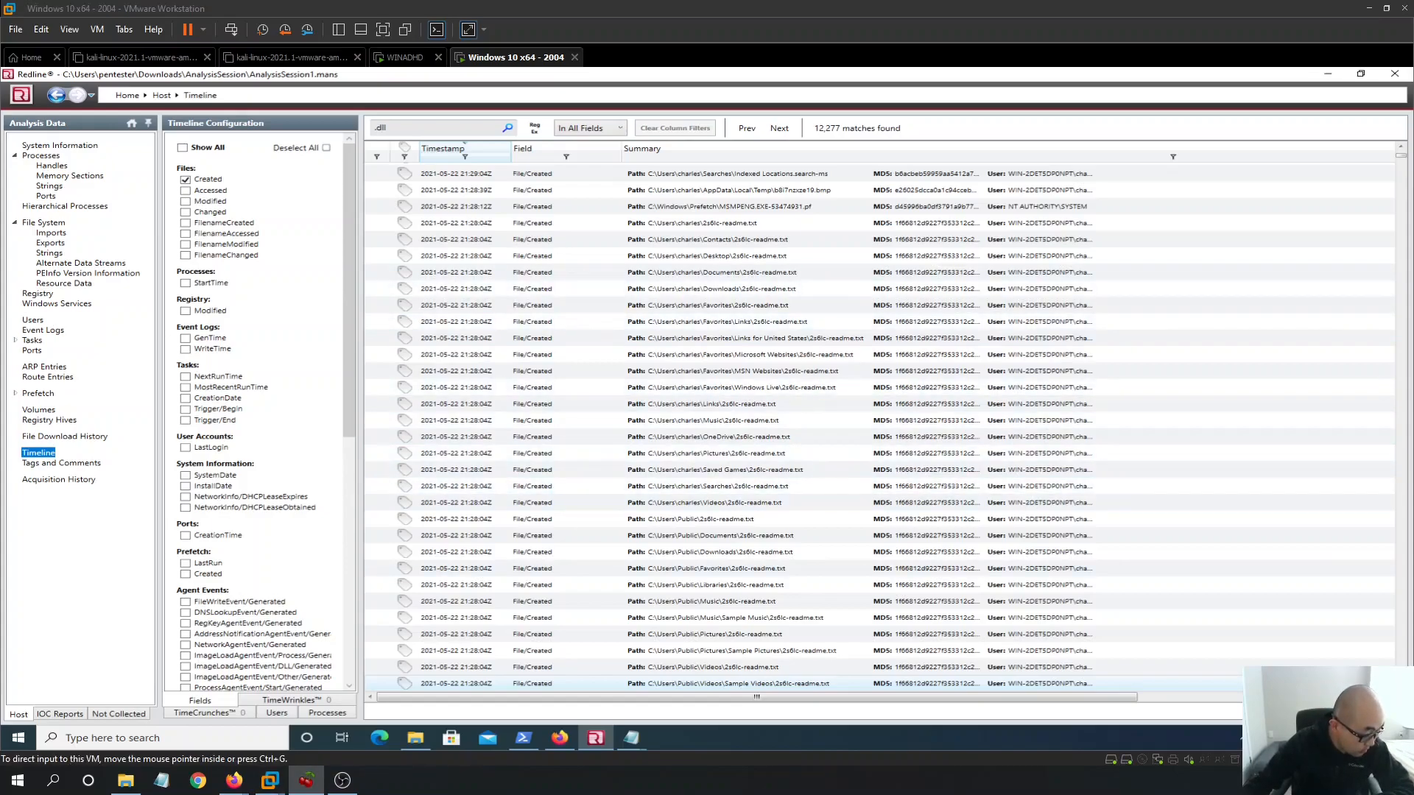
pyautogui.moveTo(424, 126)
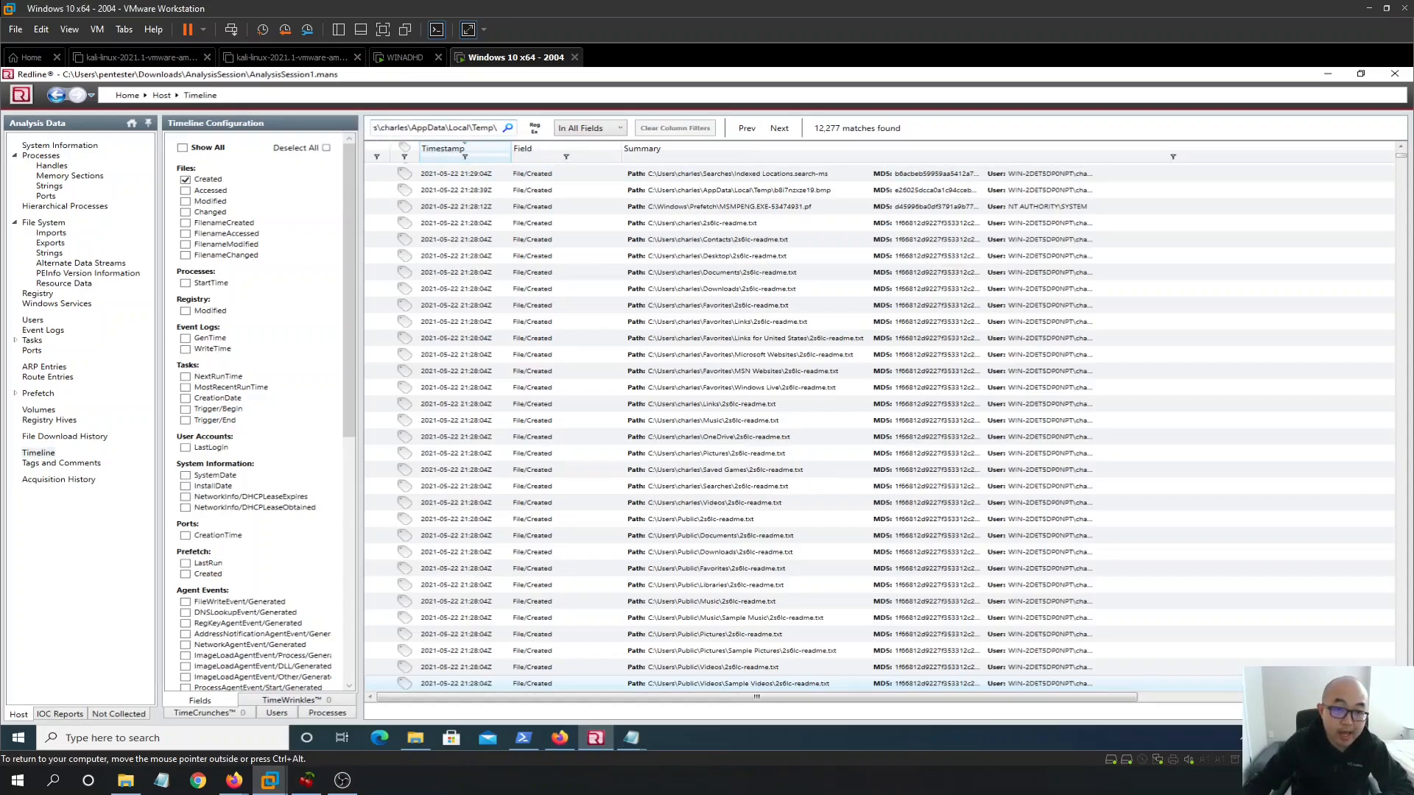
pyautogui.moveTo(508, 128)
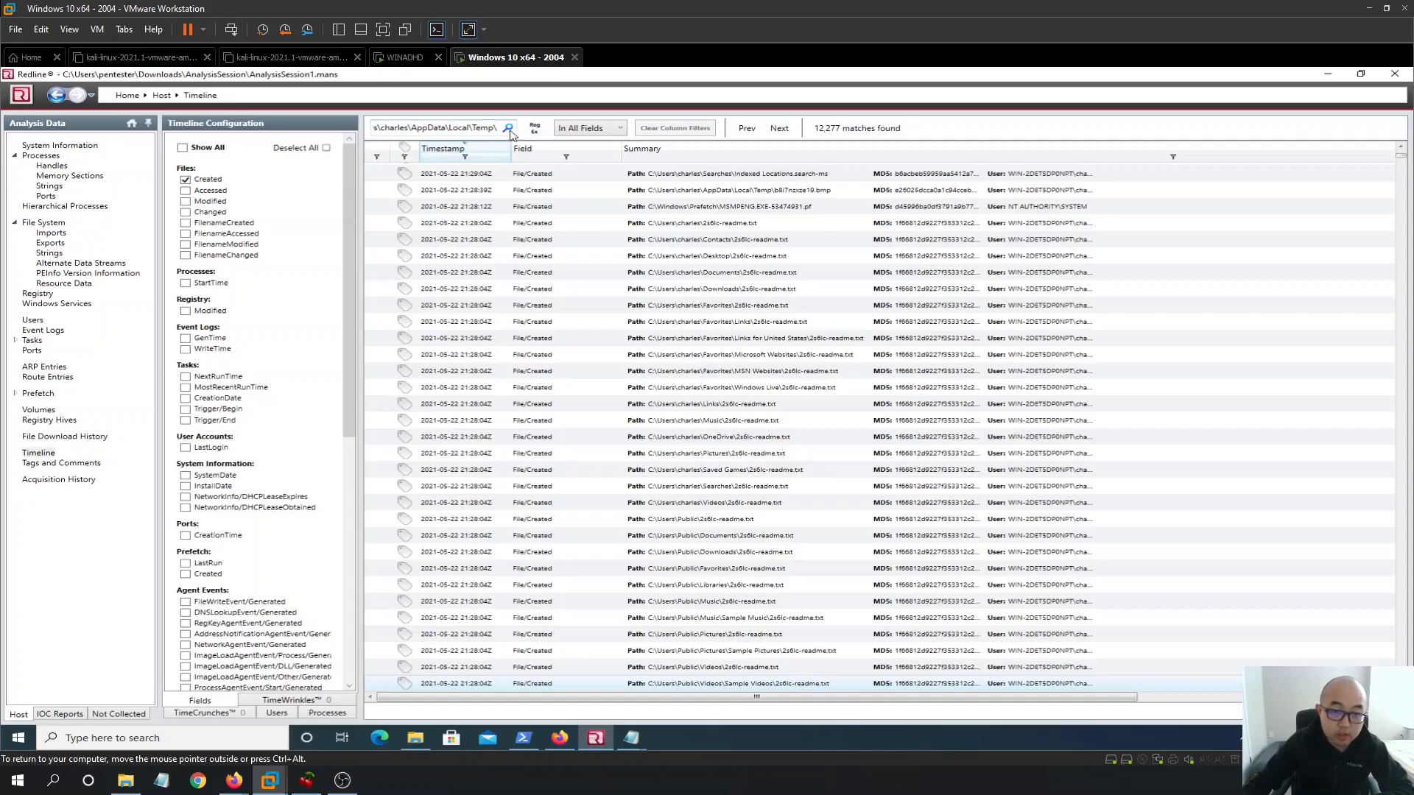
pyautogui.click(507, 127)
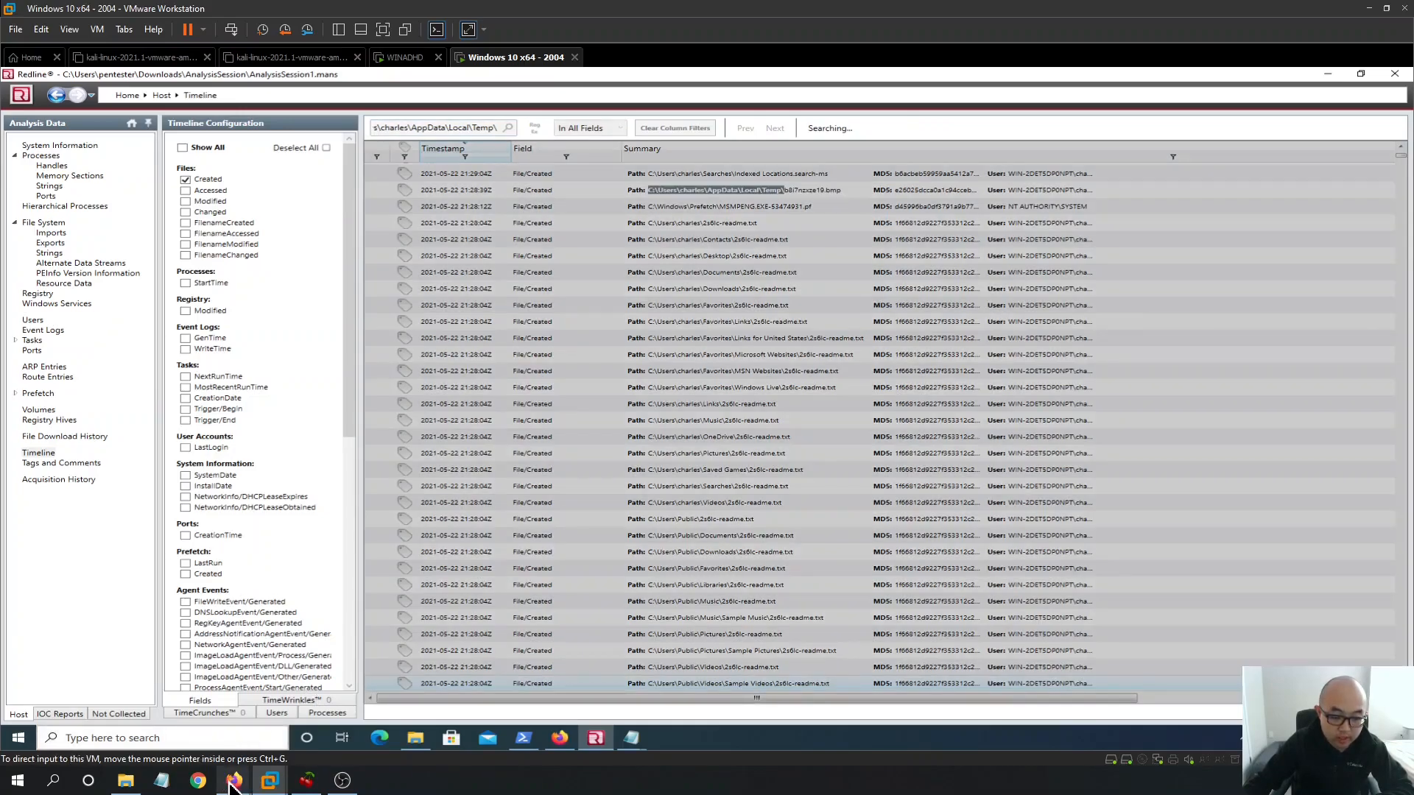
# Switch to the LetsDefend challenge page to reread Question 5
pyautogui.click(197, 780)
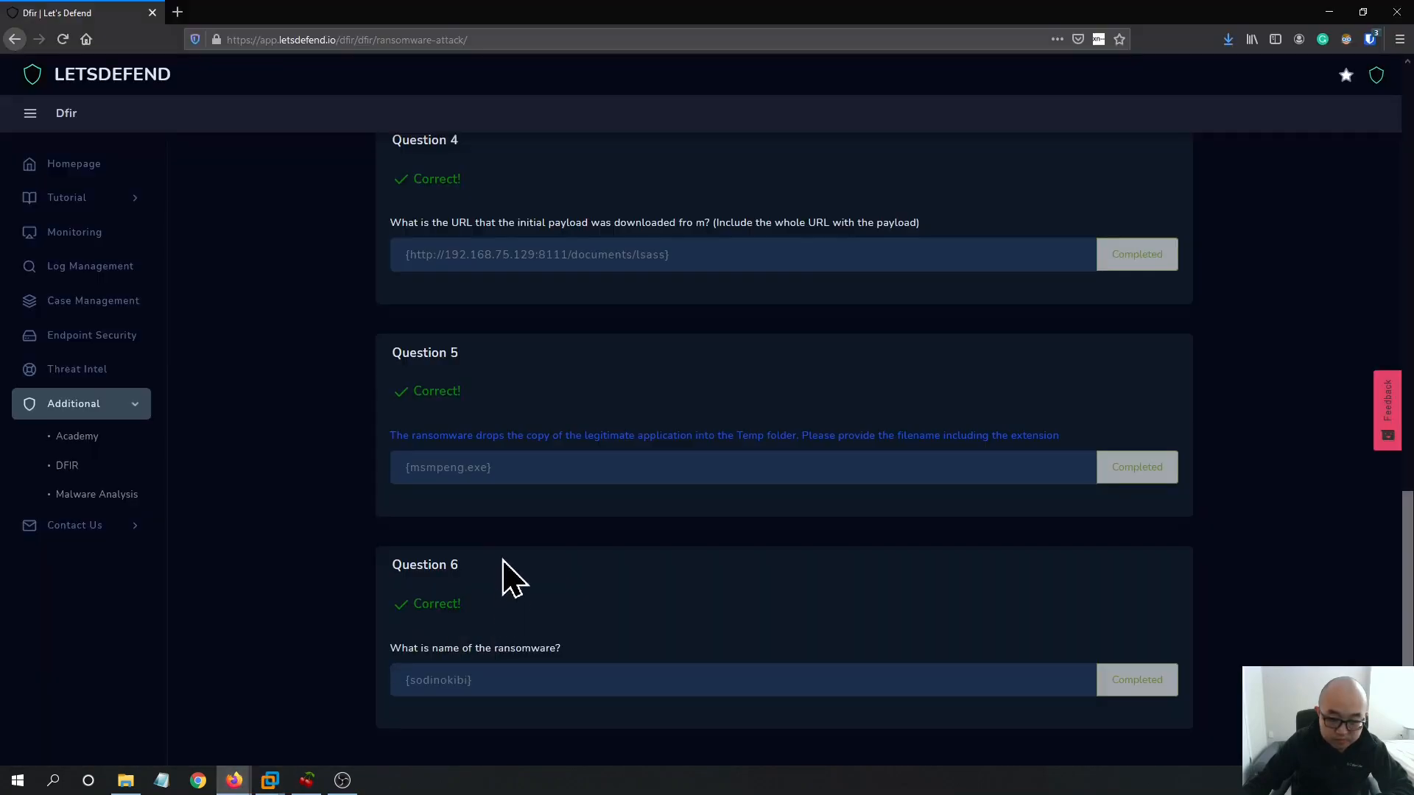
pyautogui.moveTo(721, 433)
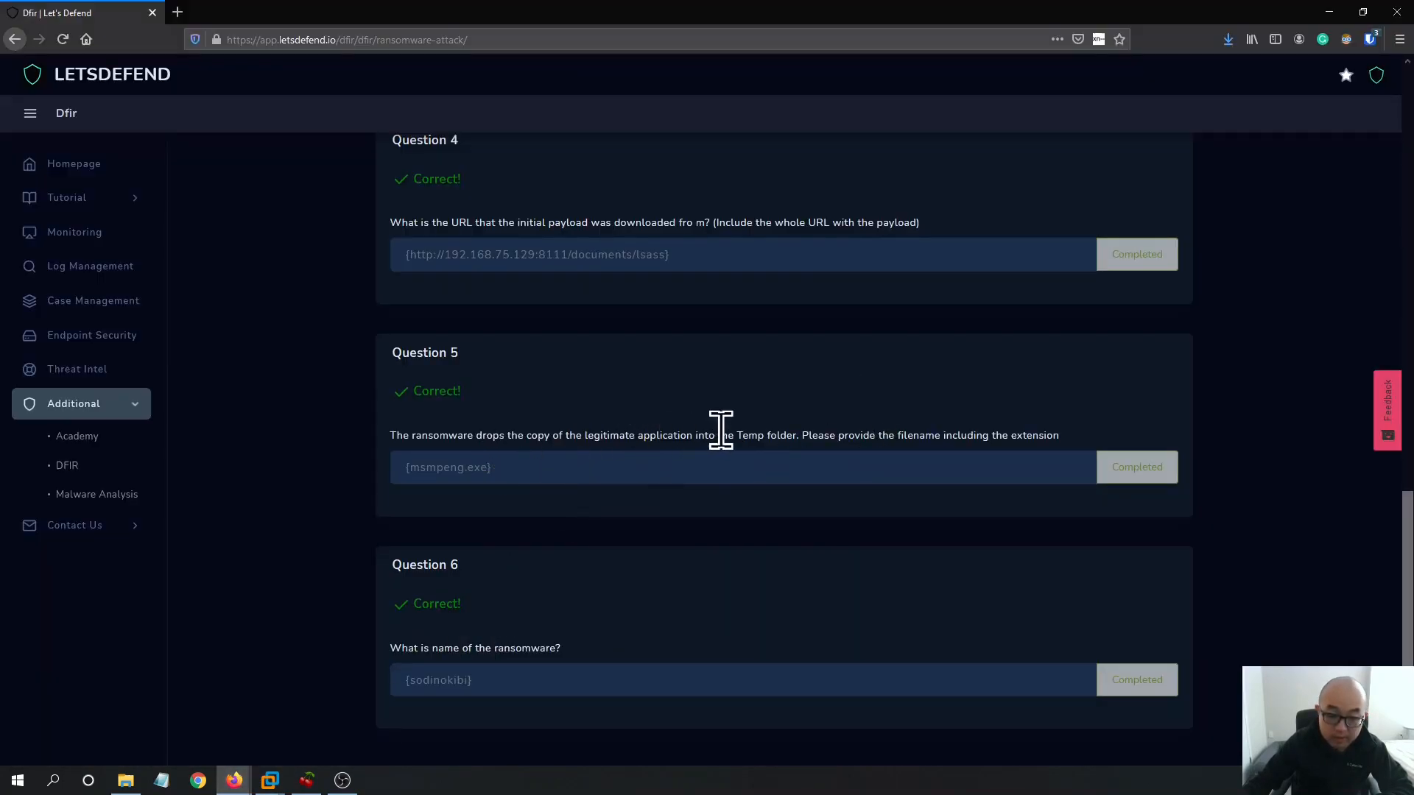
pyautogui.moveTo(771, 450)
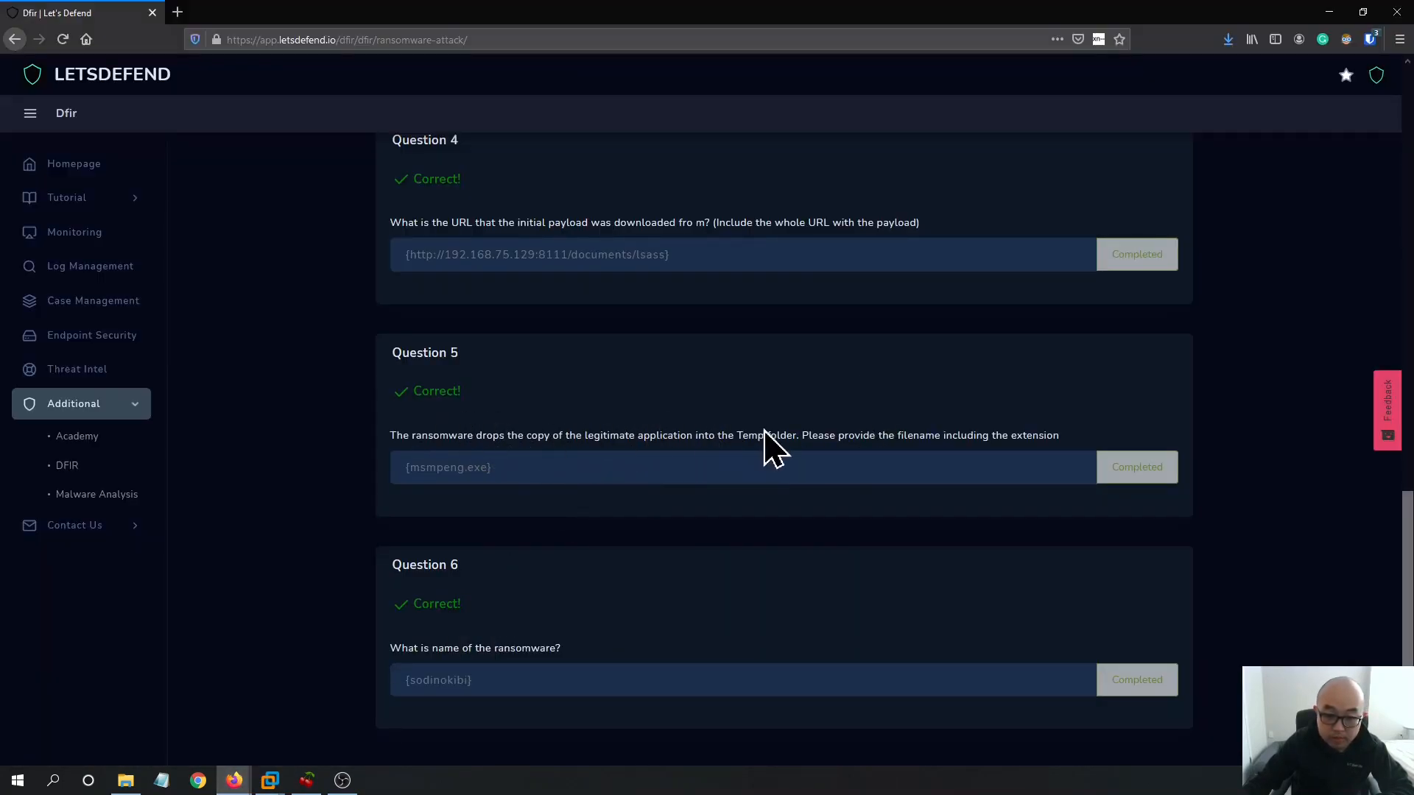
pyautogui.moveTo(1338, 50)
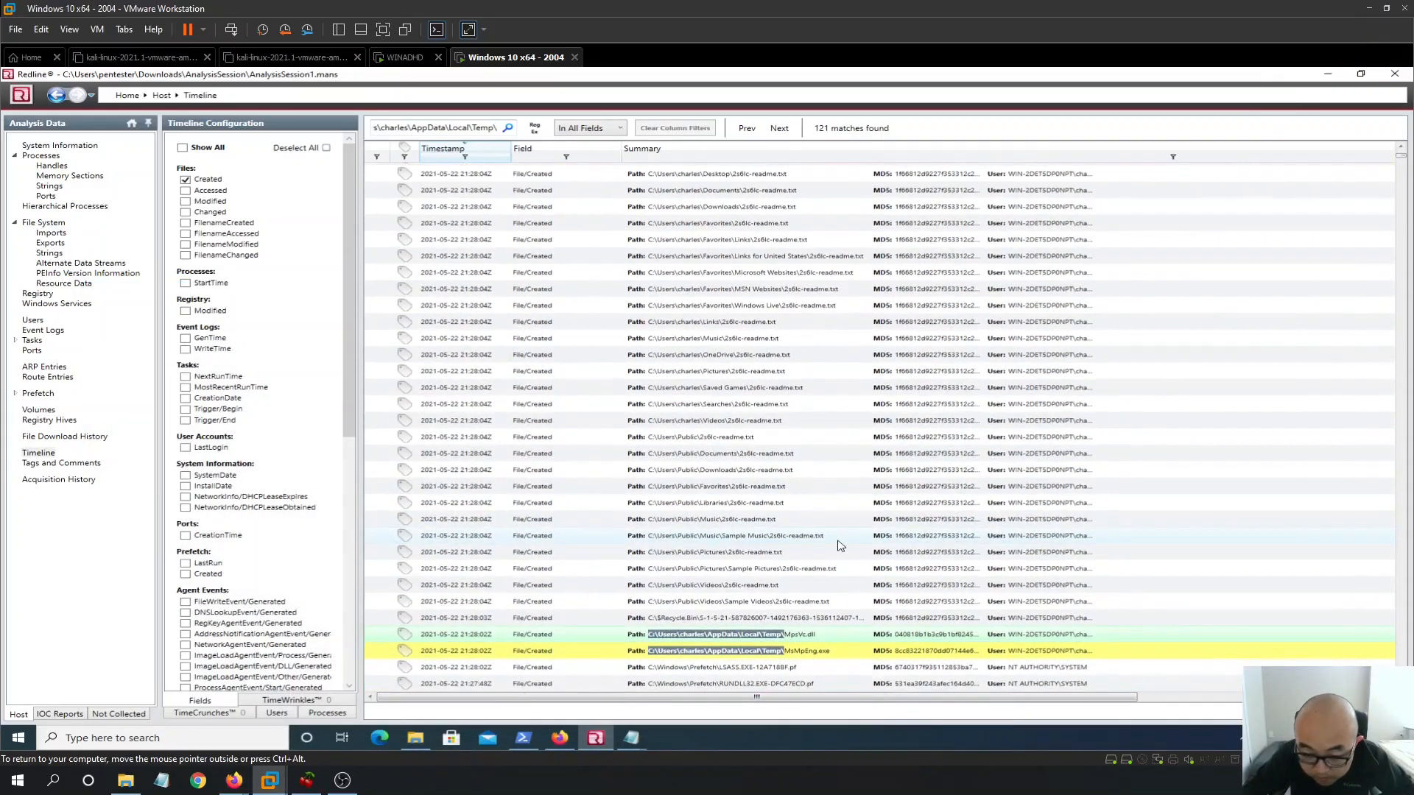
# Scroll further through the Temp search results, then bring Firefox forward
pyautogui.scroll(-3)
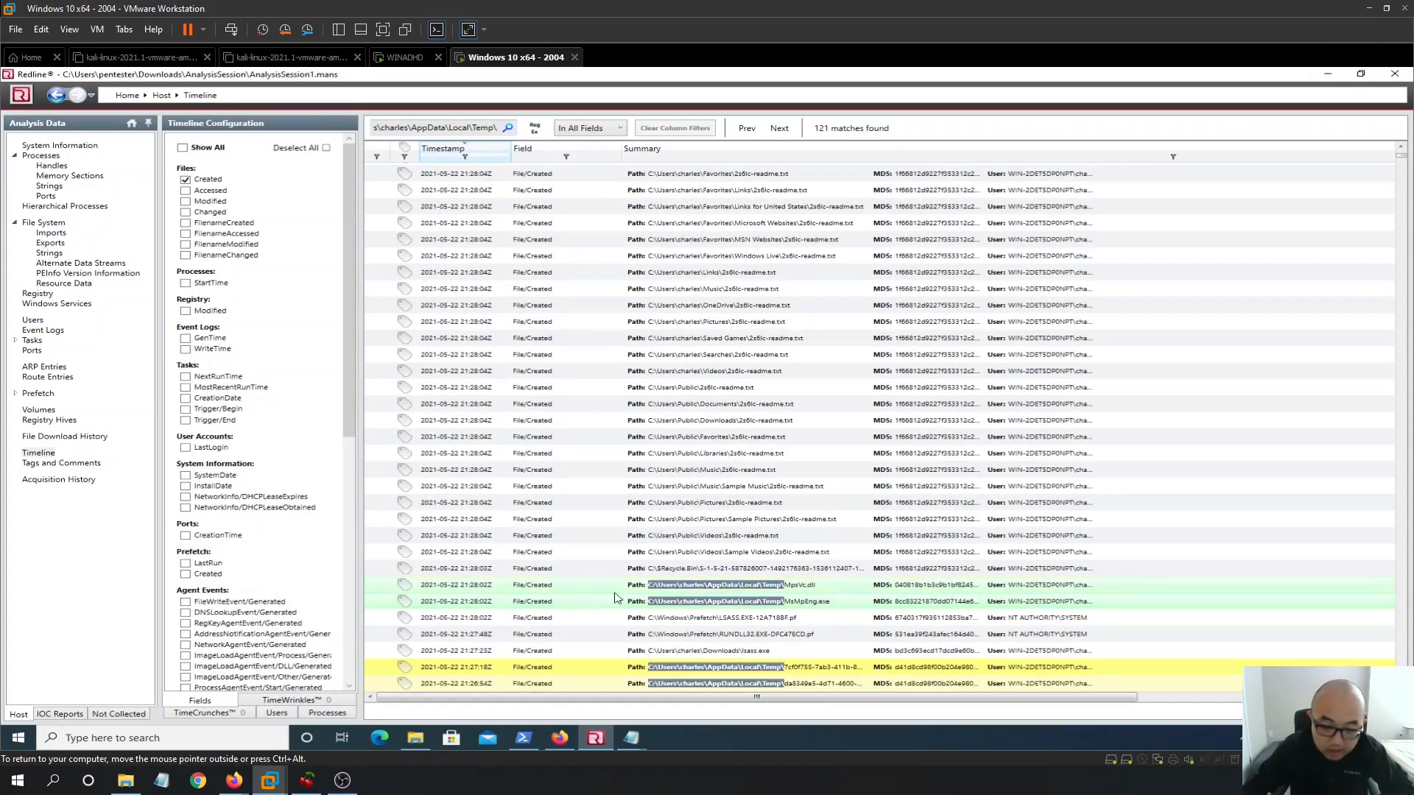
pyautogui.click(559, 738)
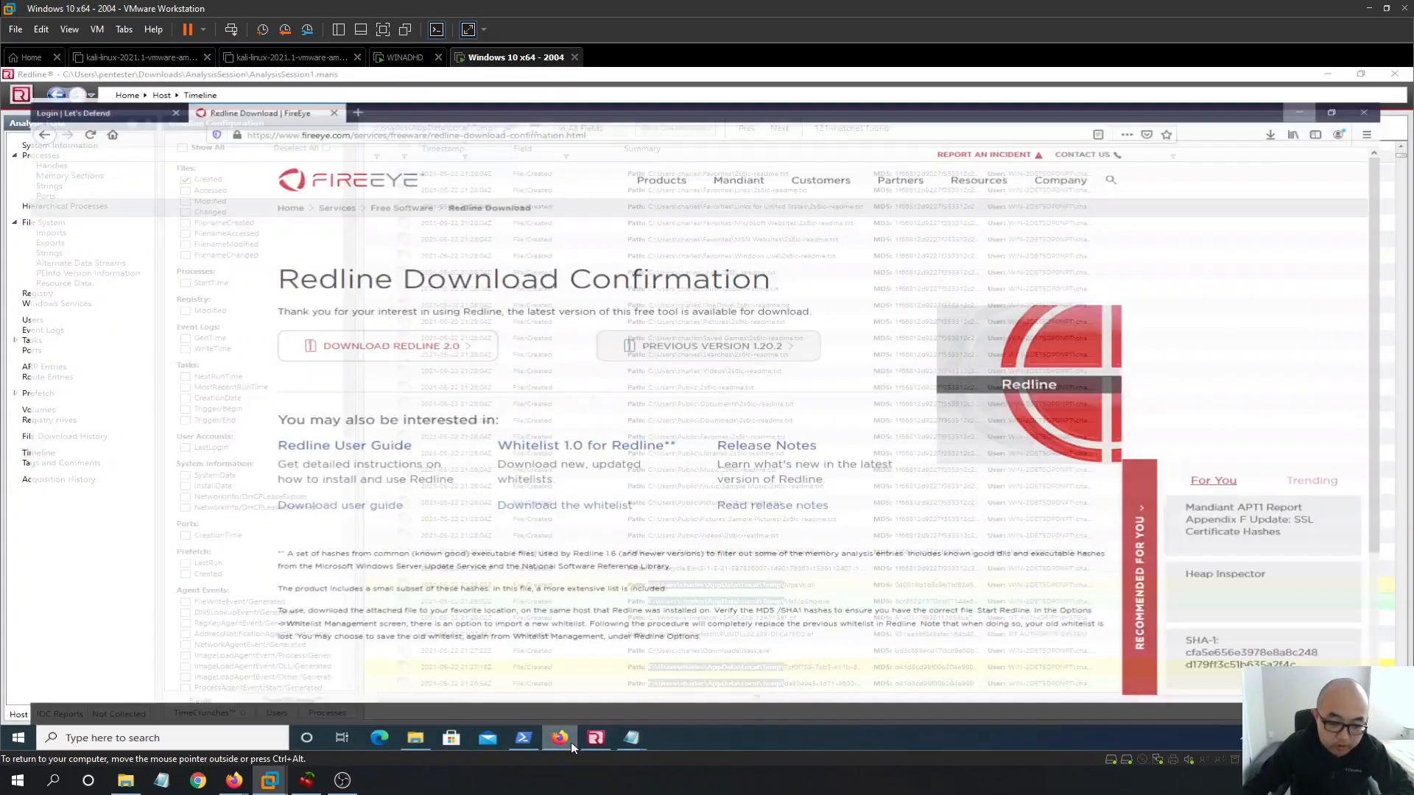
# Search Google for msmpeng in a new tab, confirming it is Windows Defender's process
pyautogui.click(357, 112)
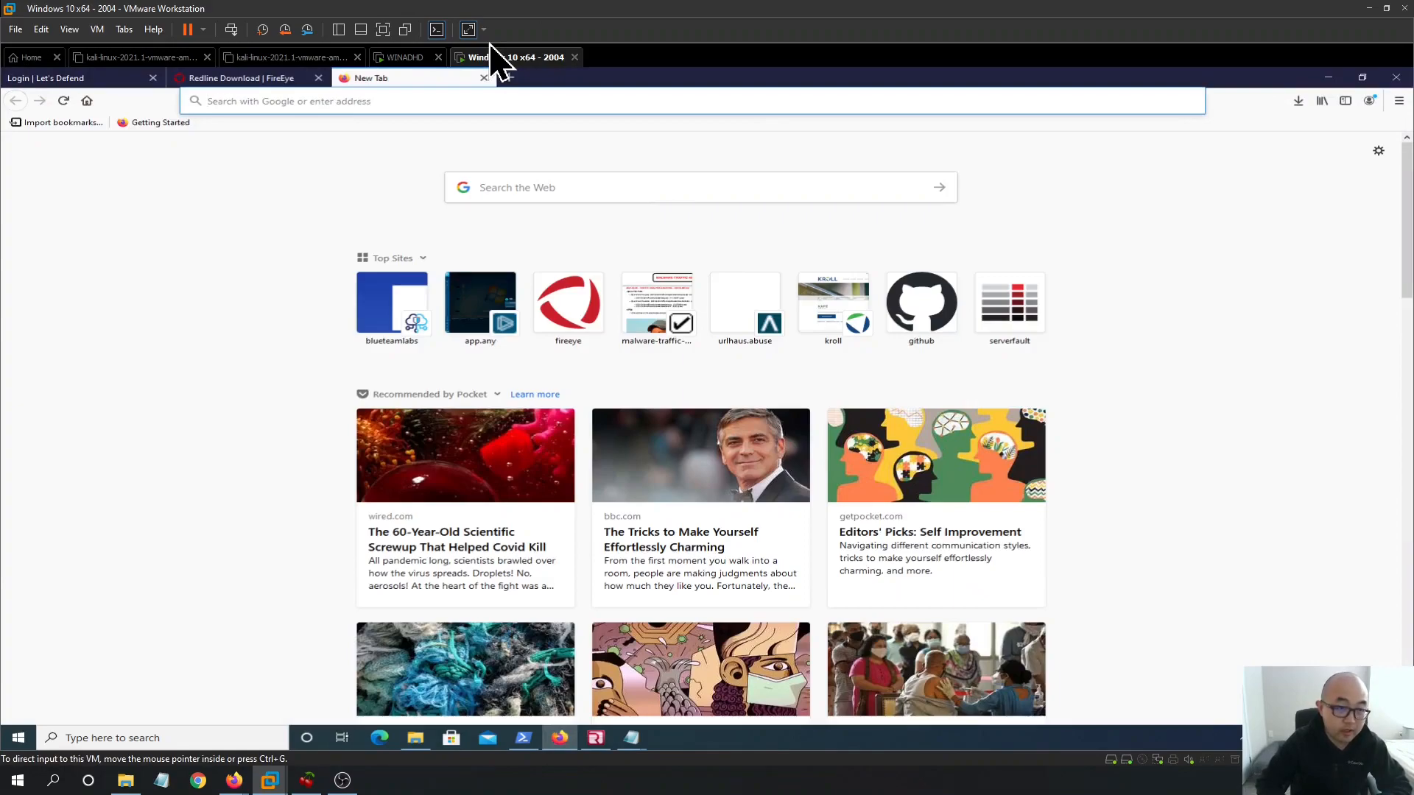
pyautogui.click(509, 56)
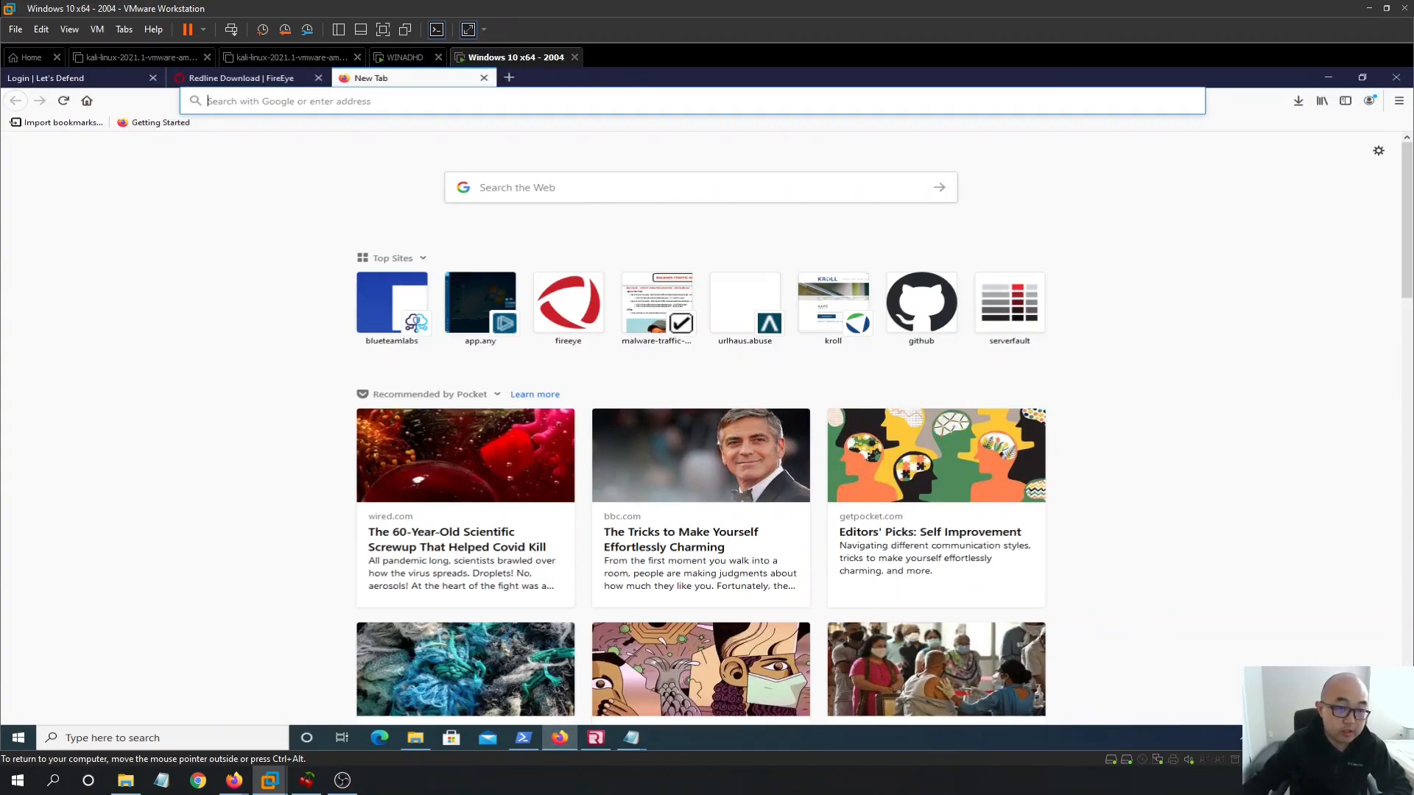
pyautogui.write('ms')
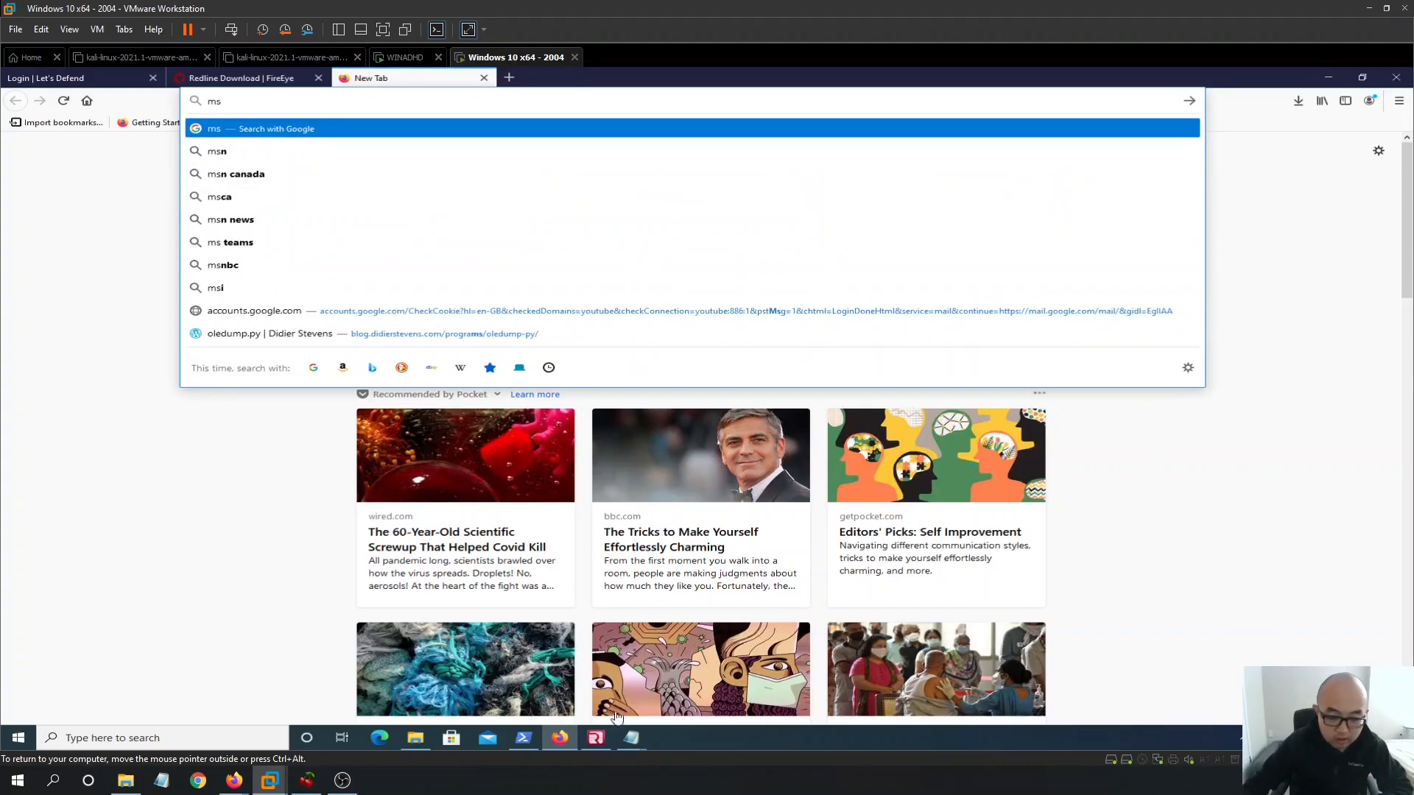
pyautogui.click(594, 738)
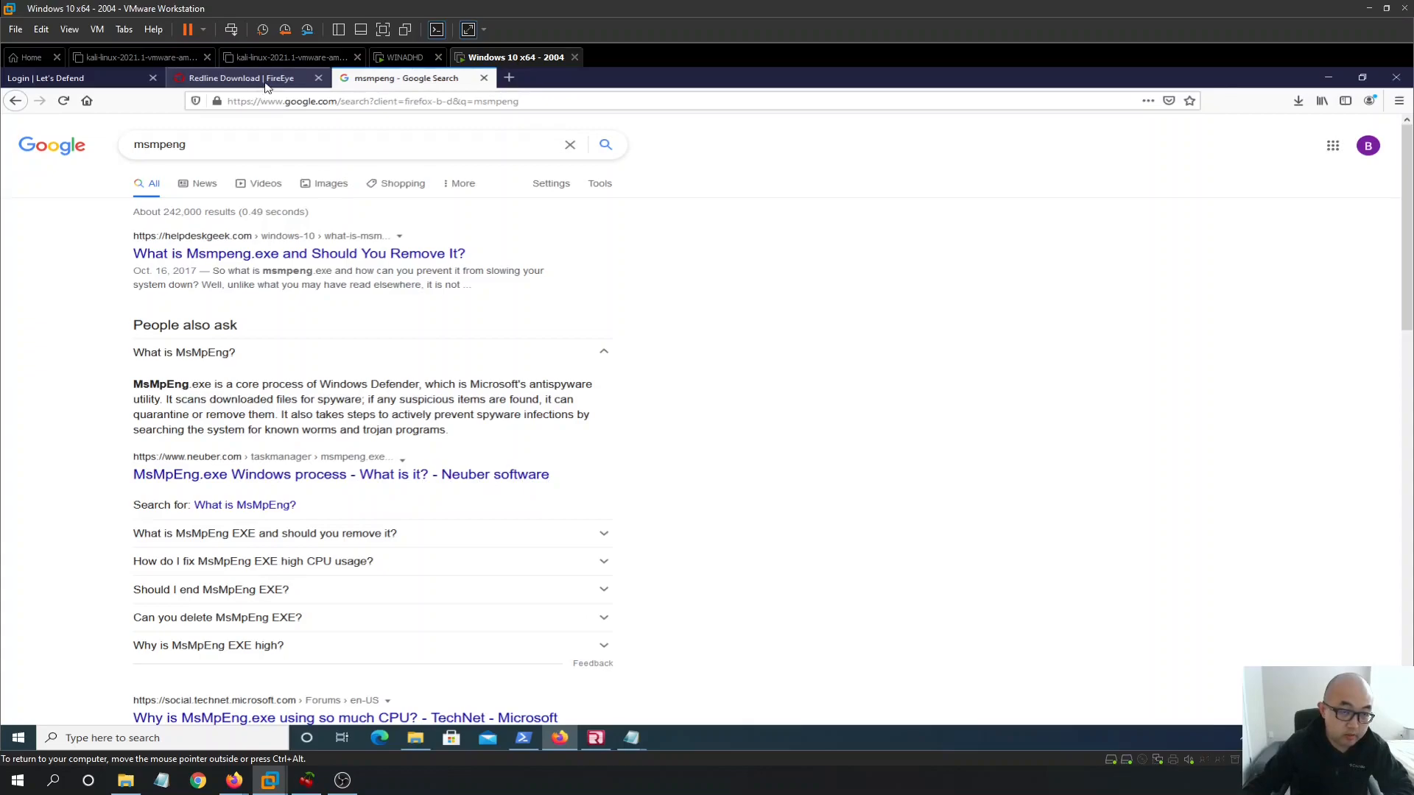
pyautogui.click(241, 77)
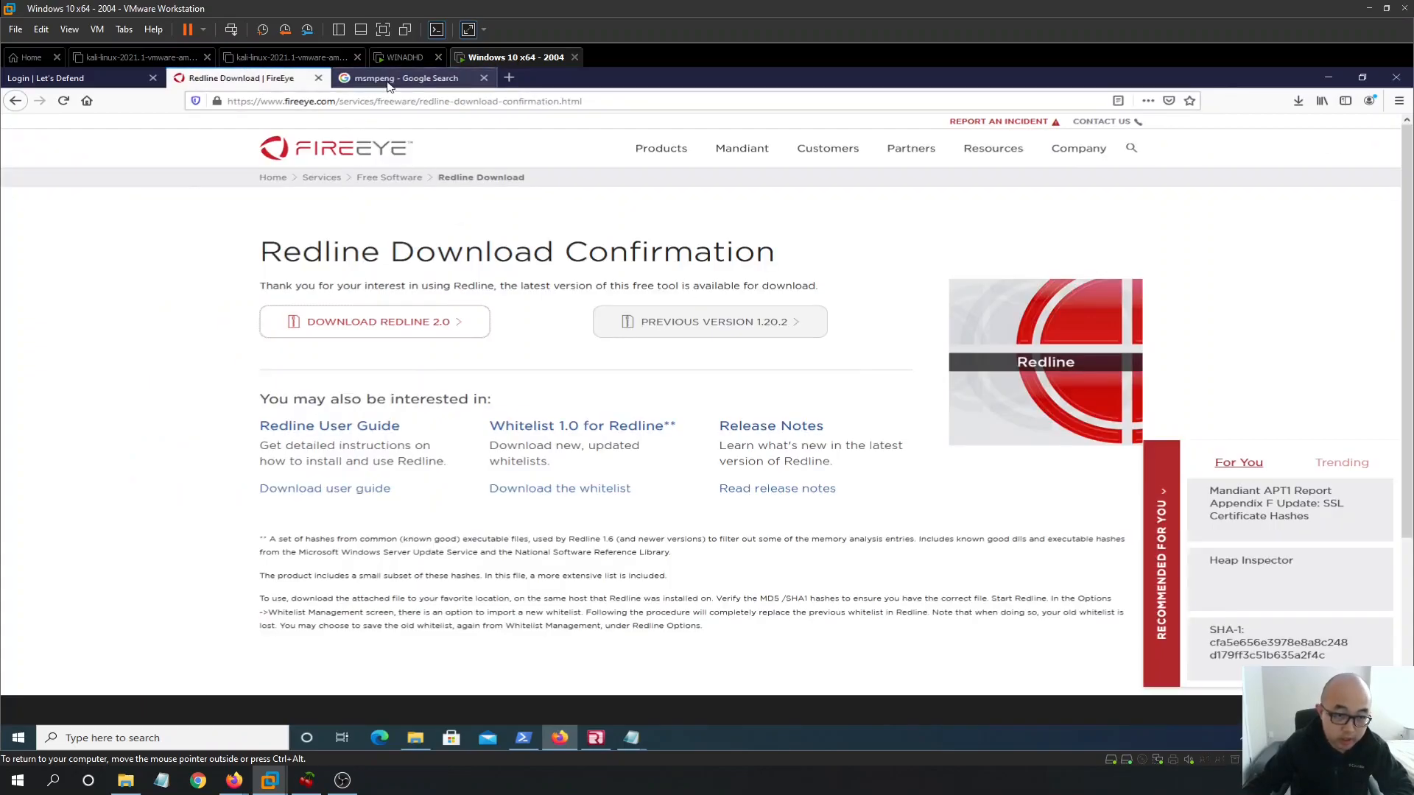
pyautogui.click(406, 77)
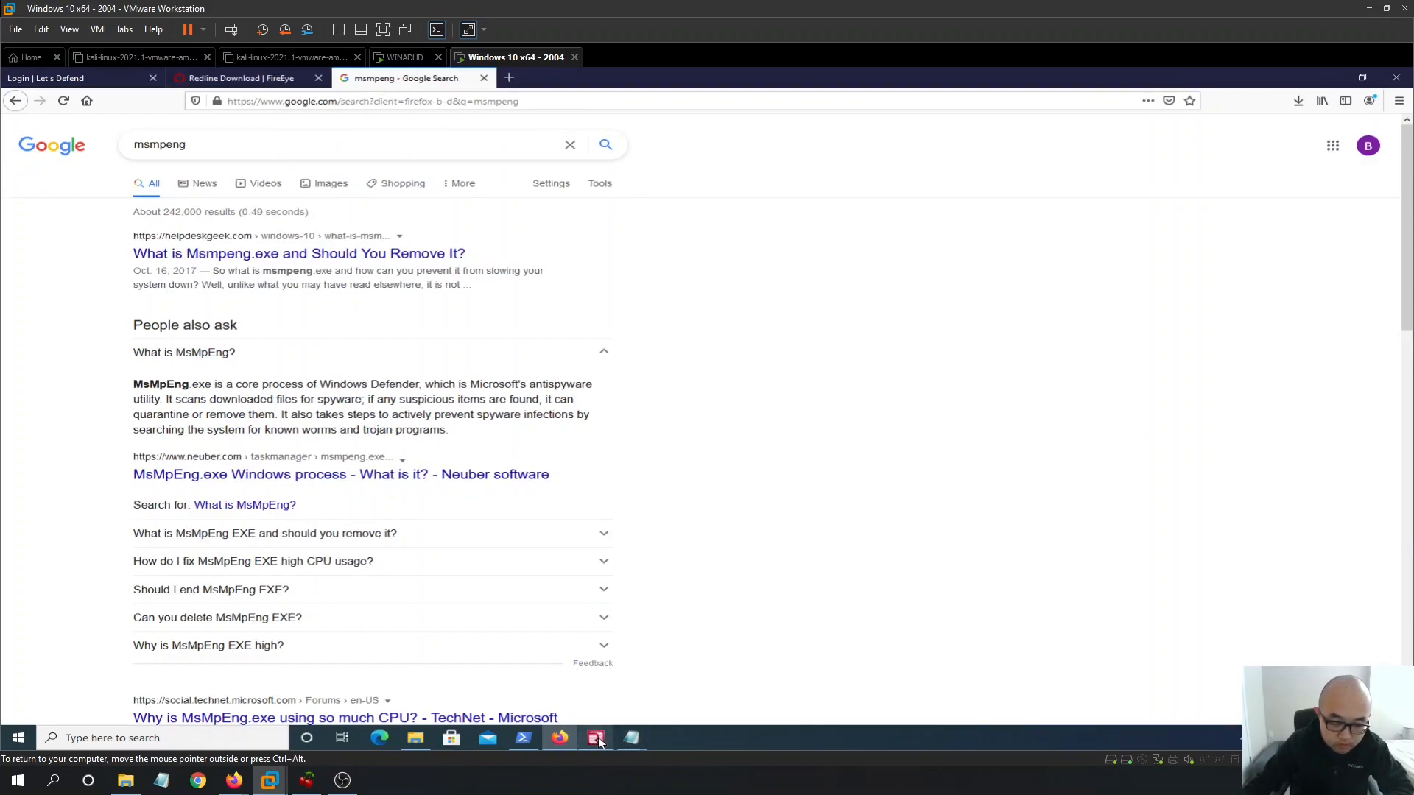
pyautogui.click(595, 737)
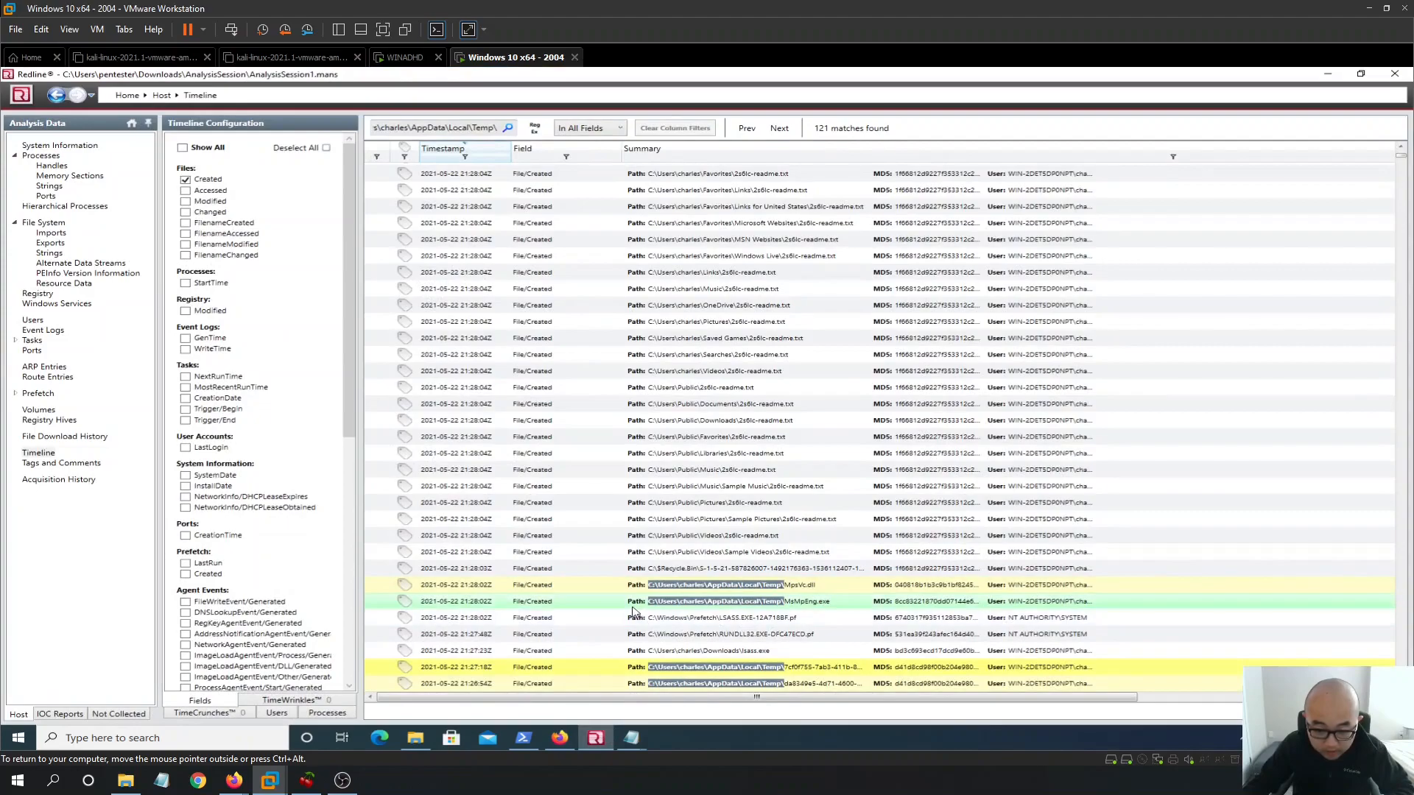
pyautogui.moveTo(794, 613)
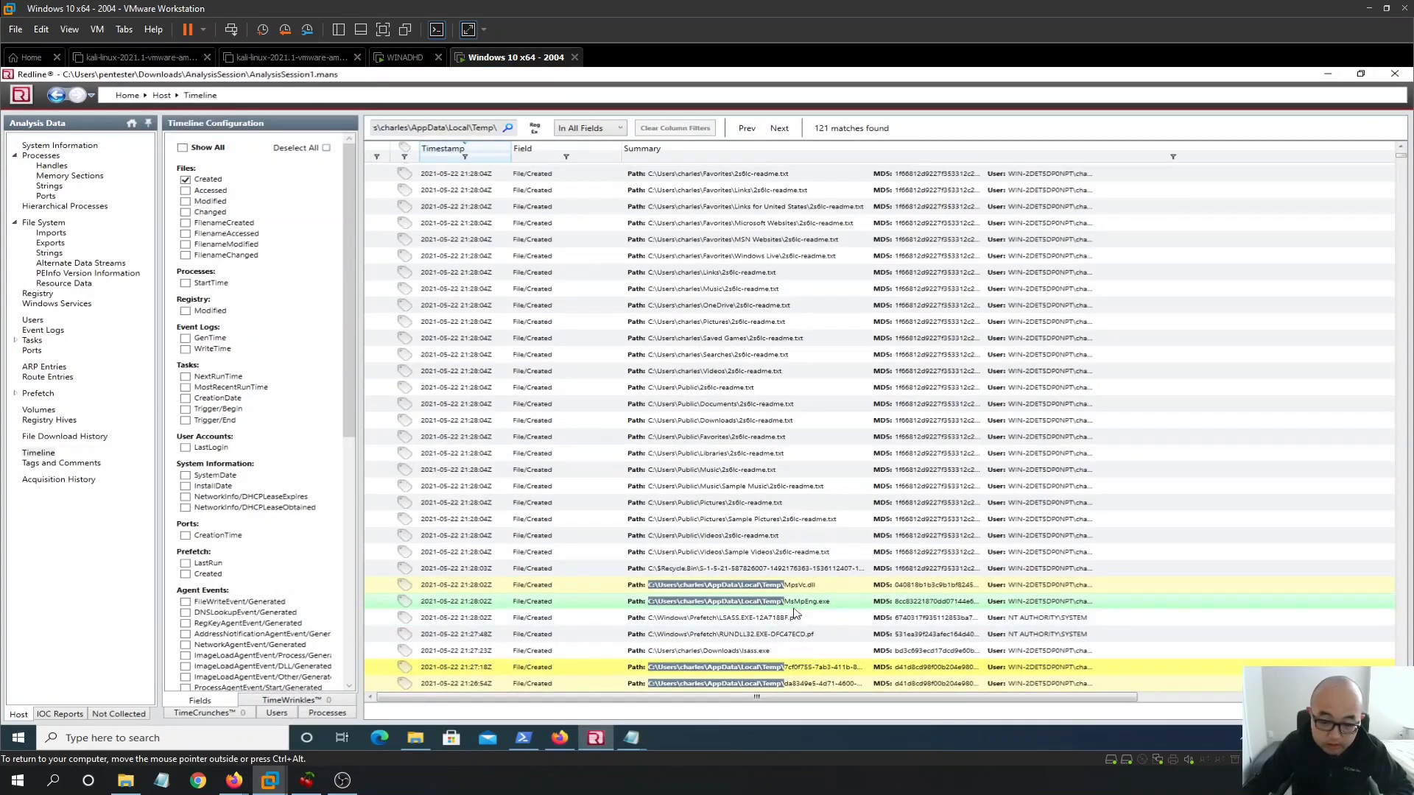
pyautogui.moveTo(823, 604)
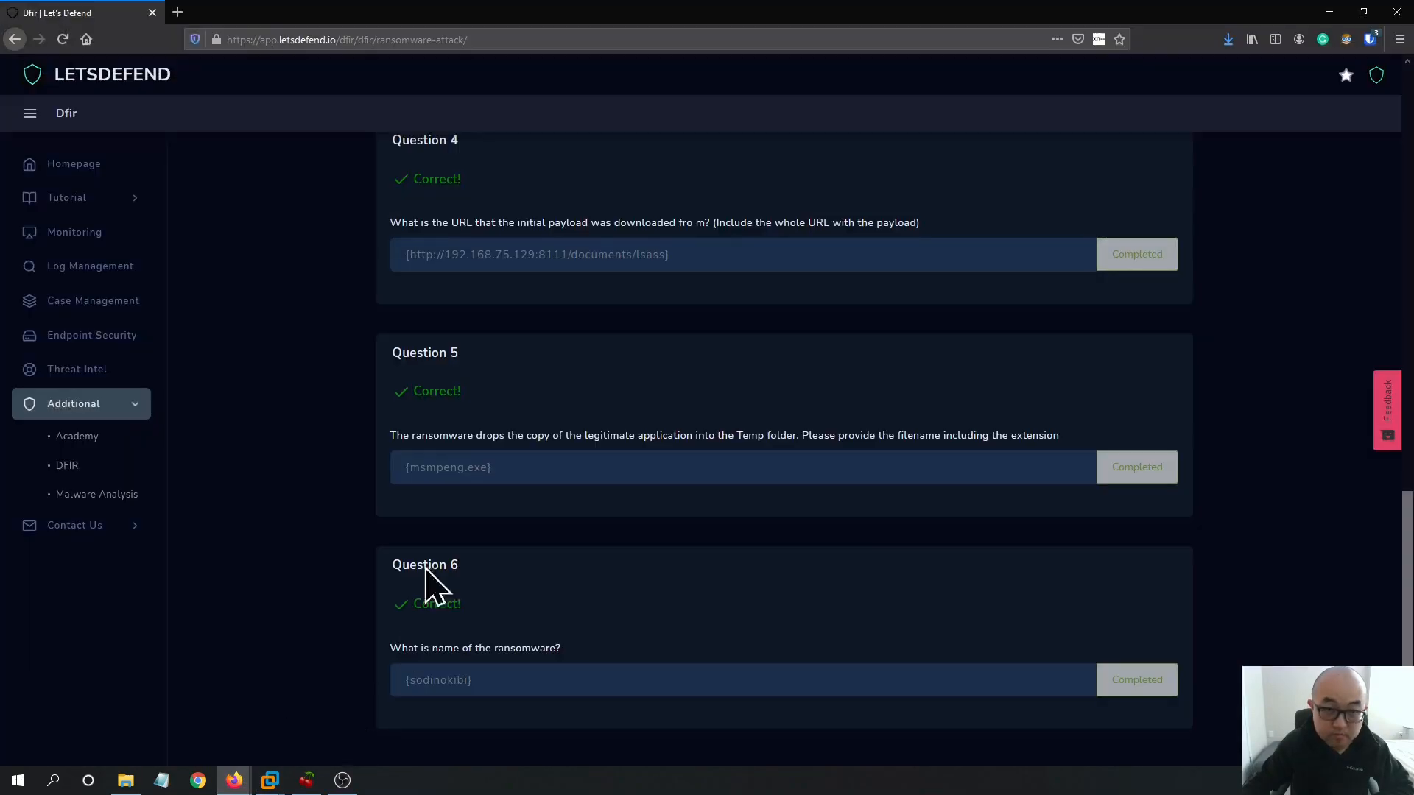
pyautogui.moveTo(741, 447)
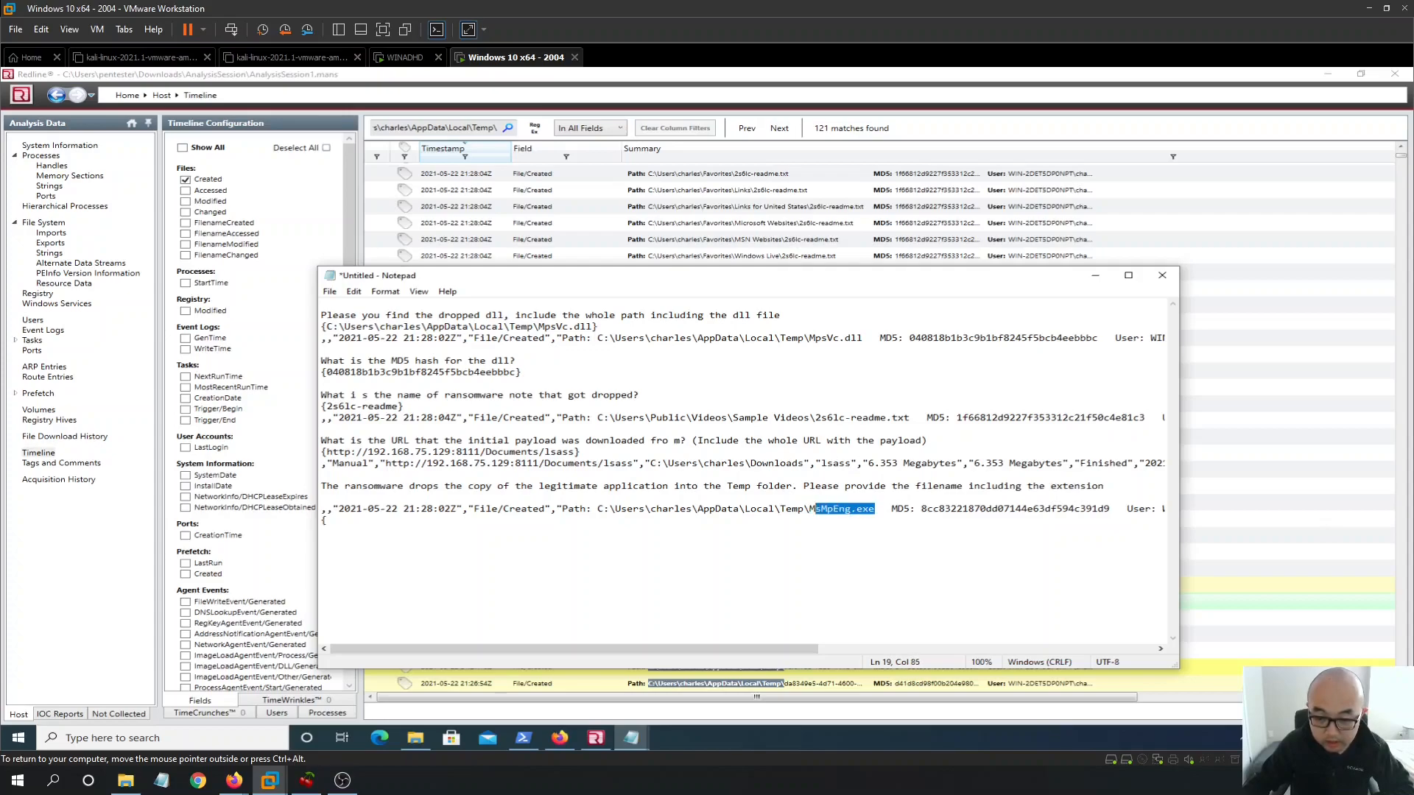
# Record {MsMpEng.exe} in the notes and confirm Question 5 in LetsDefend
pyautogui.write('MsMpEng.exe}')
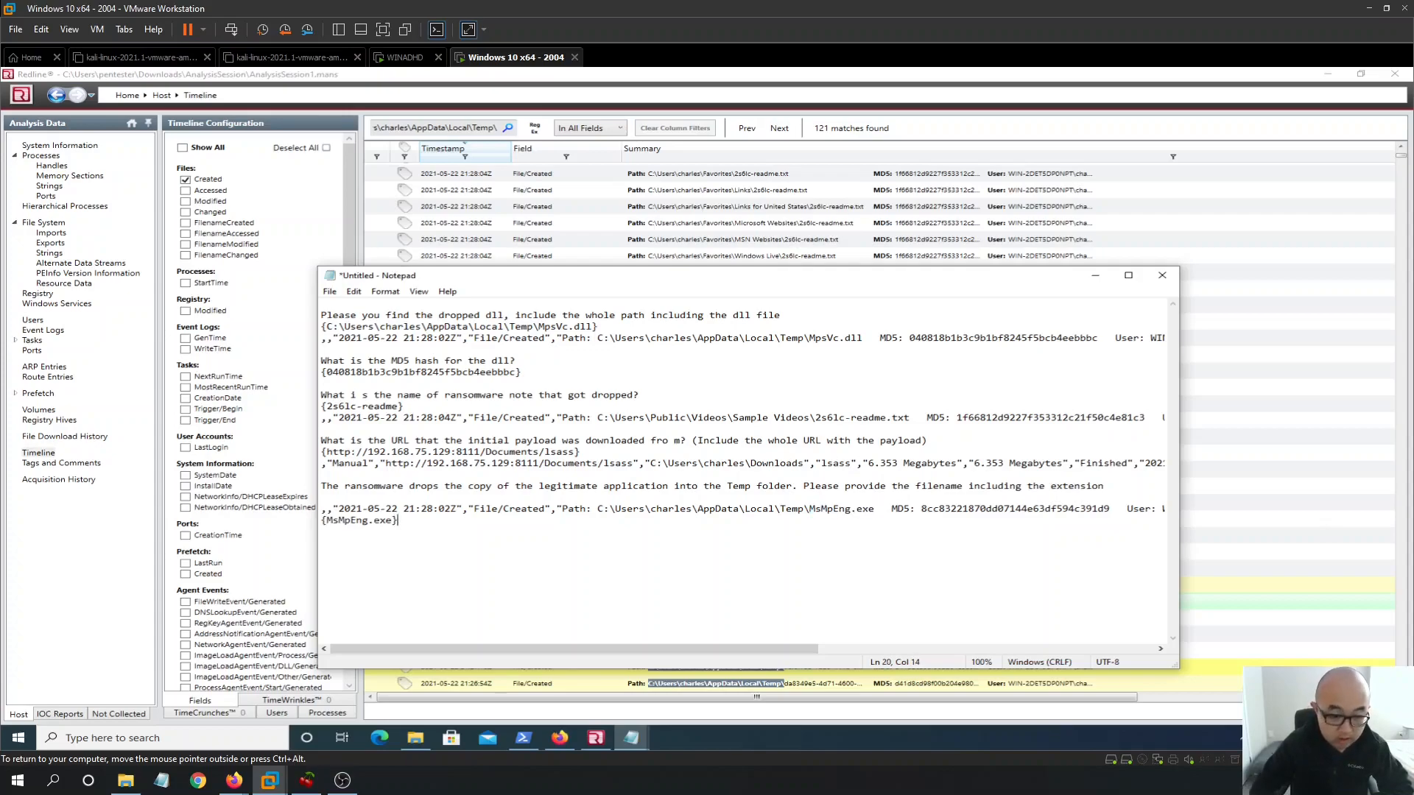
pyautogui.tripleClick(359, 520)
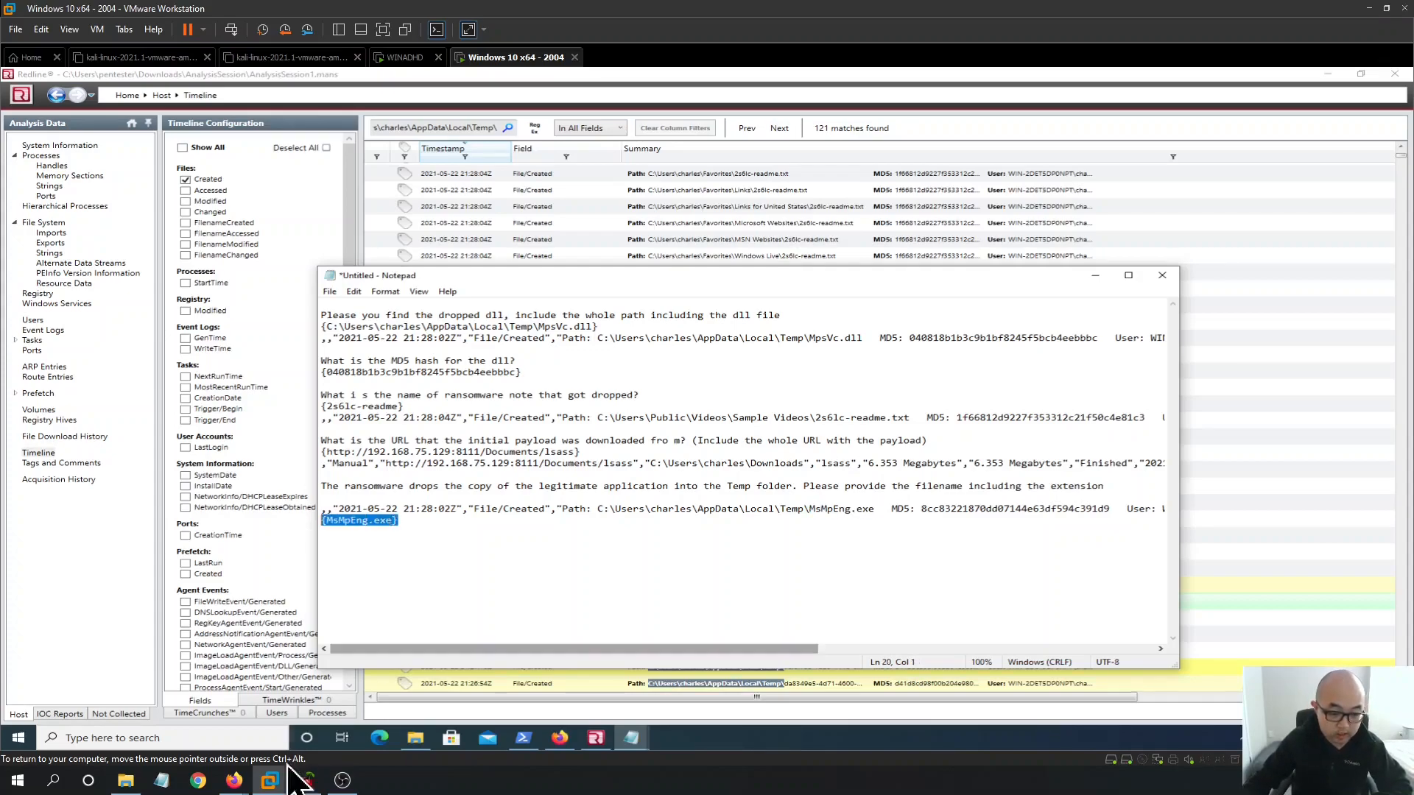
pyautogui.click(233, 779)
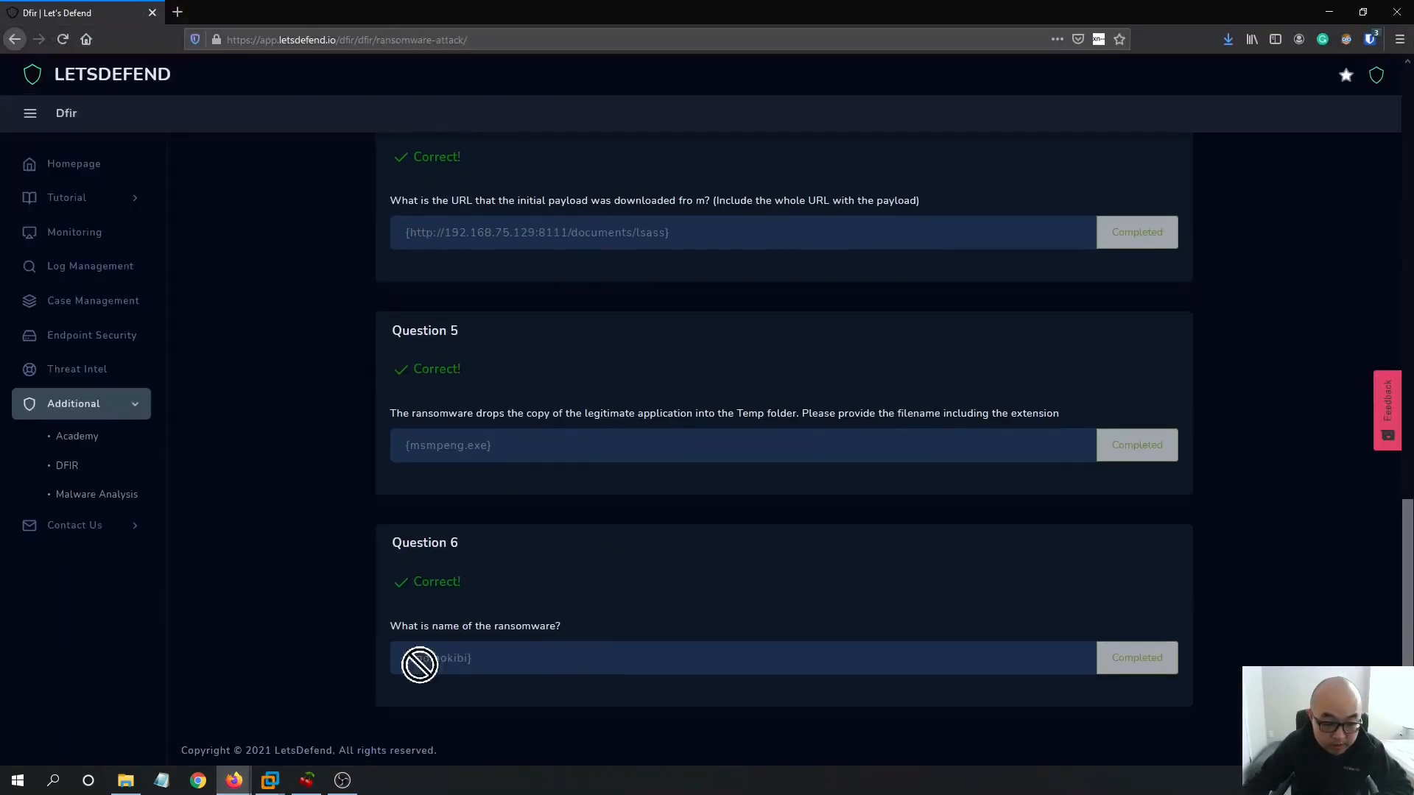
pyautogui.moveTo(586, 645)
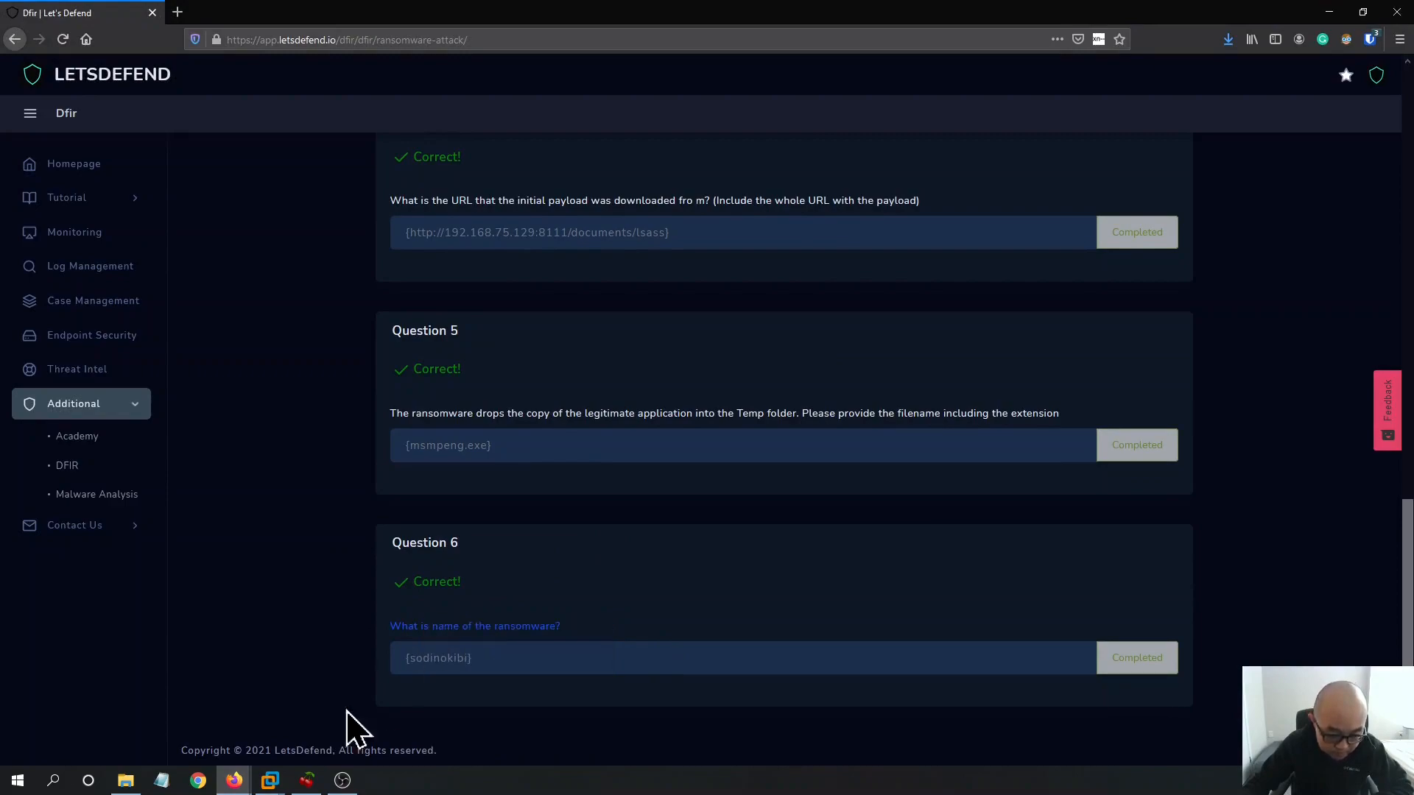
pyautogui.click(269, 780)
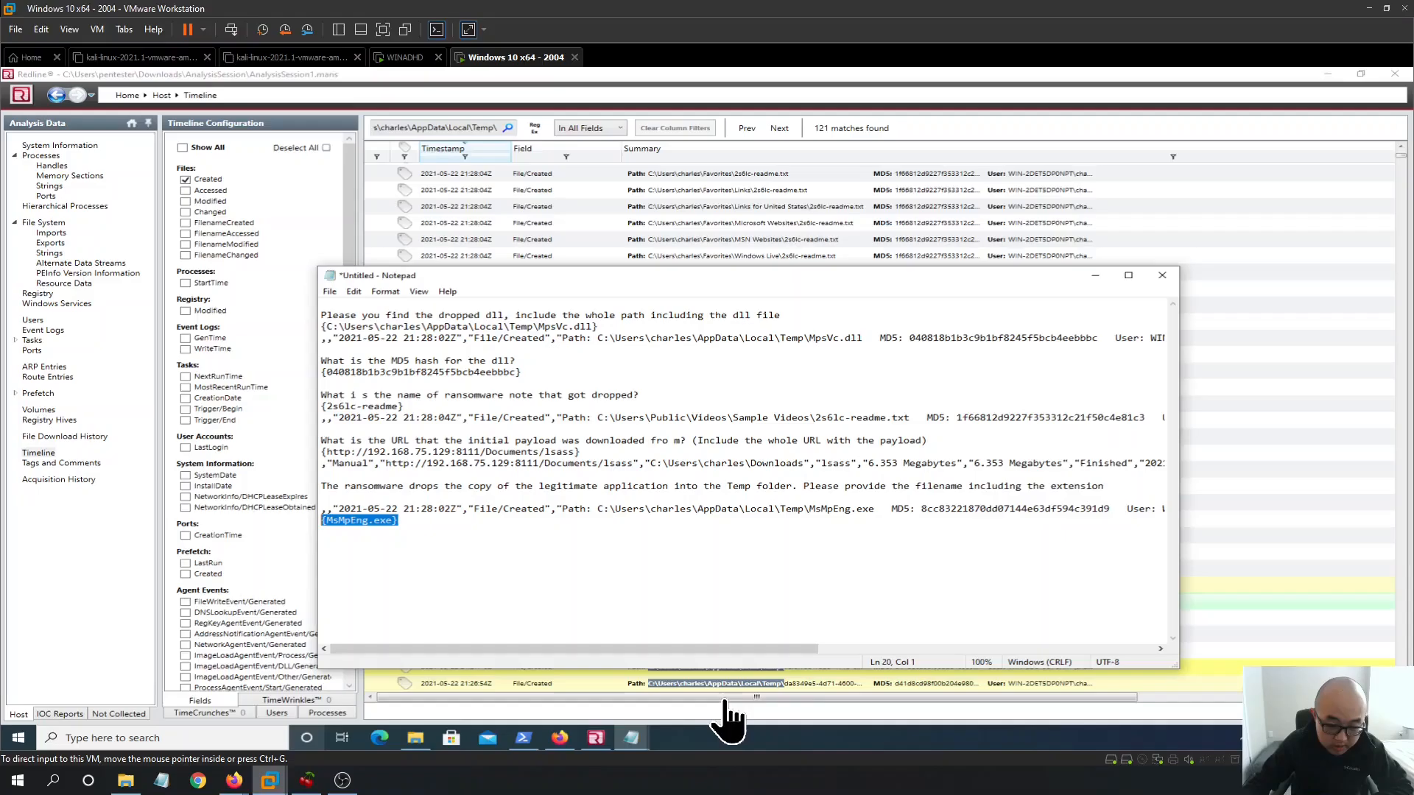
# Add the question 'What is name of the ransomware?' and copy the DLL's MD5 hash
pyautogui.click(374, 521)
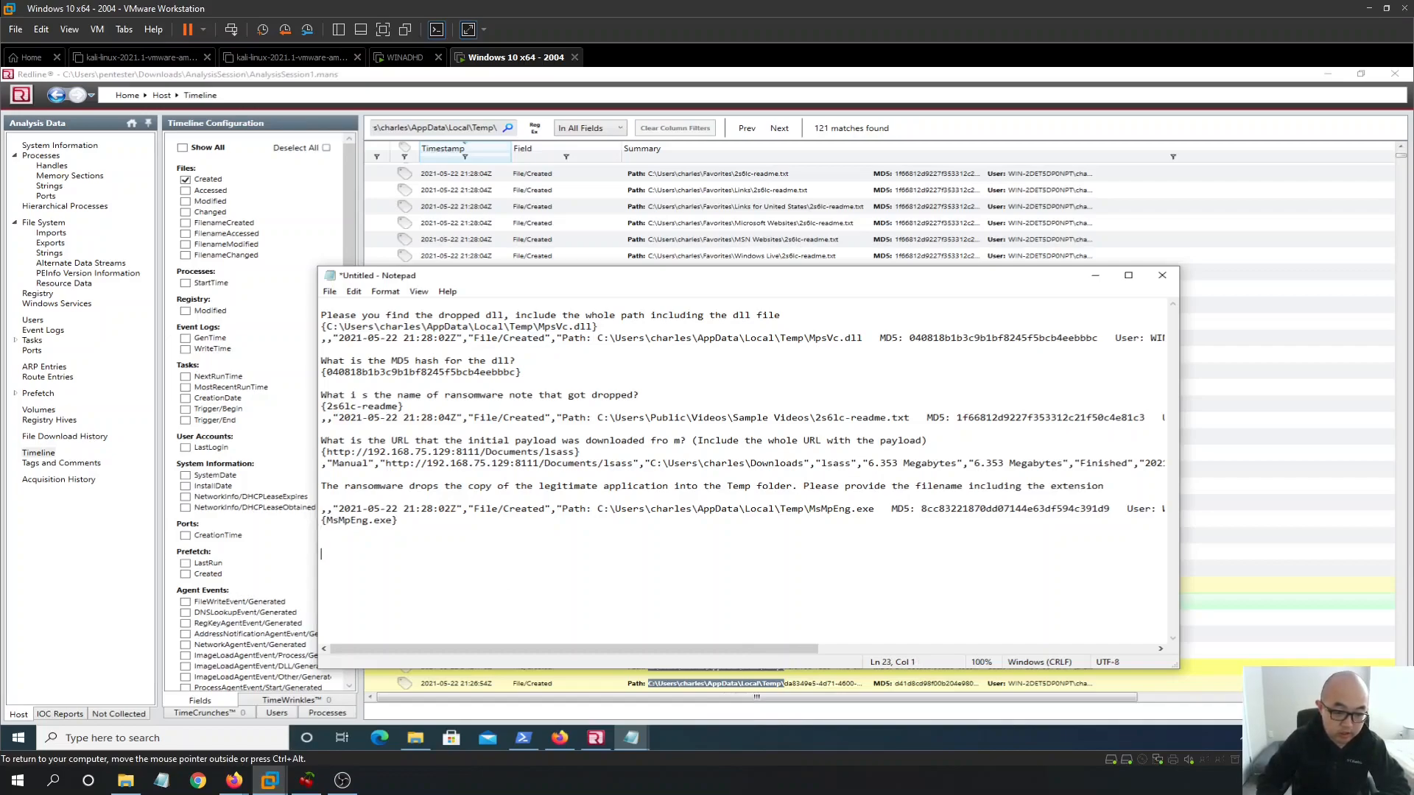
pyautogui.write('What is name of the ransomware?')
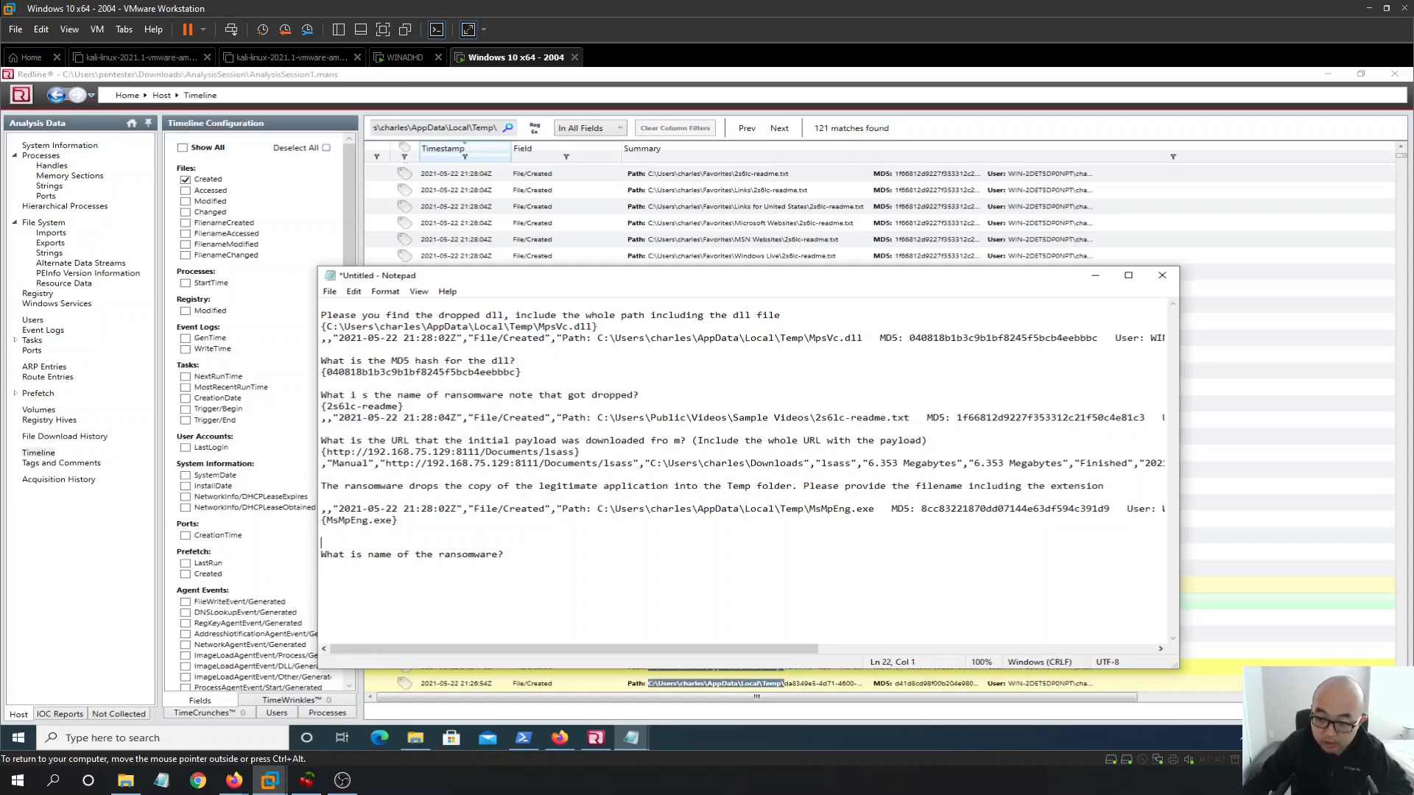
pyautogui.rightClick(1003, 338)
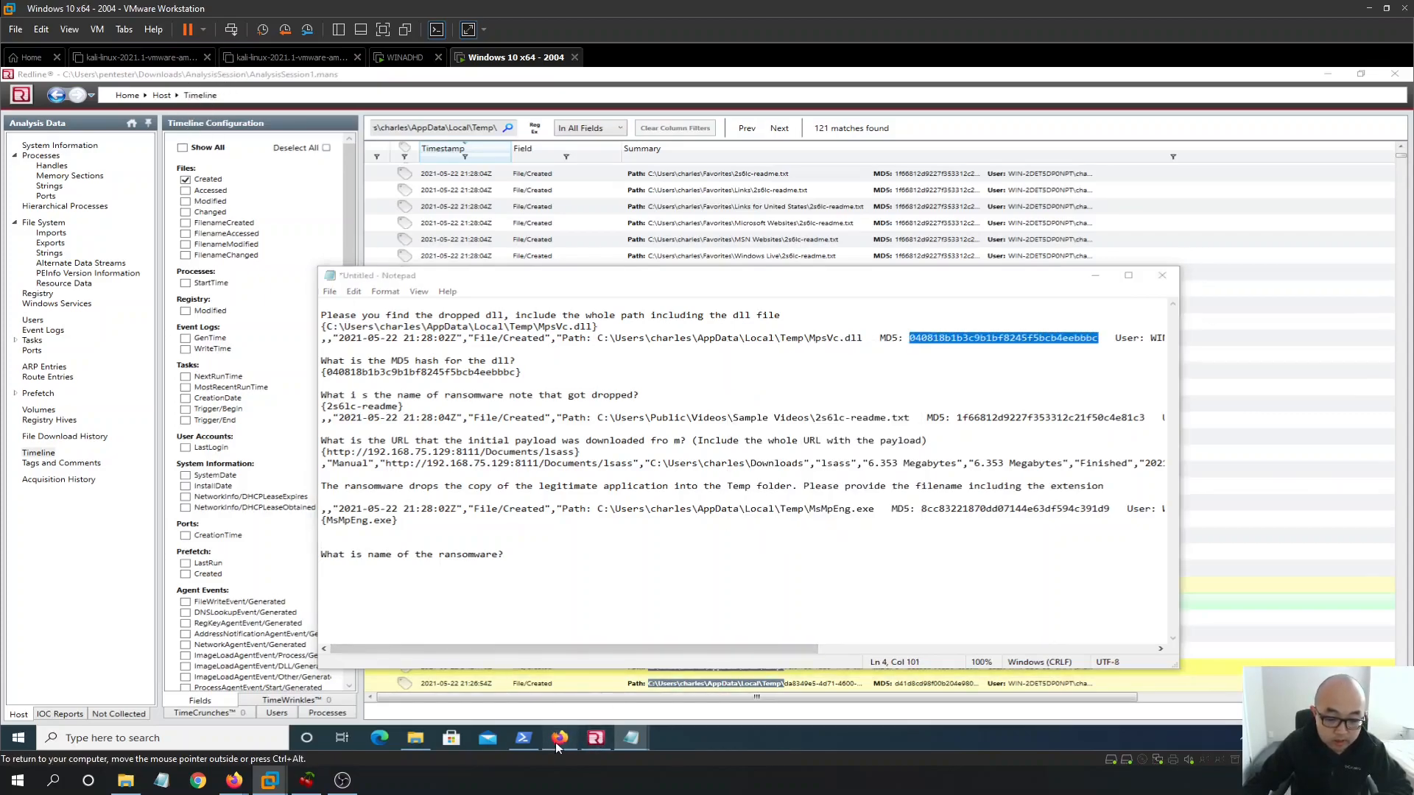
# Google hash 040818b1b3c9b1bf8245f5bcb4eebbbc with 'ransomware' and highlight Sodinokibi in results
pyautogui.click(559, 737)
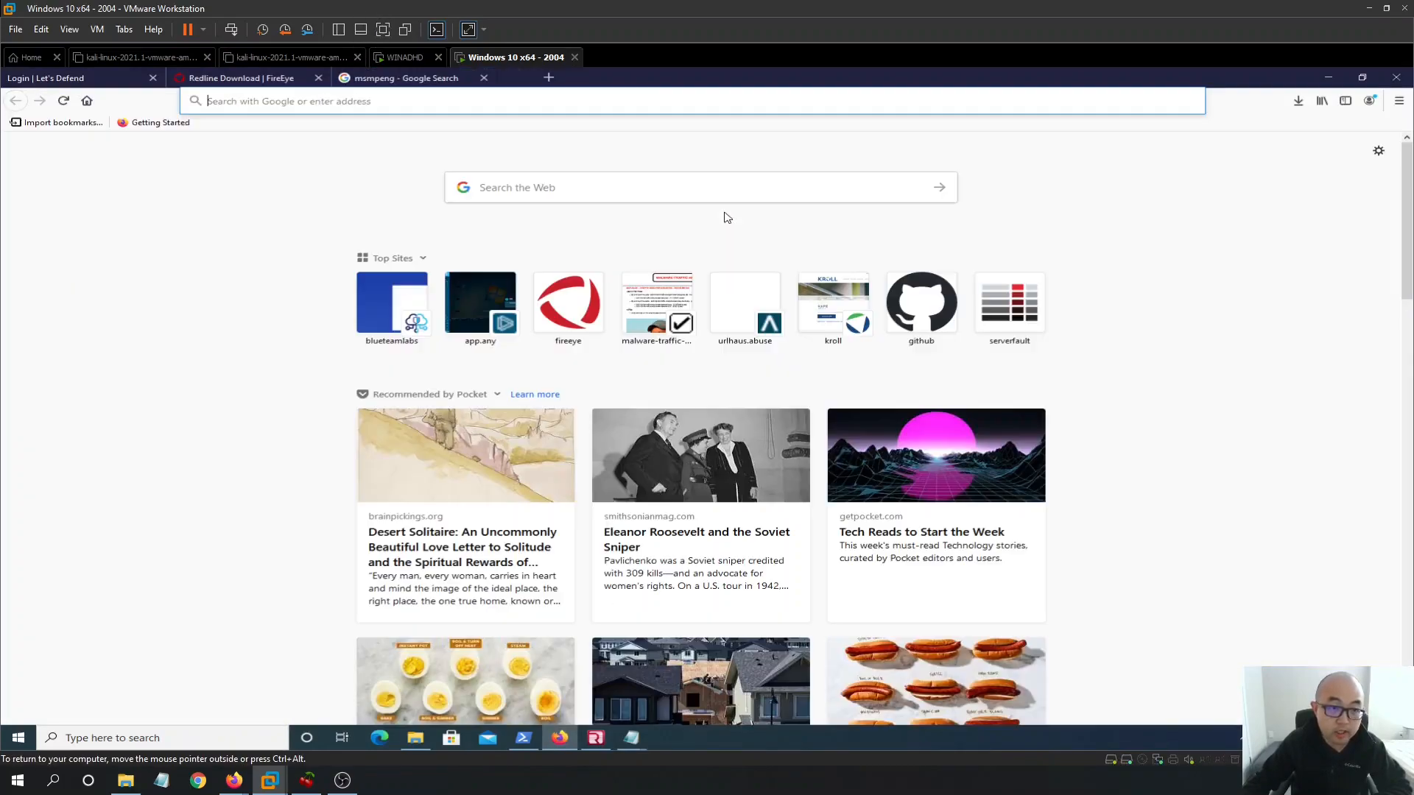
pyautogui.write('040818b1b3c9b1bf8245f5bcb4eebbbc rason')
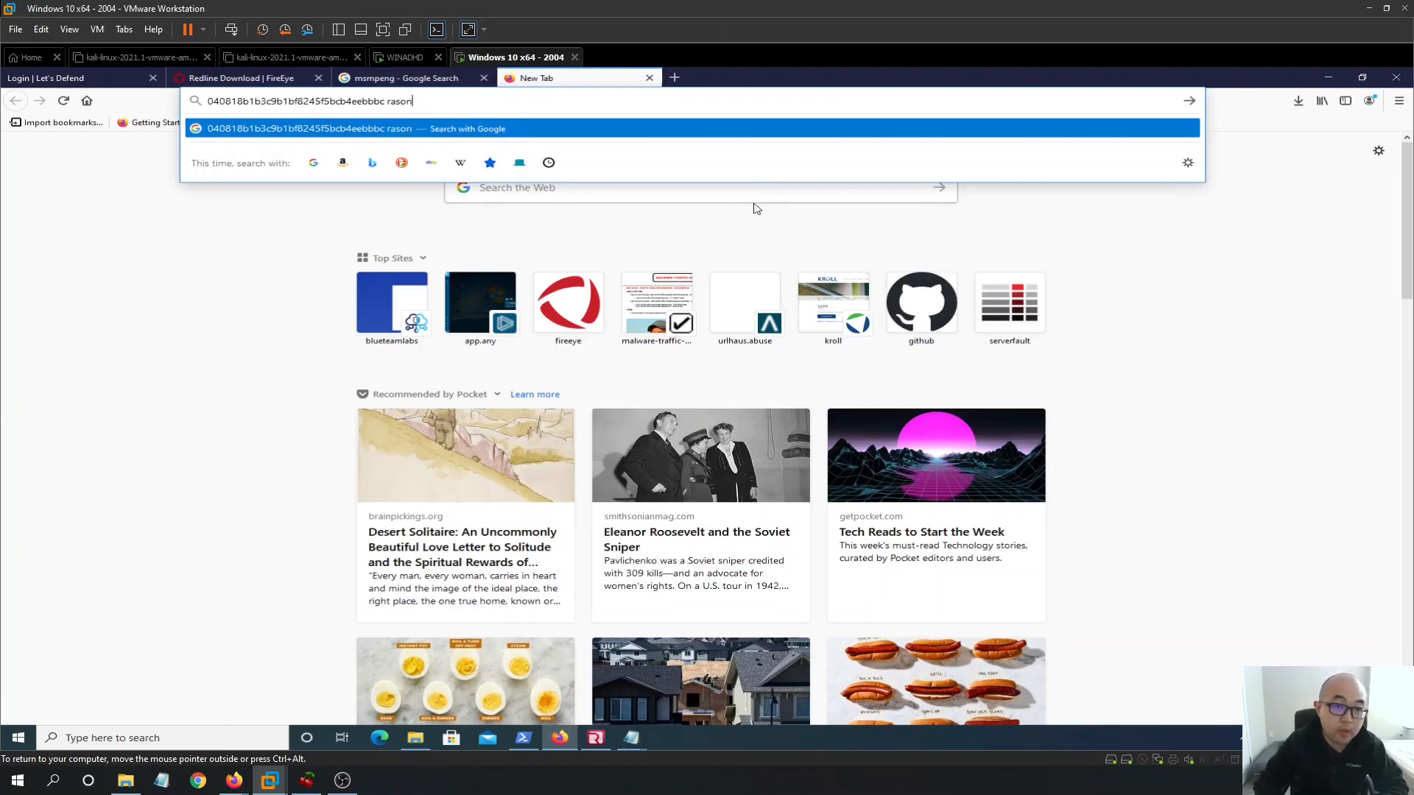
pyautogui.press('Return')
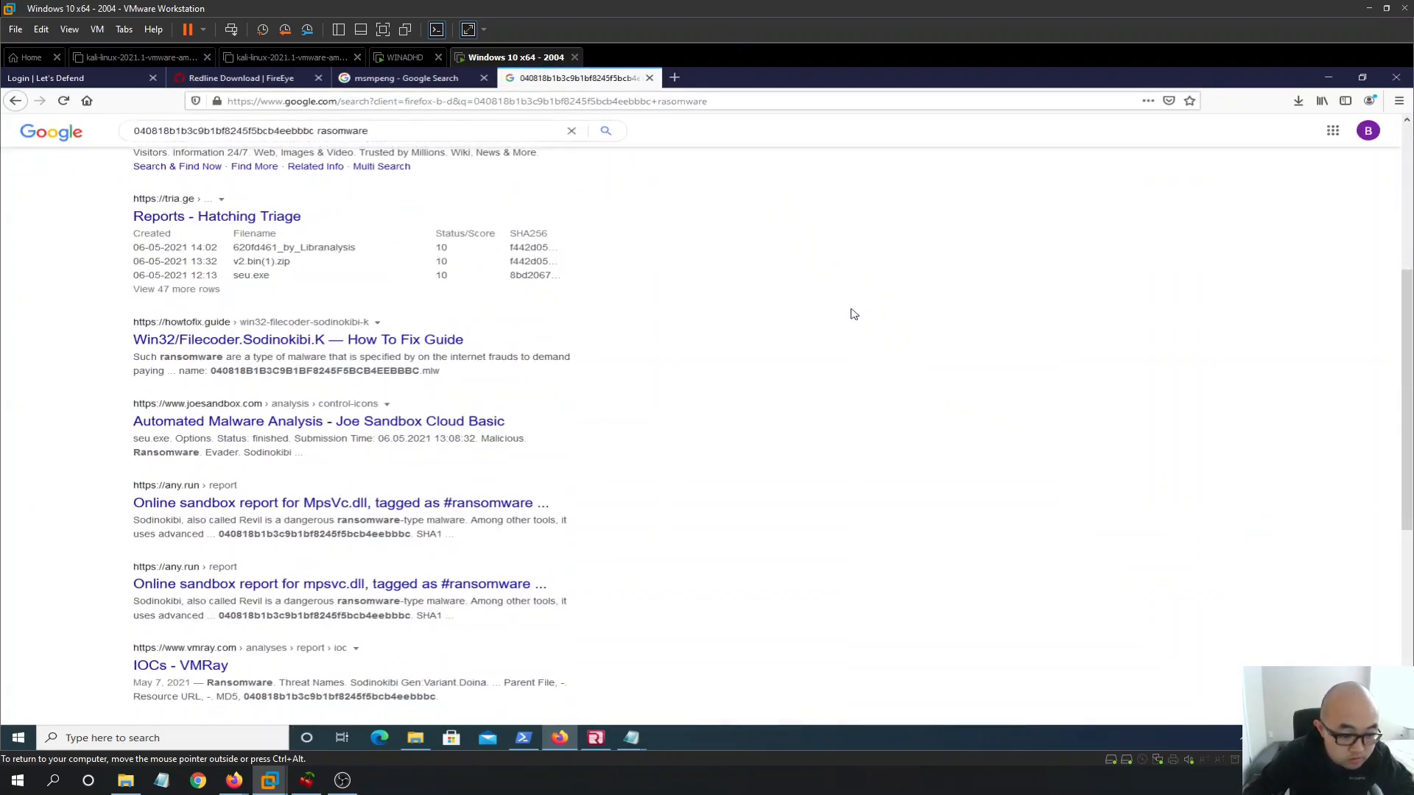
pyautogui.scroll(-3)
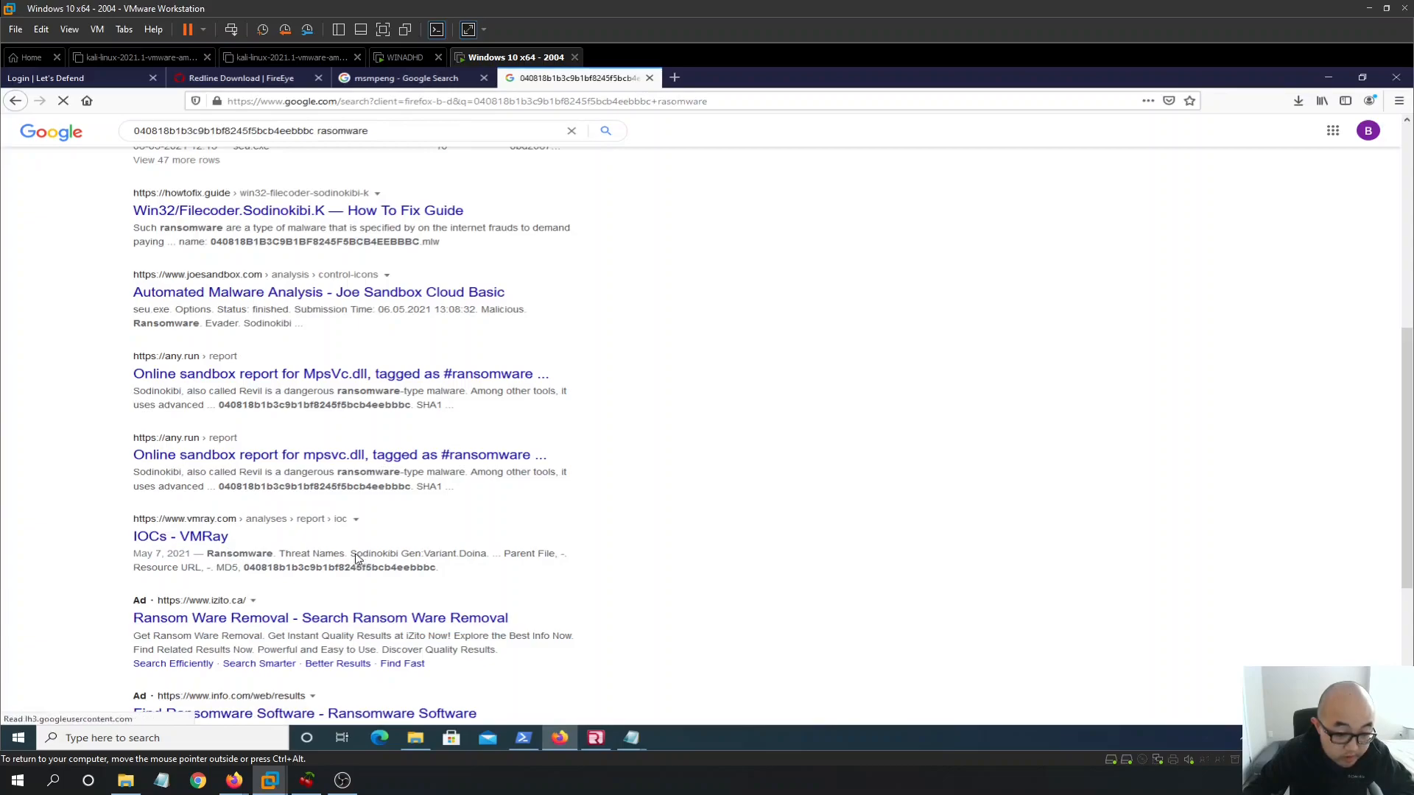
pyautogui.doubleClick(373, 552)
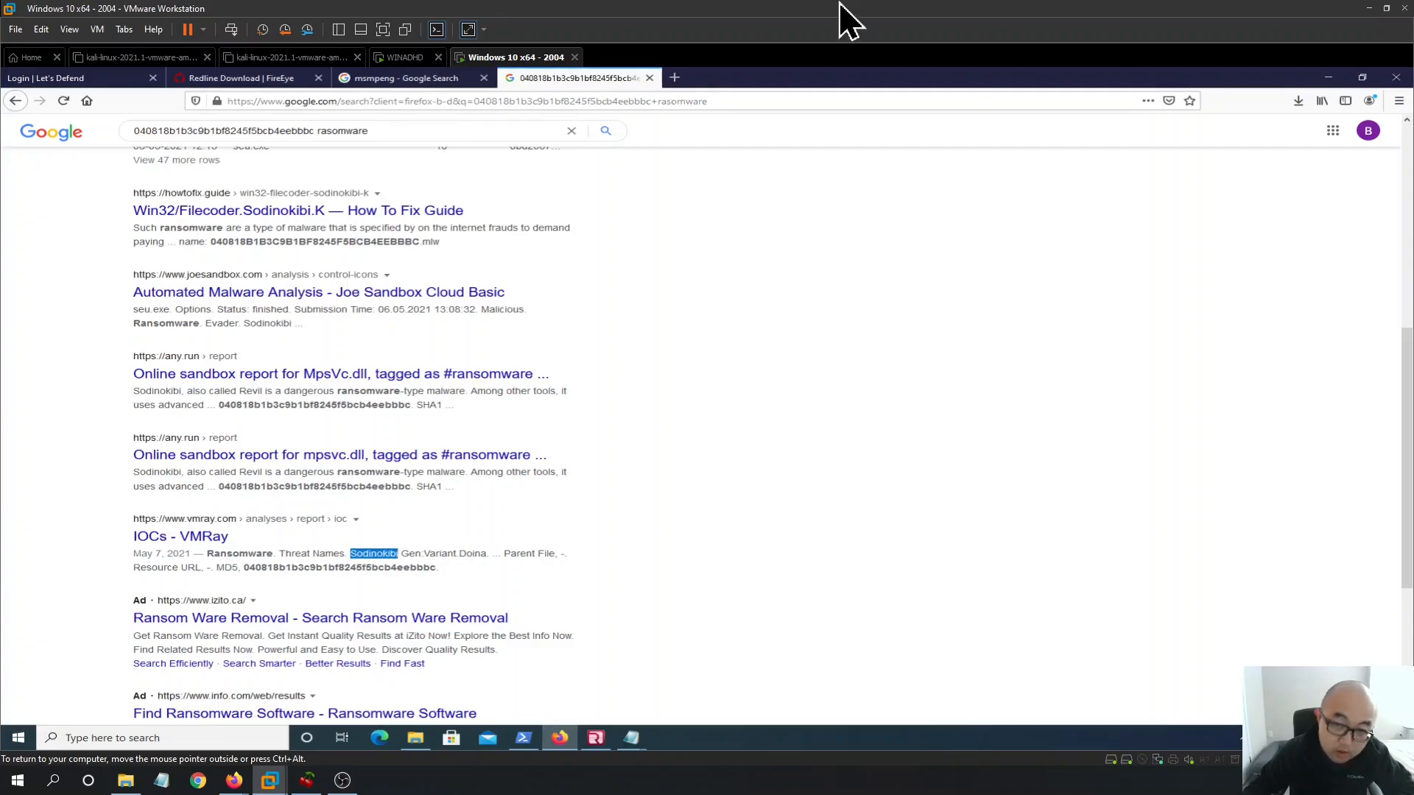
pyautogui.click(674, 77)
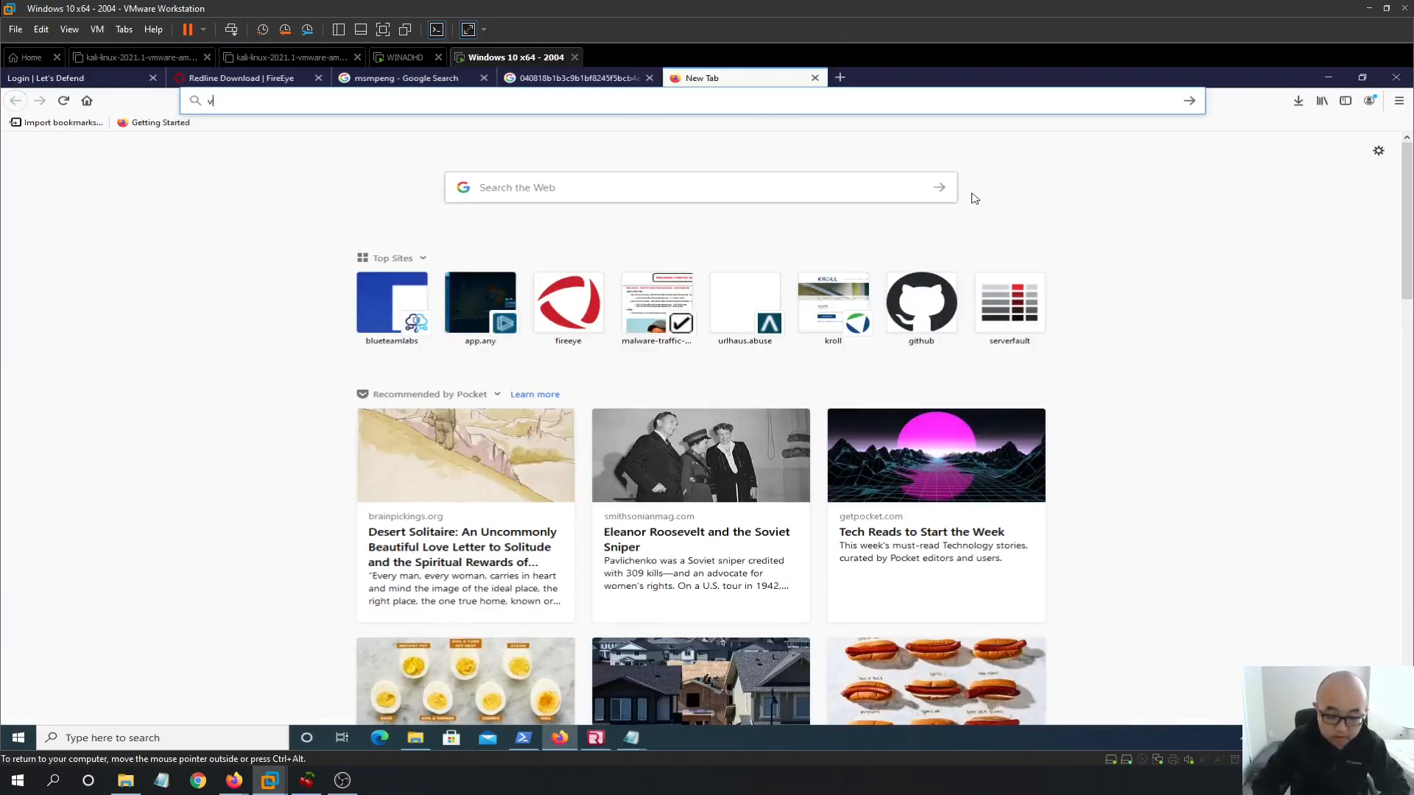
# Open VirusTotal and look up the DLL's MD5 hash
pyautogui.write('iru')
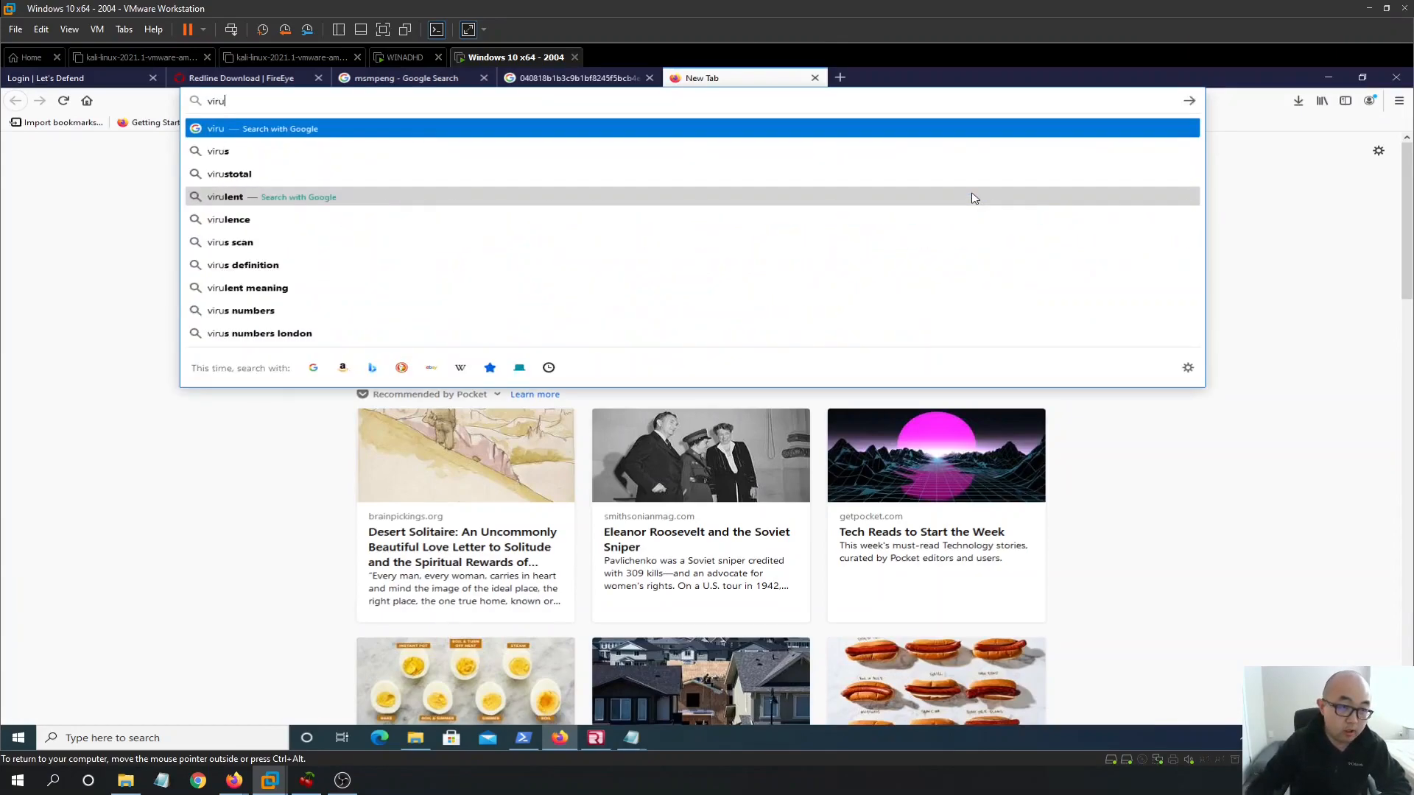
pyautogui.click(234, 173)
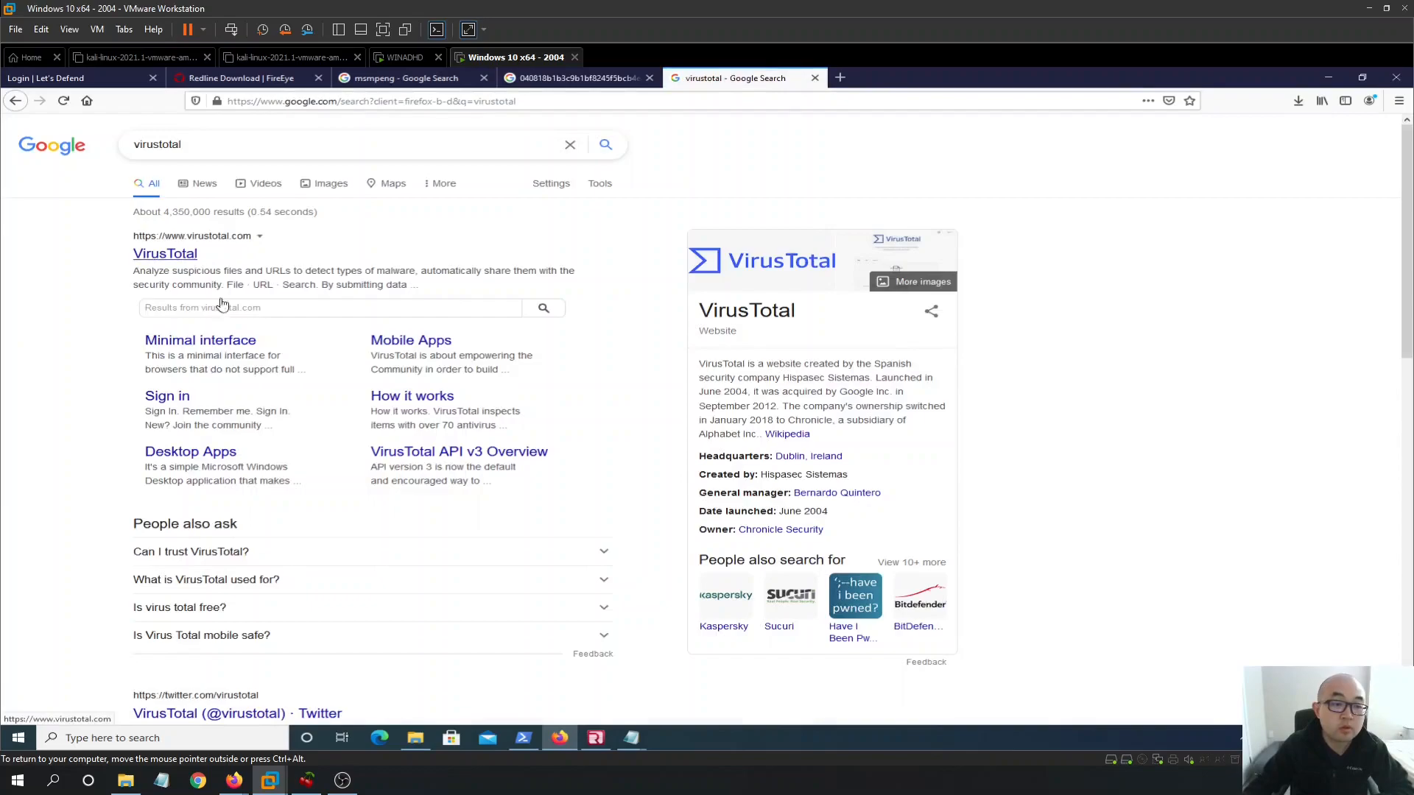
pyautogui.click(164, 254)
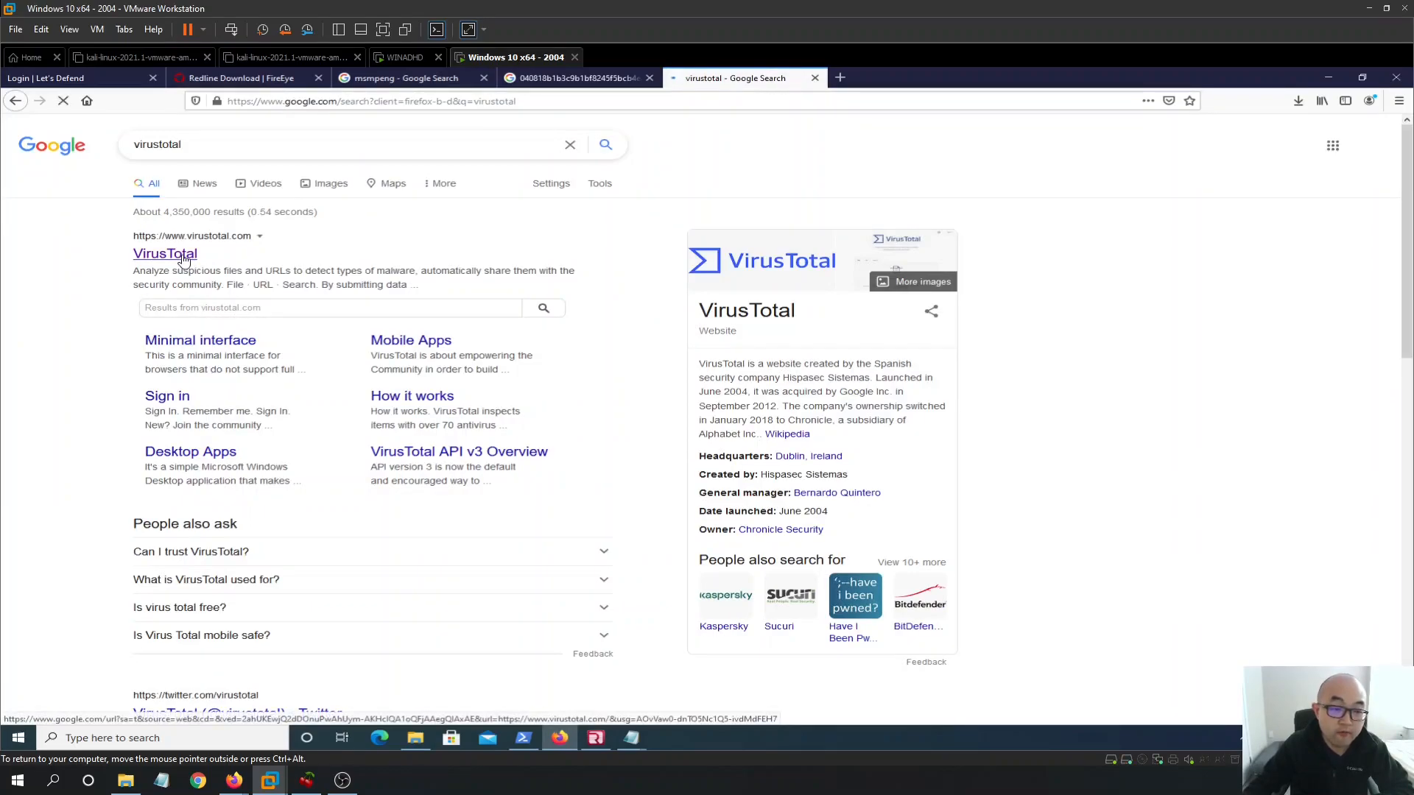
pyautogui.click(164, 253)
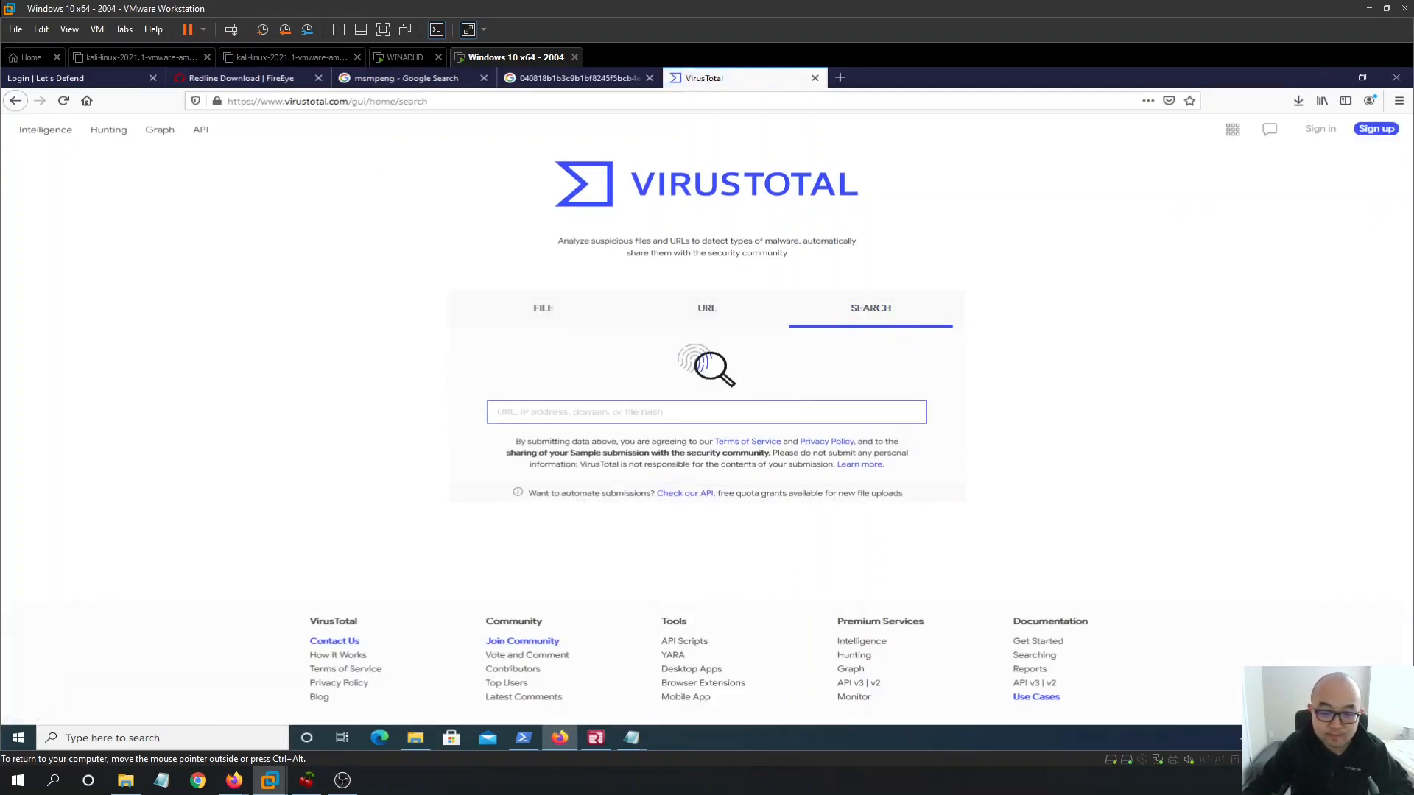
pyautogui.press('Return')
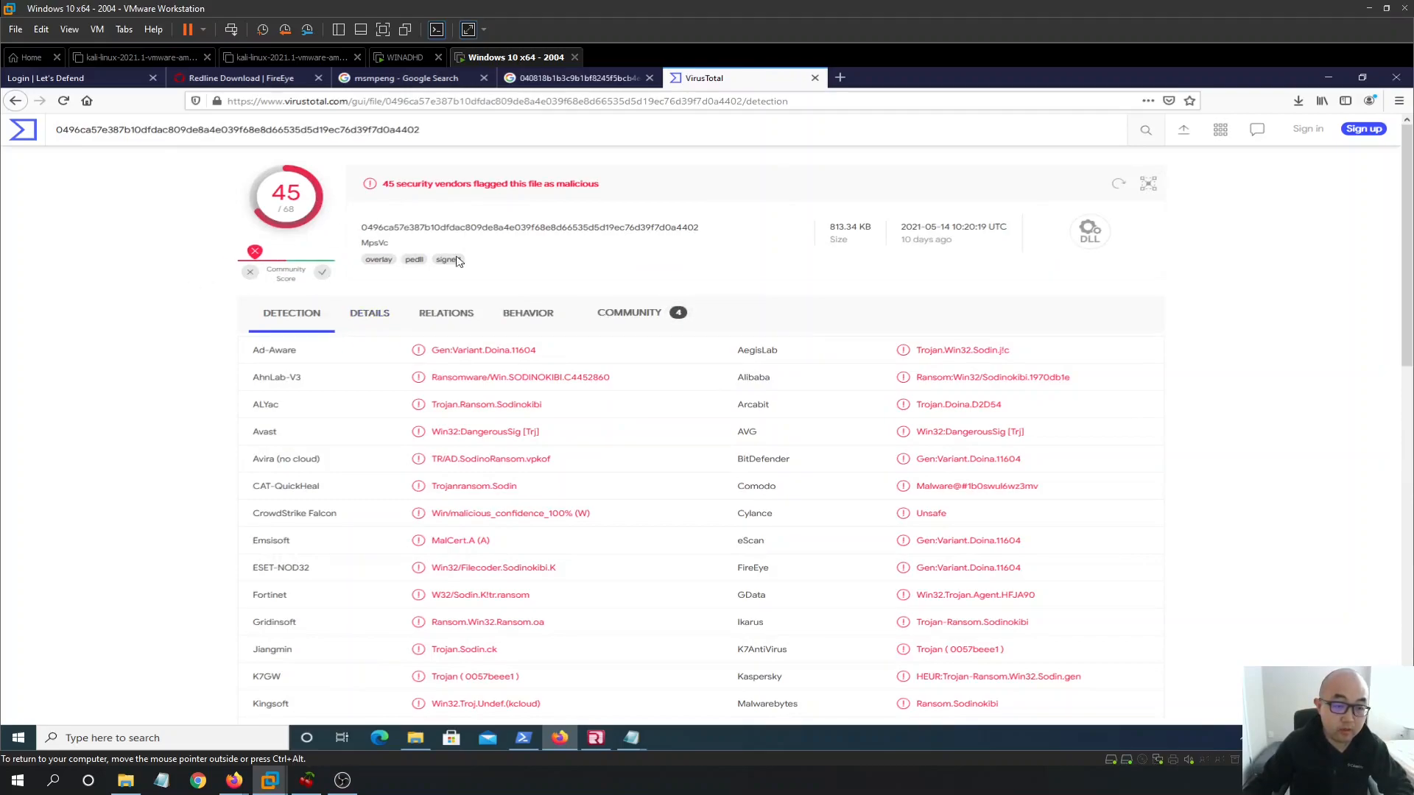
# Review the Sodinokibi detections and file hashes, then return to the Google results
pyautogui.scroll(-3)
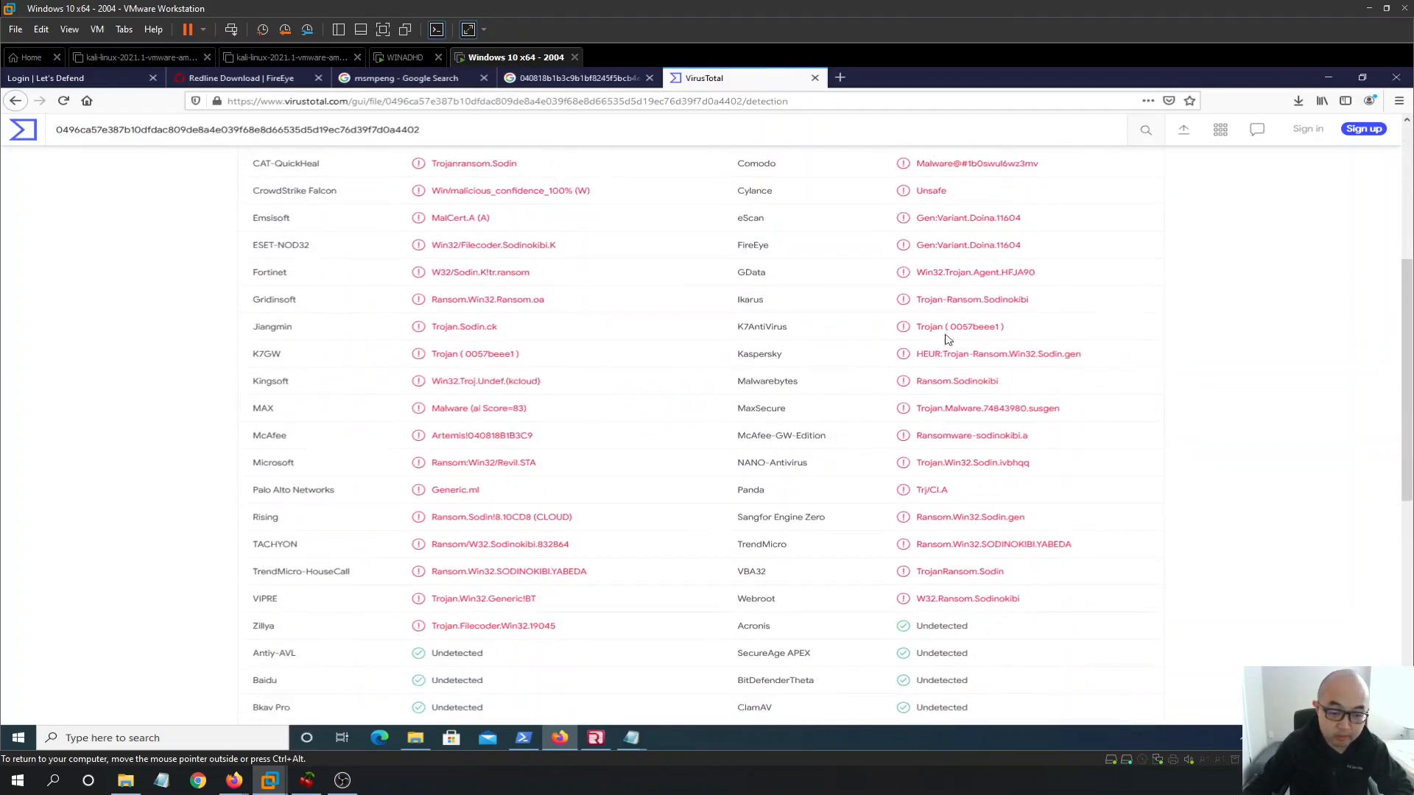
pyautogui.scroll(3)
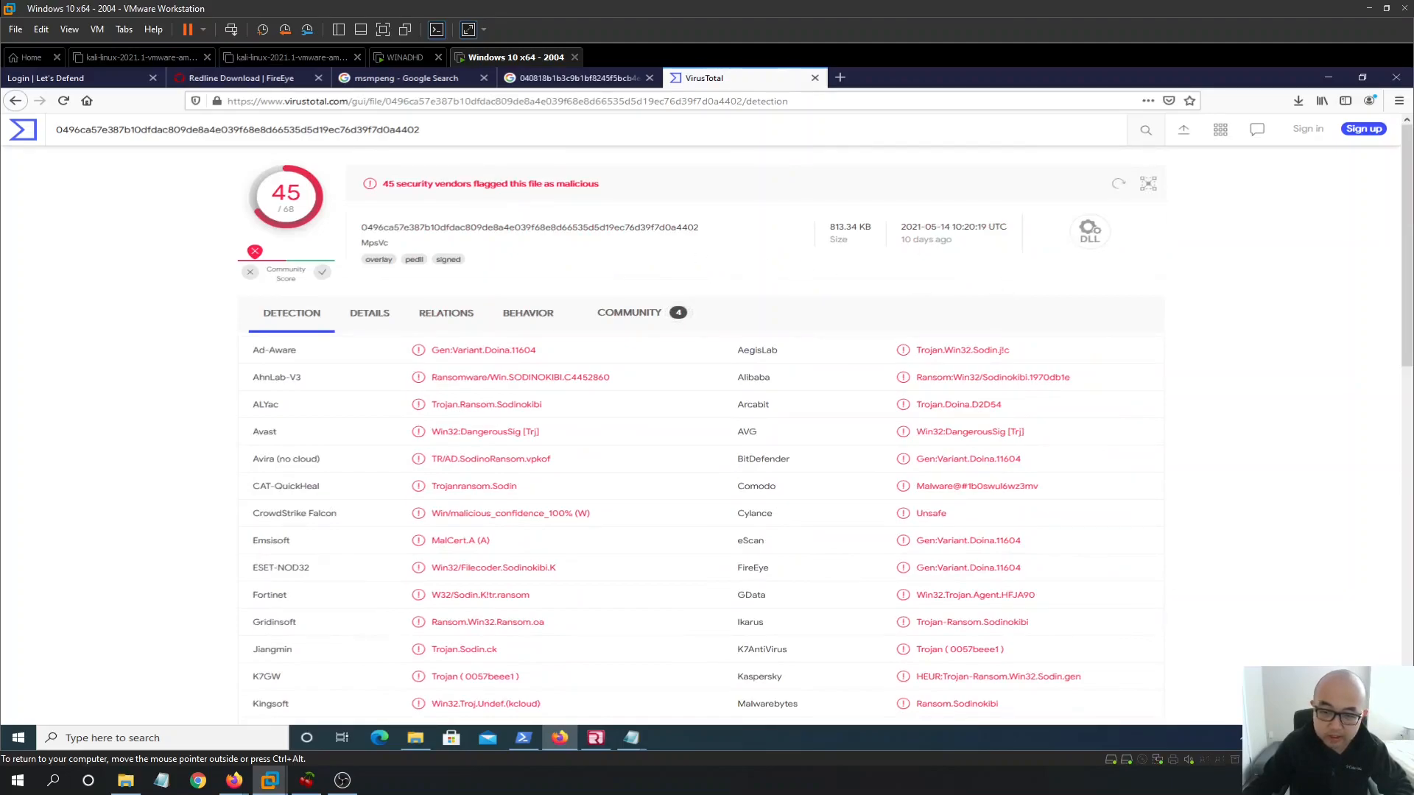
pyautogui.moveTo(406, 337)
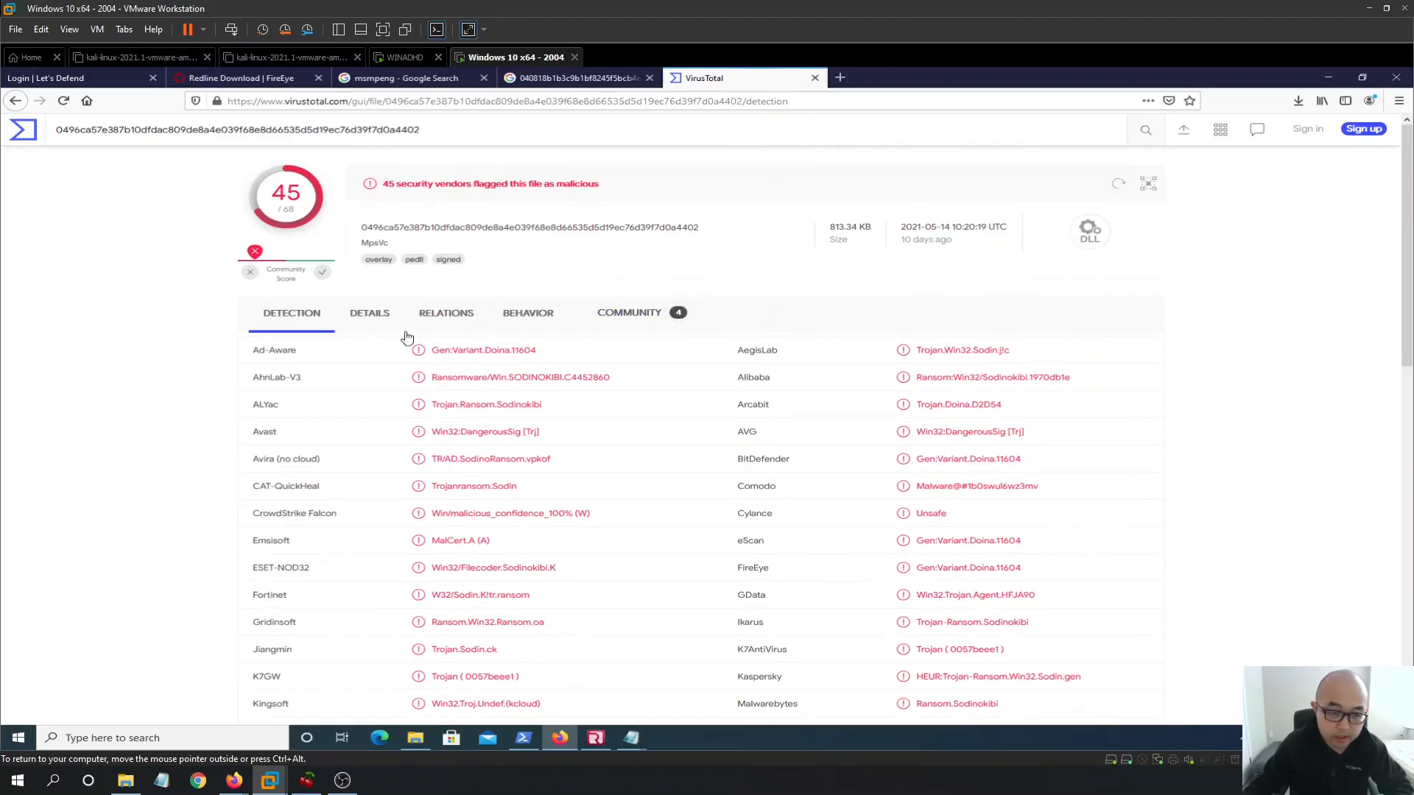
pyautogui.click(369, 313)
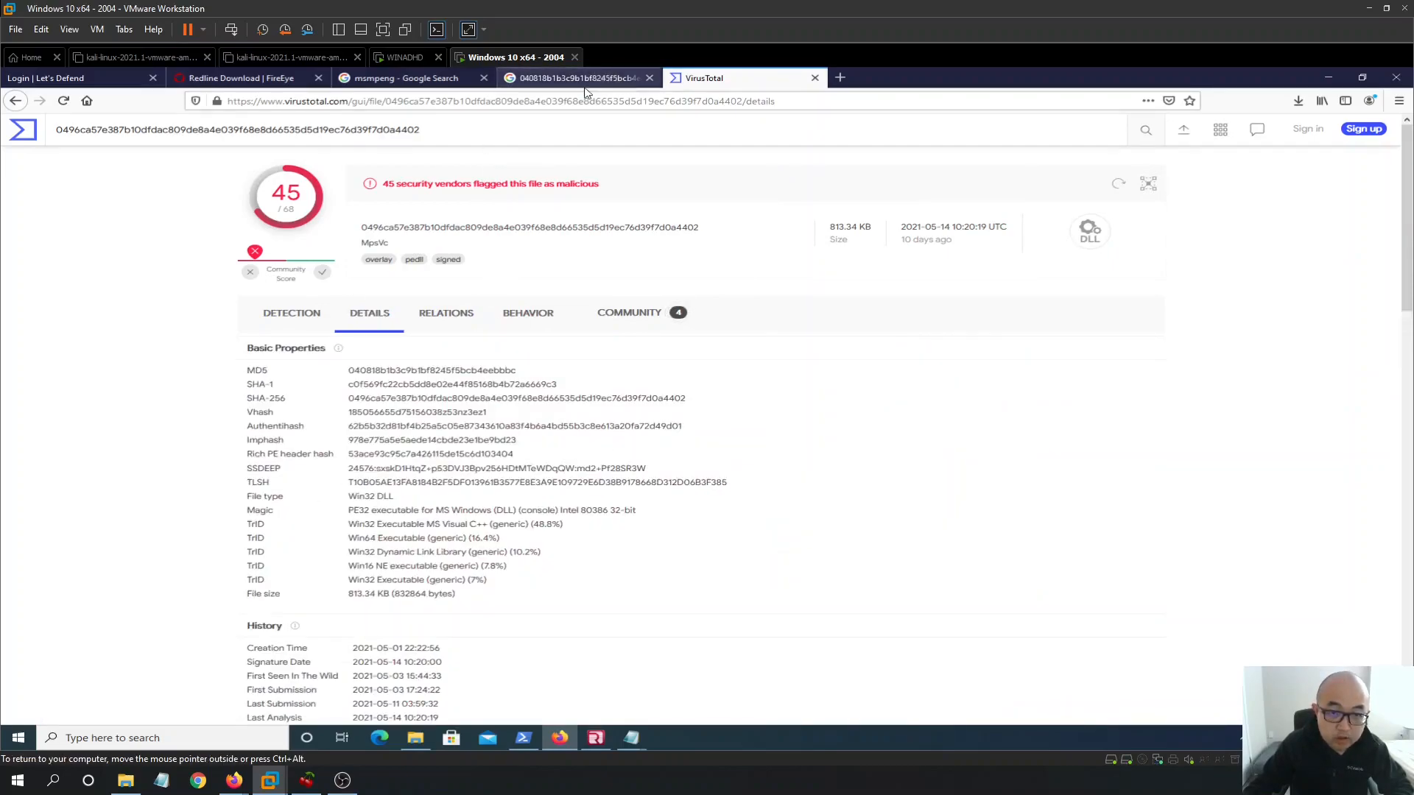
pyautogui.click(577, 77)
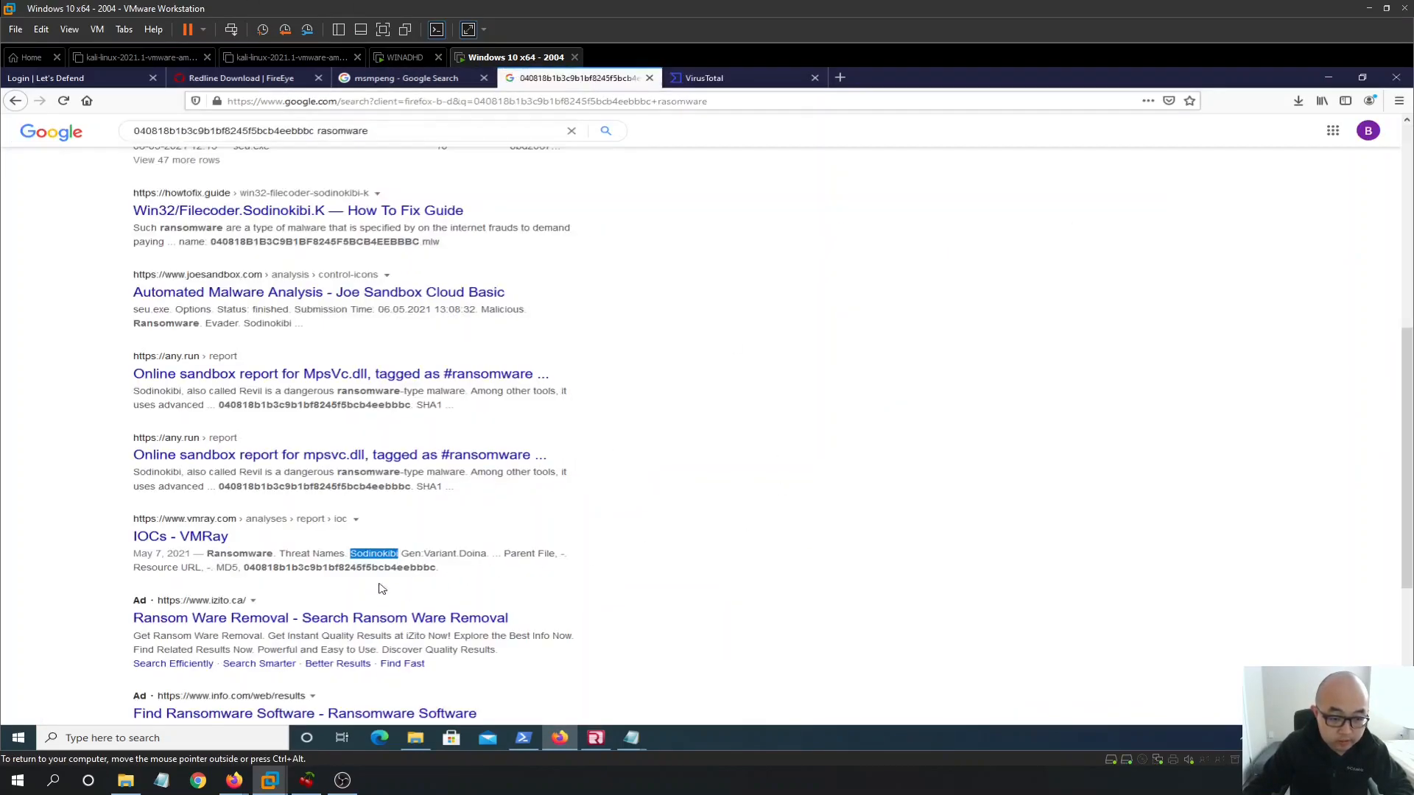
pyautogui.moveTo(631, 737)
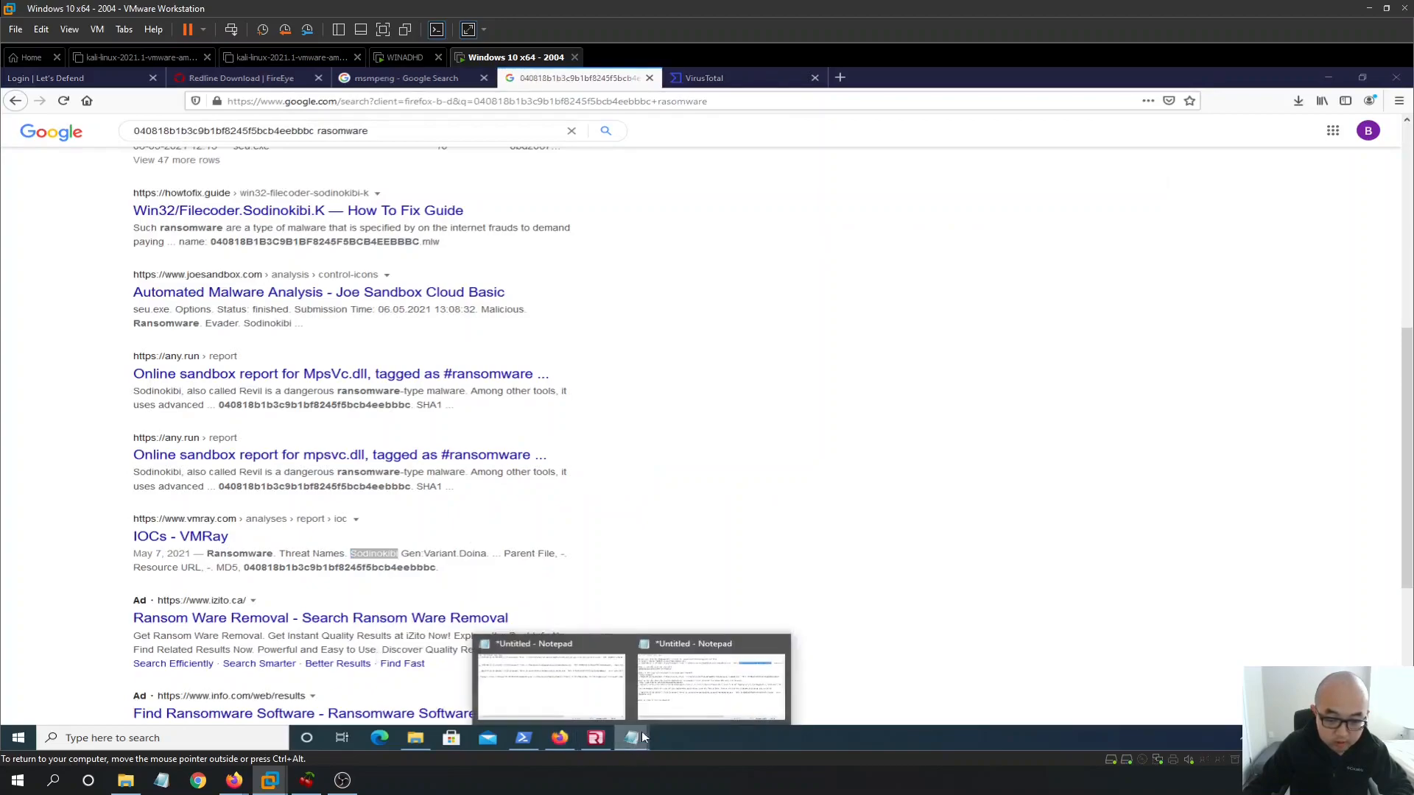
# Type {Sodinokibi} in Notepad as the ransomware name answer
pyautogui.click(550, 685)
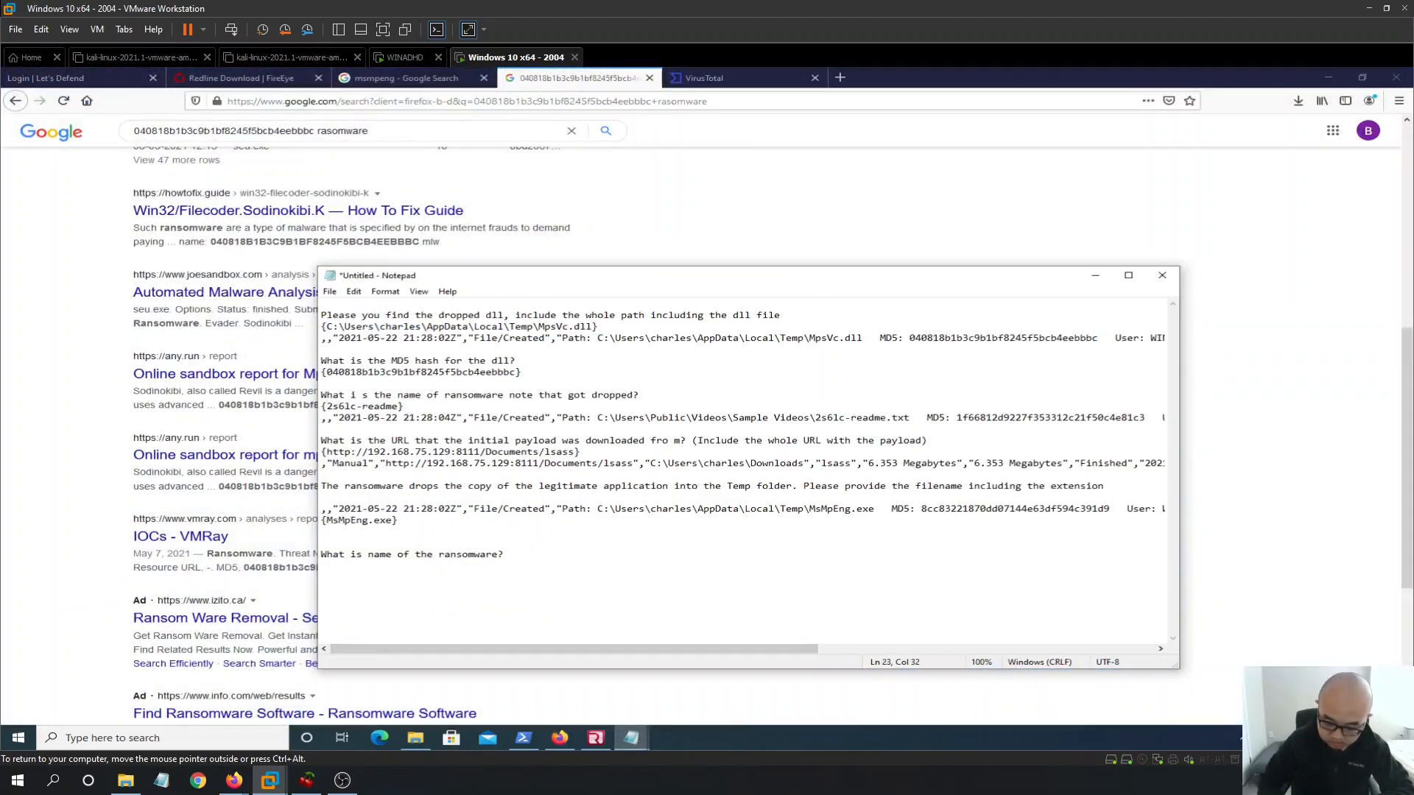
pyautogui.write('{Sodinokibi')
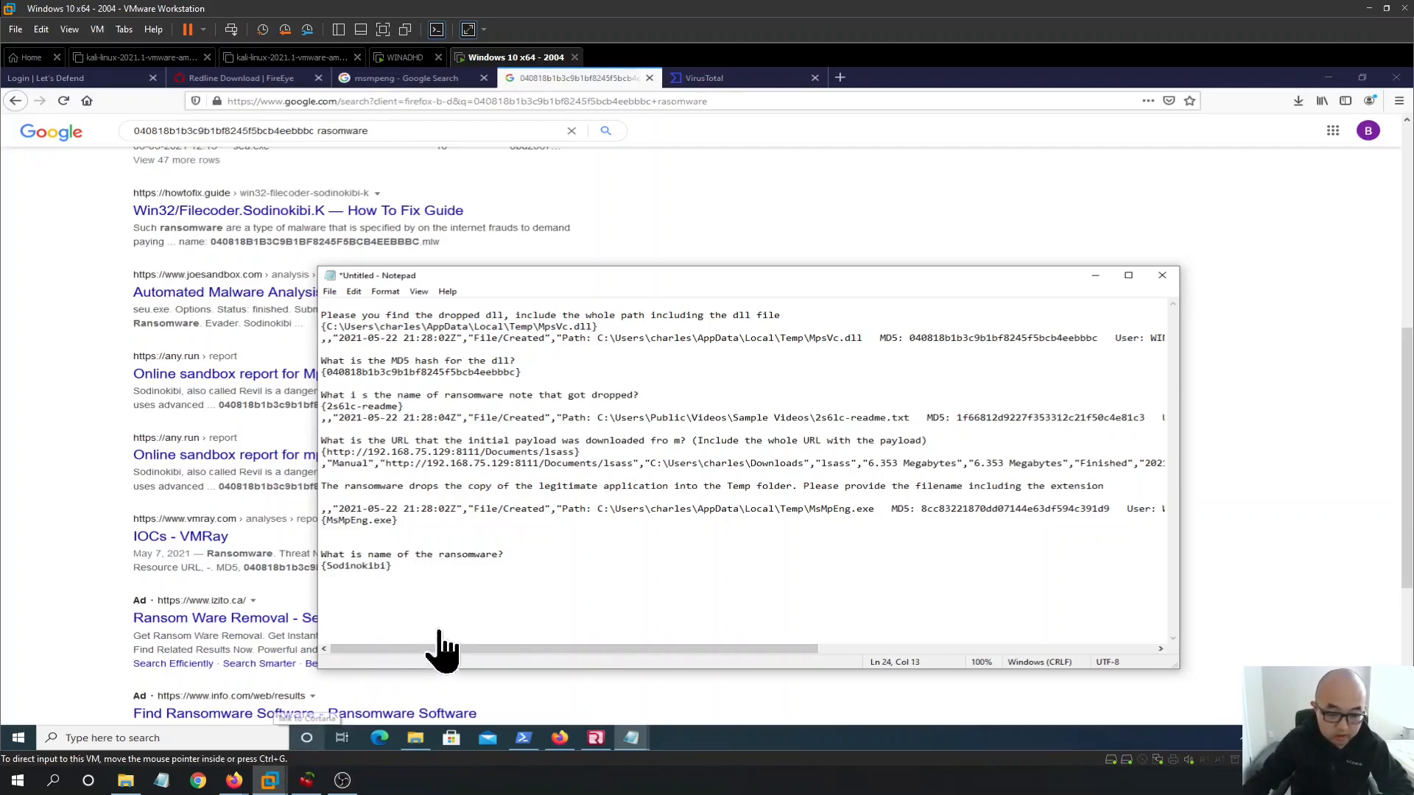
pyautogui.moveTo(232, 780)
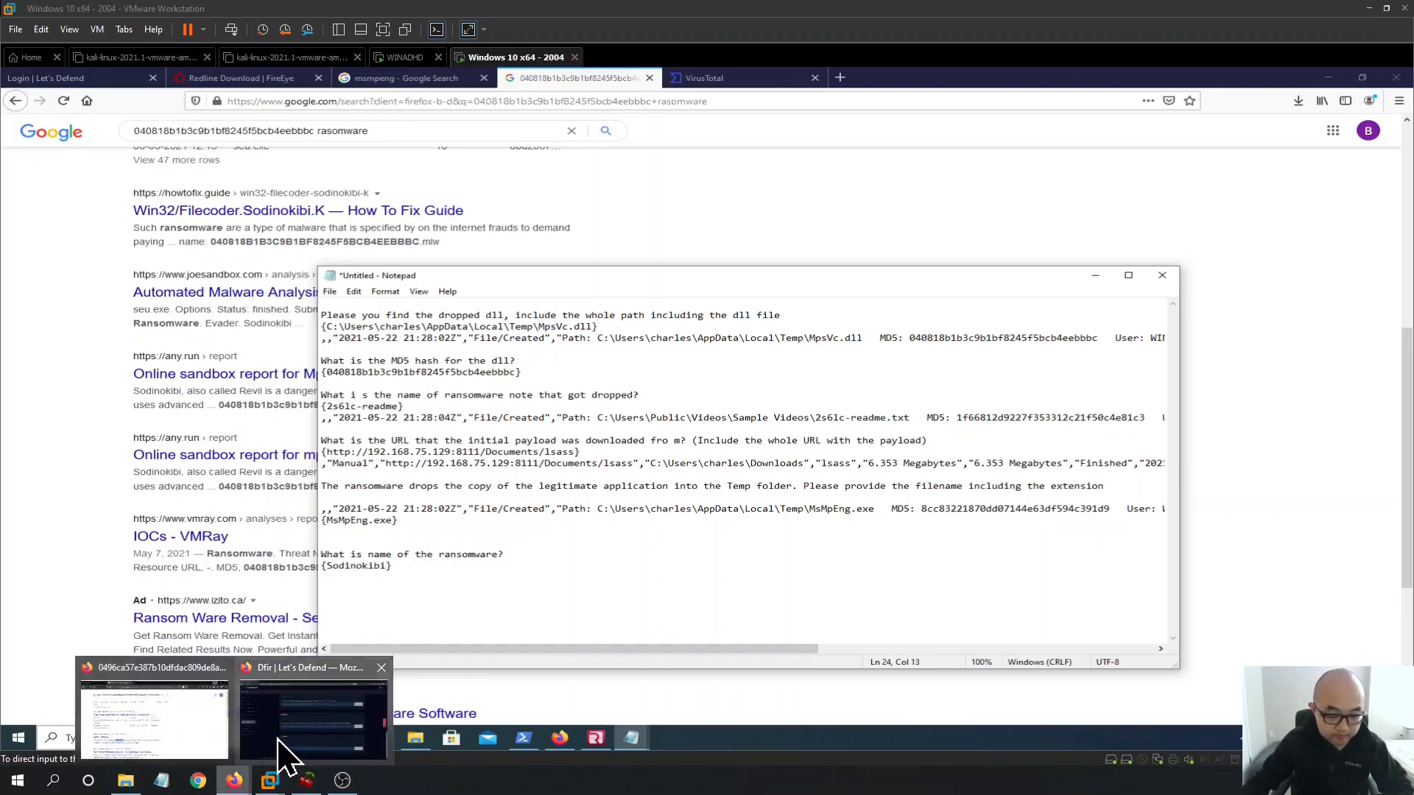
# Scroll the LetsDefend Ransomware Attack challenge to confirm all six answers are Correct
pyautogui.click(313, 722)
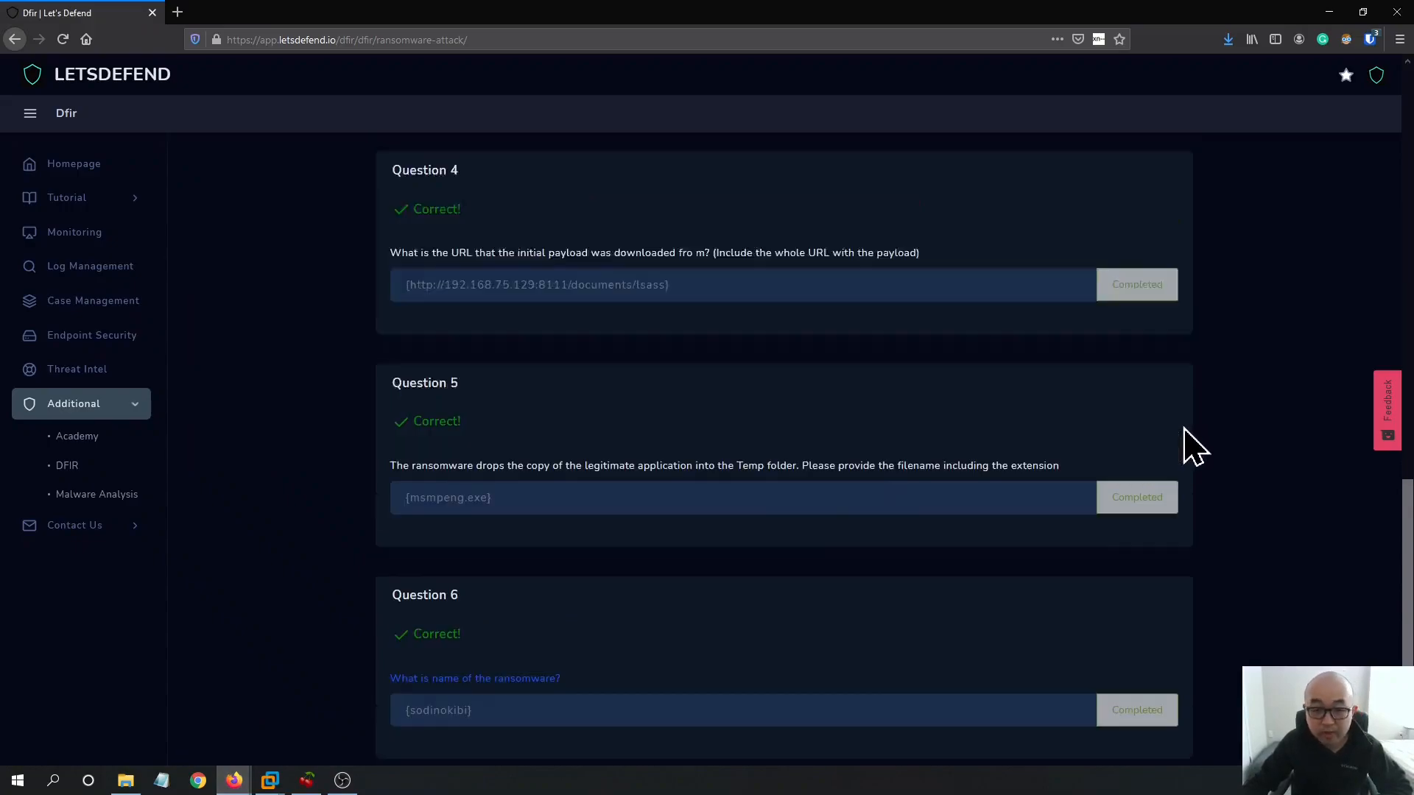
pyautogui.scroll(3)
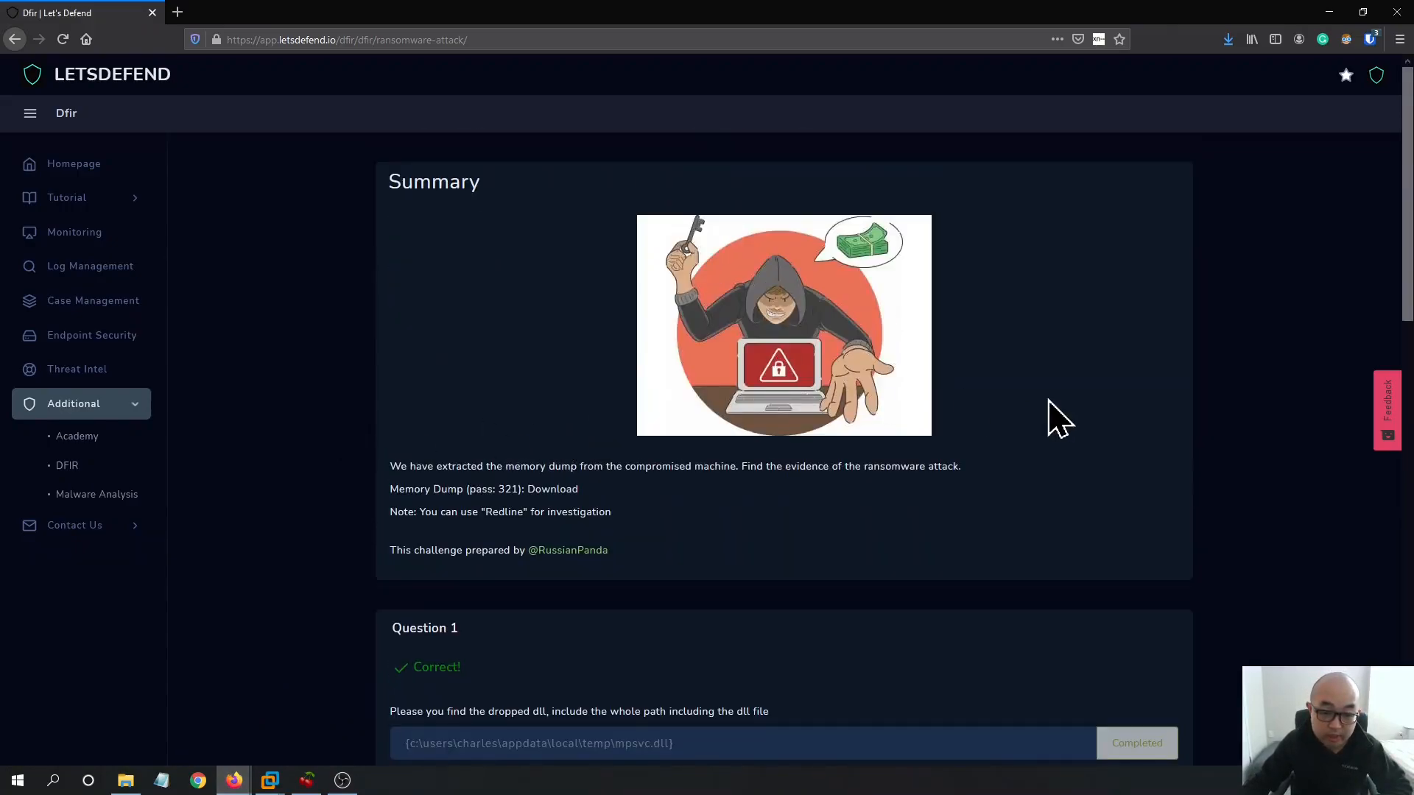
pyautogui.moveTo(482, 473)
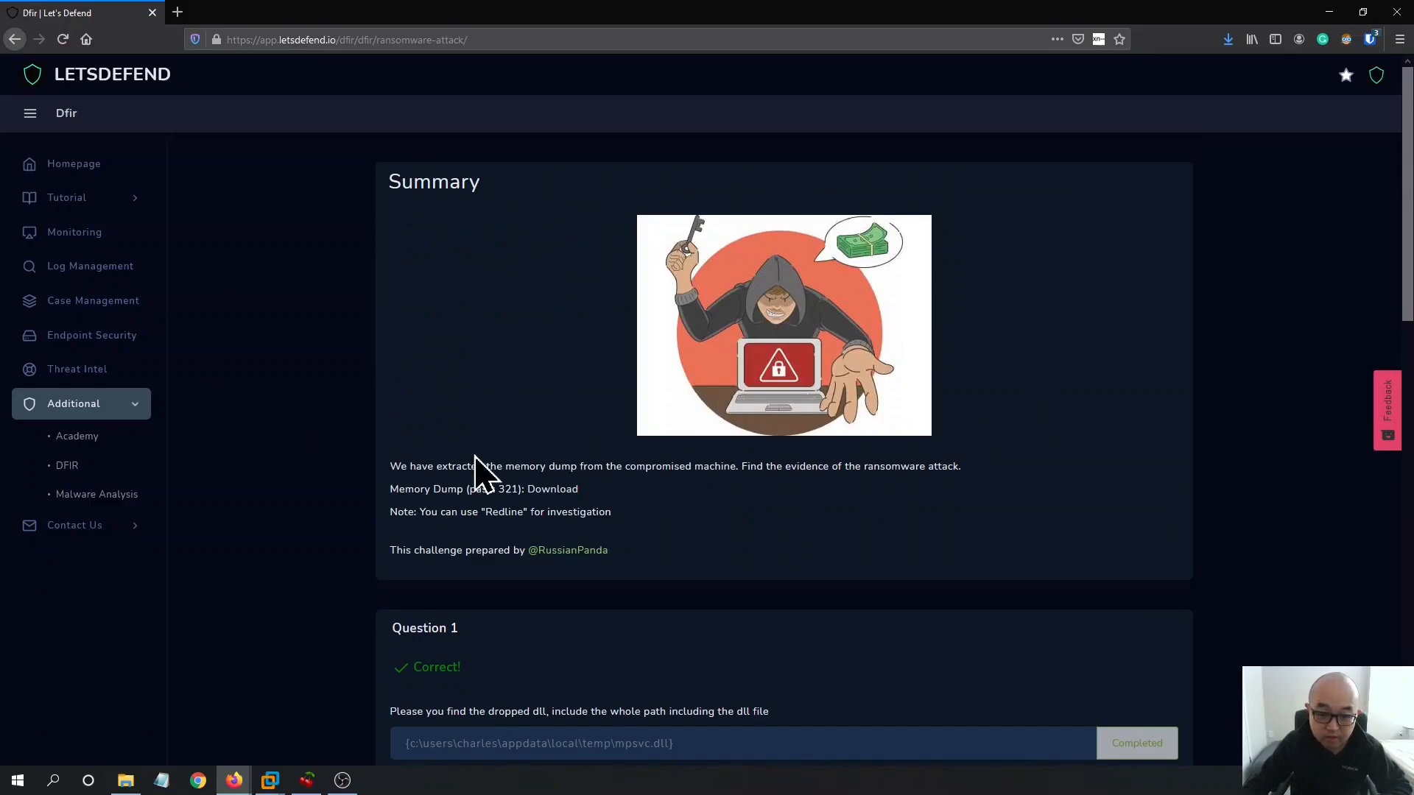
pyautogui.scroll(-3)
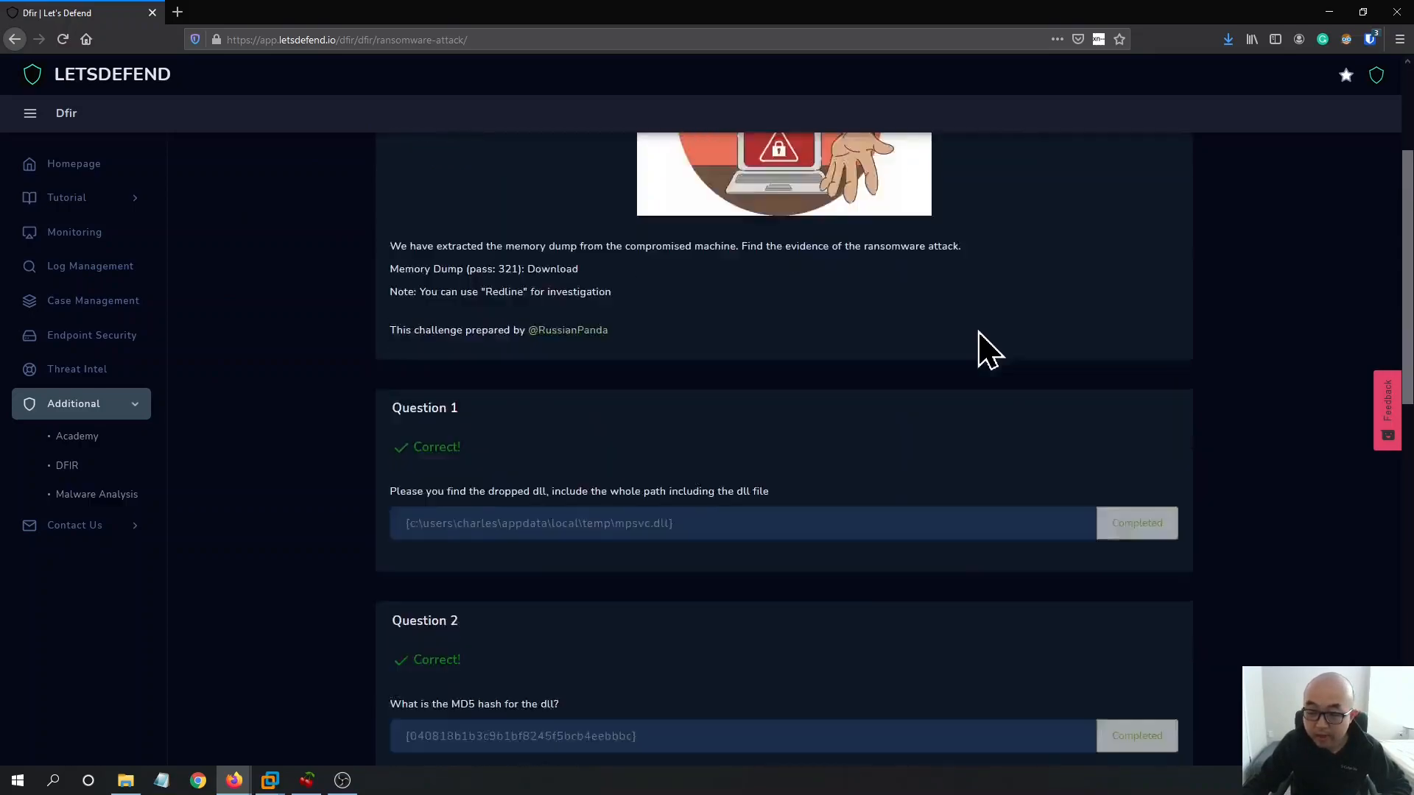
pyautogui.scroll(-3)
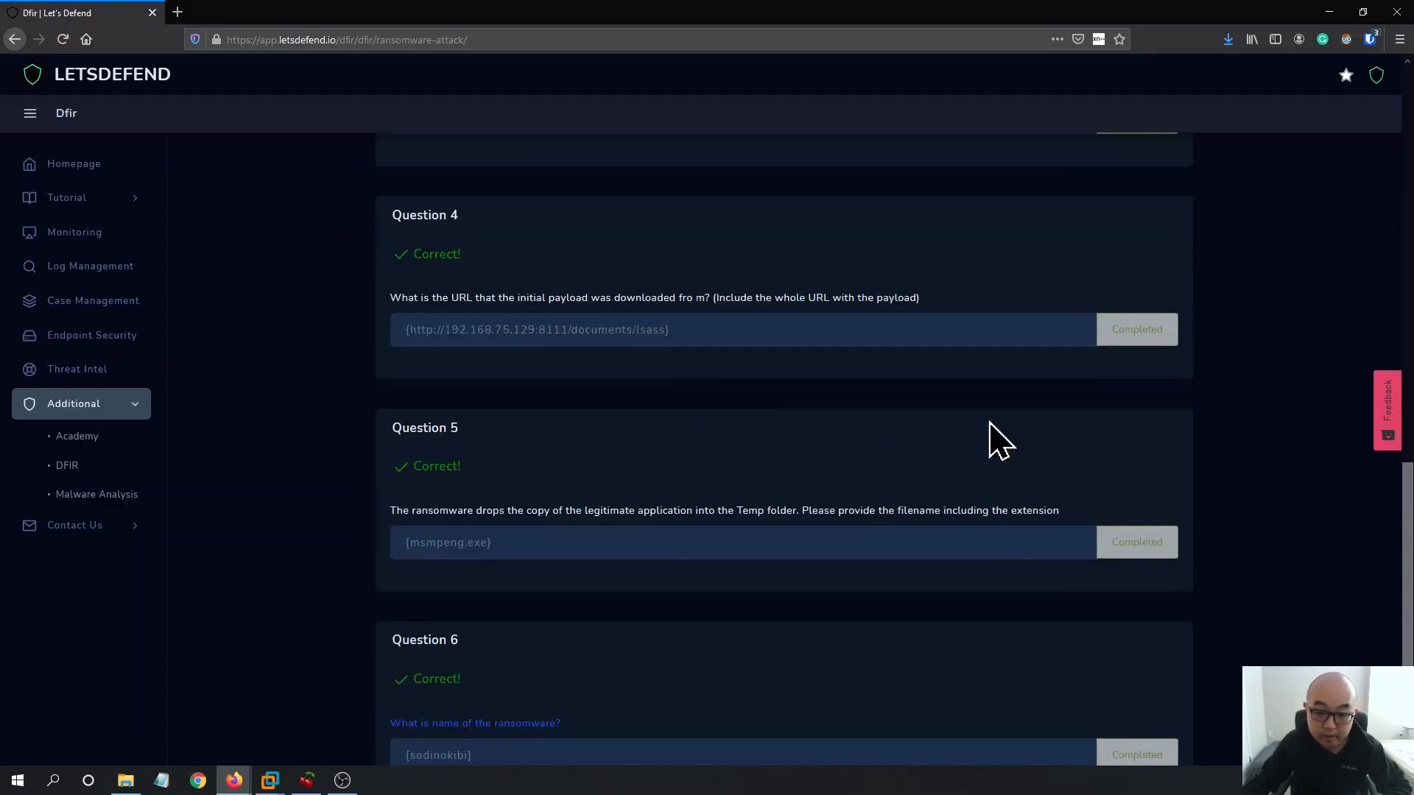
pyautogui.scroll(3)
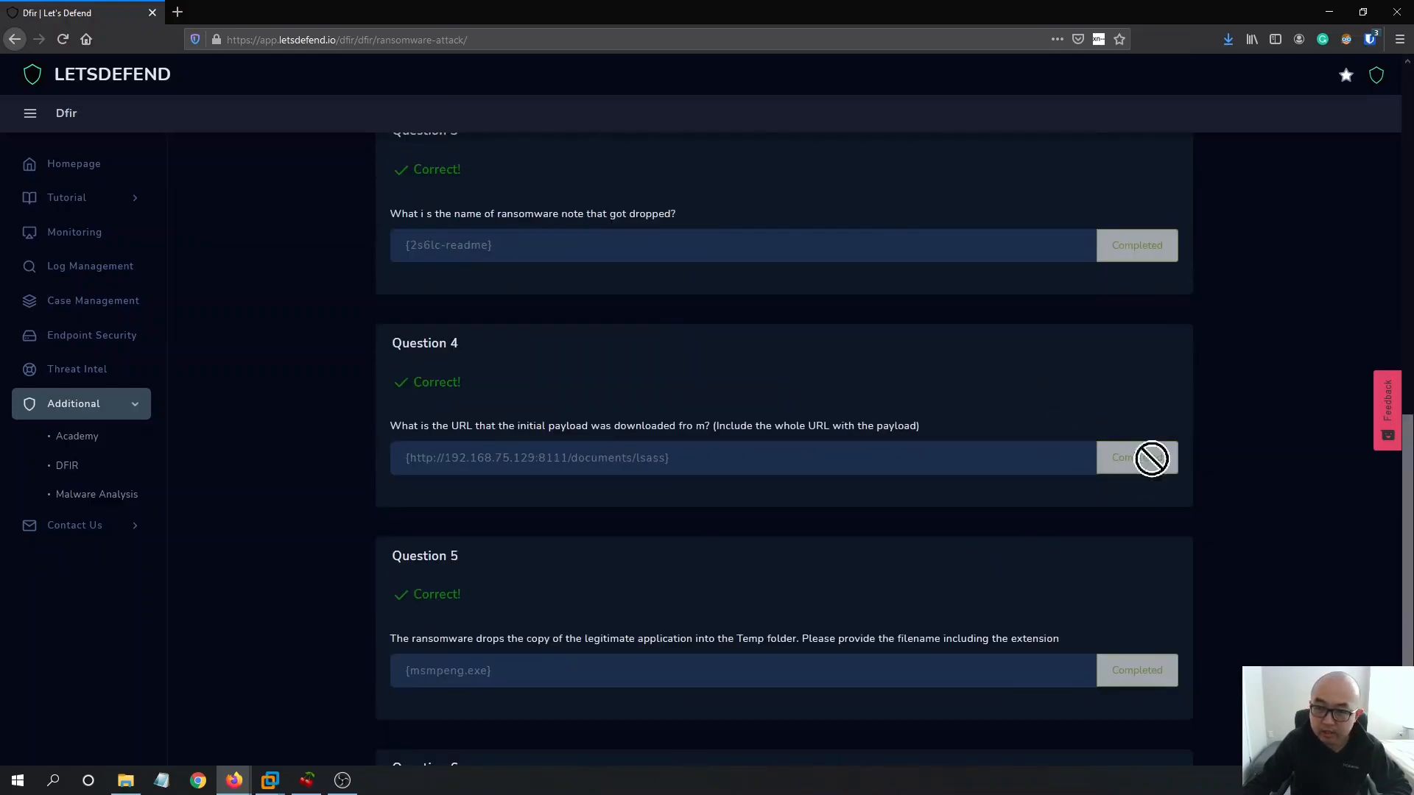
pyautogui.scroll(3)
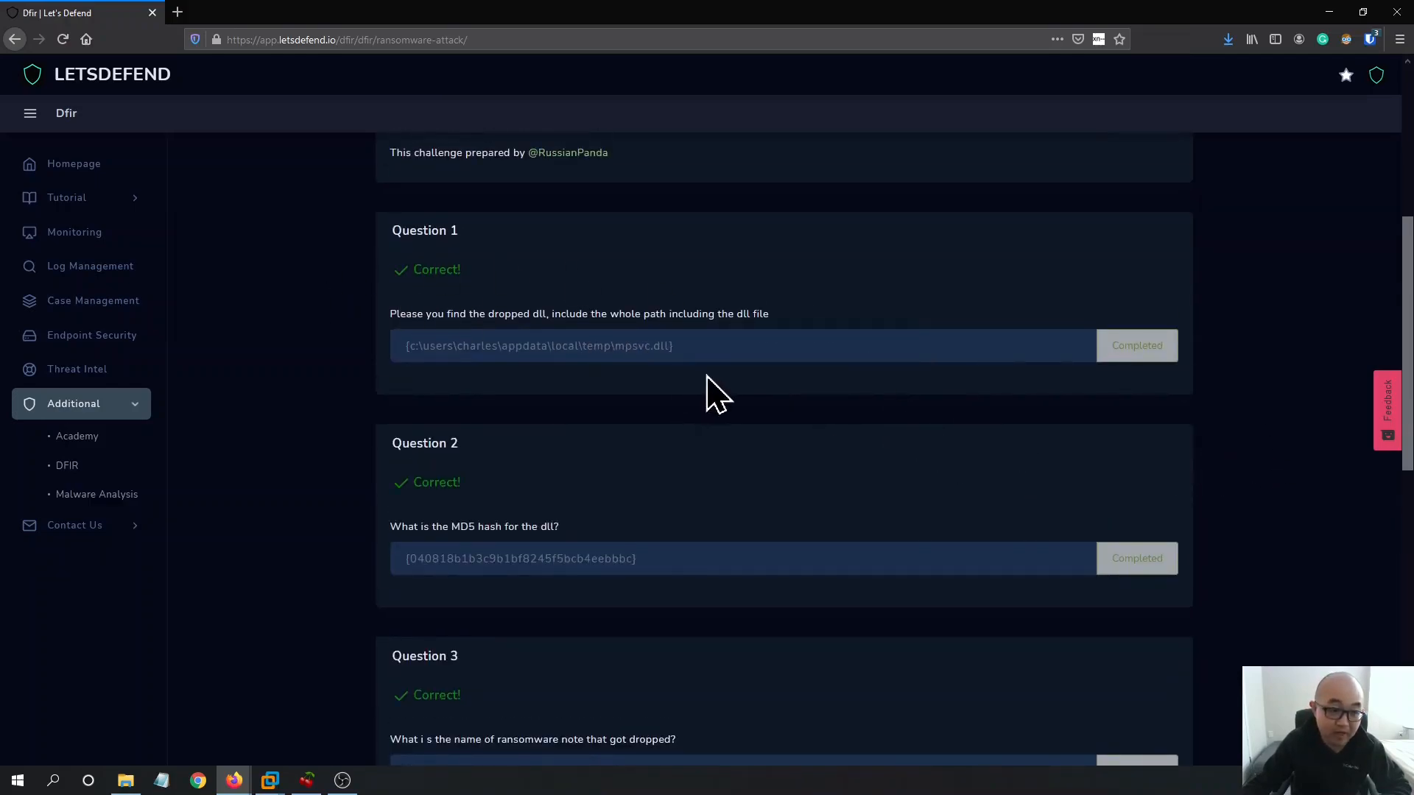
pyautogui.scroll(3)
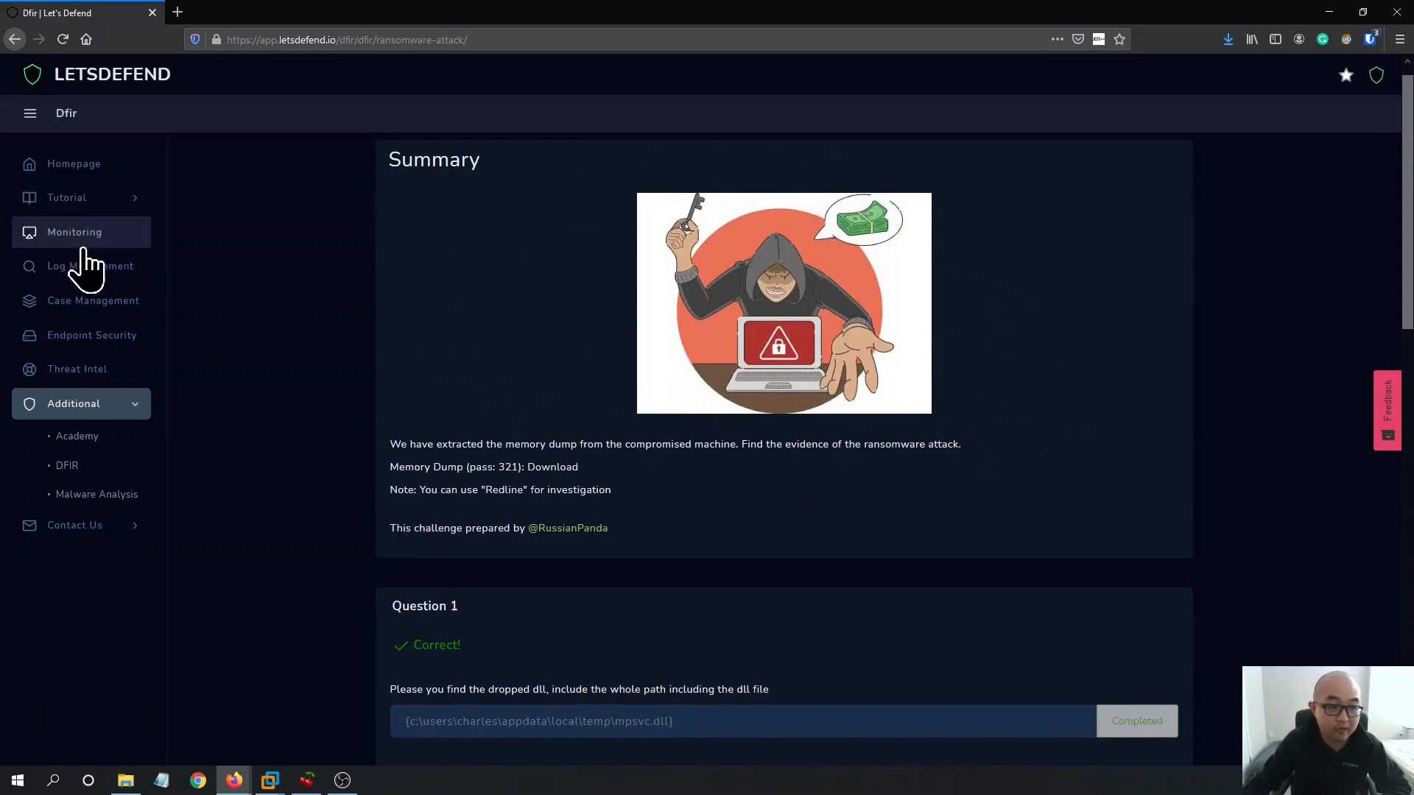
pyautogui.moveTo(302, 302)
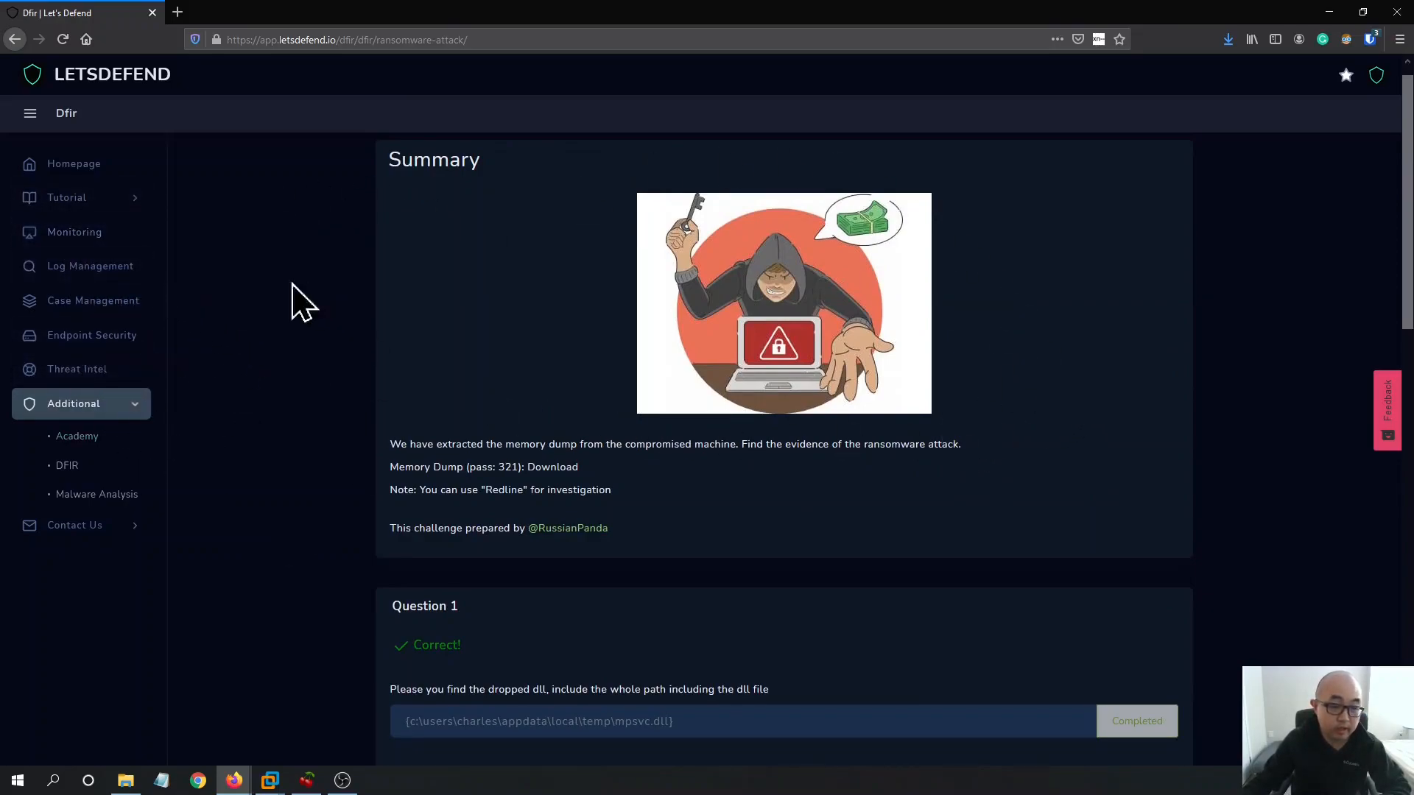
pyautogui.moveTo(126, 288)
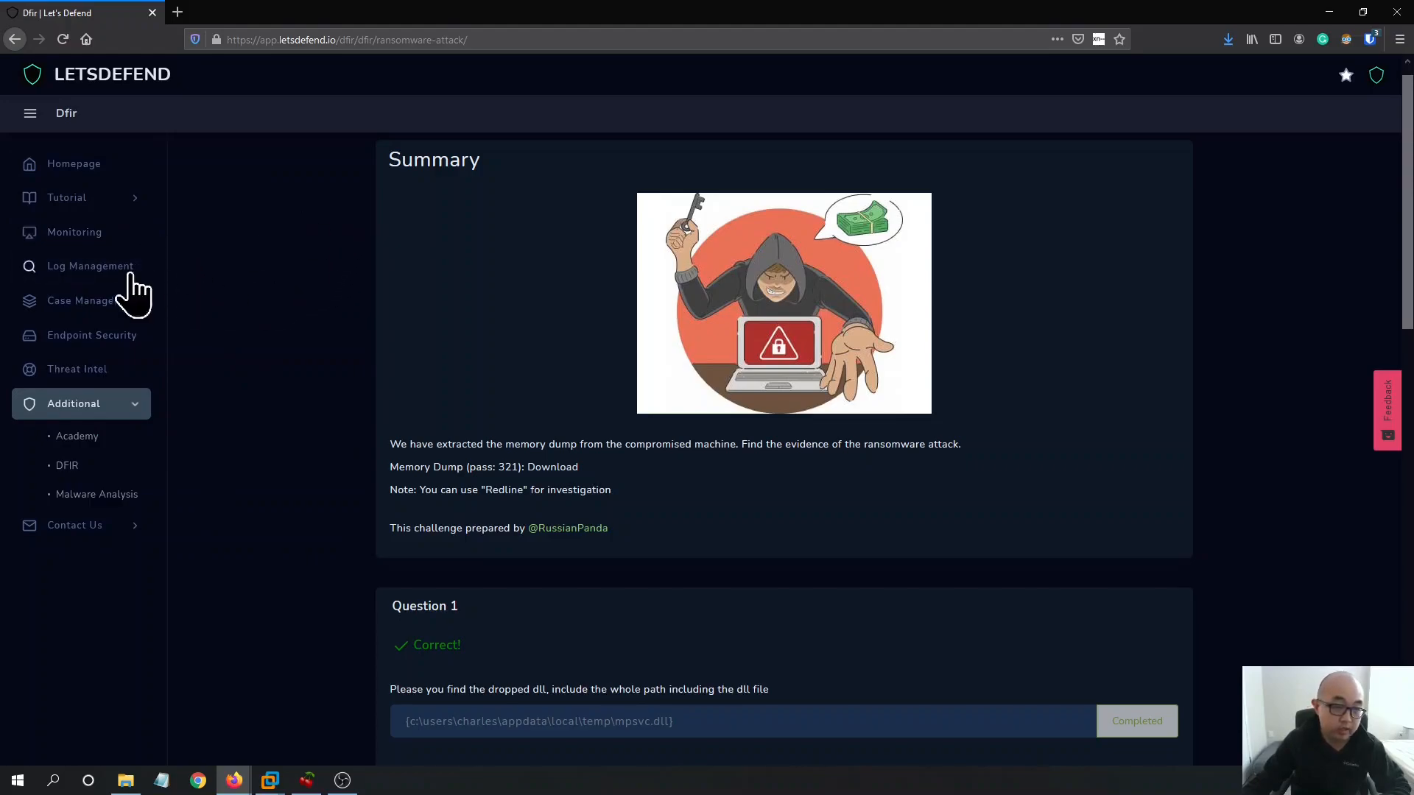
pyautogui.moveTo(137, 429)
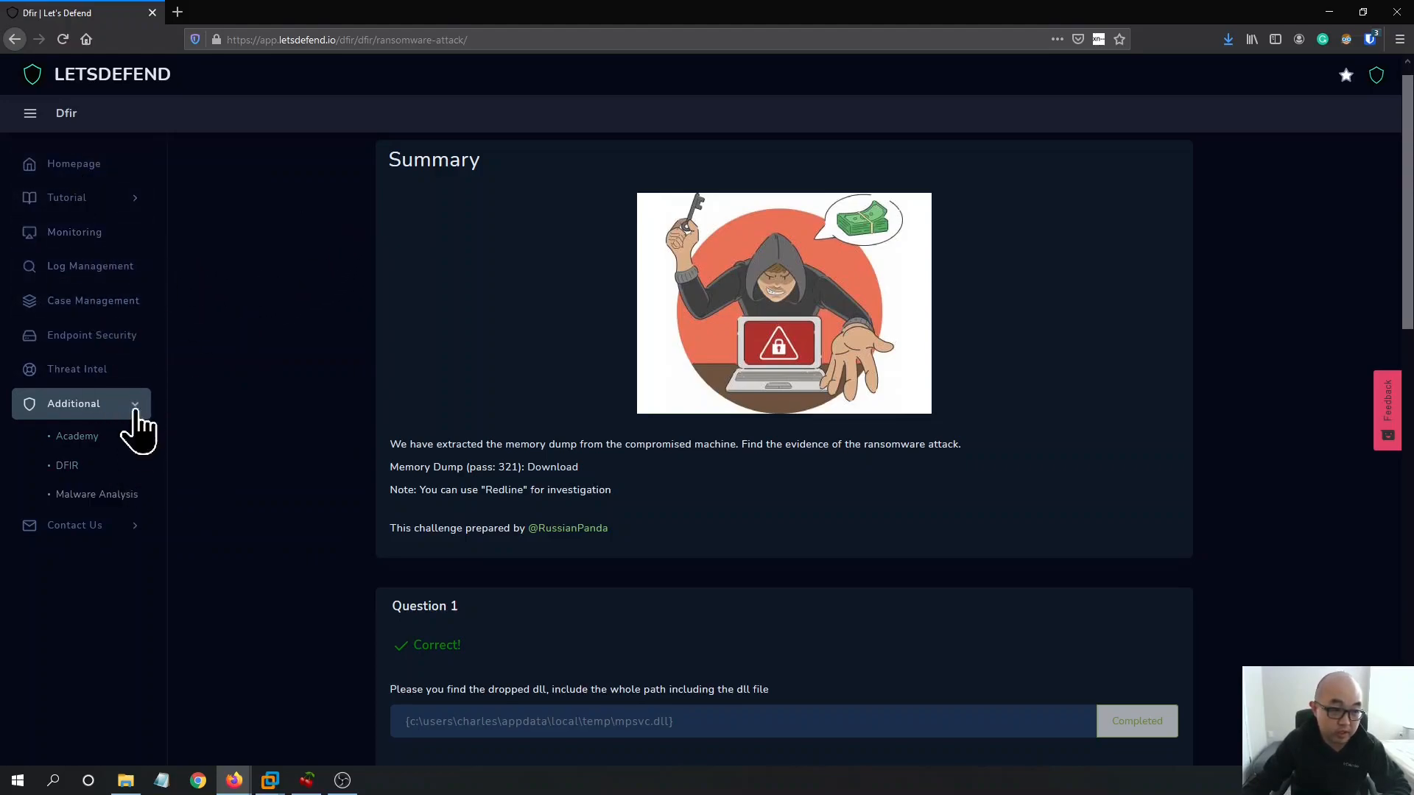
pyautogui.moveTo(106, 216)
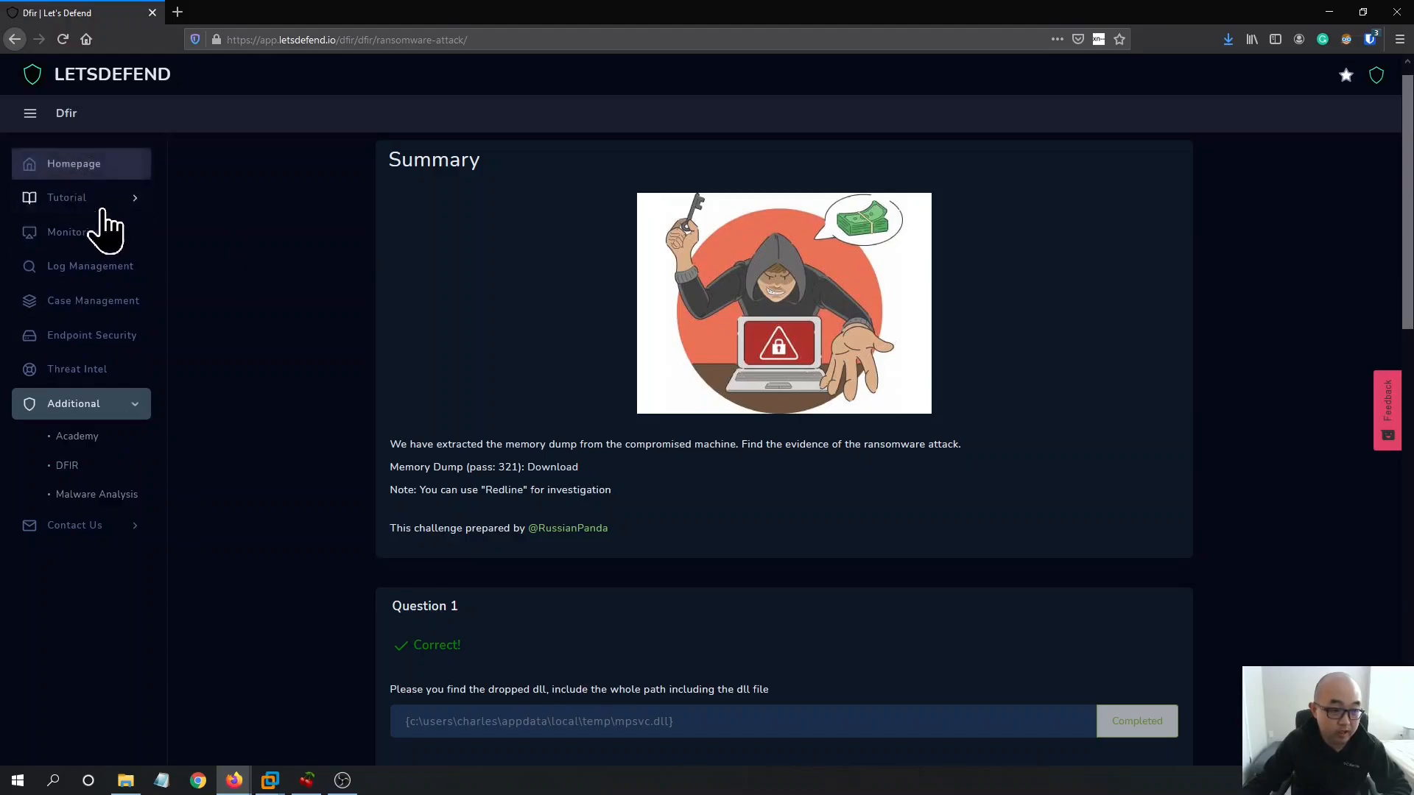
pyautogui.moveTo(122, 424)
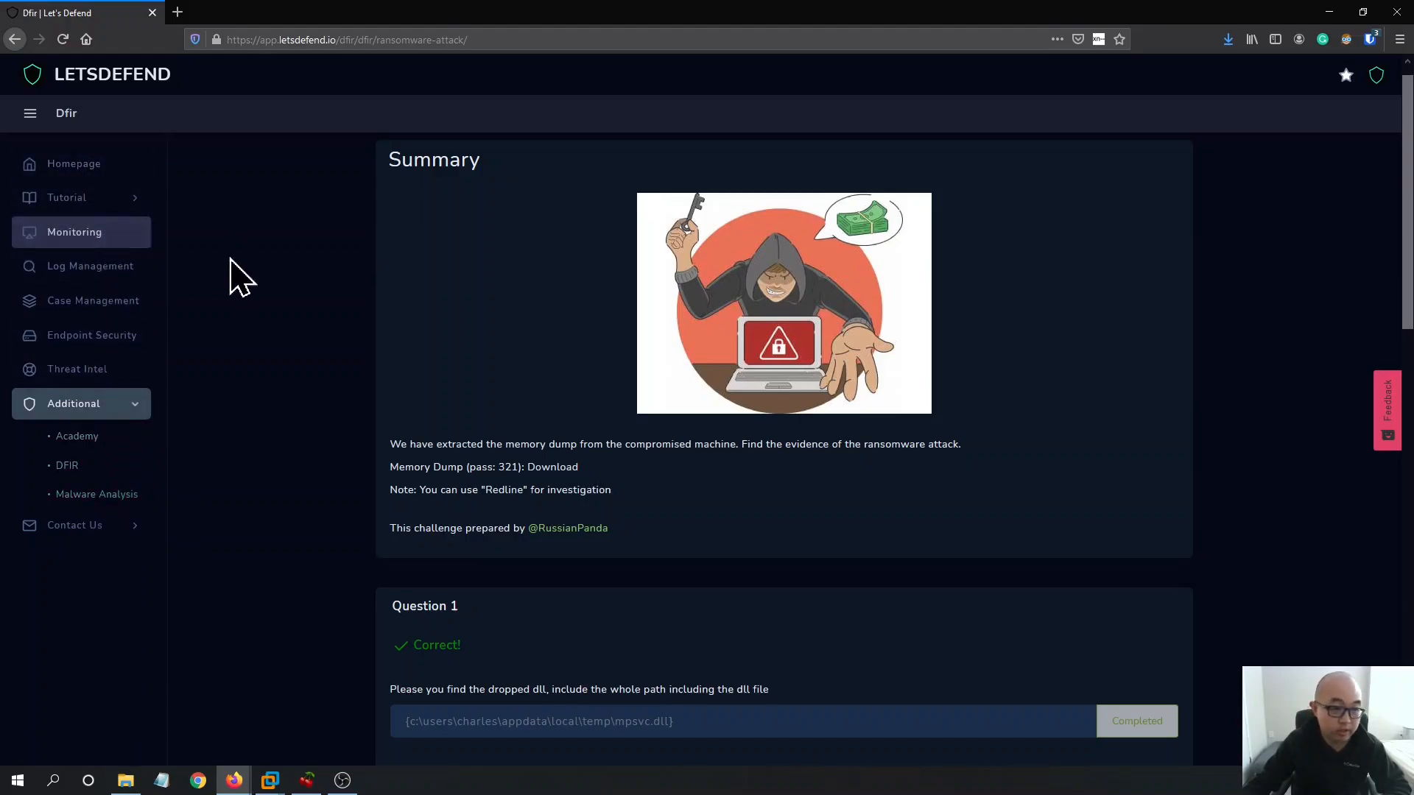
pyautogui.moveTo(316, 268)
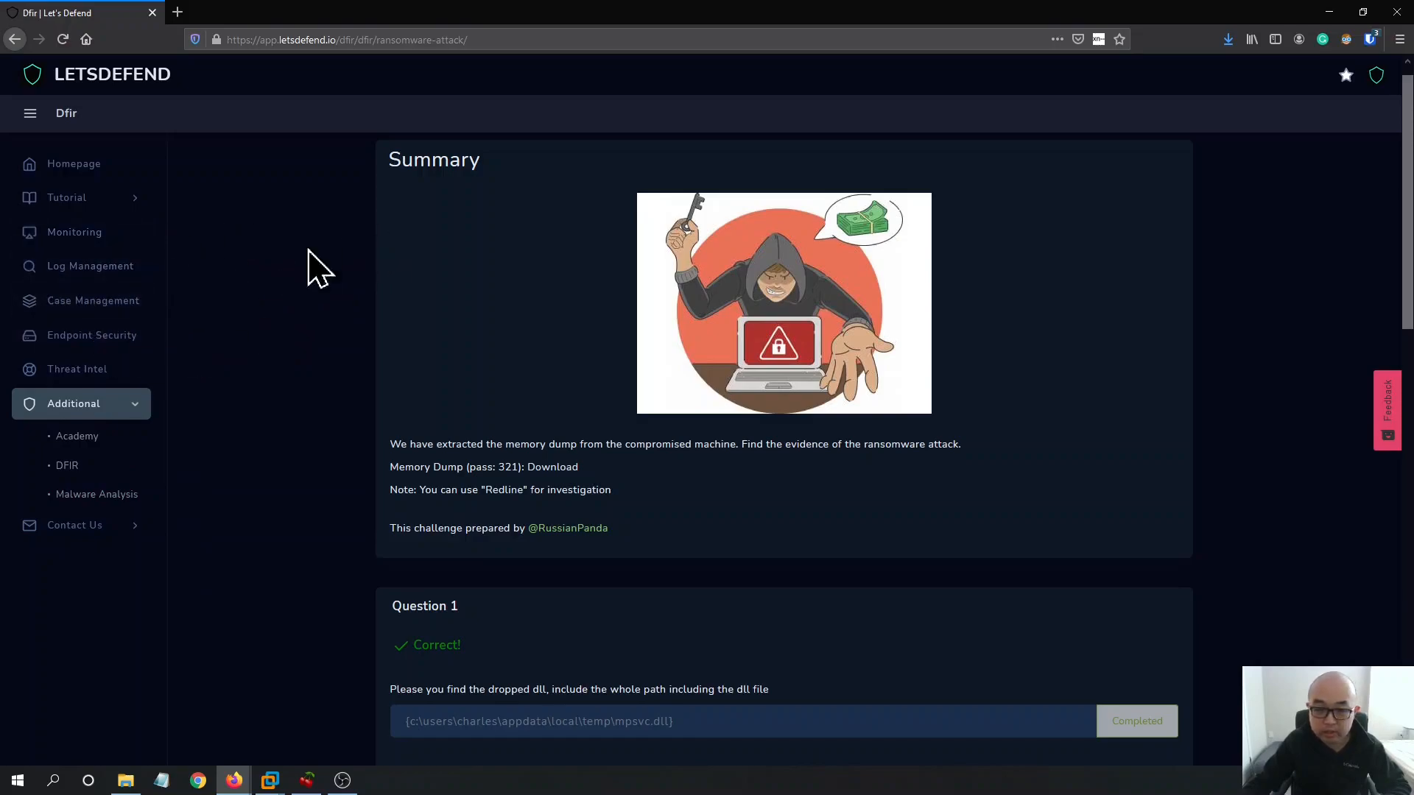
pyautogui.moveTo(834, 401)
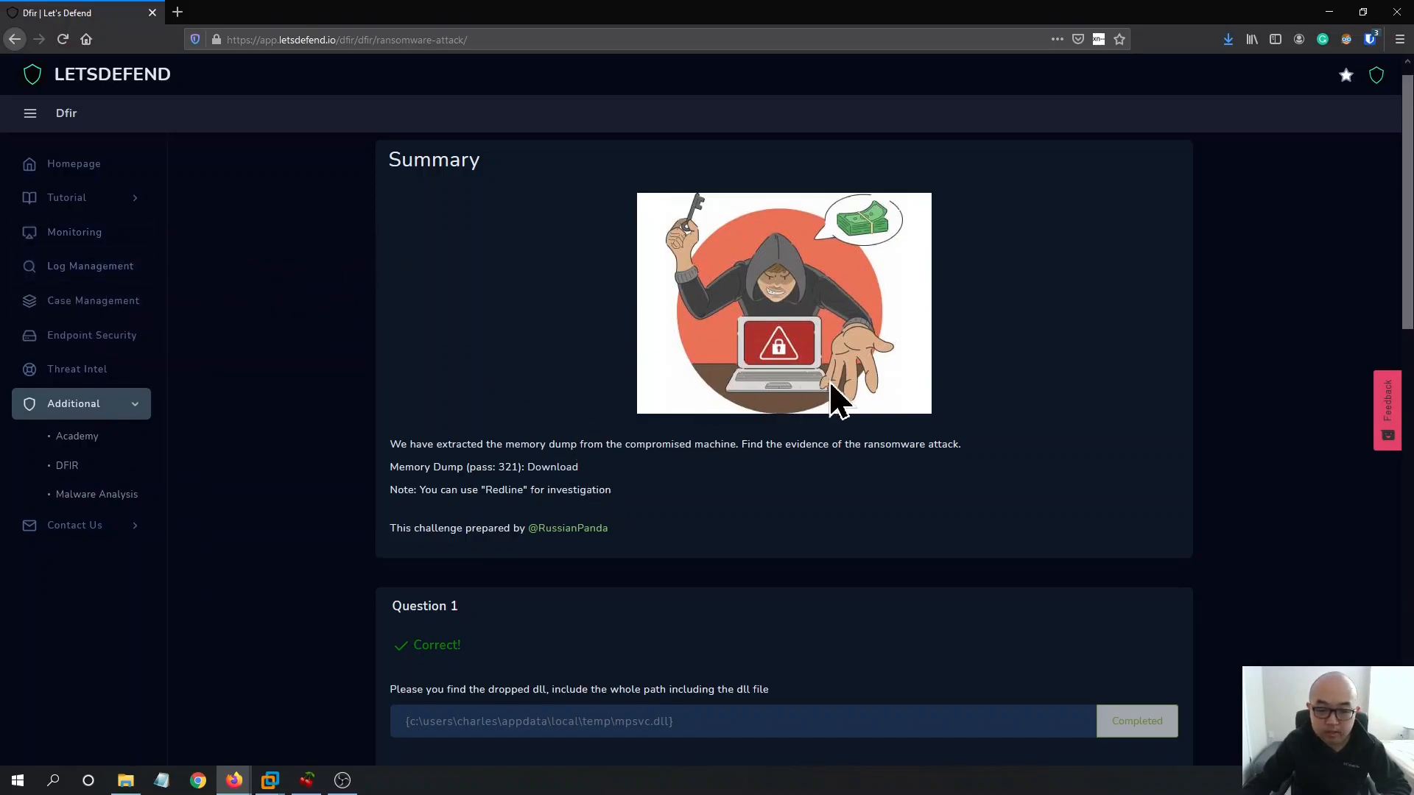
pyautogui.scroll(-3)
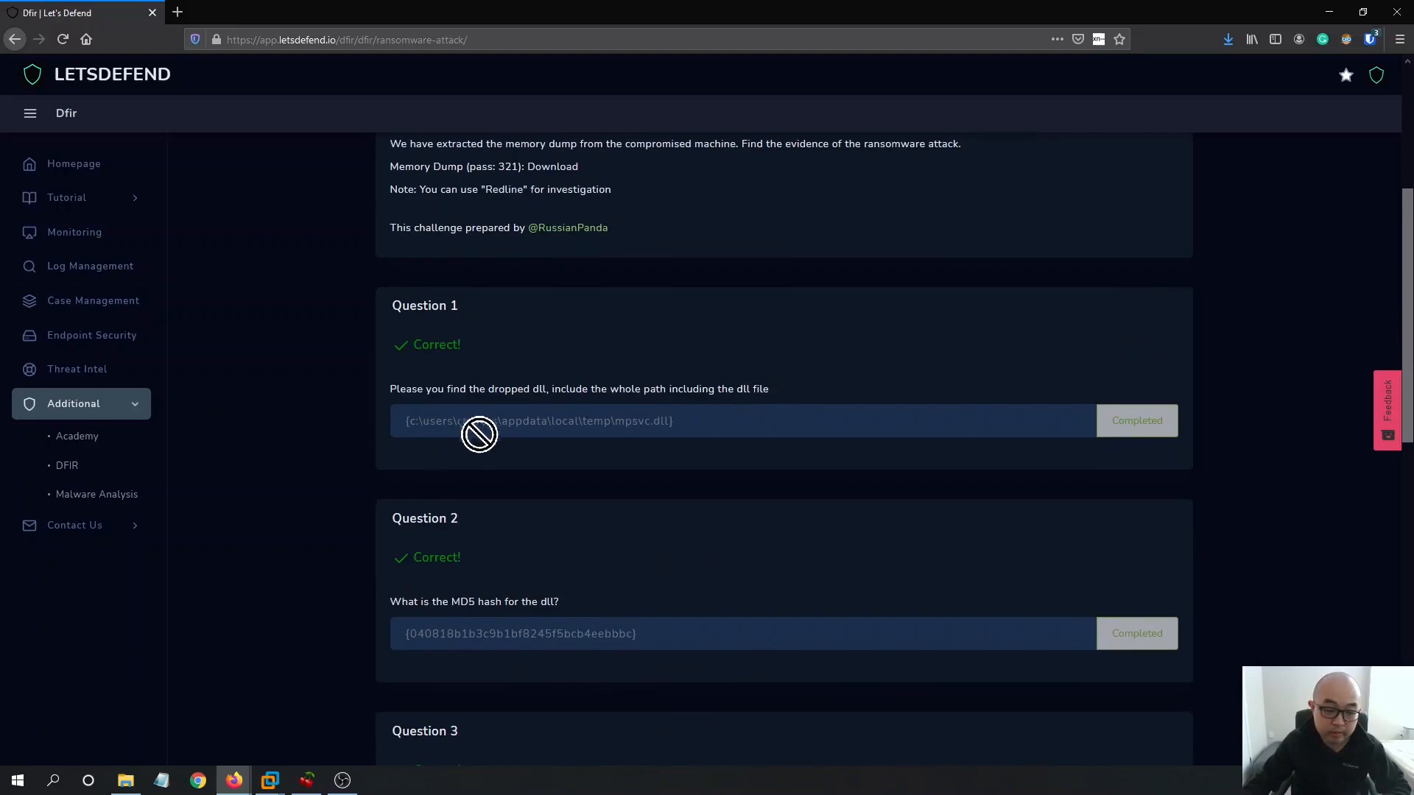
pyautogui.moveTo(816, 329)
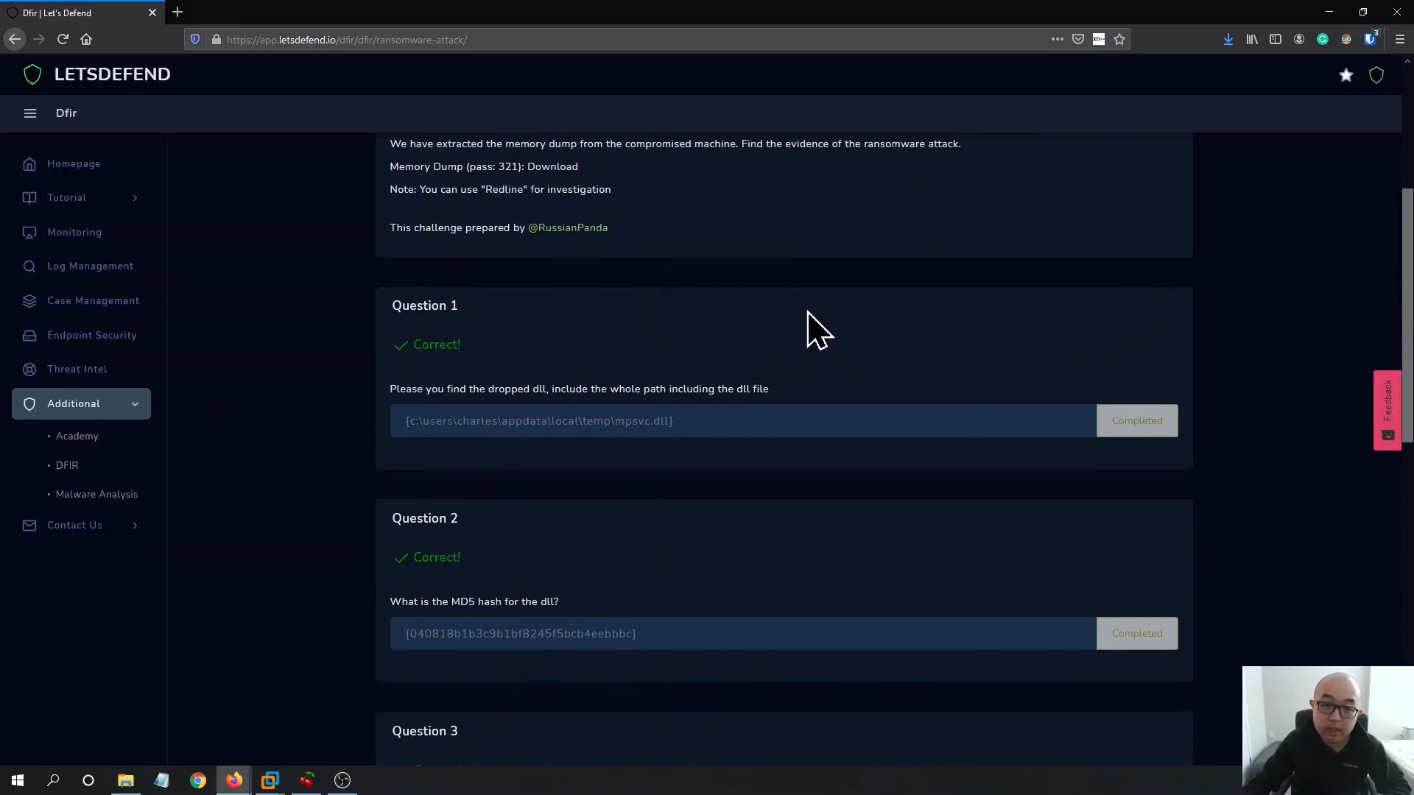
pyautogui.scroll(-3)
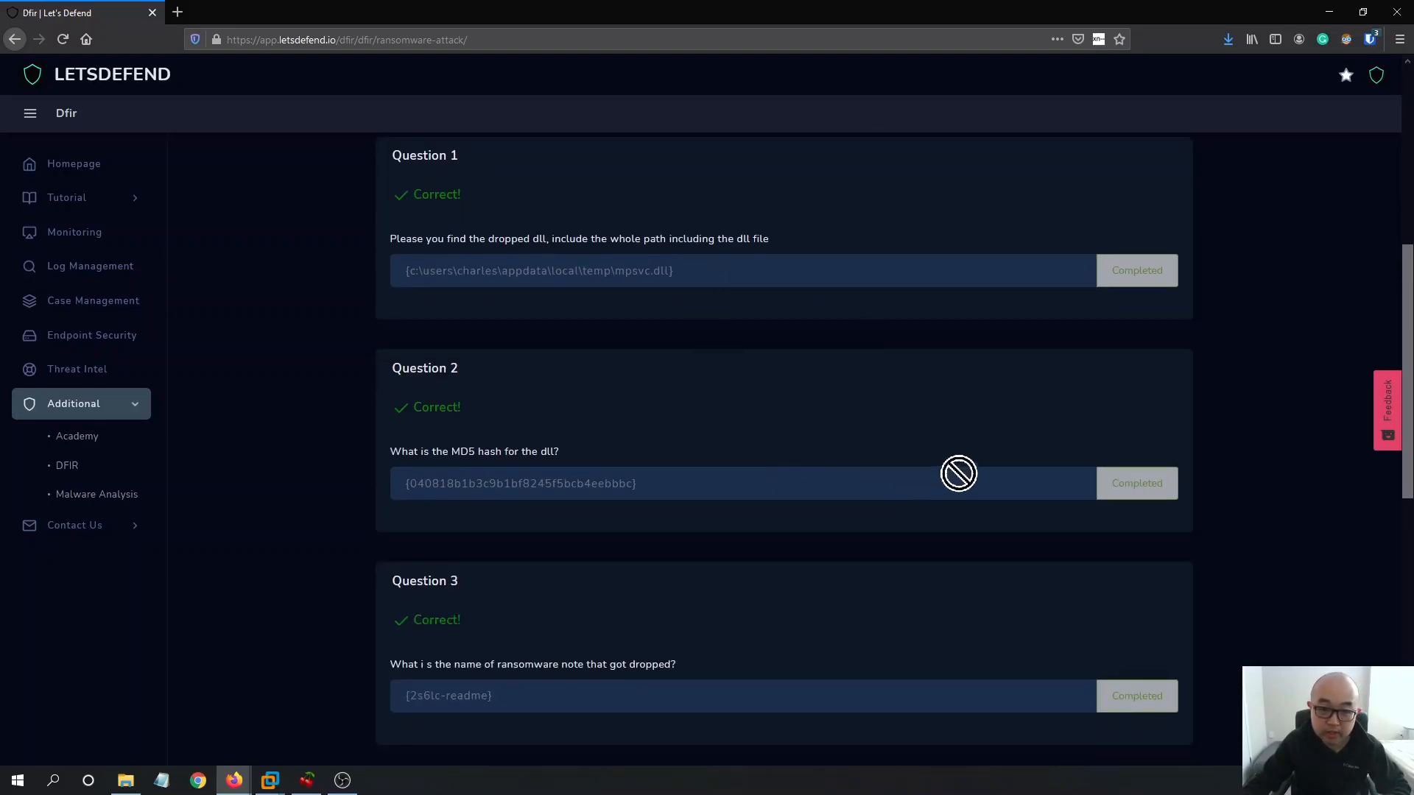